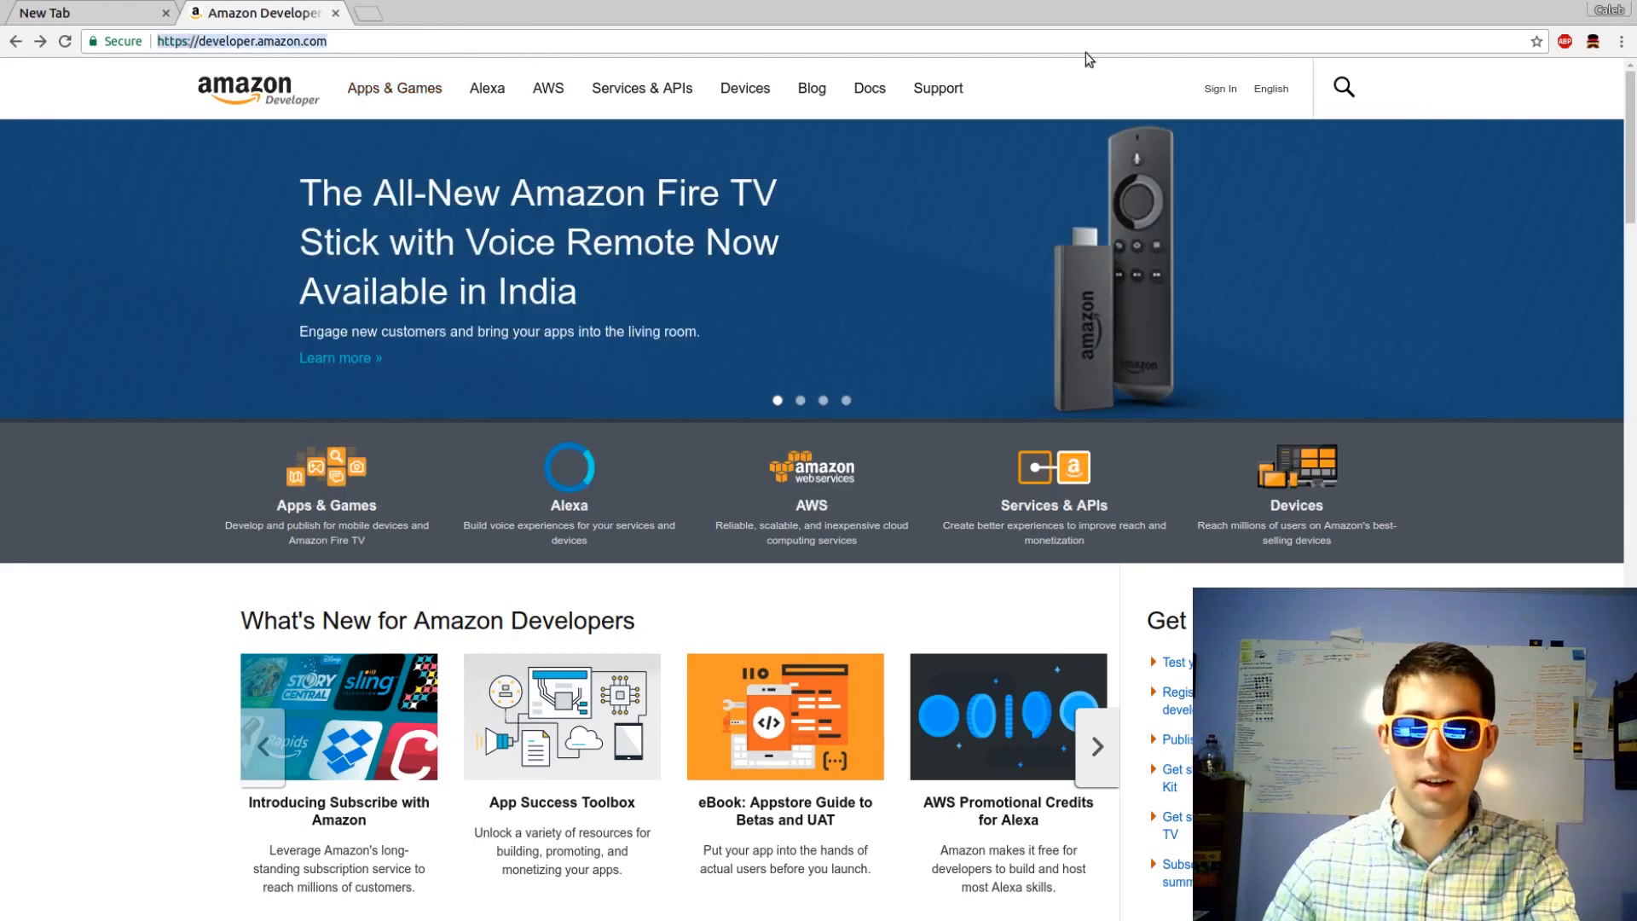
# Sign in to the developer account and open the Alexa Skills Kit skill list.
pyautogui.click(1217, 88)
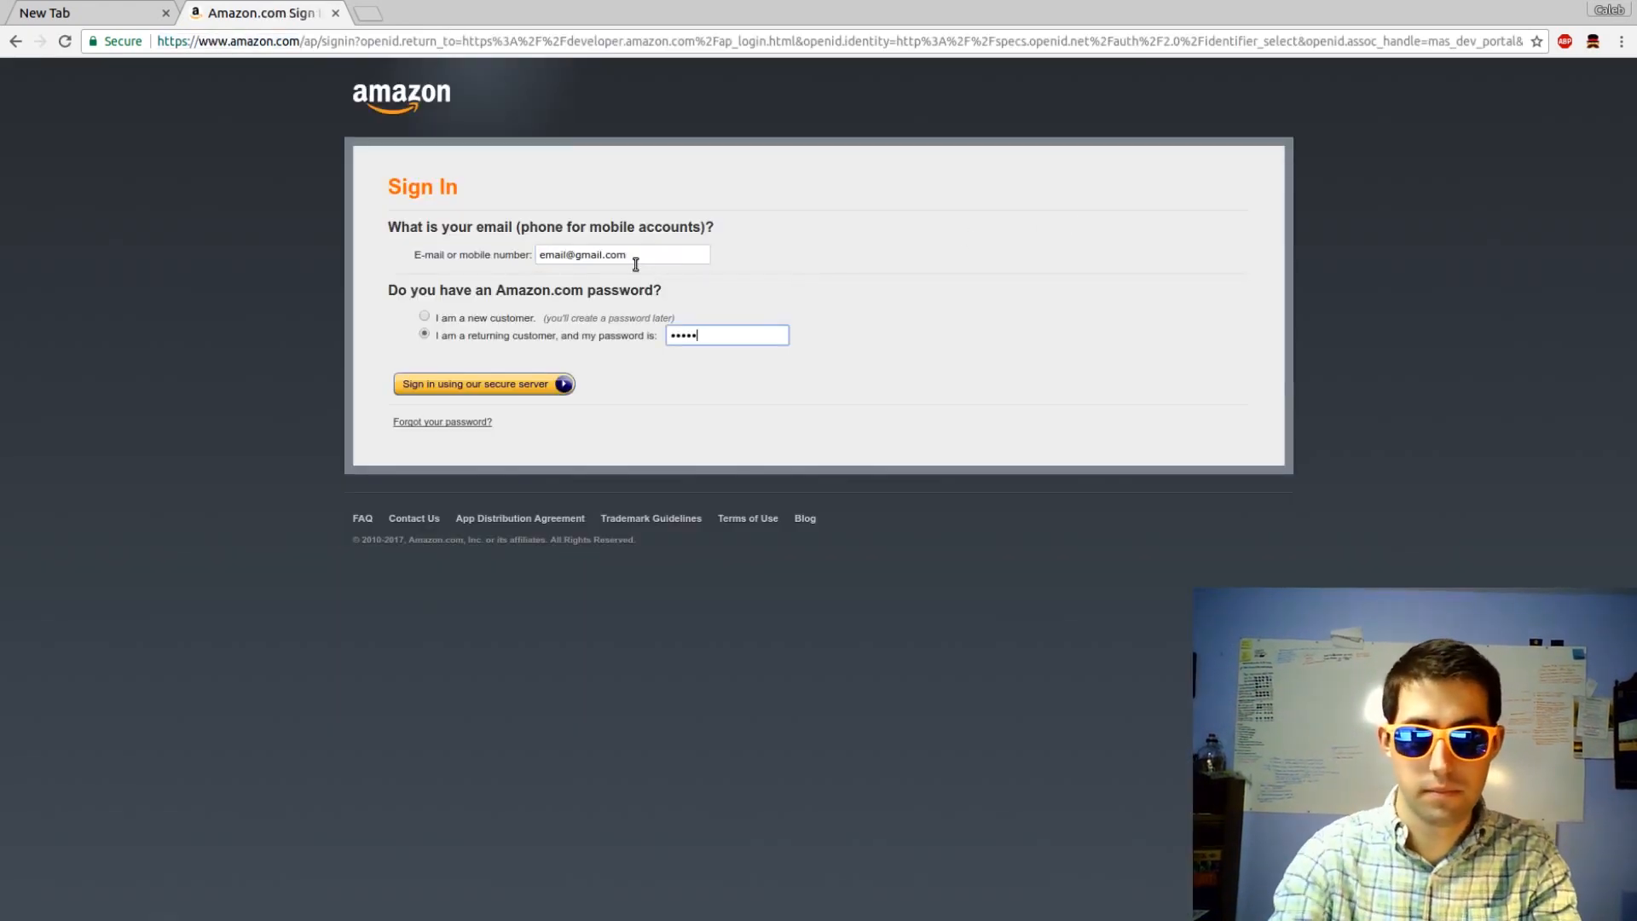
pyautogui.click(476, 383)
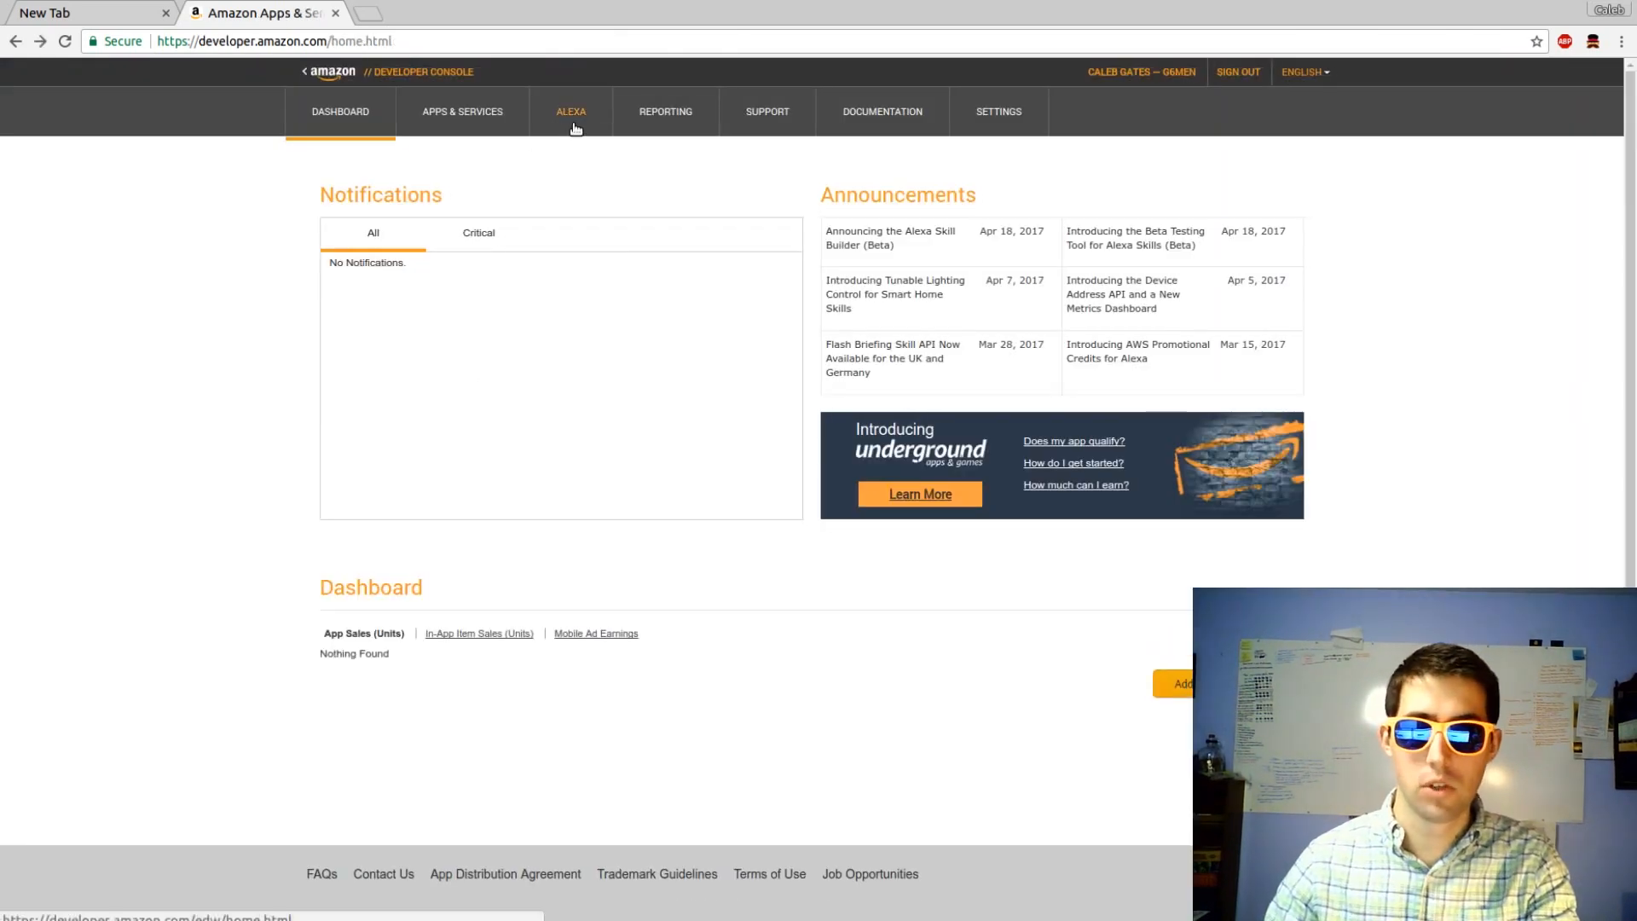
pyautogui.click(570, 112)
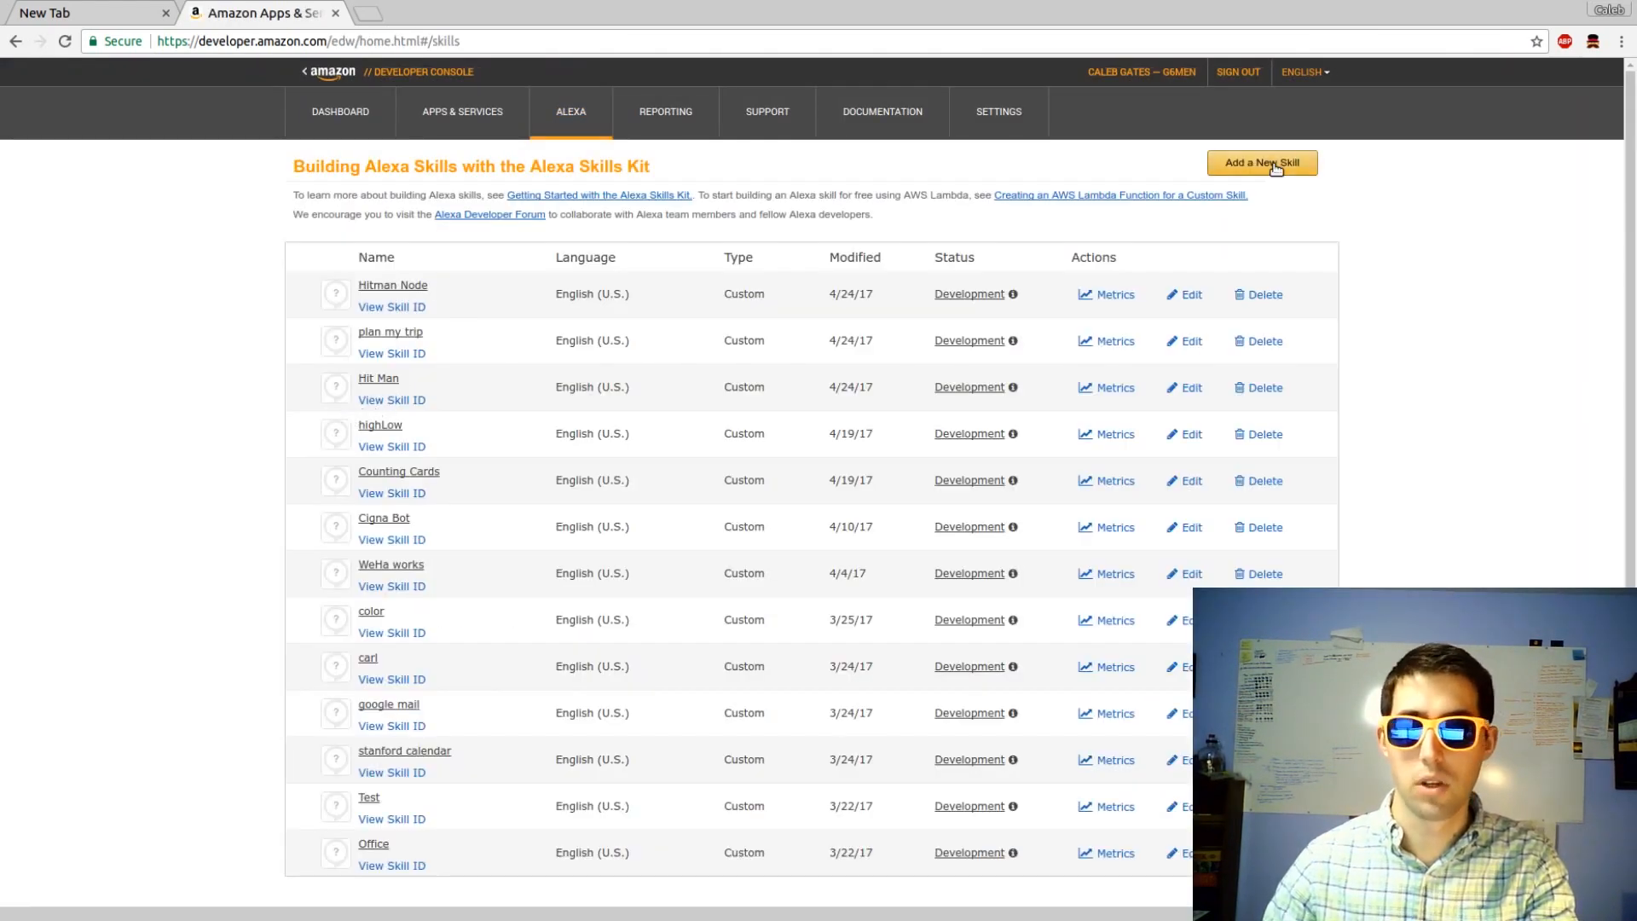
# Create a custom skill named 'HitMan 2' with invocation name 'Hitman' and save it.
pyautogui.click(1261, 163)
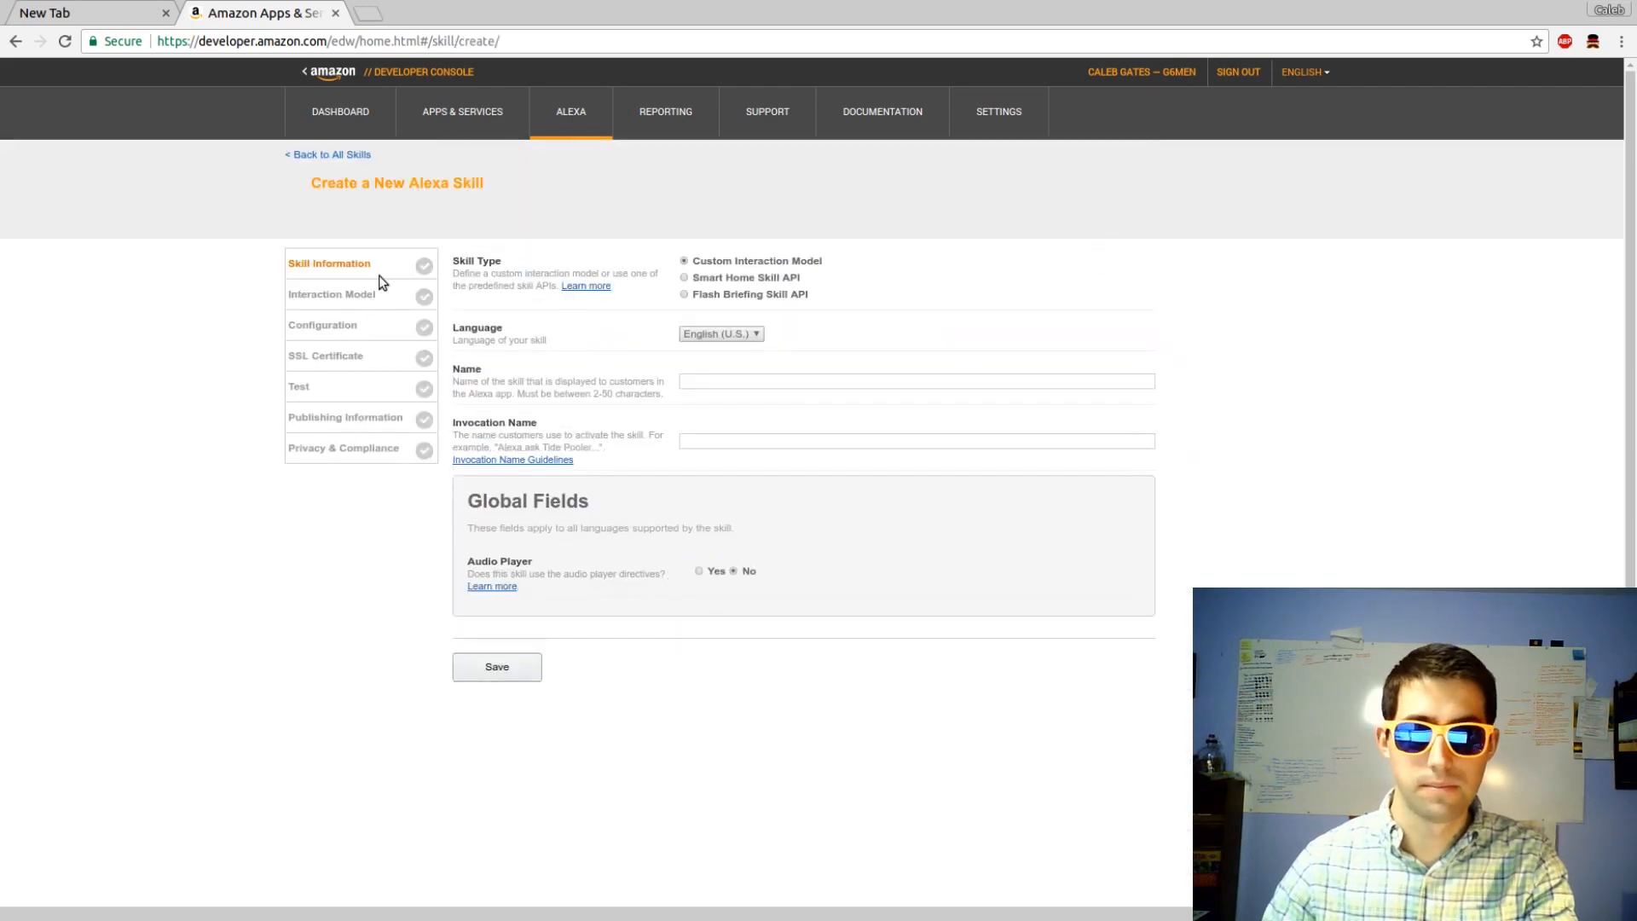
pyautogui.write('HitMan 2')
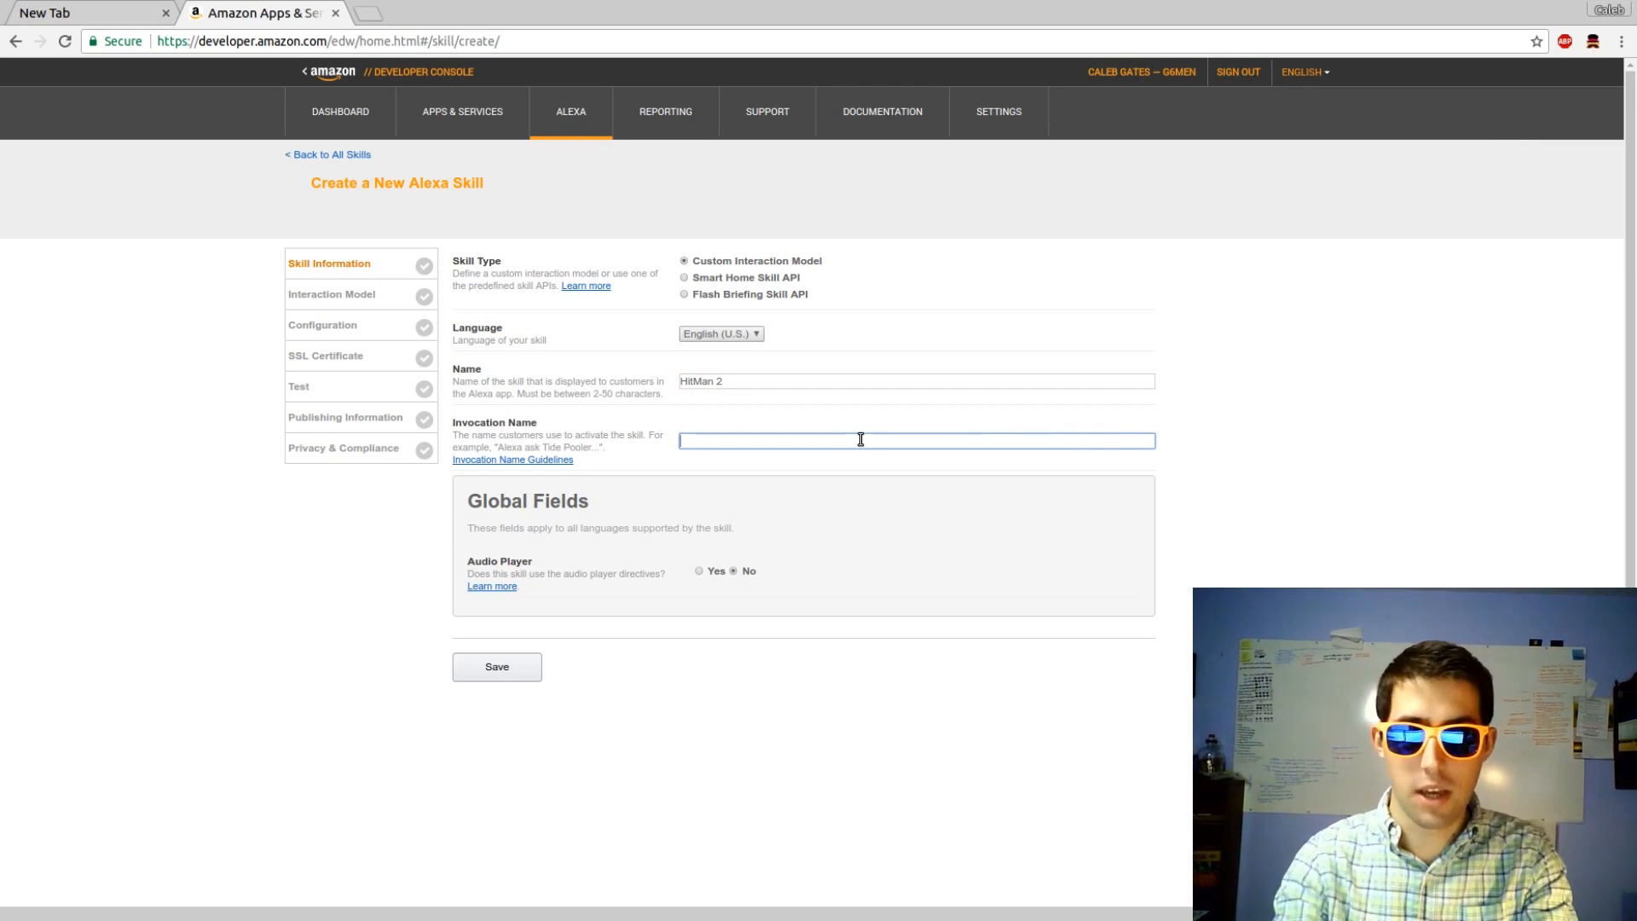
pyautogui.write('Hitman')
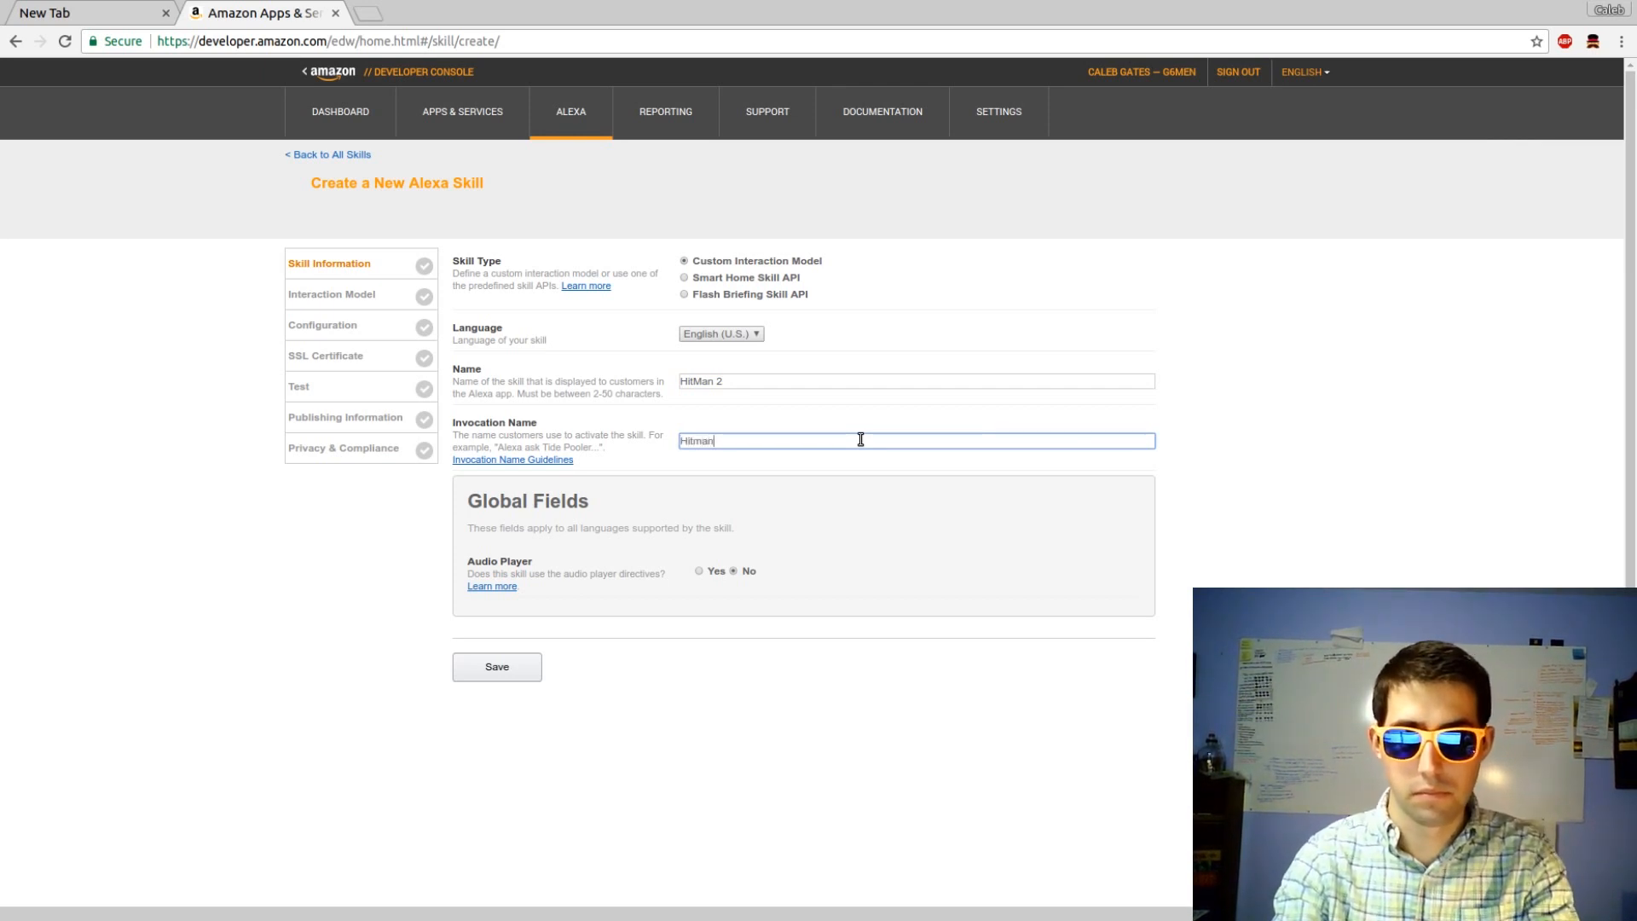
pyautogui.click(497, 666)
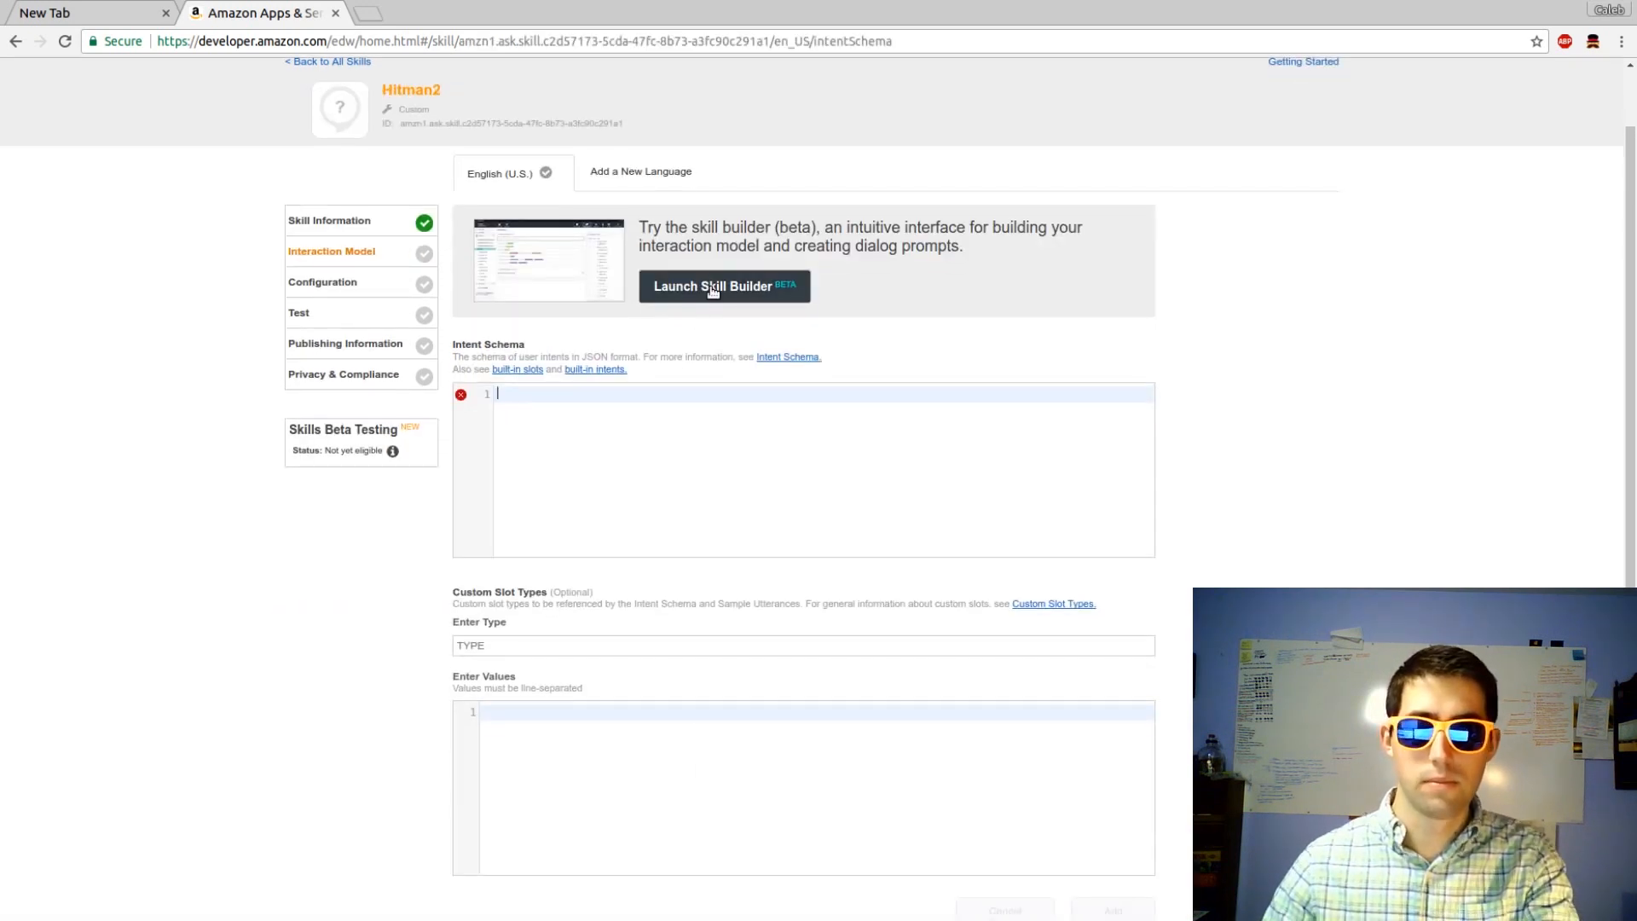
# In the Skill Builder, create the custom intent 'hitIntent'.
pyautogui.click(724, 284)
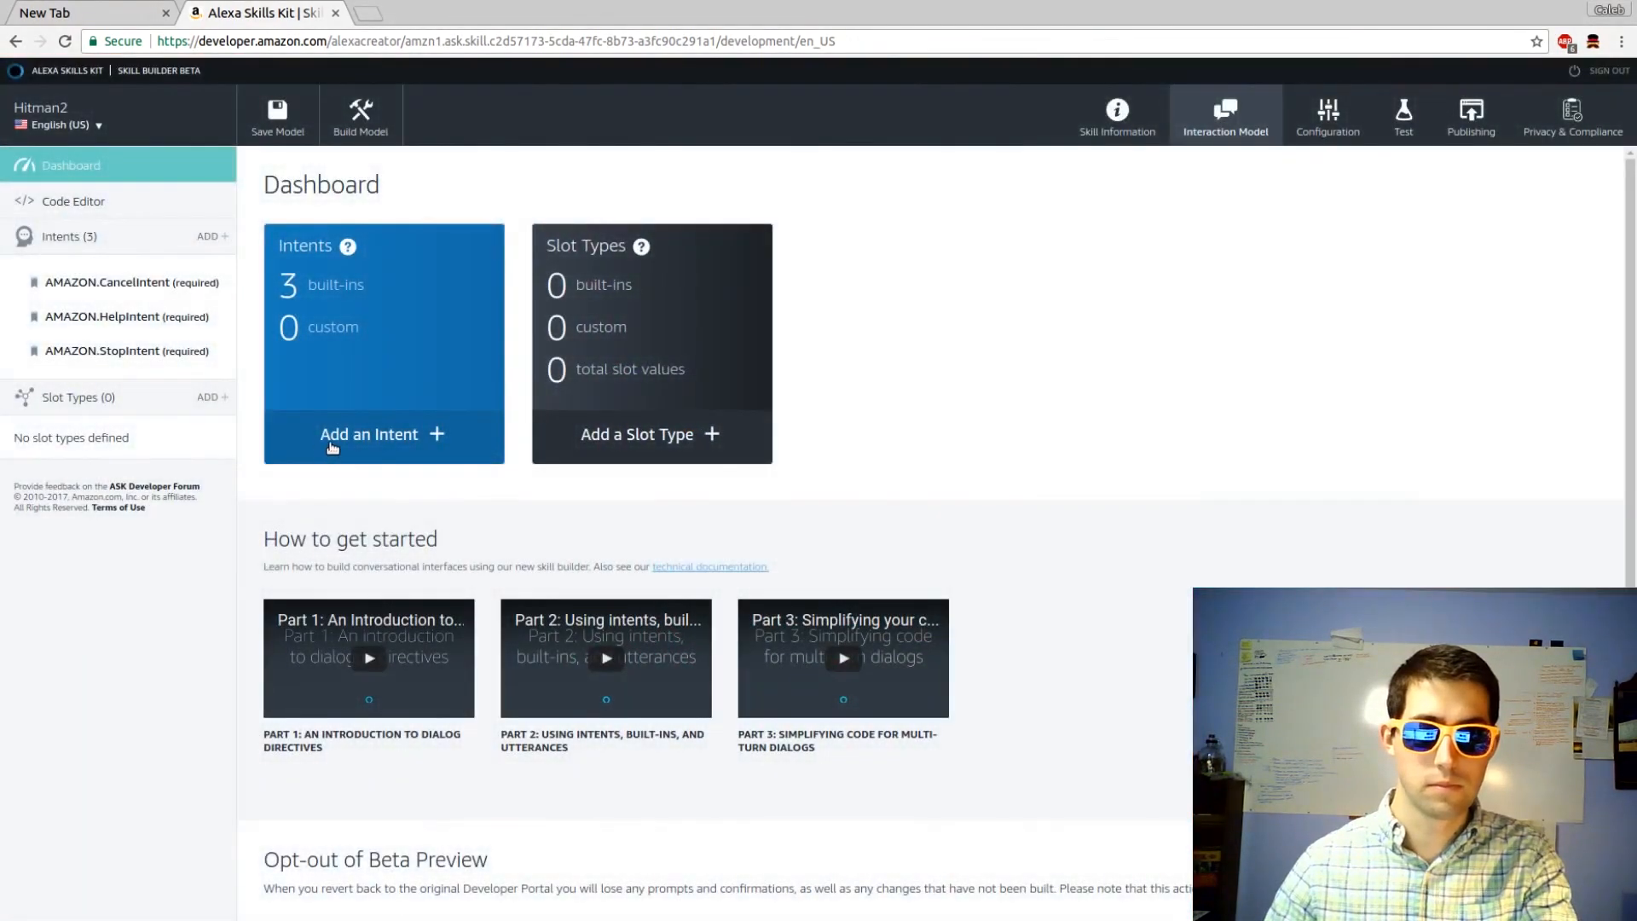
pyautogui.click(368, 433)
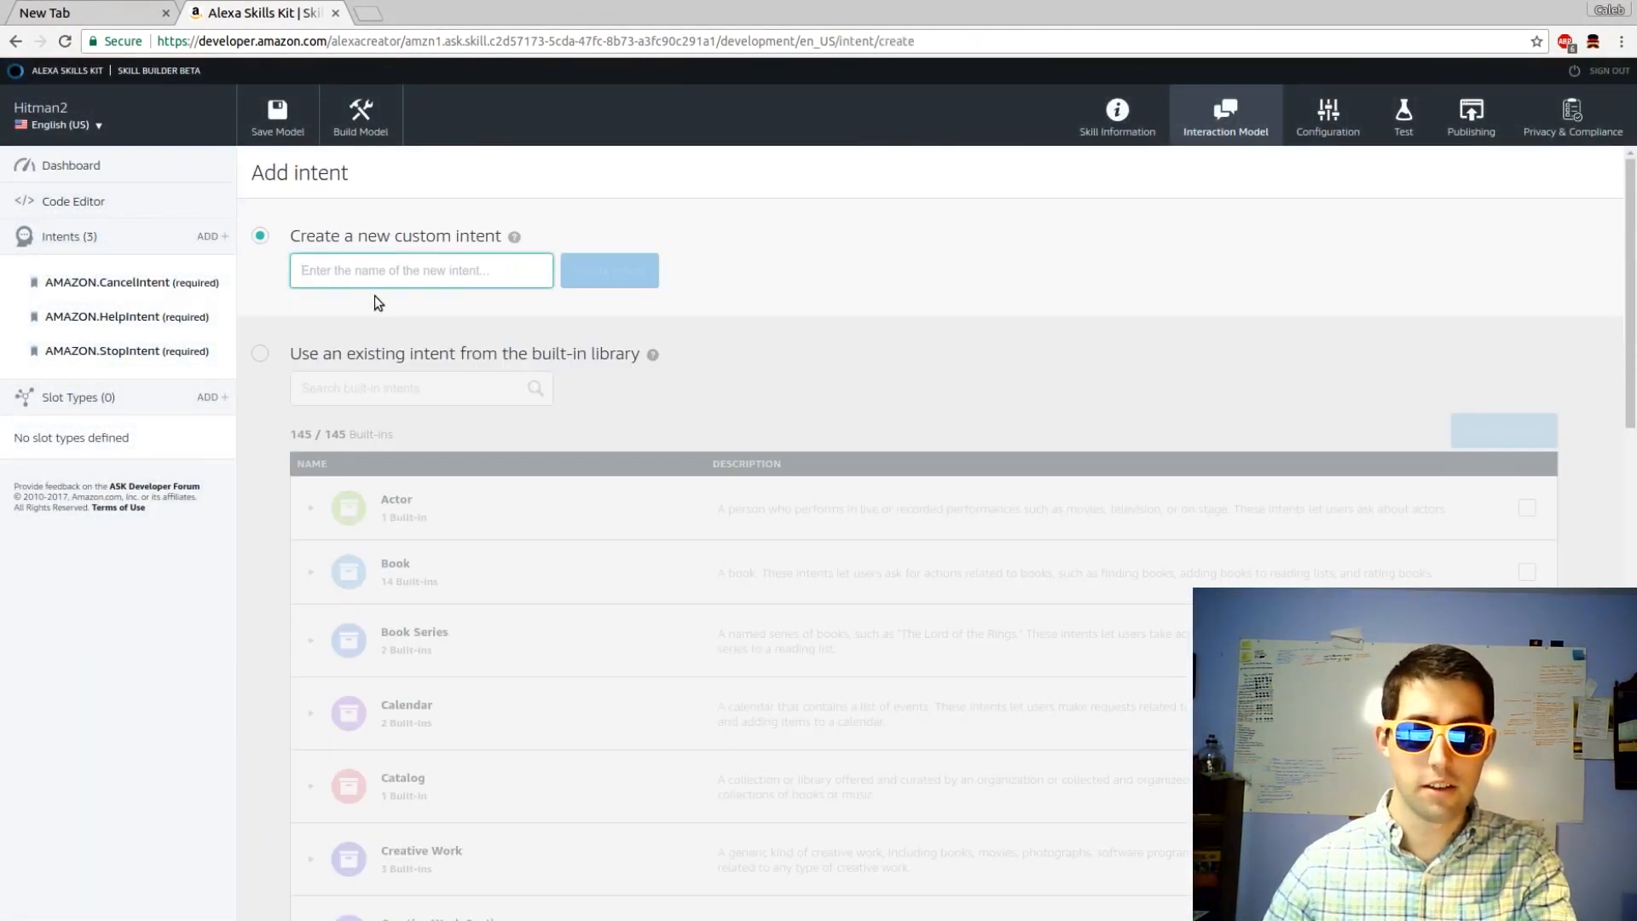
pyautogui.write('hitIntent')
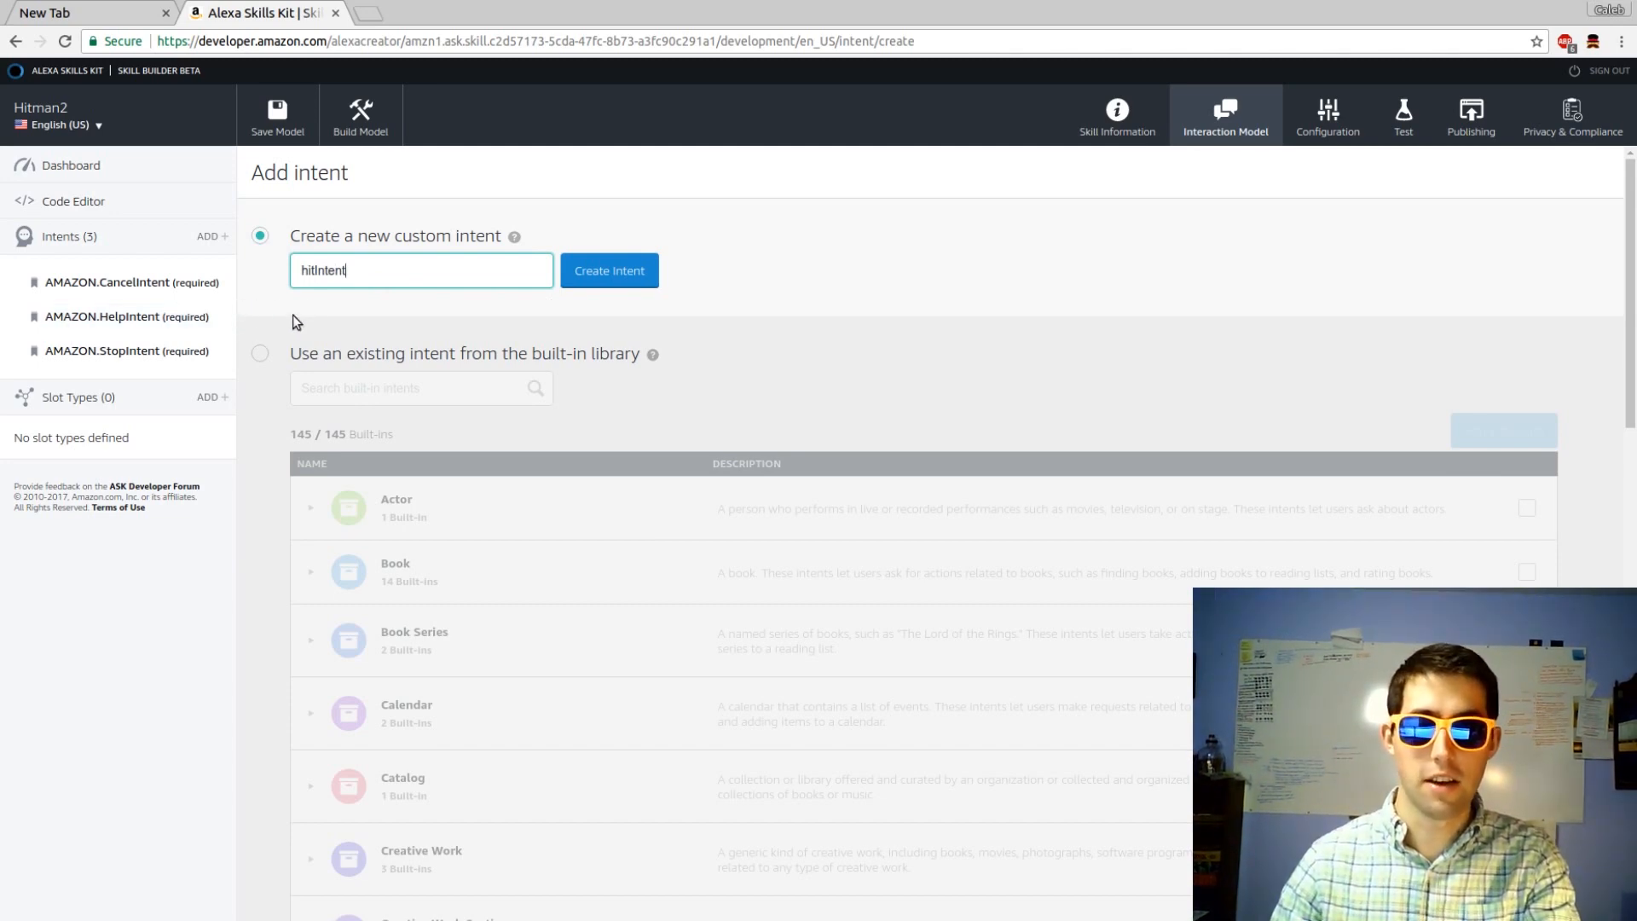
pyautogui.click(608, 270)
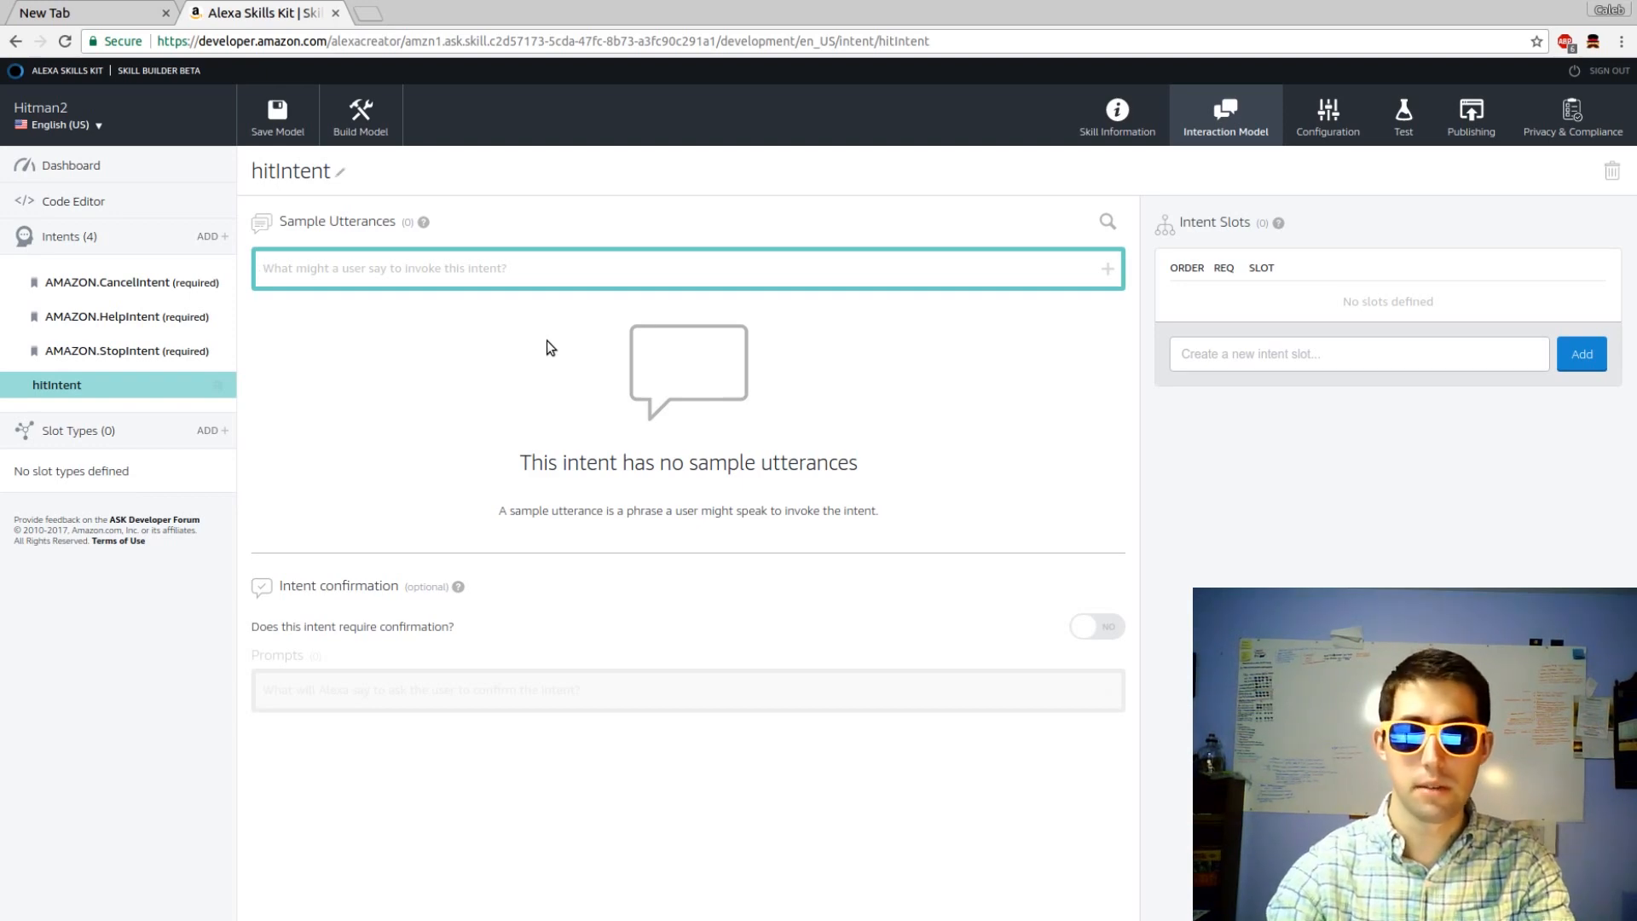
# Add the 'take out {targetName}…' sample utterance and mark targetName and weaponName required.
pyautogui.write('take out {target}')
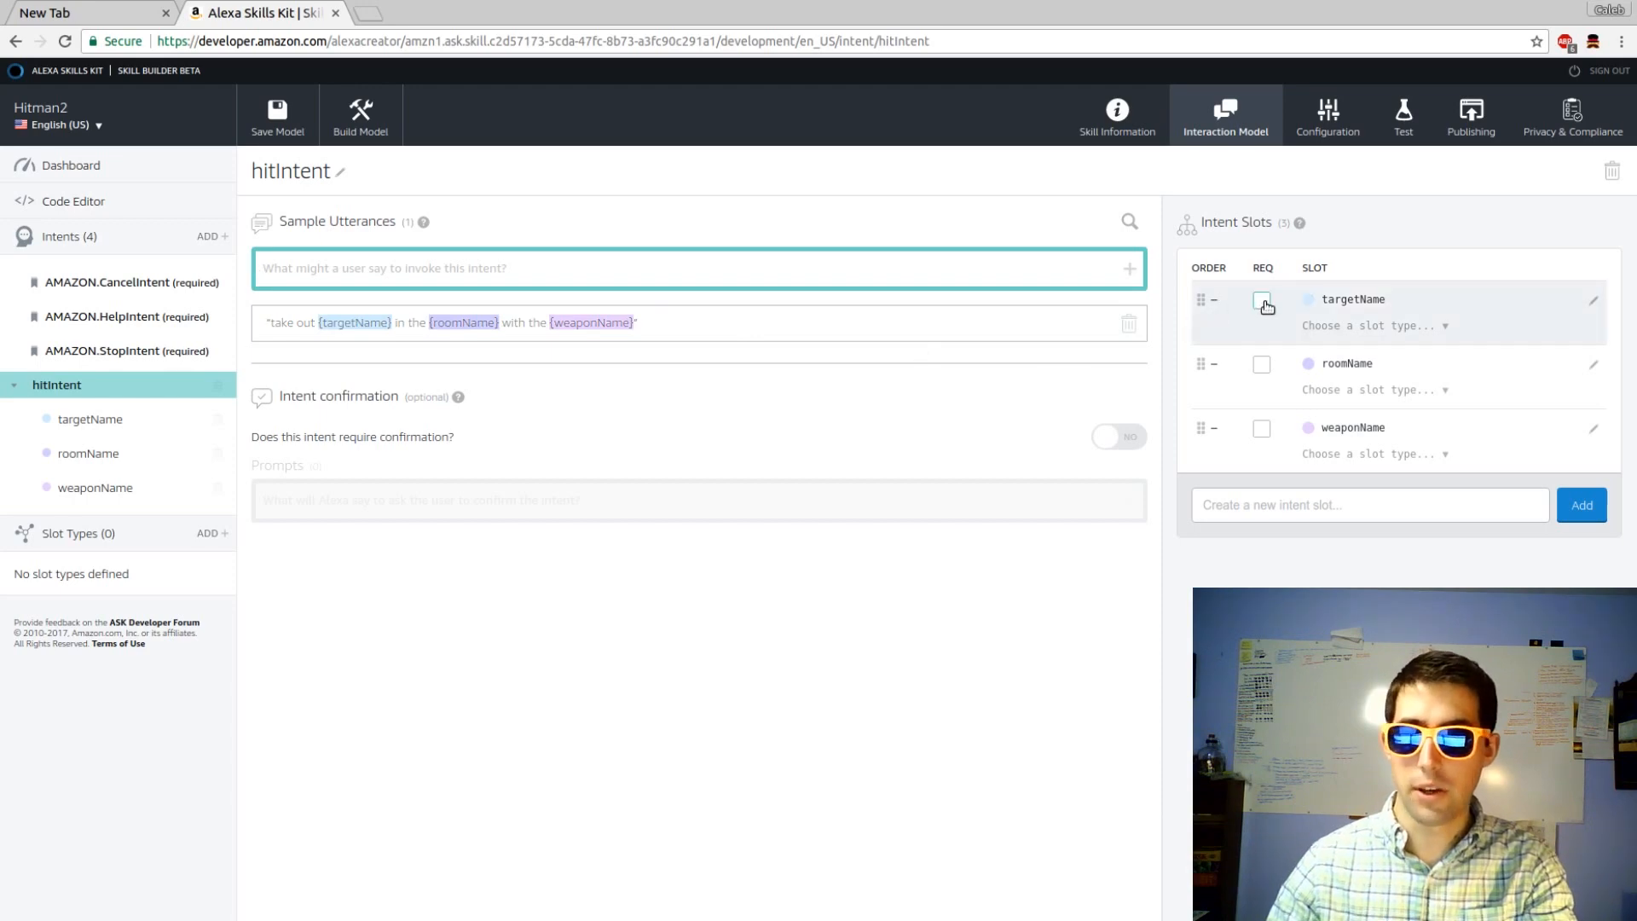
pyautogui.click(1260, 301)
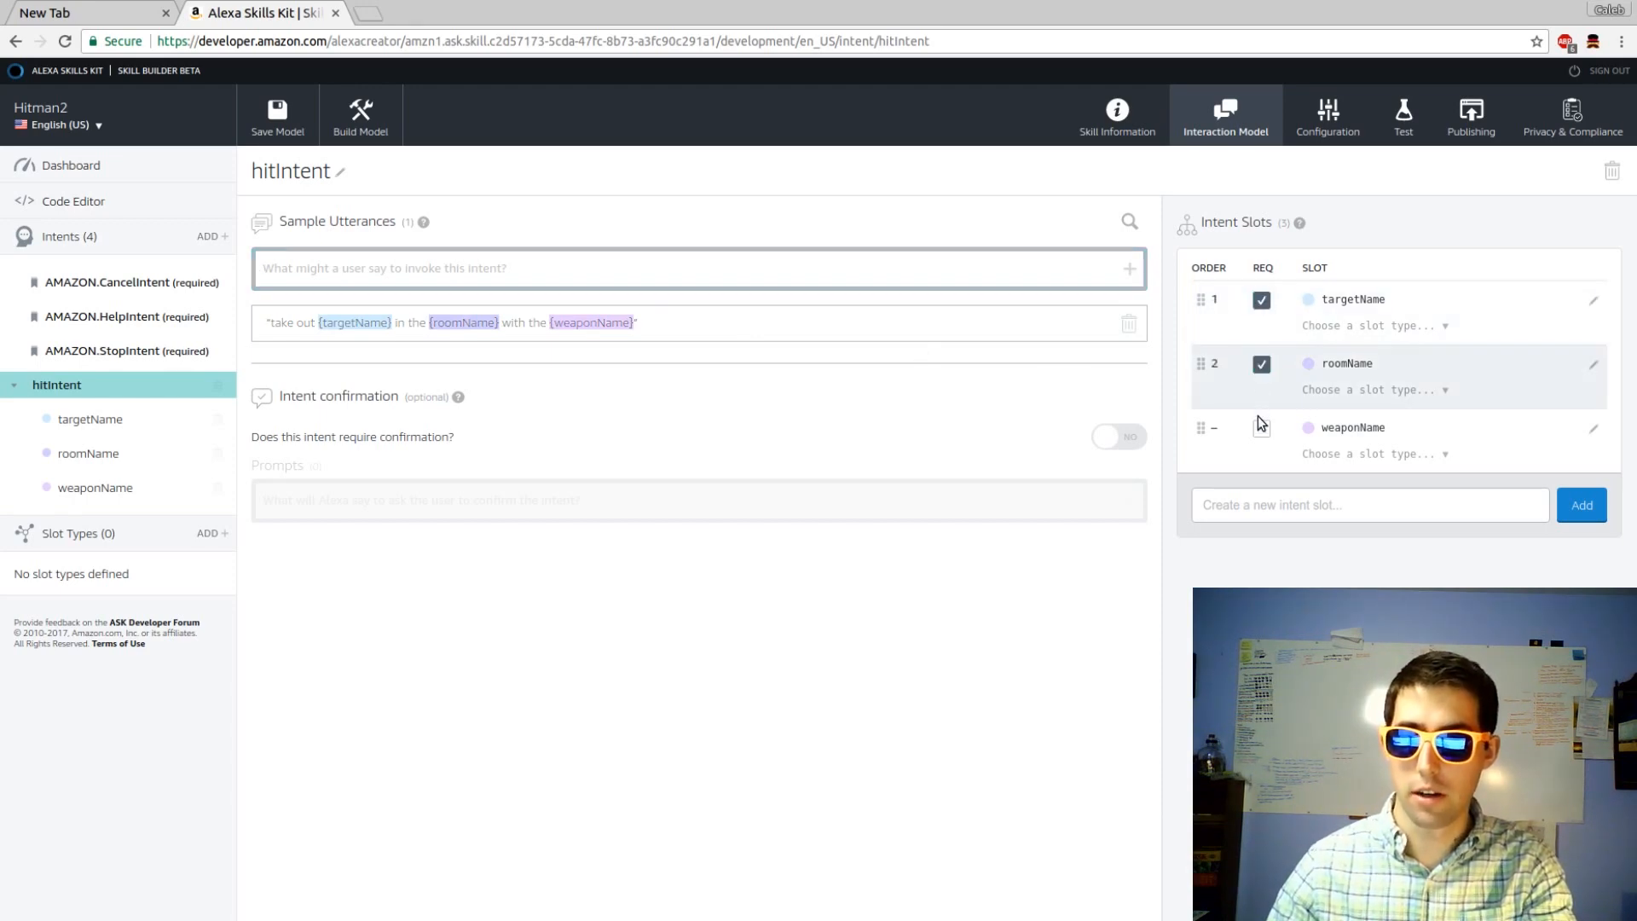
pyautogui.click(1261, 427)
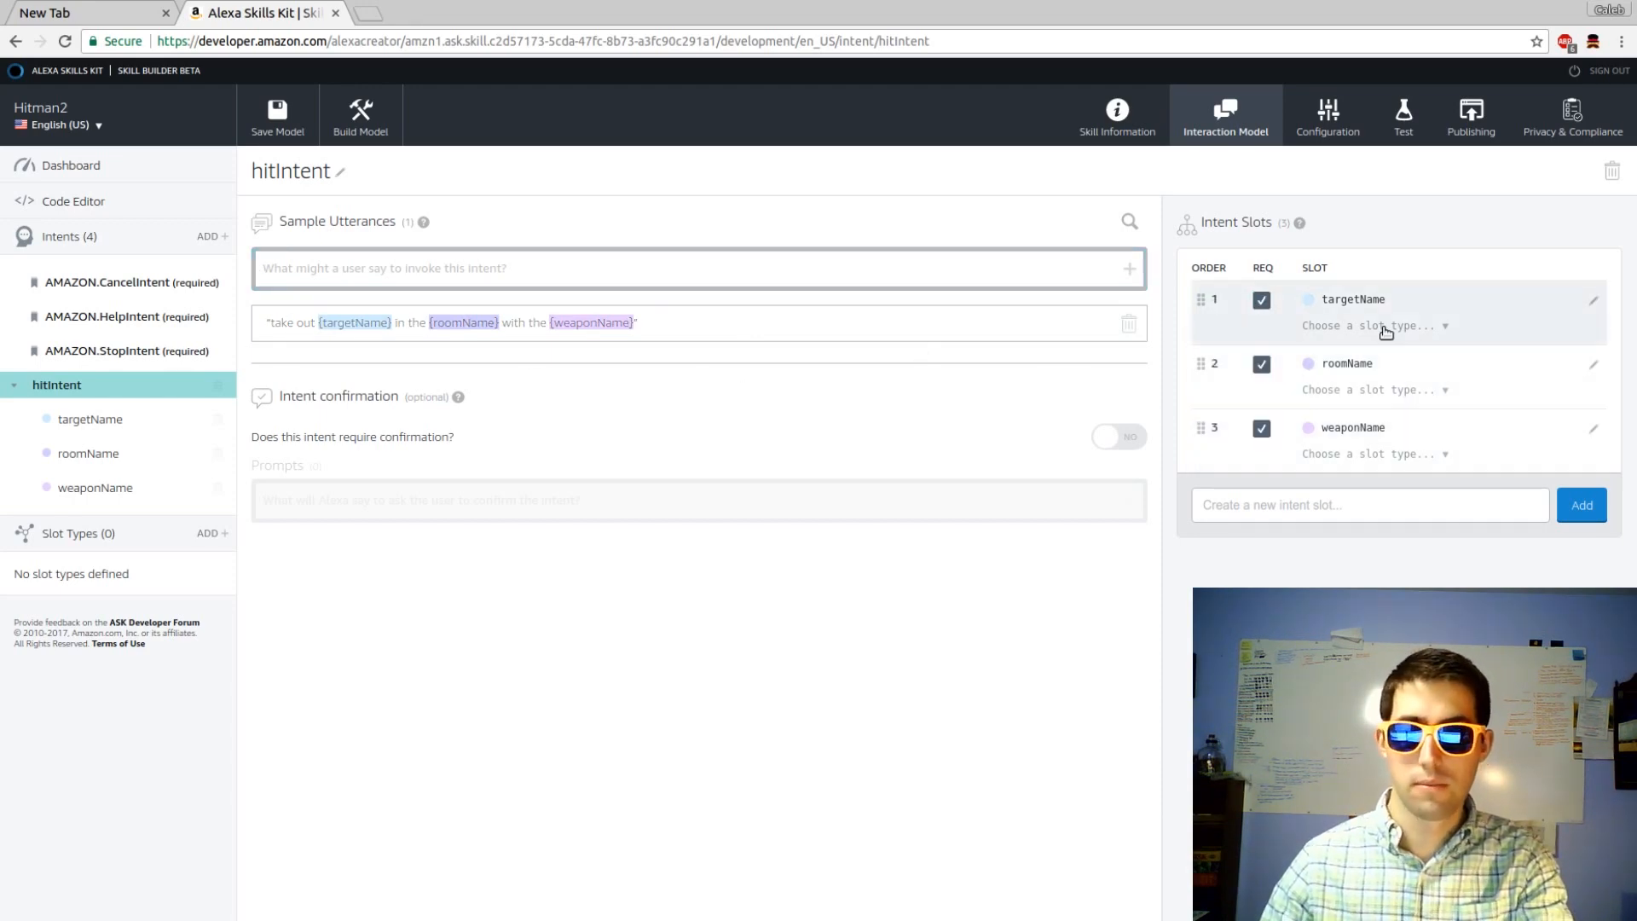
# Assign slot types AMAZON.US_FIRST_NAME, rooms_list and weapons_list to targetName, roomName and weaponName.
pyautogui.click(1373, 325)
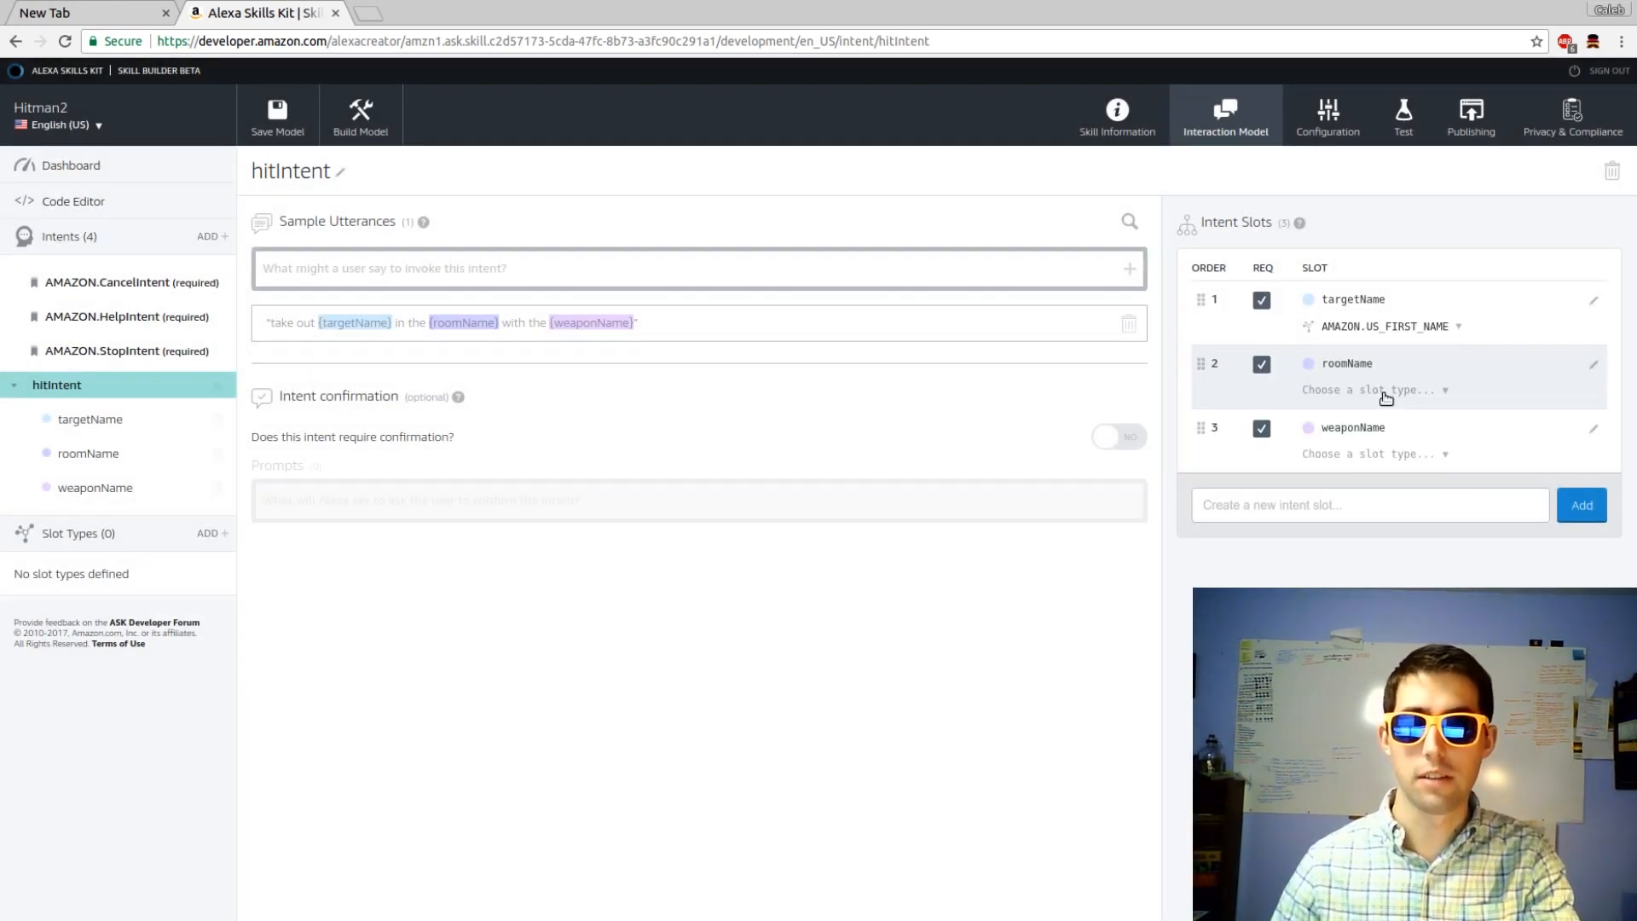
pyautogui.click(1372, 389)
pyautogui.write('rooms_list')
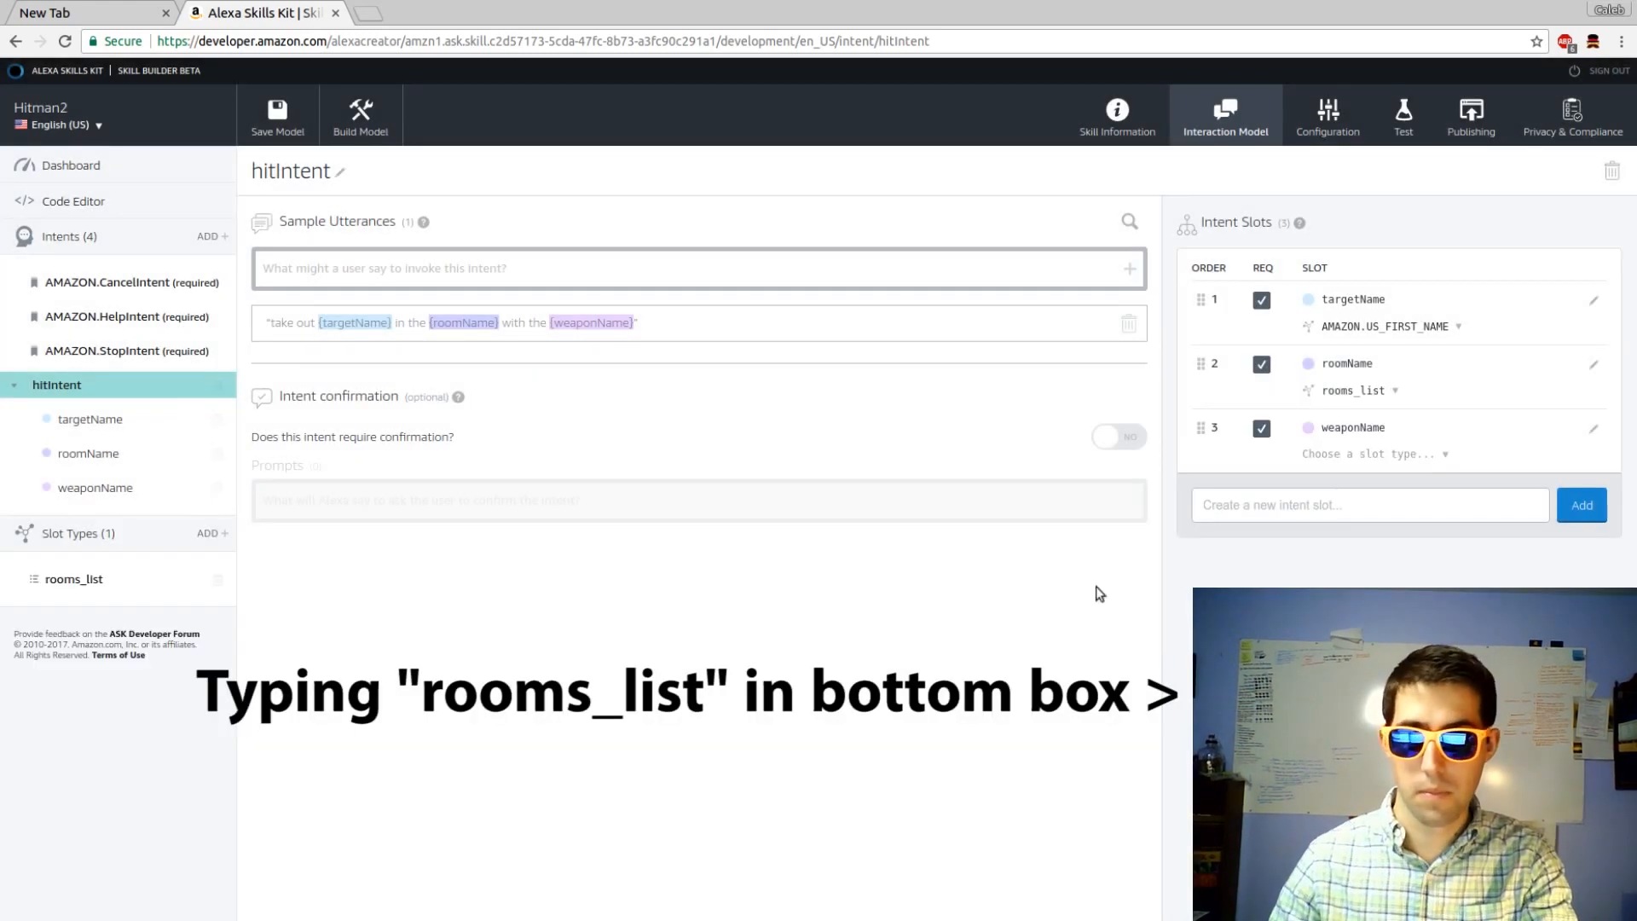
pyautogui.click(1372, 454)
pyautogui.write('weapons_list')
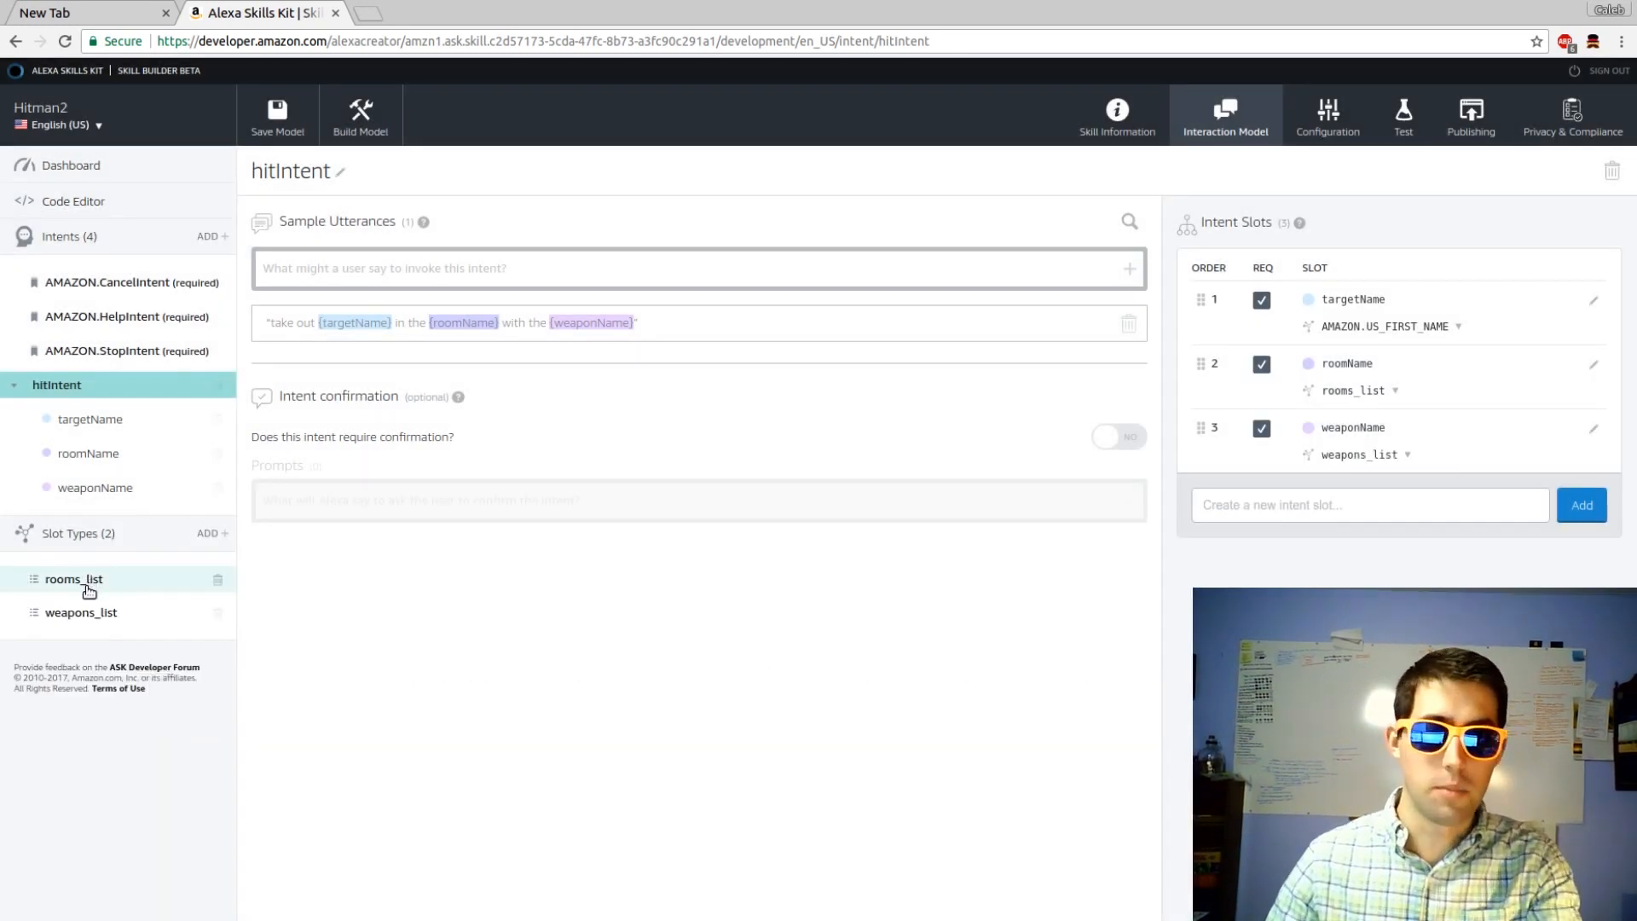
# Enter the room values into rooms_list, then add sword and brick to weapons_list.
pyautogui.click(73, 578)
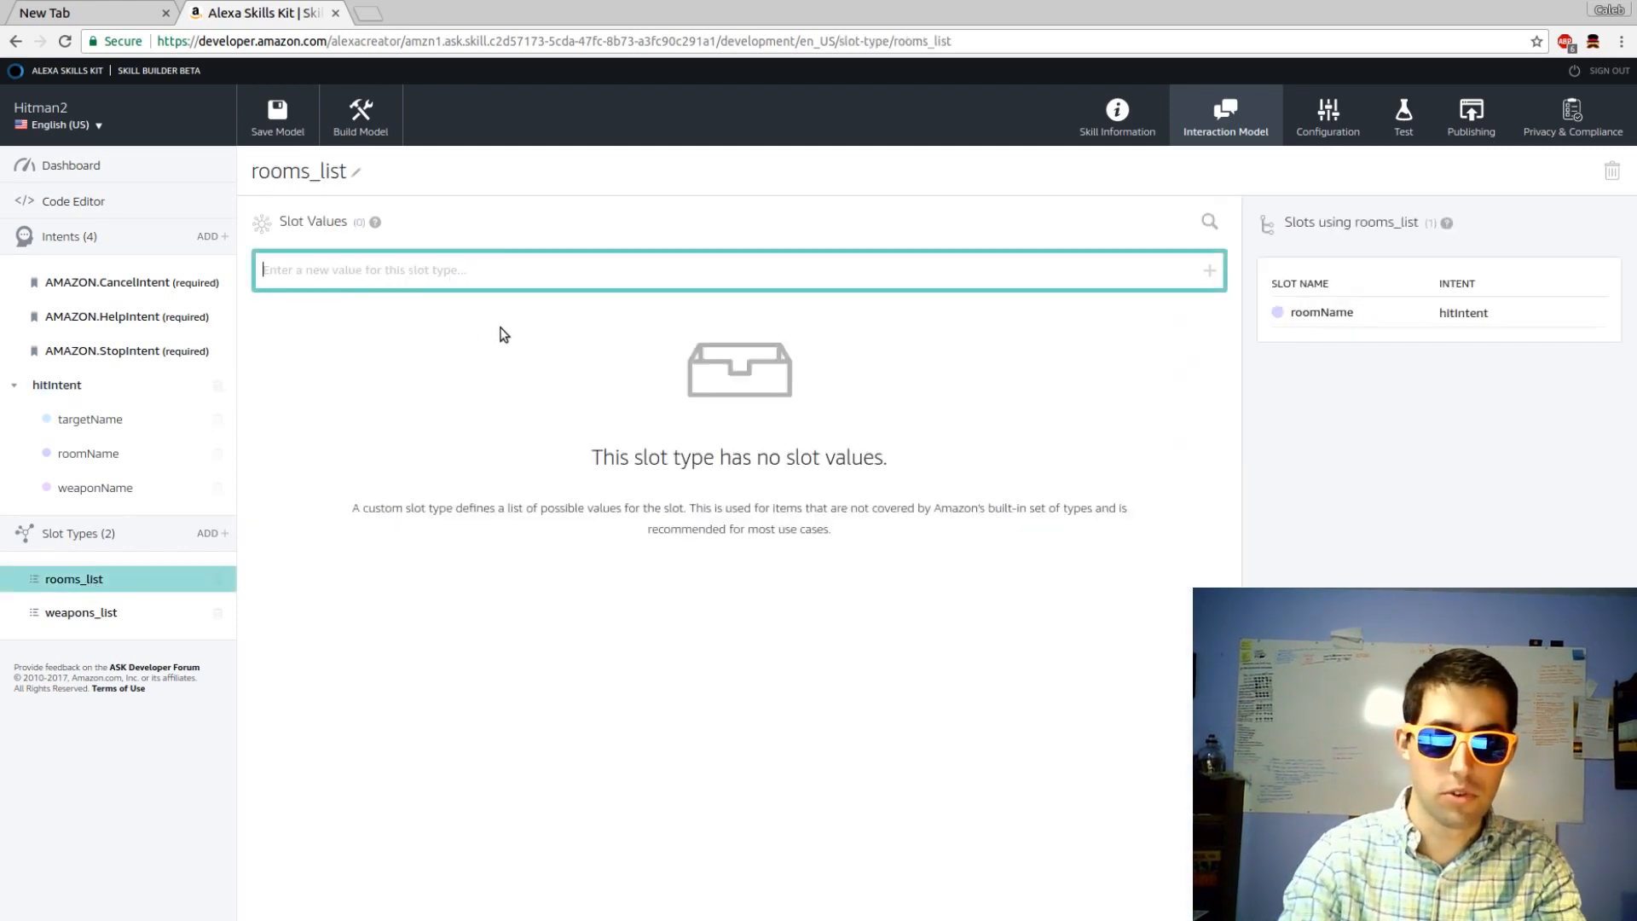
pyautogui.write('bea')
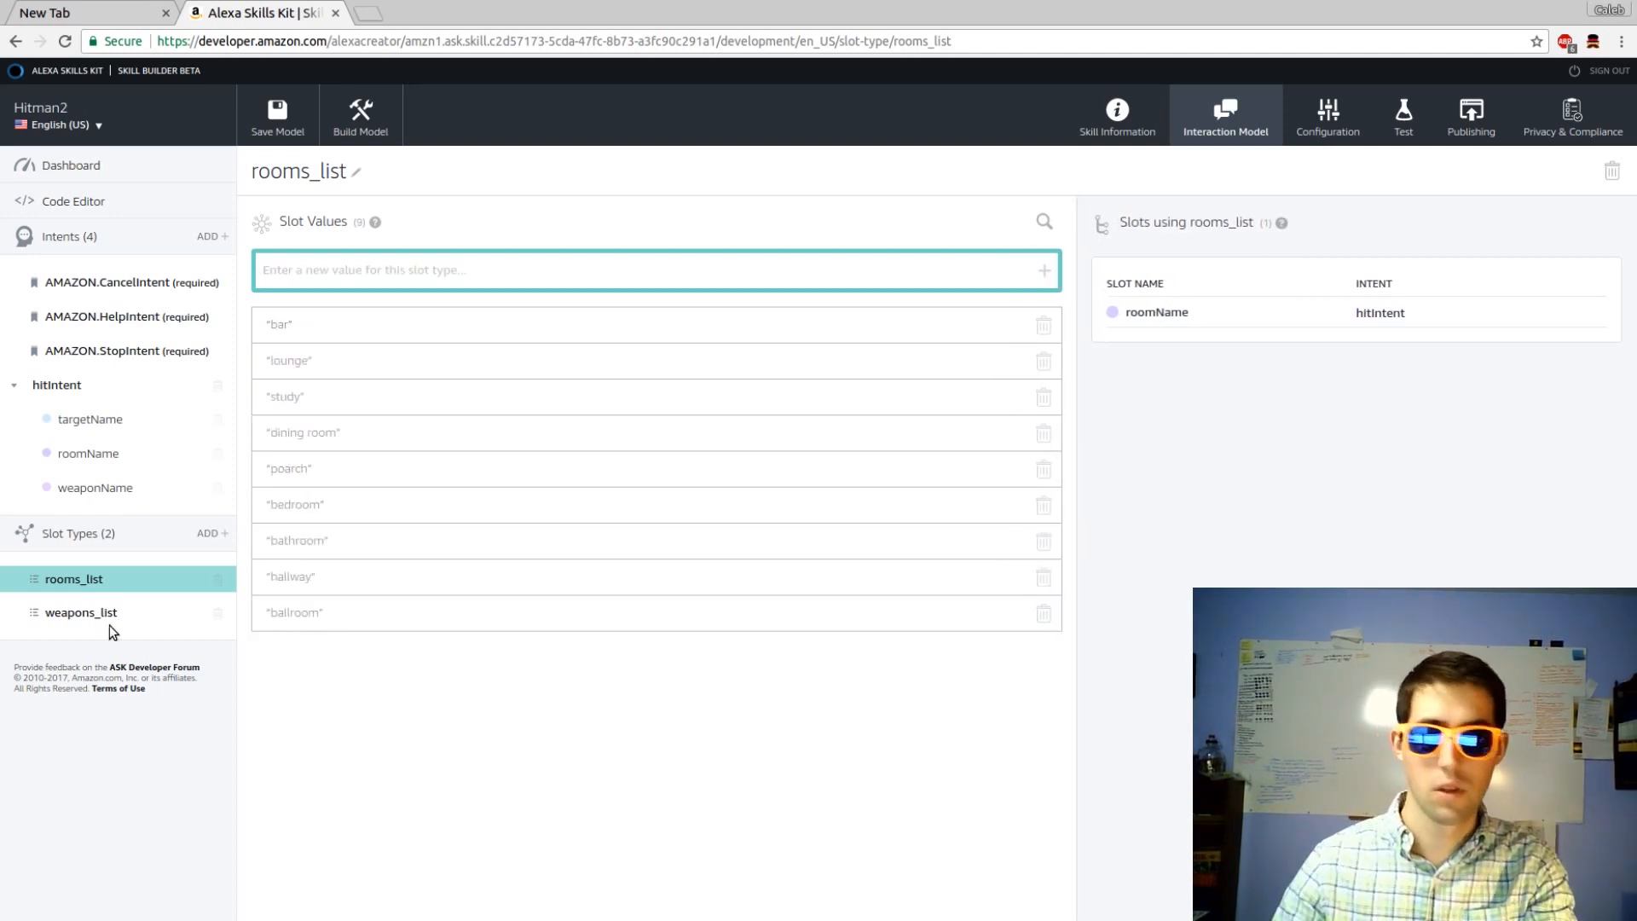
pyautogui.moveTo(80, 613)
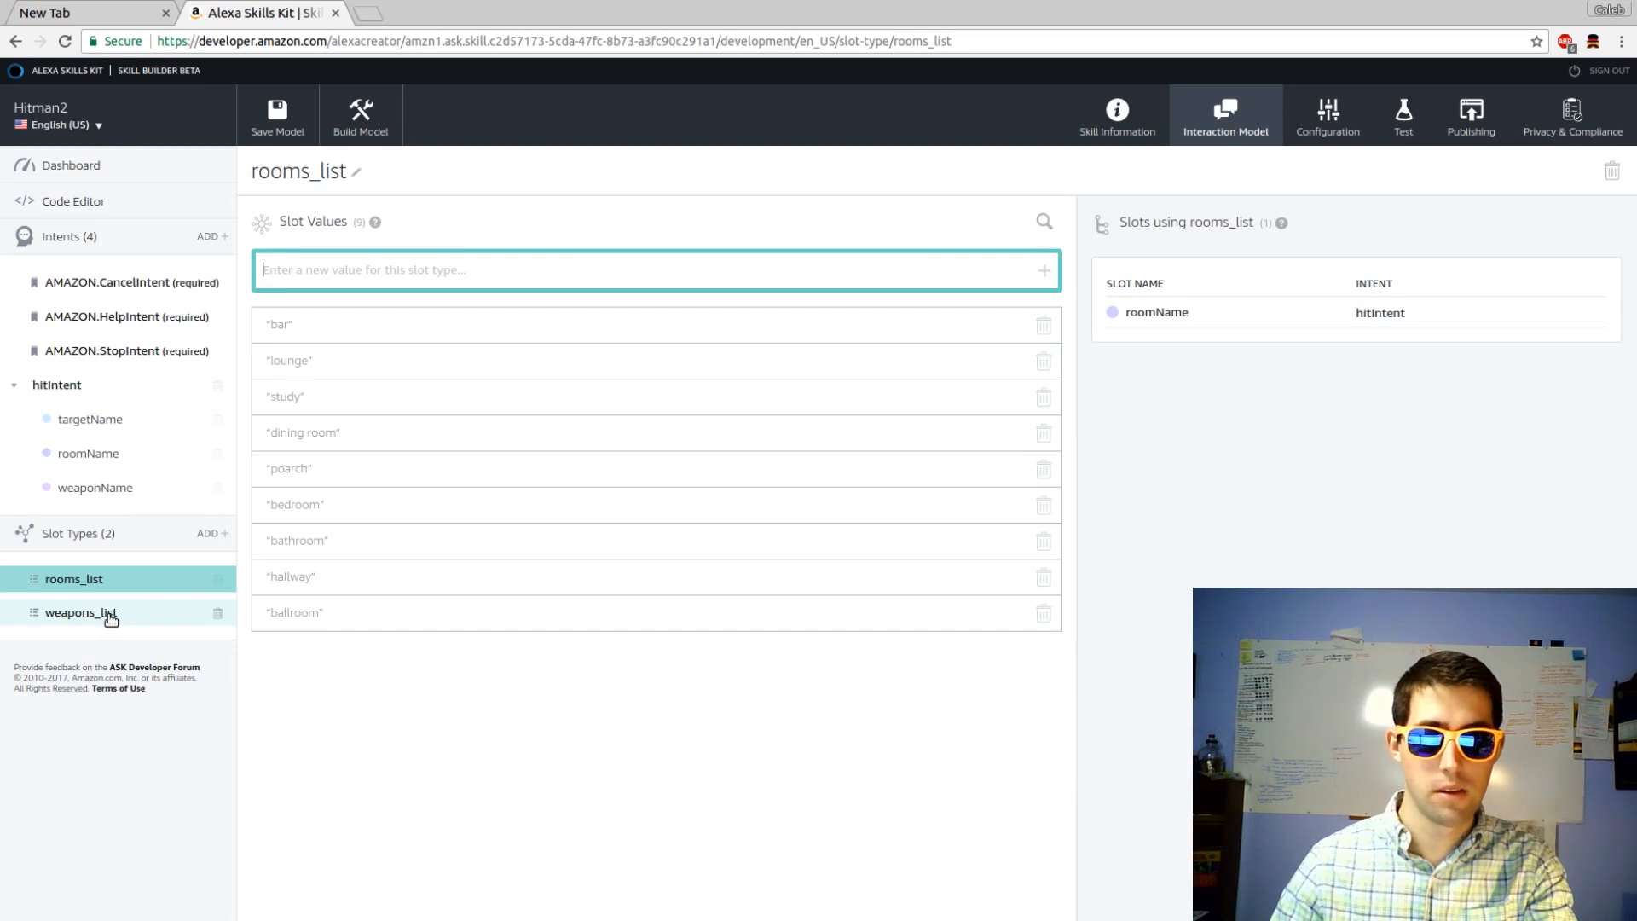
pyautogui.click(80, 612)
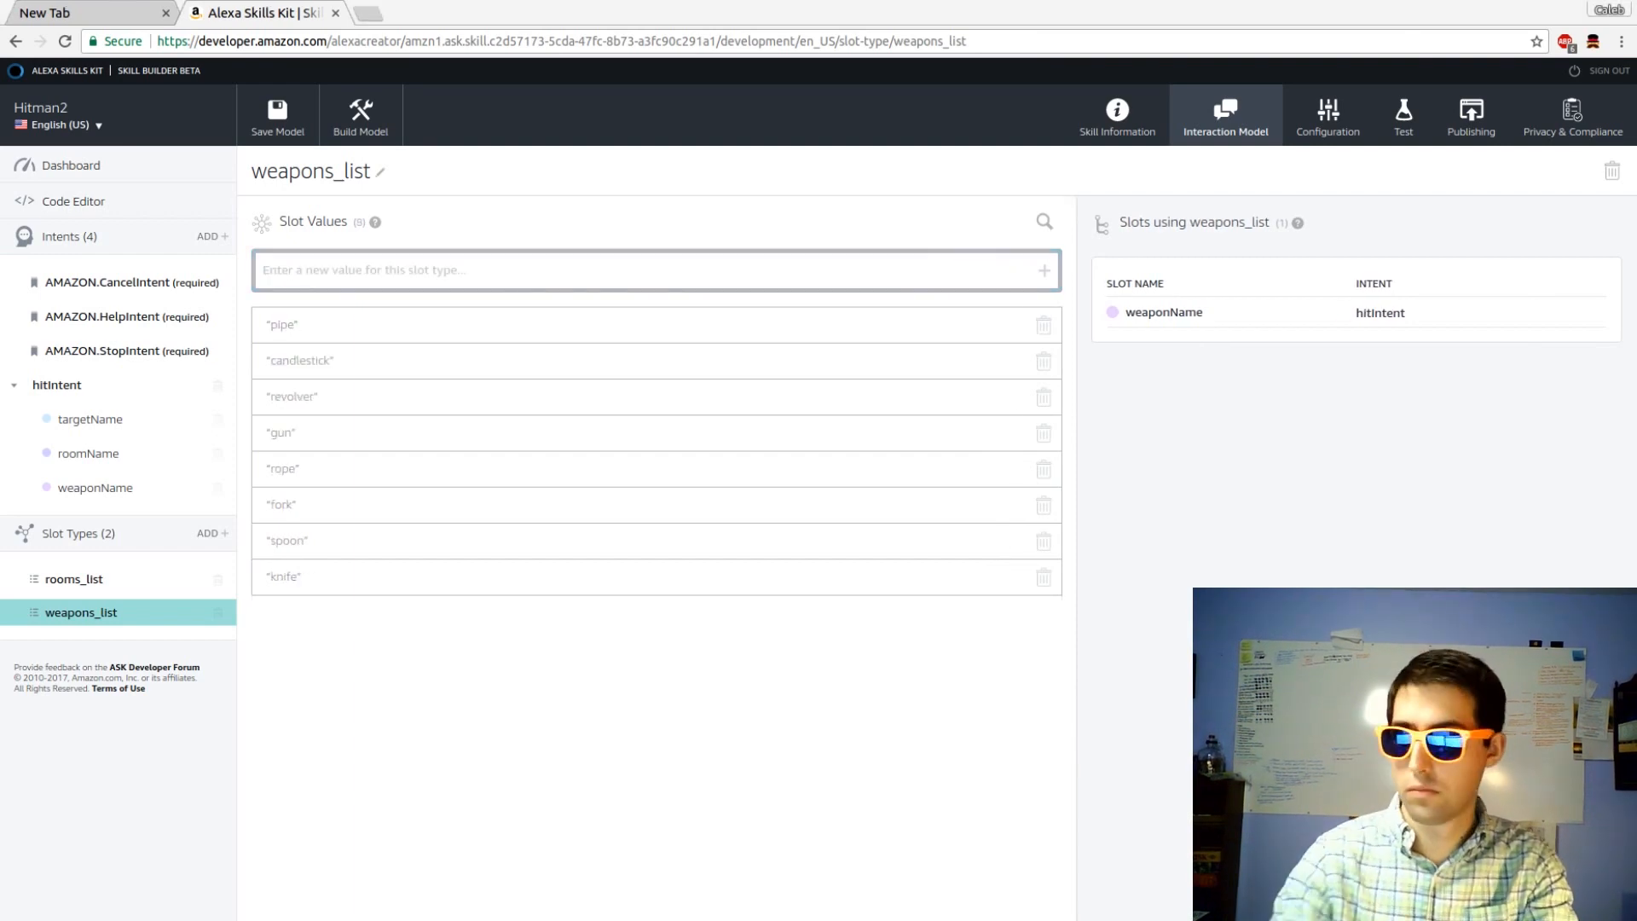
pyautogui.write('bric')
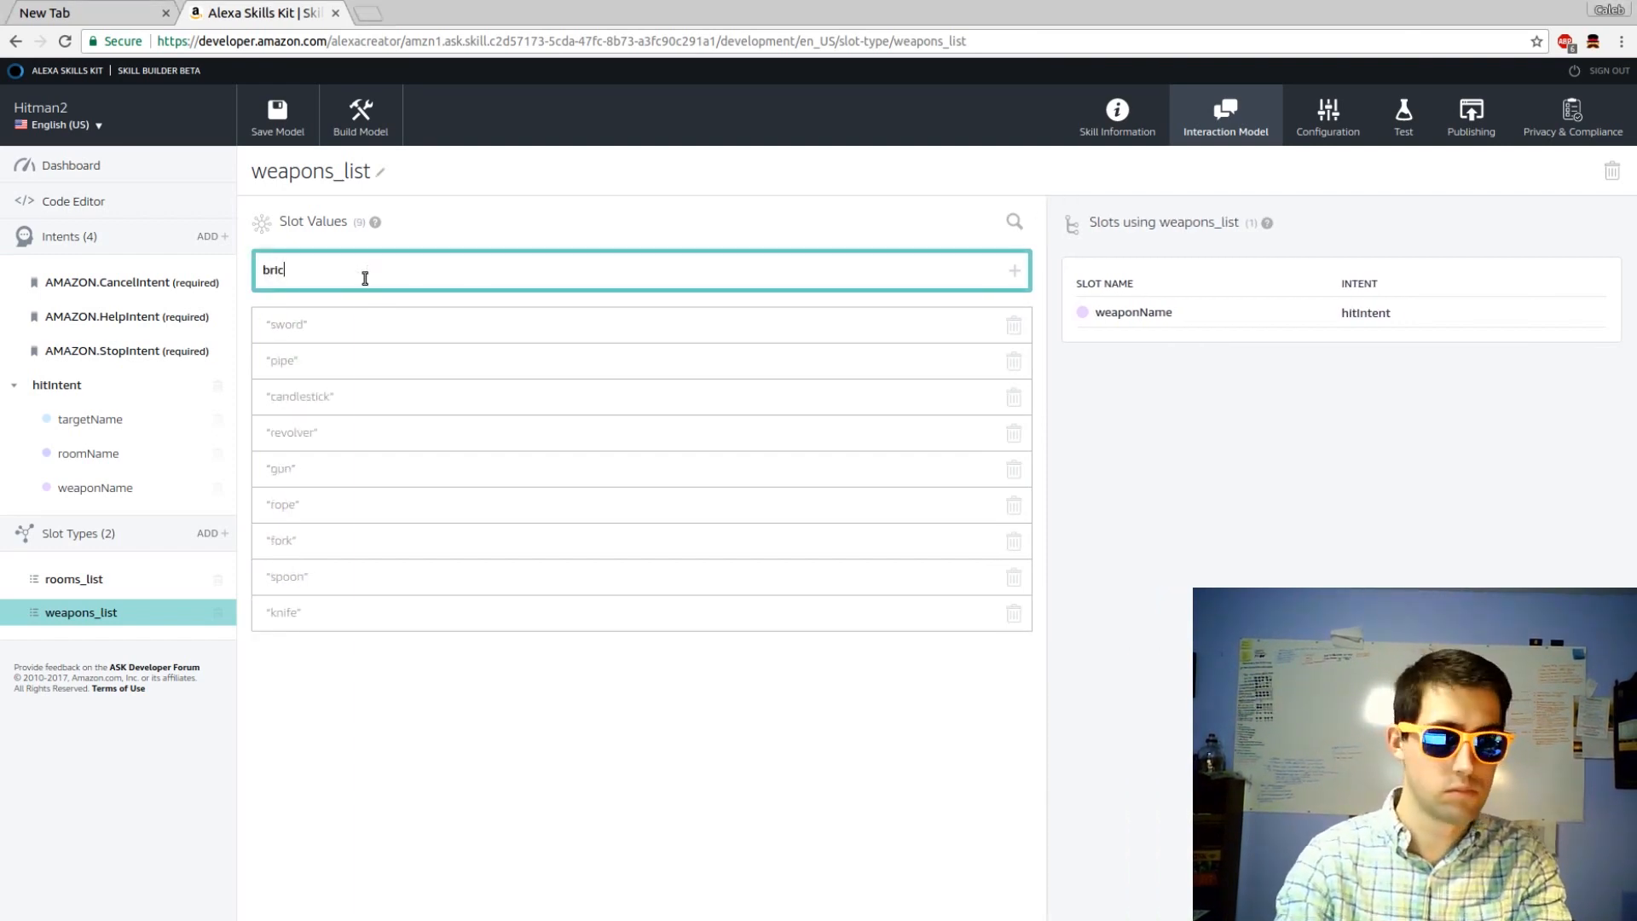
pyautogui.press('Return')
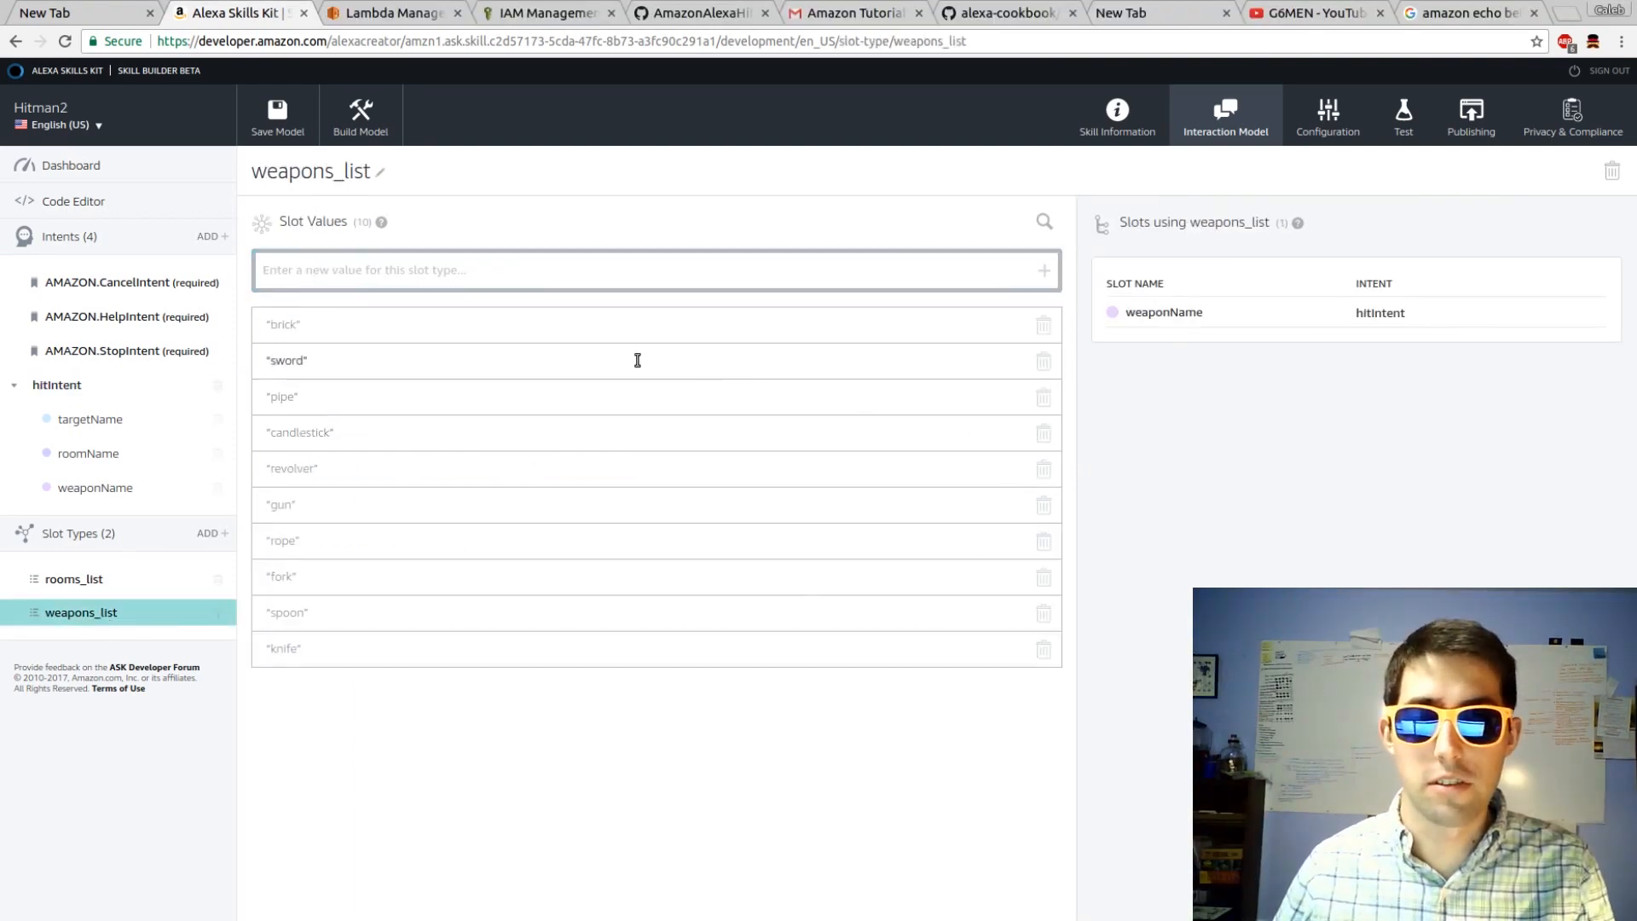
pyautogui.moveTo(498, 726)
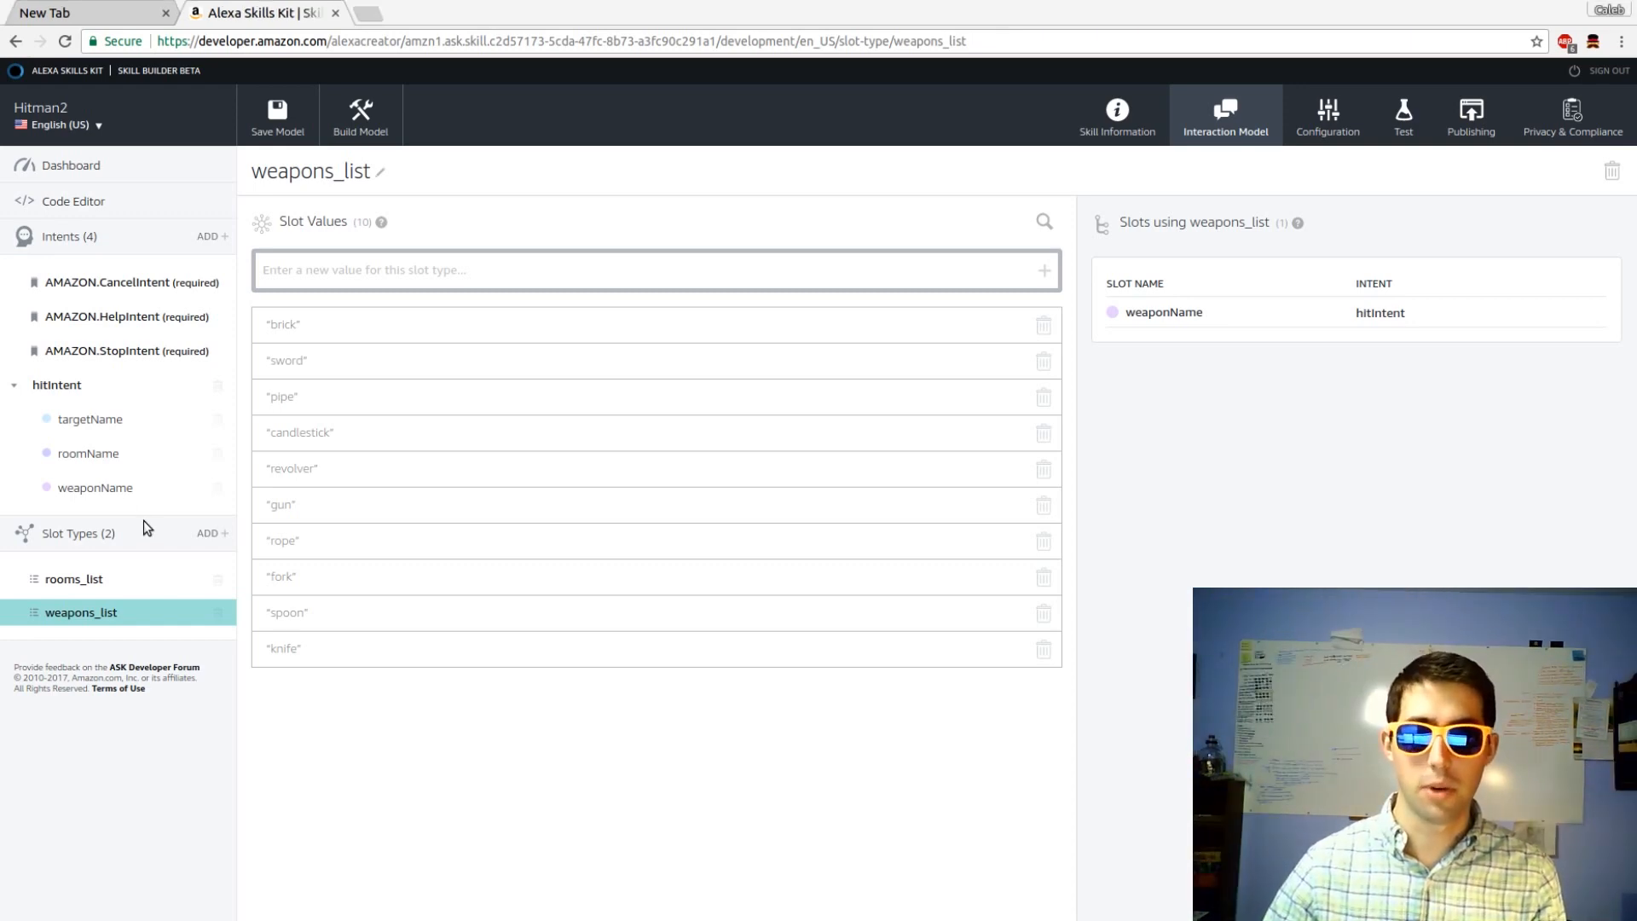
# Give targetName the prompt 'who am i taking out' and utterances '{targetName}' and 'his name is {targetName}'.
pyautogui.click(89, 418)
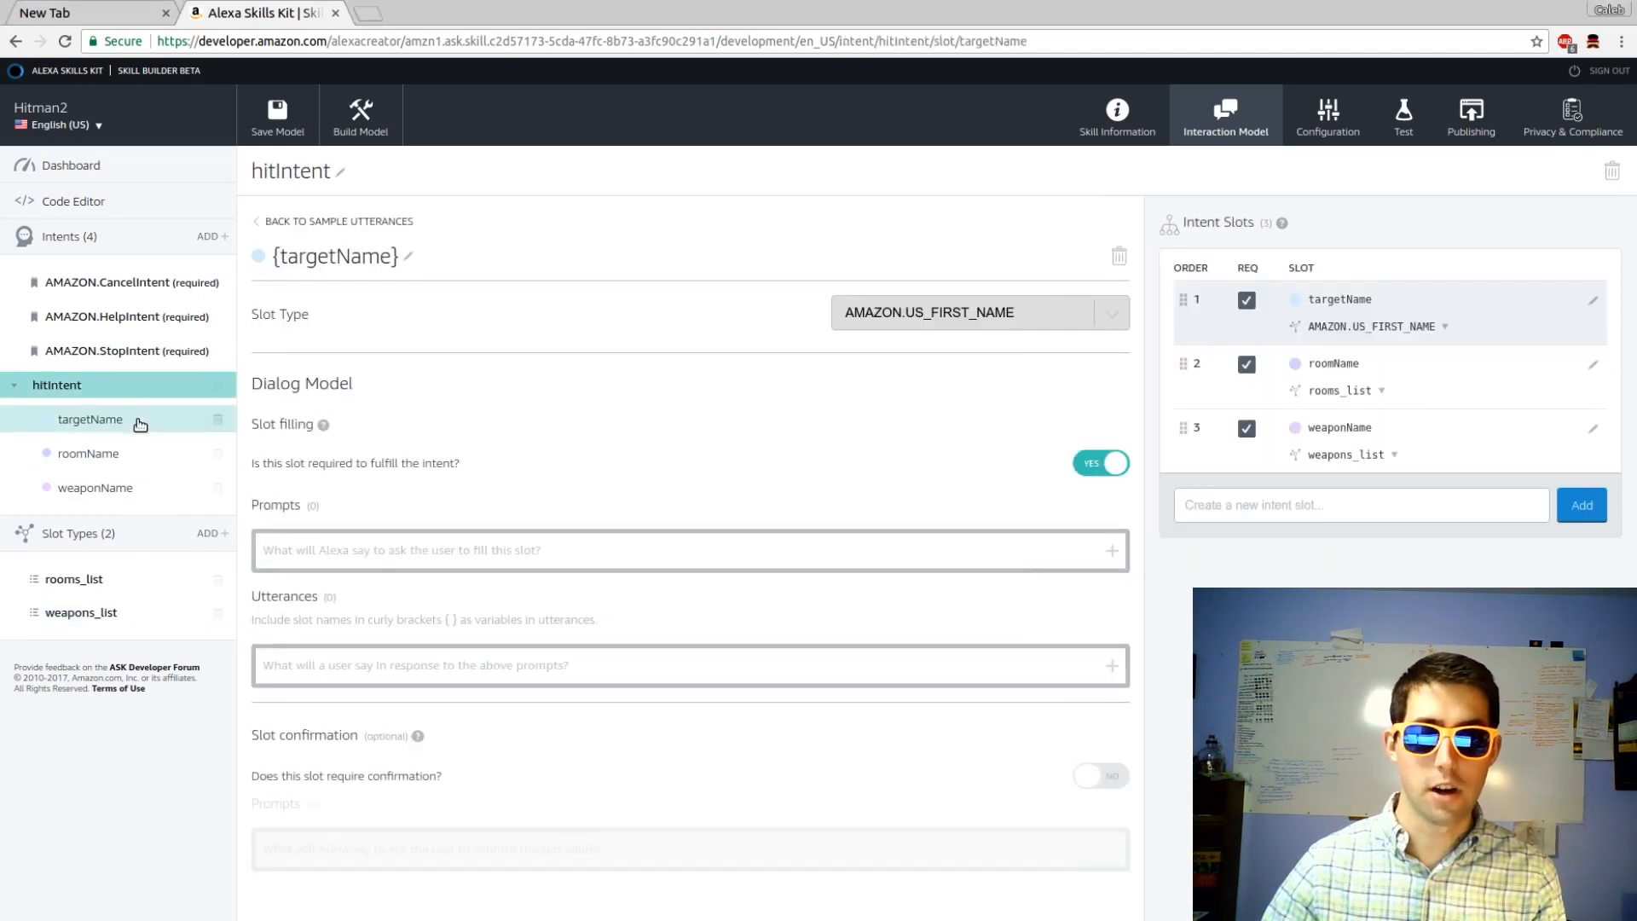
pyautogui.moveTo(148, 498)
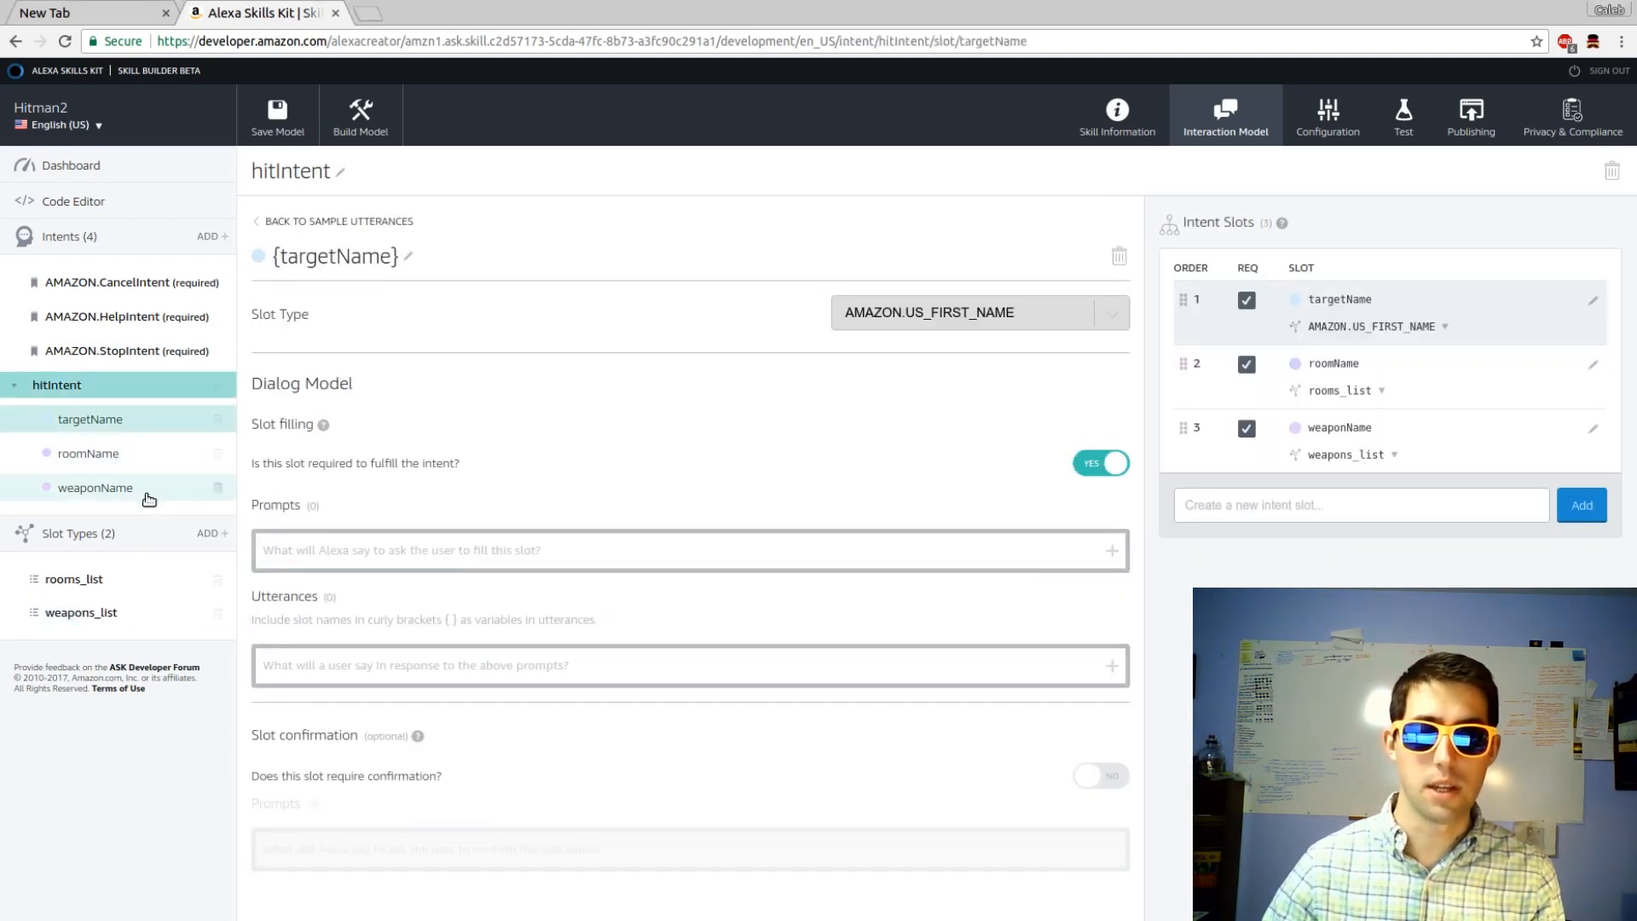
pyautogui.moveTo(152, 419)
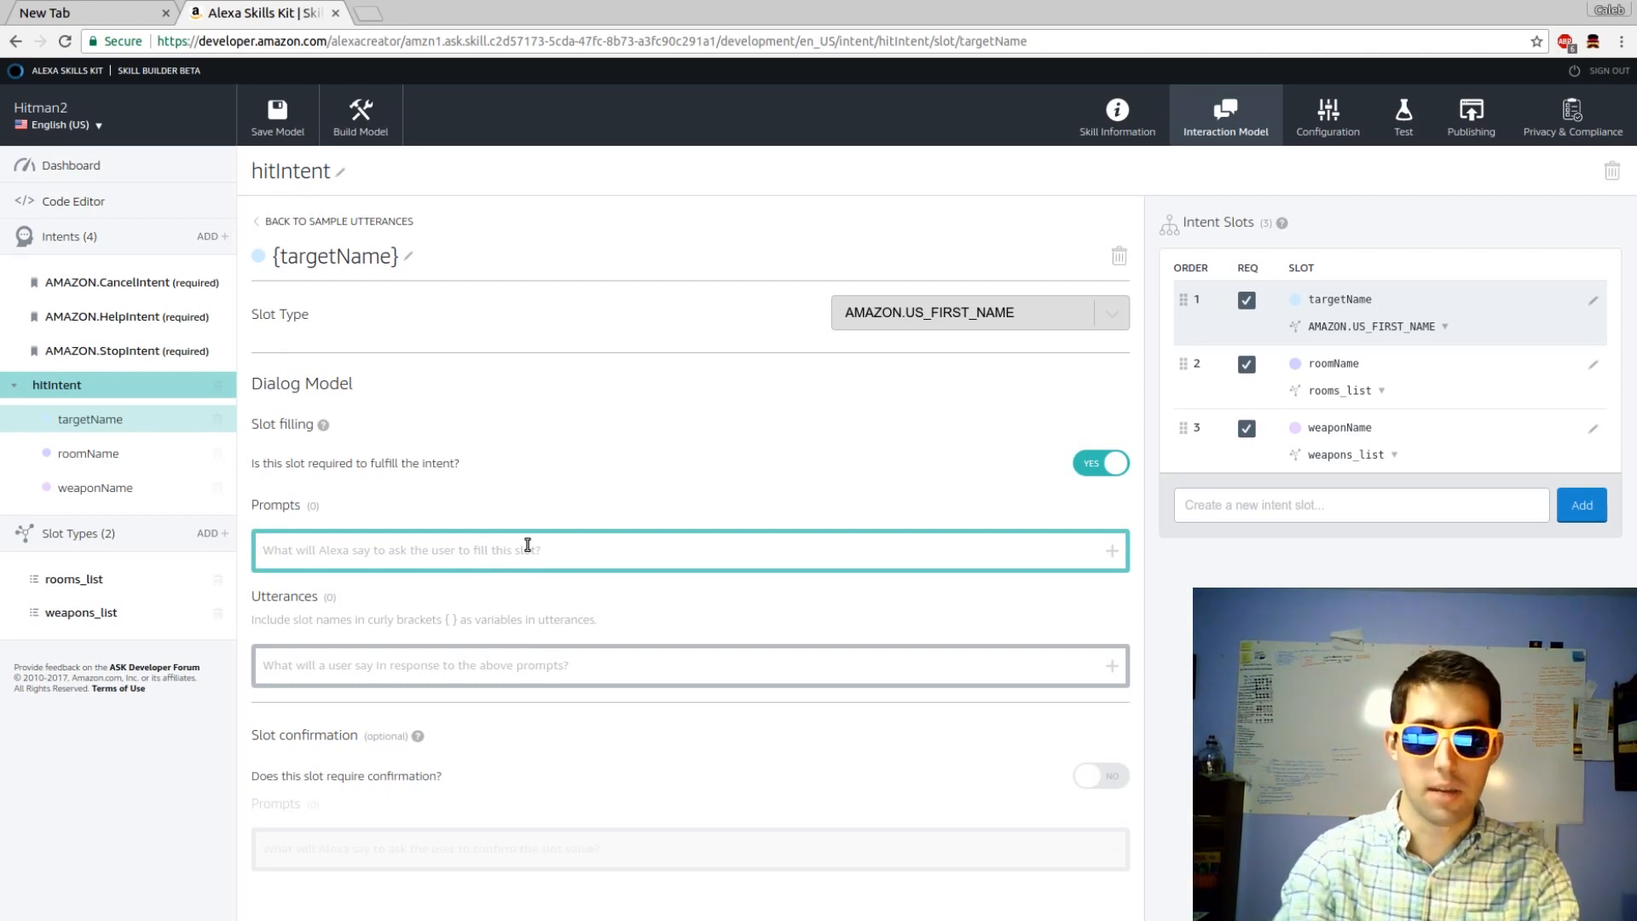
pyautogui.write('who am i taking out again"')
pyautogui.click(691, 665)
pyautogui.write('{')
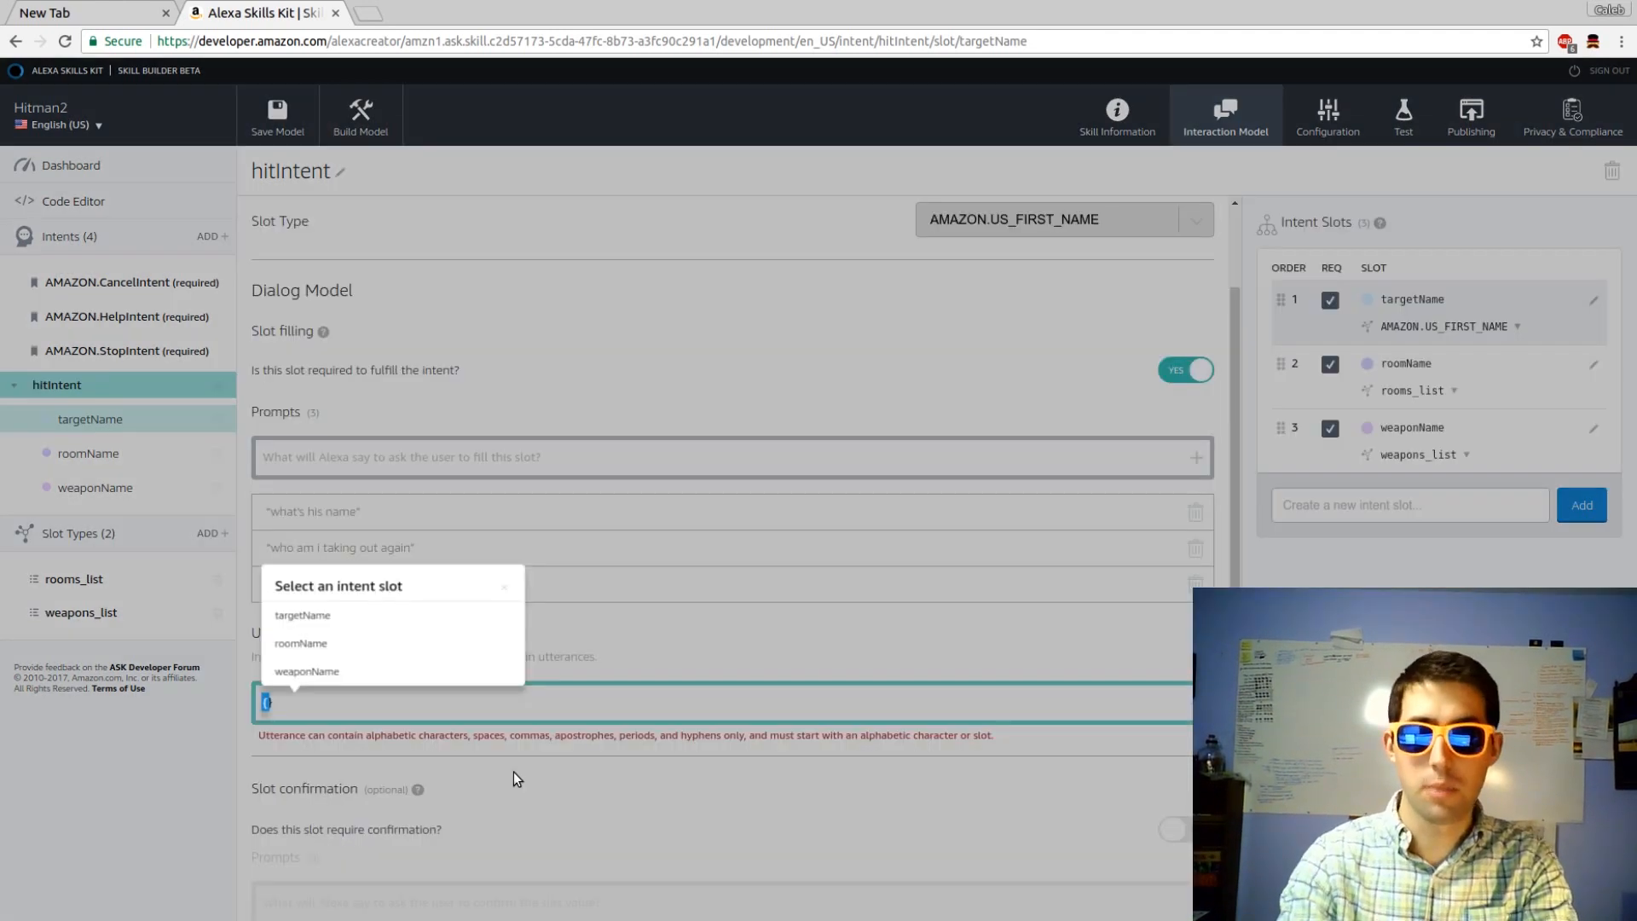
pyautogui.moveTo(363, 705)
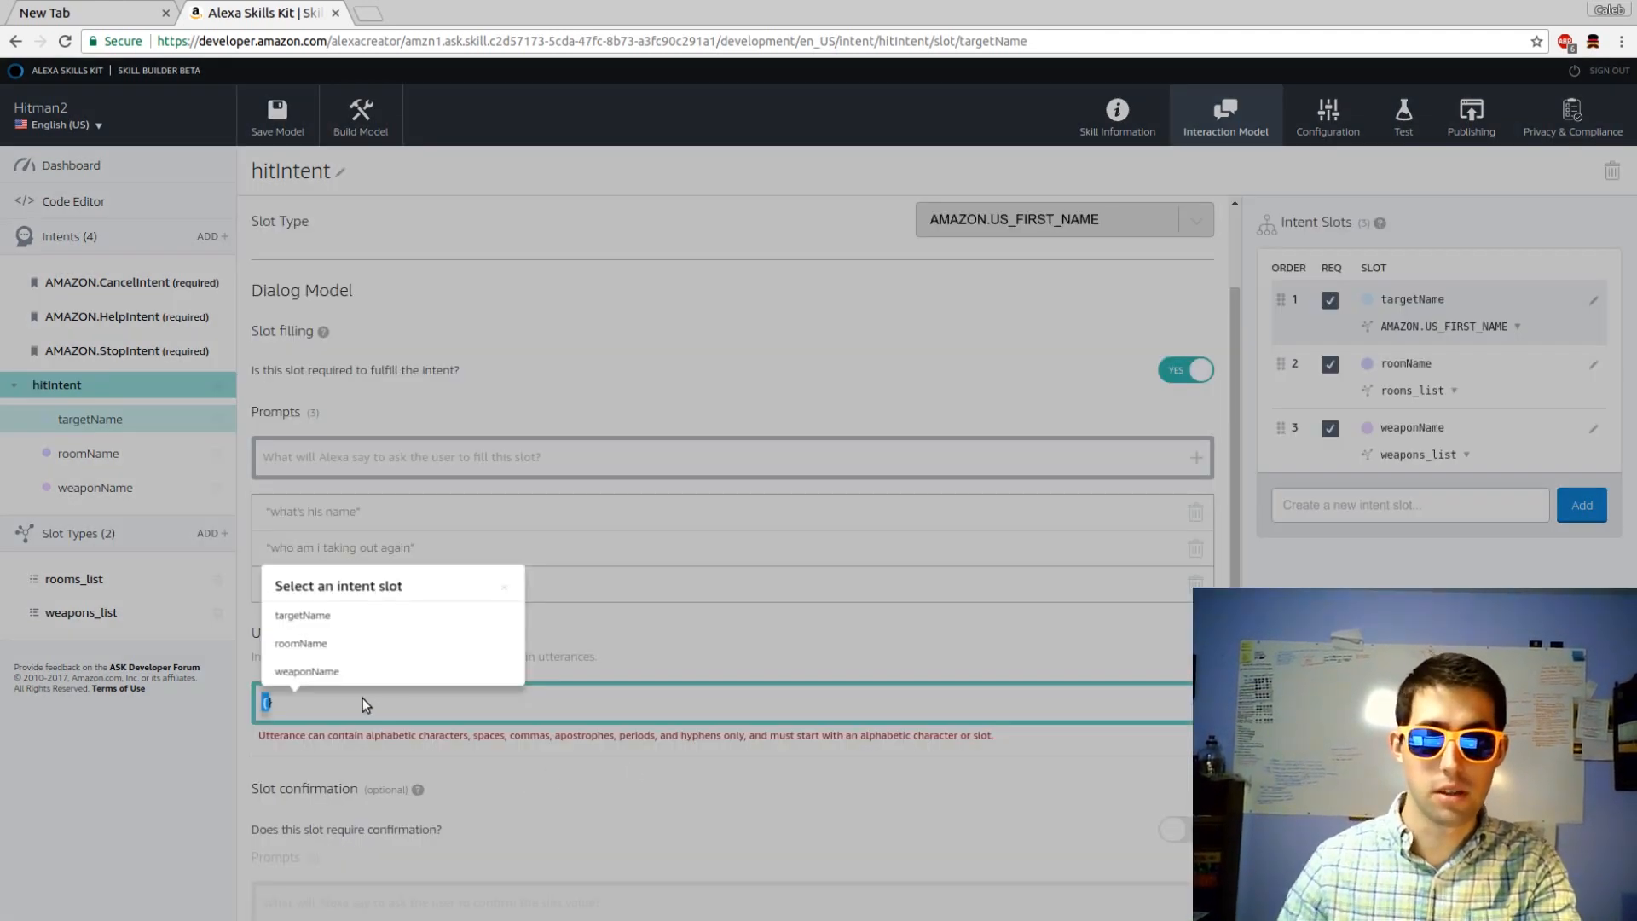
pyautogui.click(301, 615)
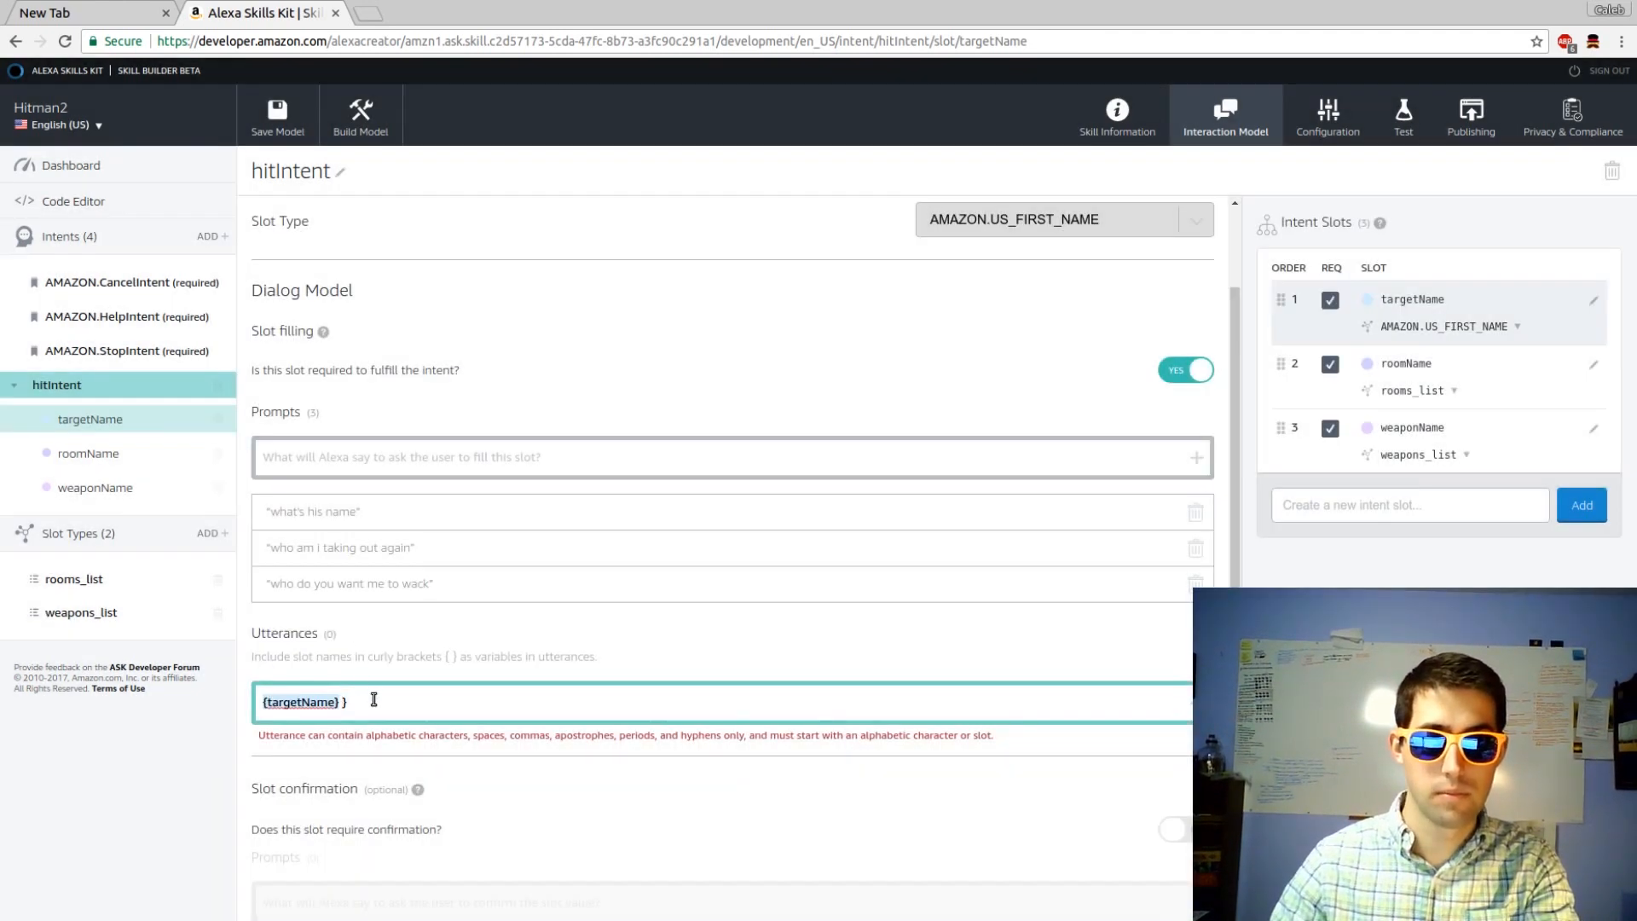
pyautogui.press('Return')
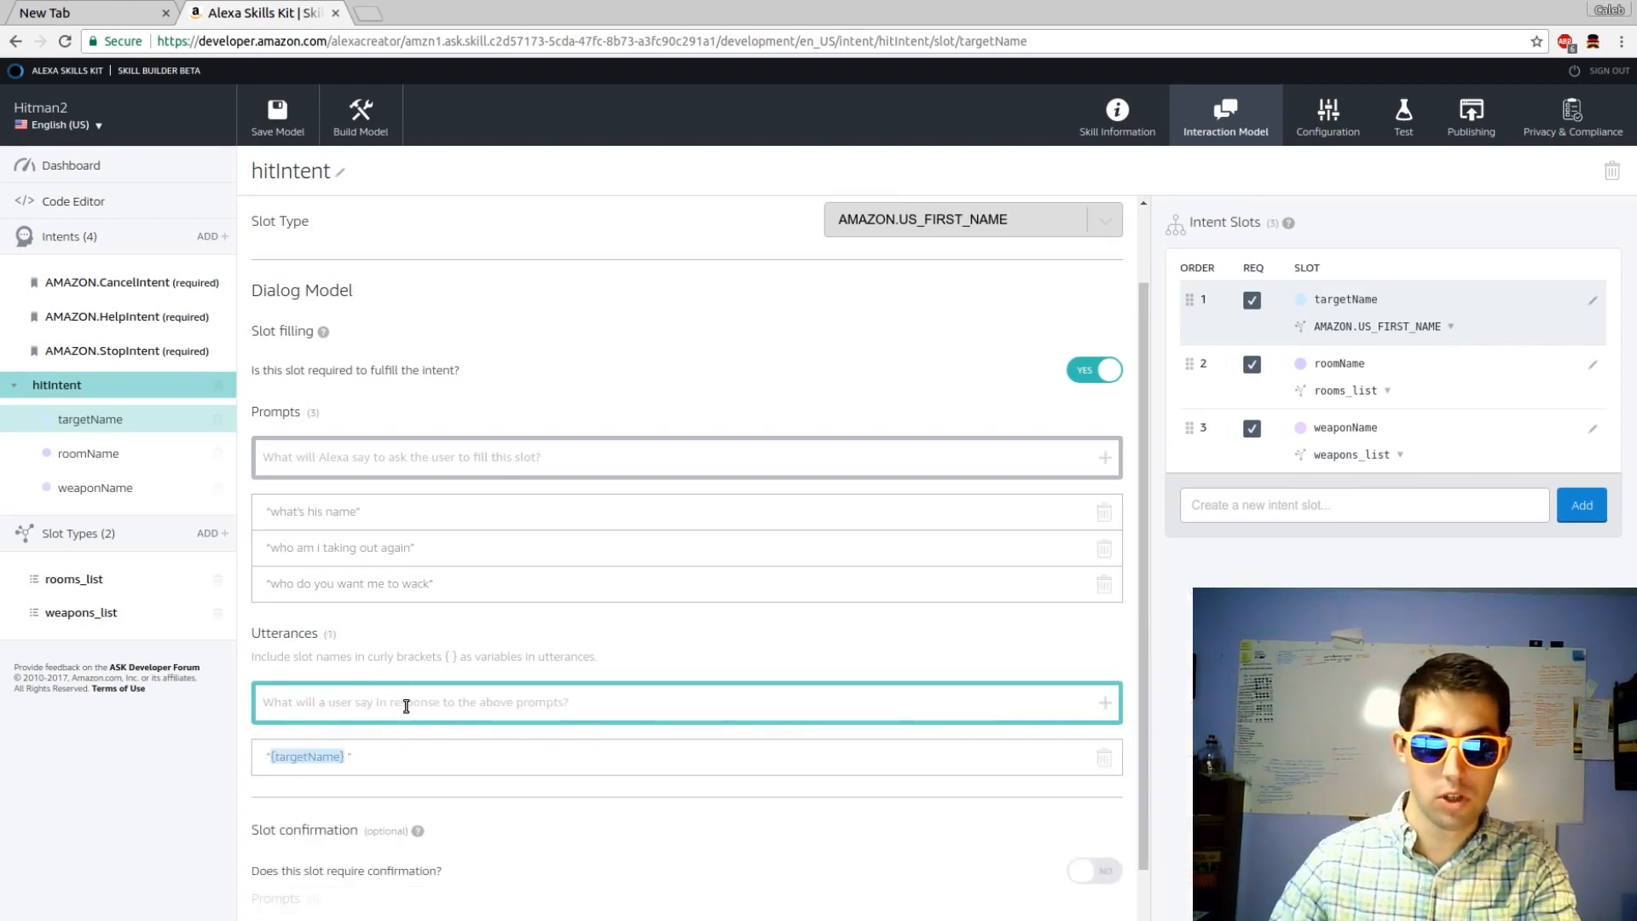
pyautogui.write('his name')
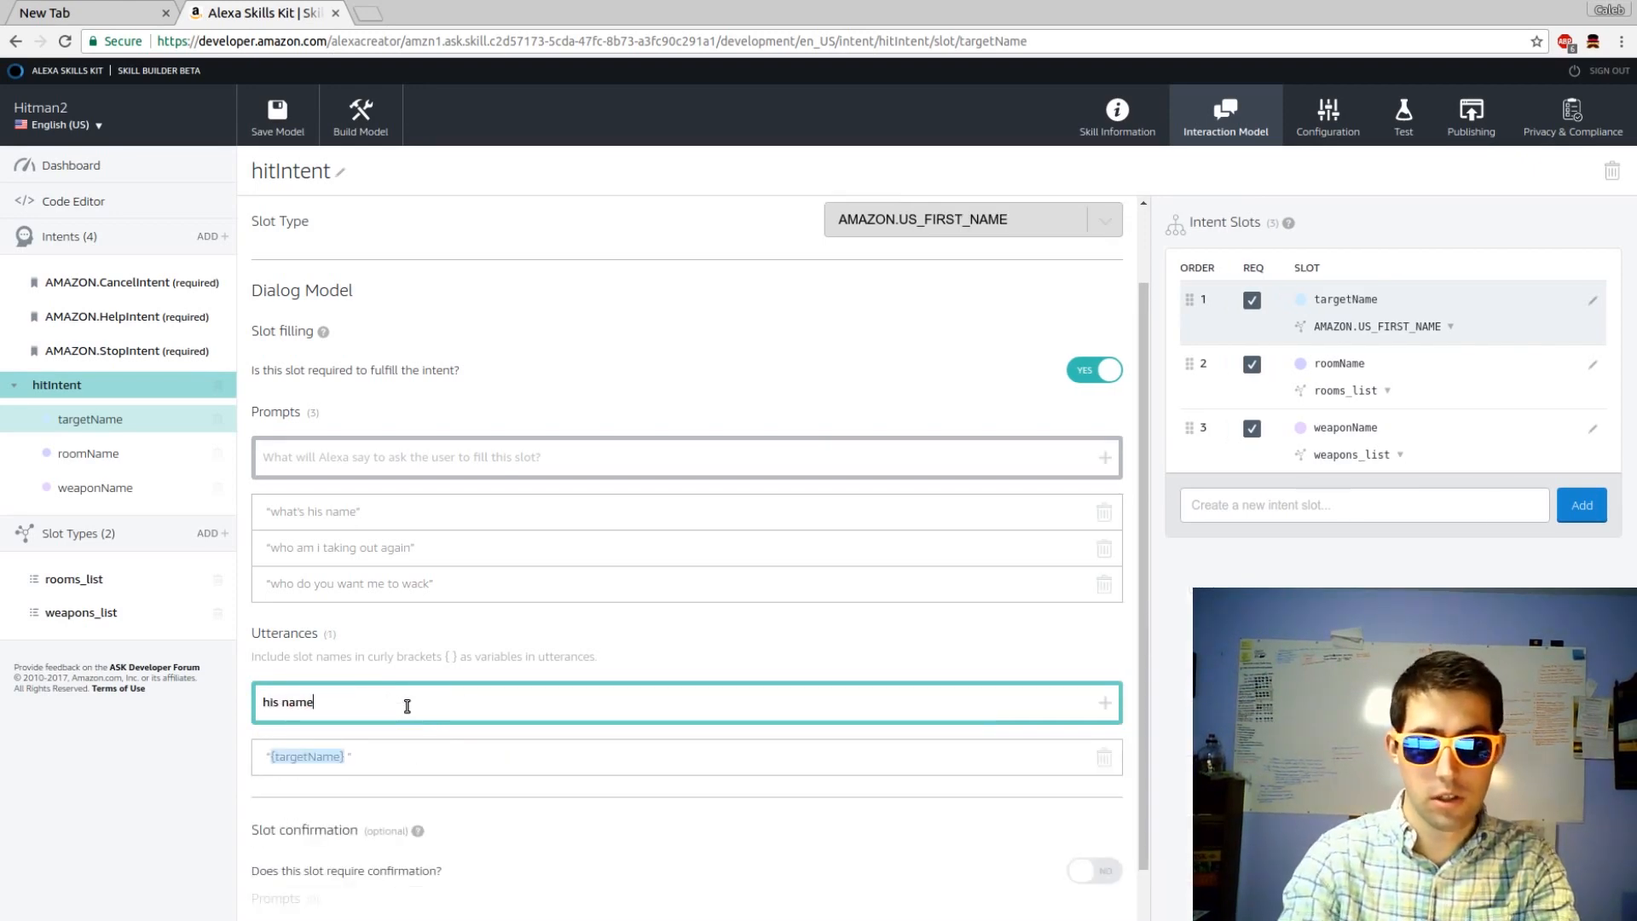
pyautogui.write('is {')
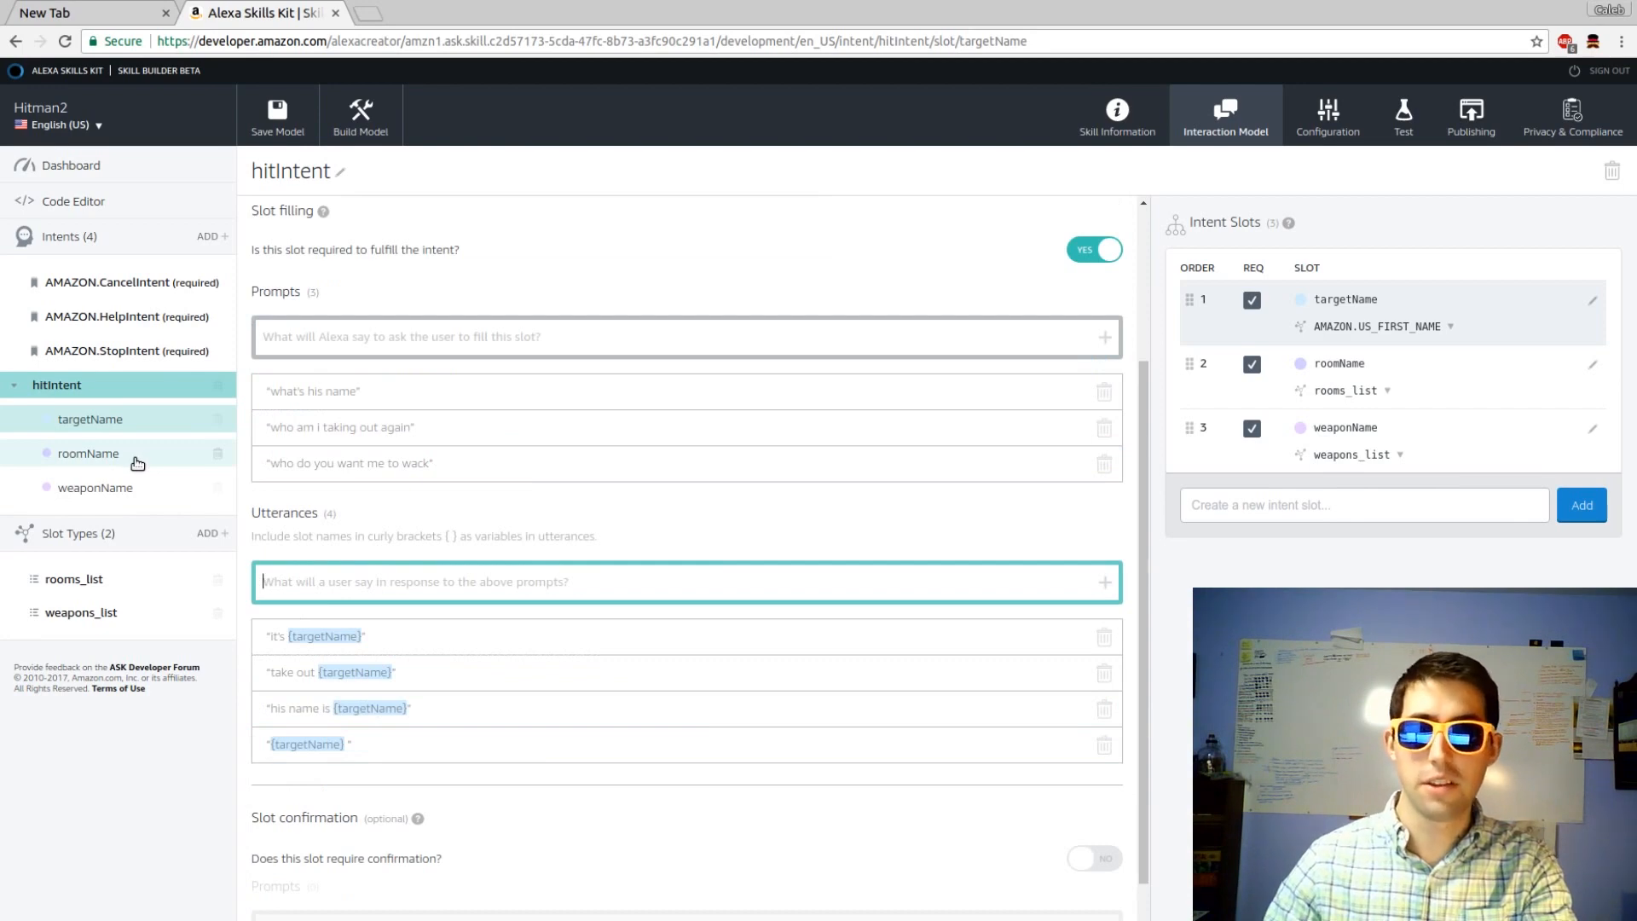
# Add roomName prompts such as 'In what…' and utterances using {roomName}.
pyautogui.click(89, 453)
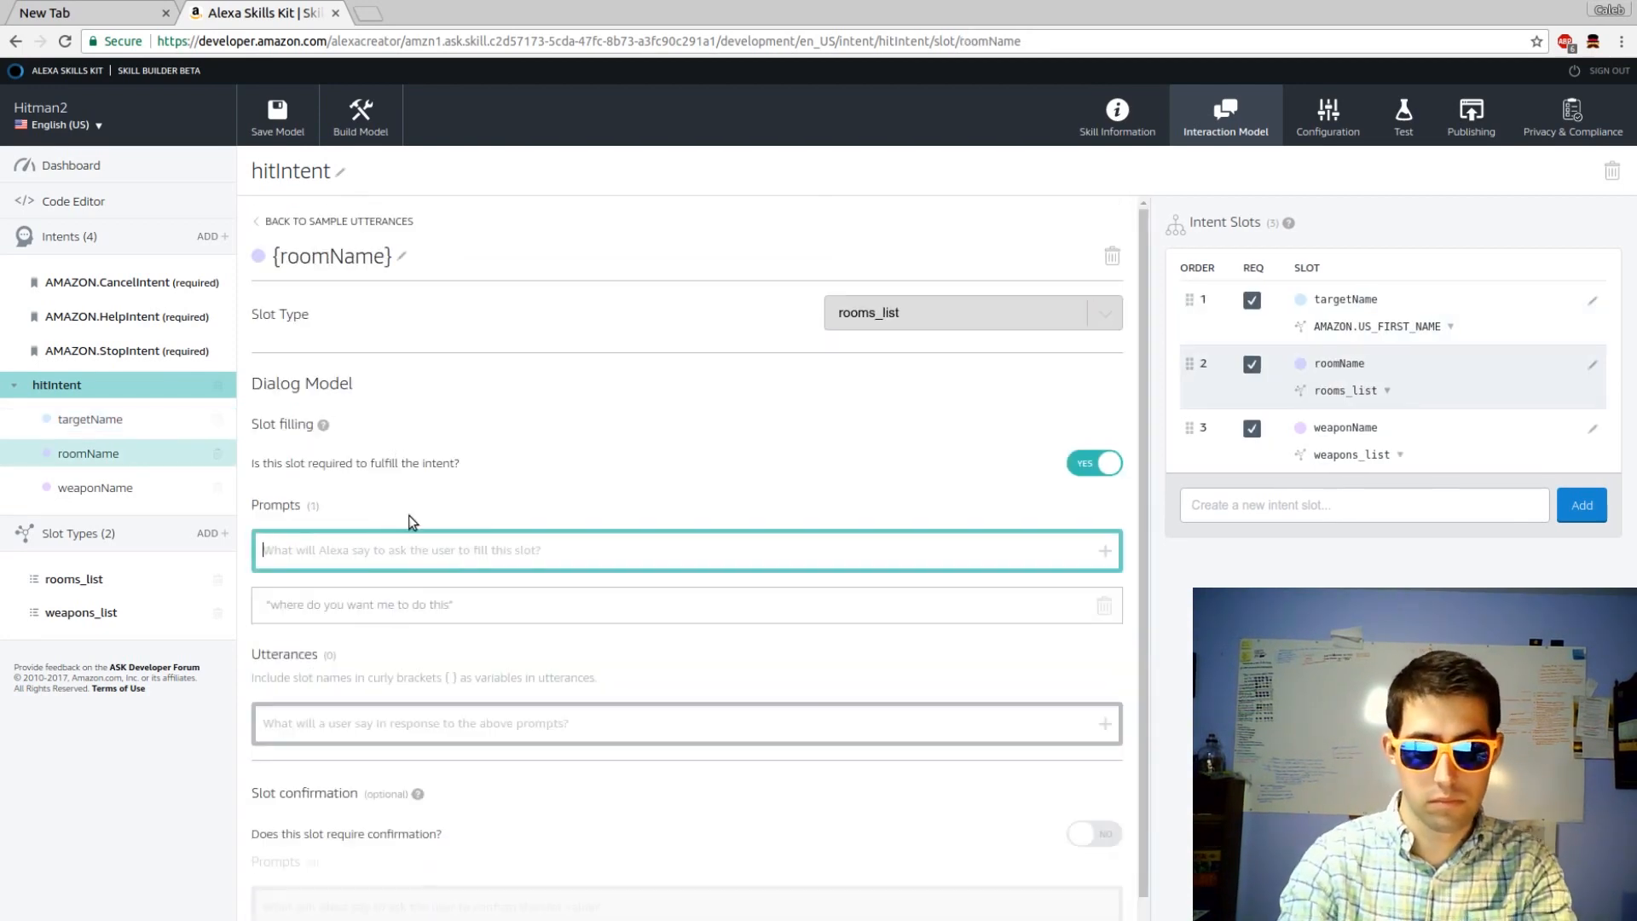
pyautogui.write('In what')
pyautogui.click(687, 723)
pyautogui.write('do it in the {room')
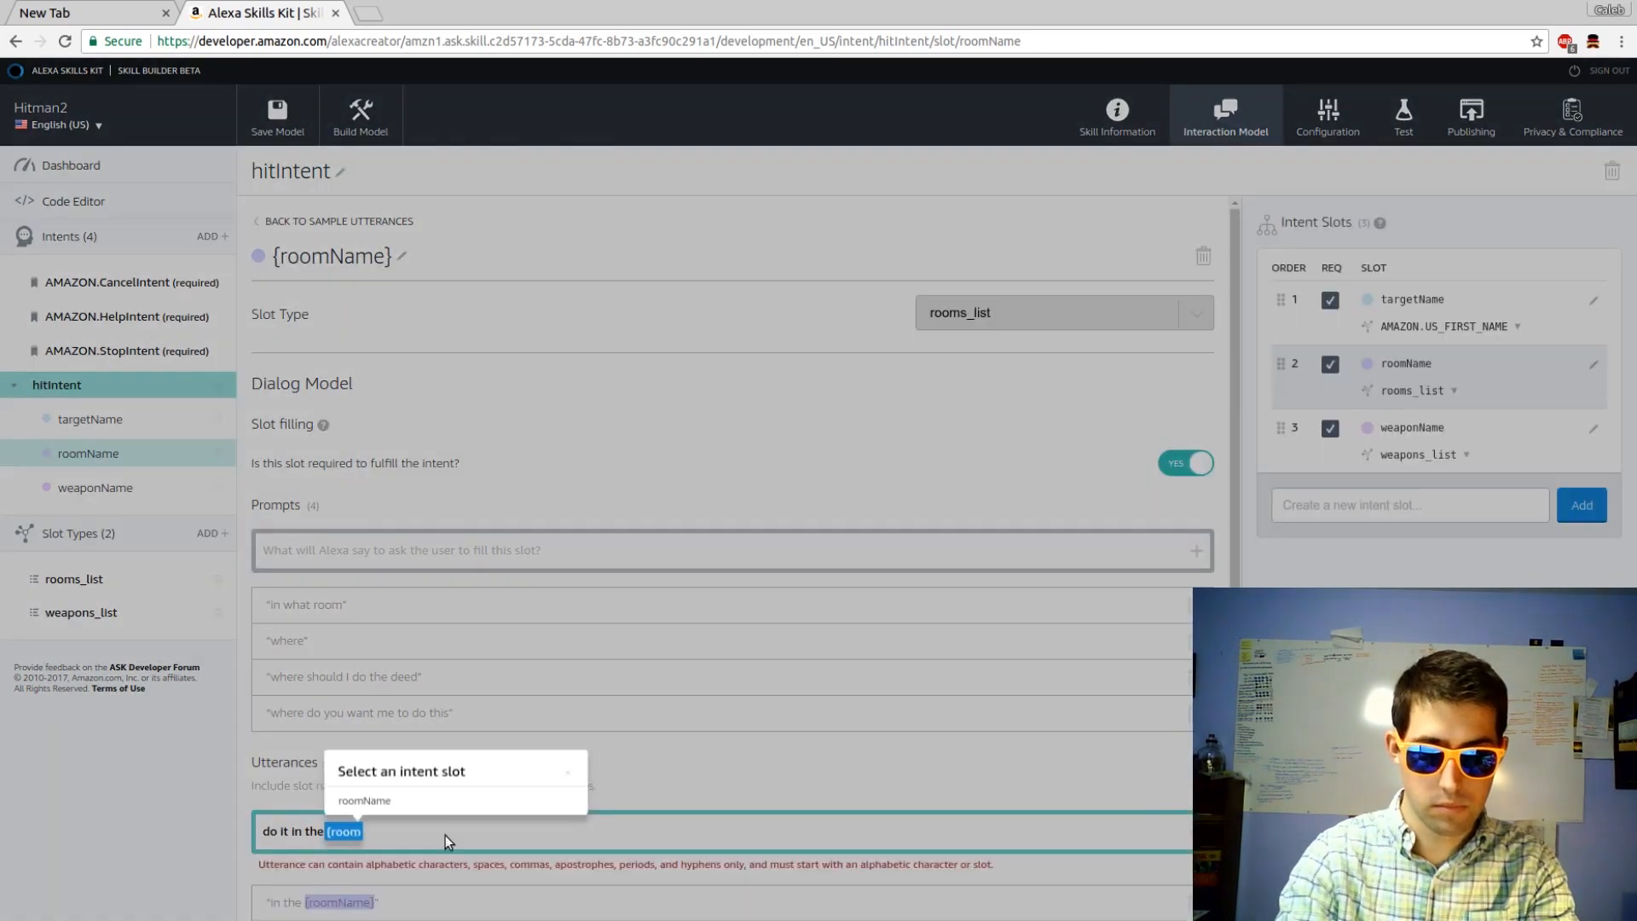
pyautogui.click(364, 800)
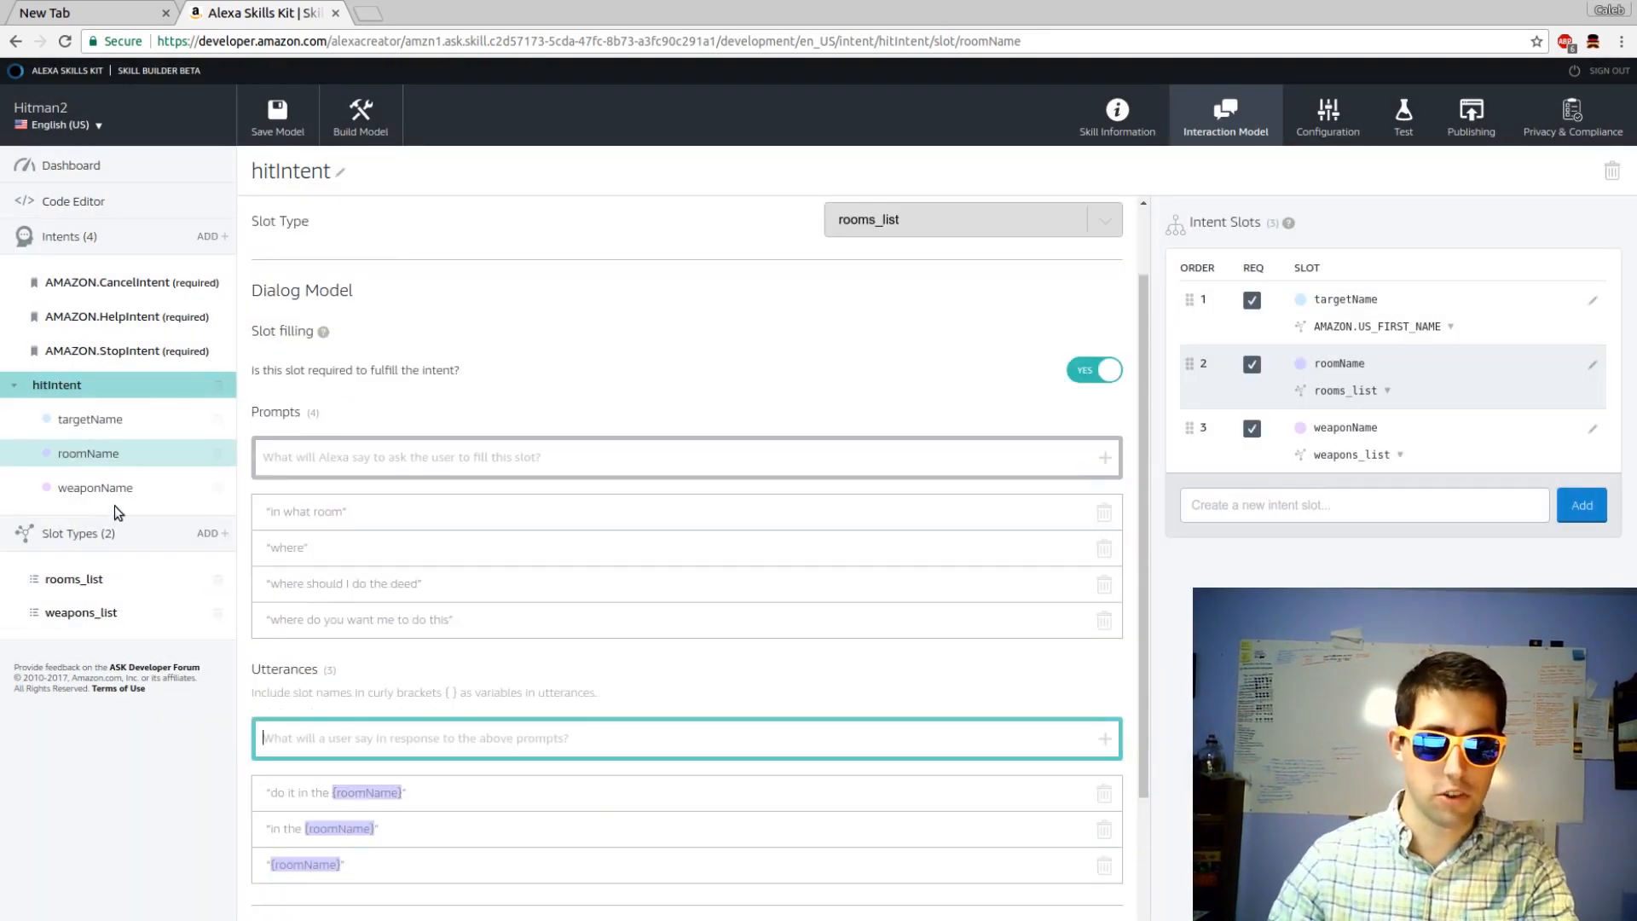
# Add the utterance 'the {weaponName}' to the weaponName slot.
pyautogui.click(94, 487)
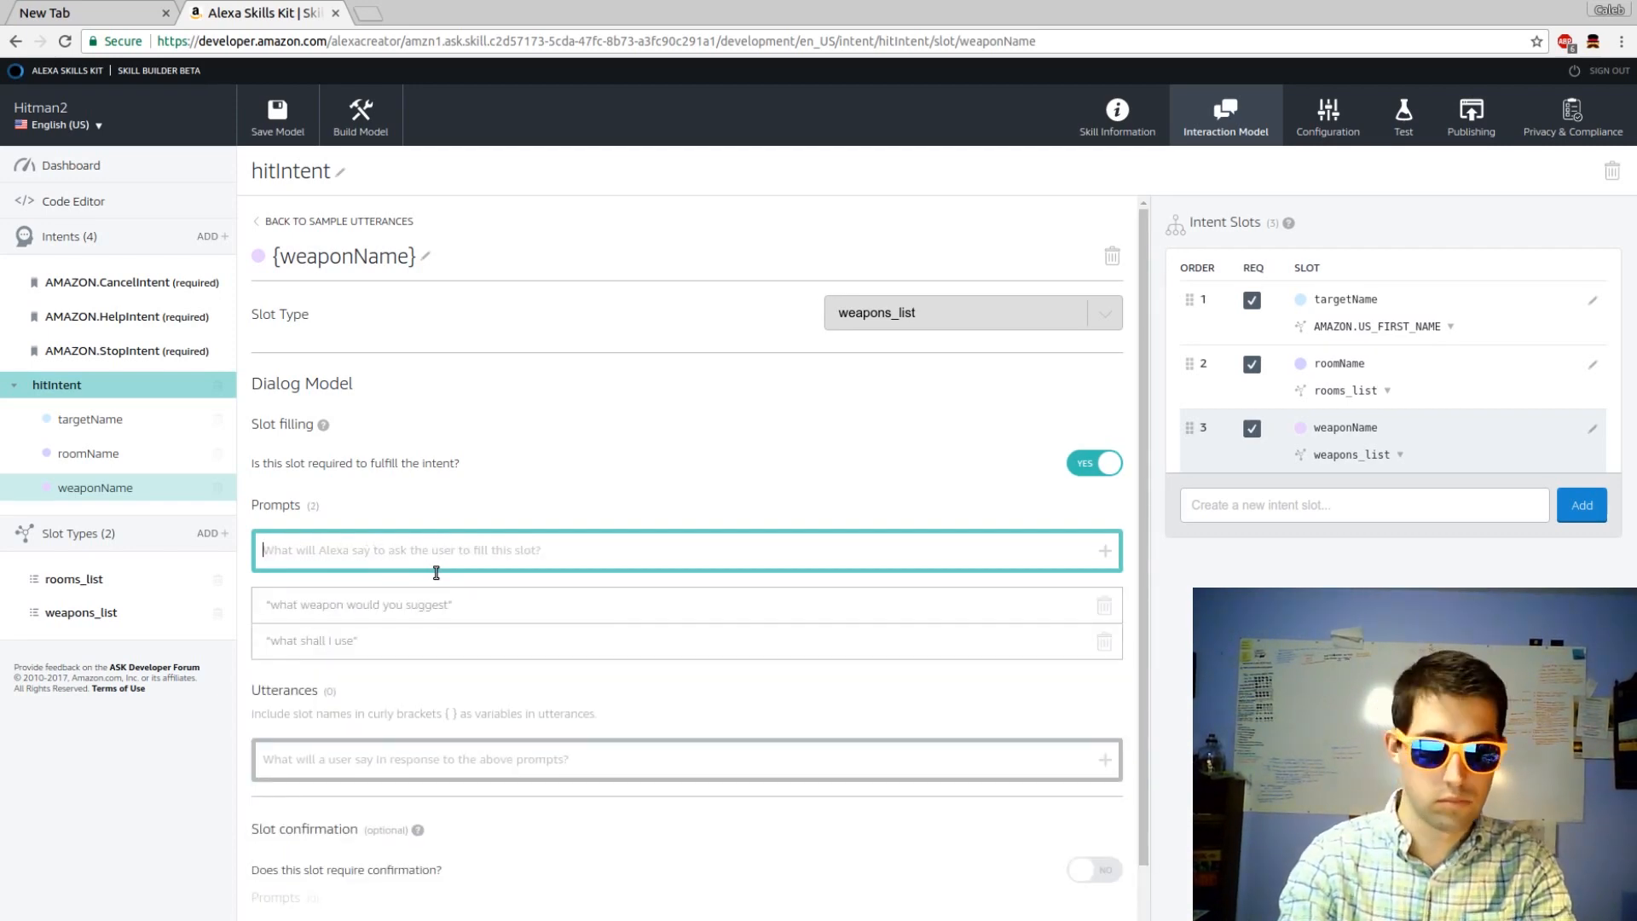
pyautogui.write('the {weapon')
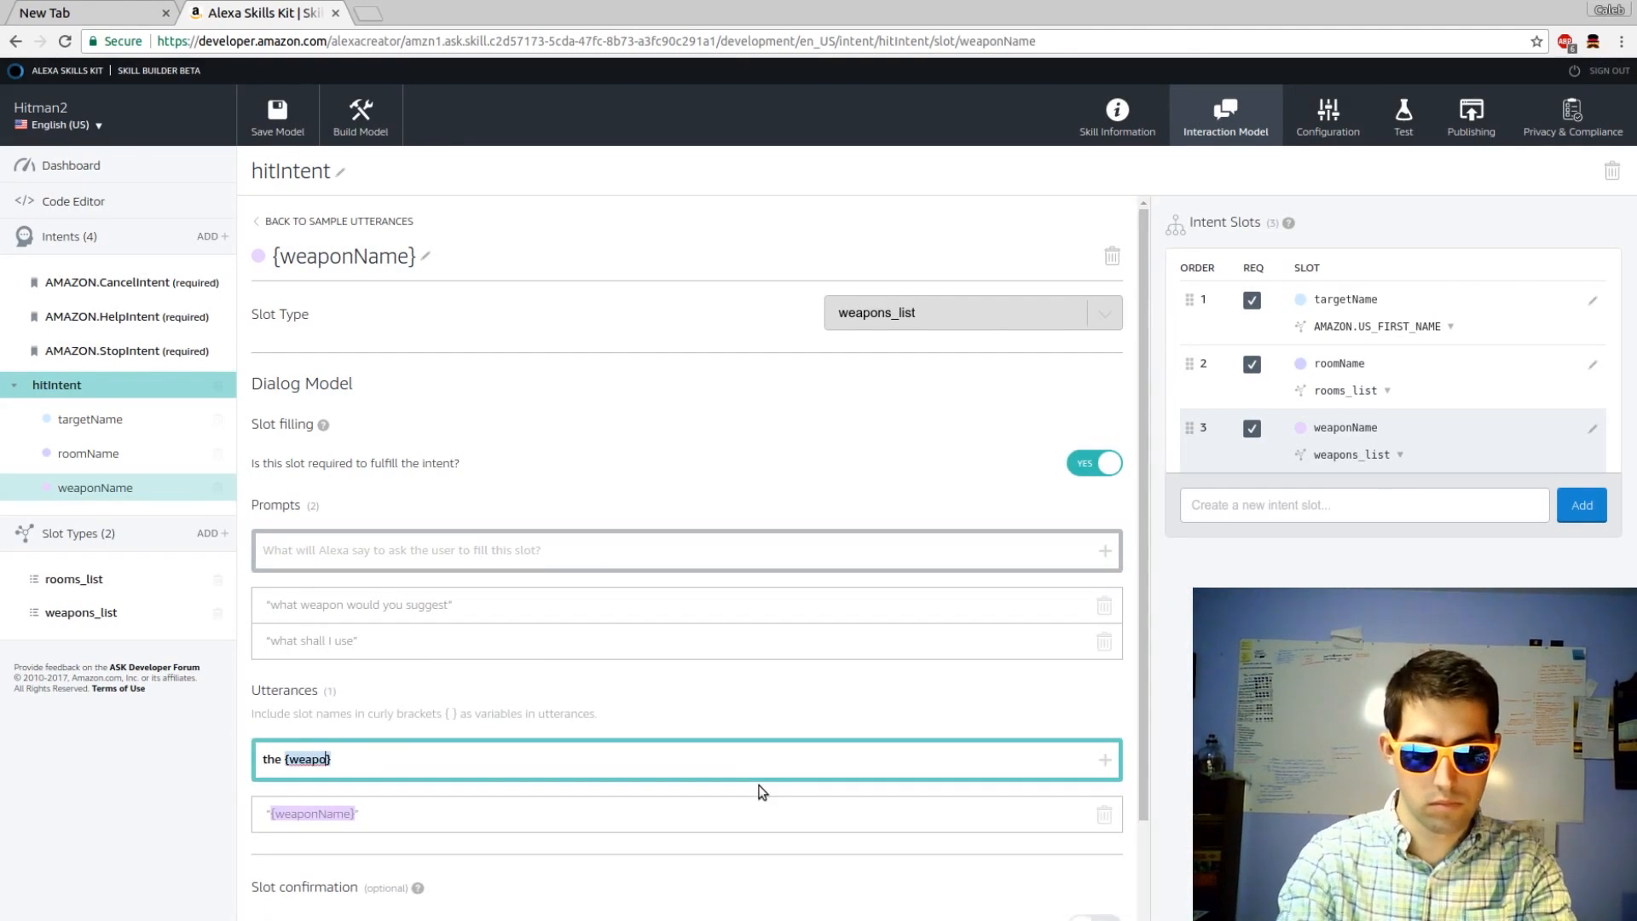
pyautogui.press('Return')
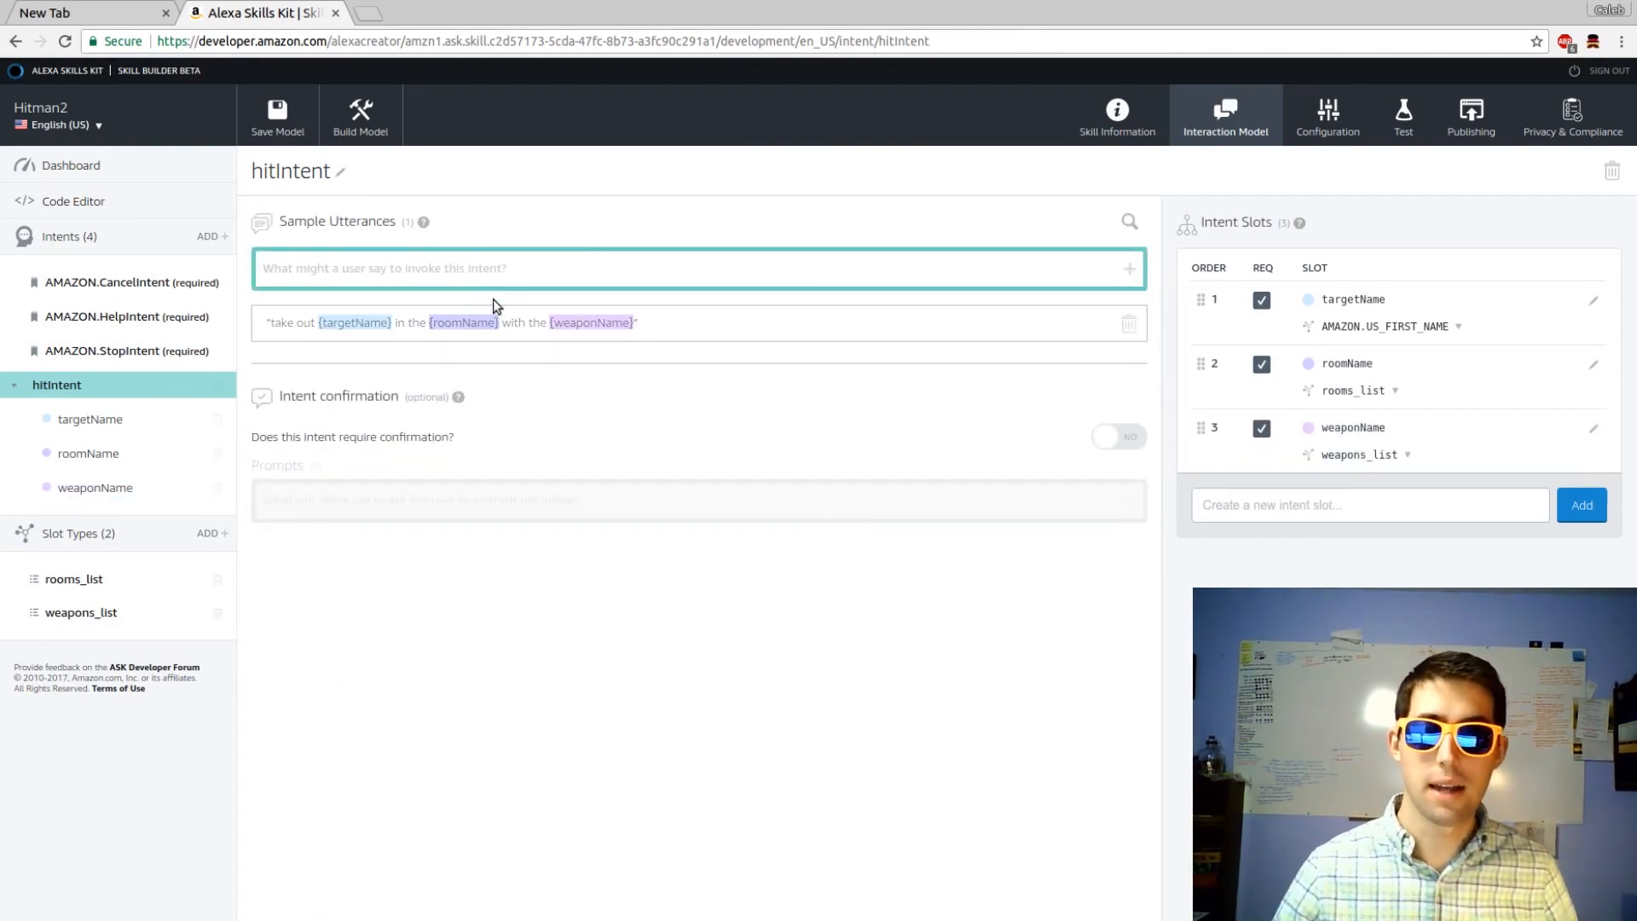
# Add hitIntent utterances such as 'use the {weaponName} to take out {targetName}'.
pyautogui.write('take')
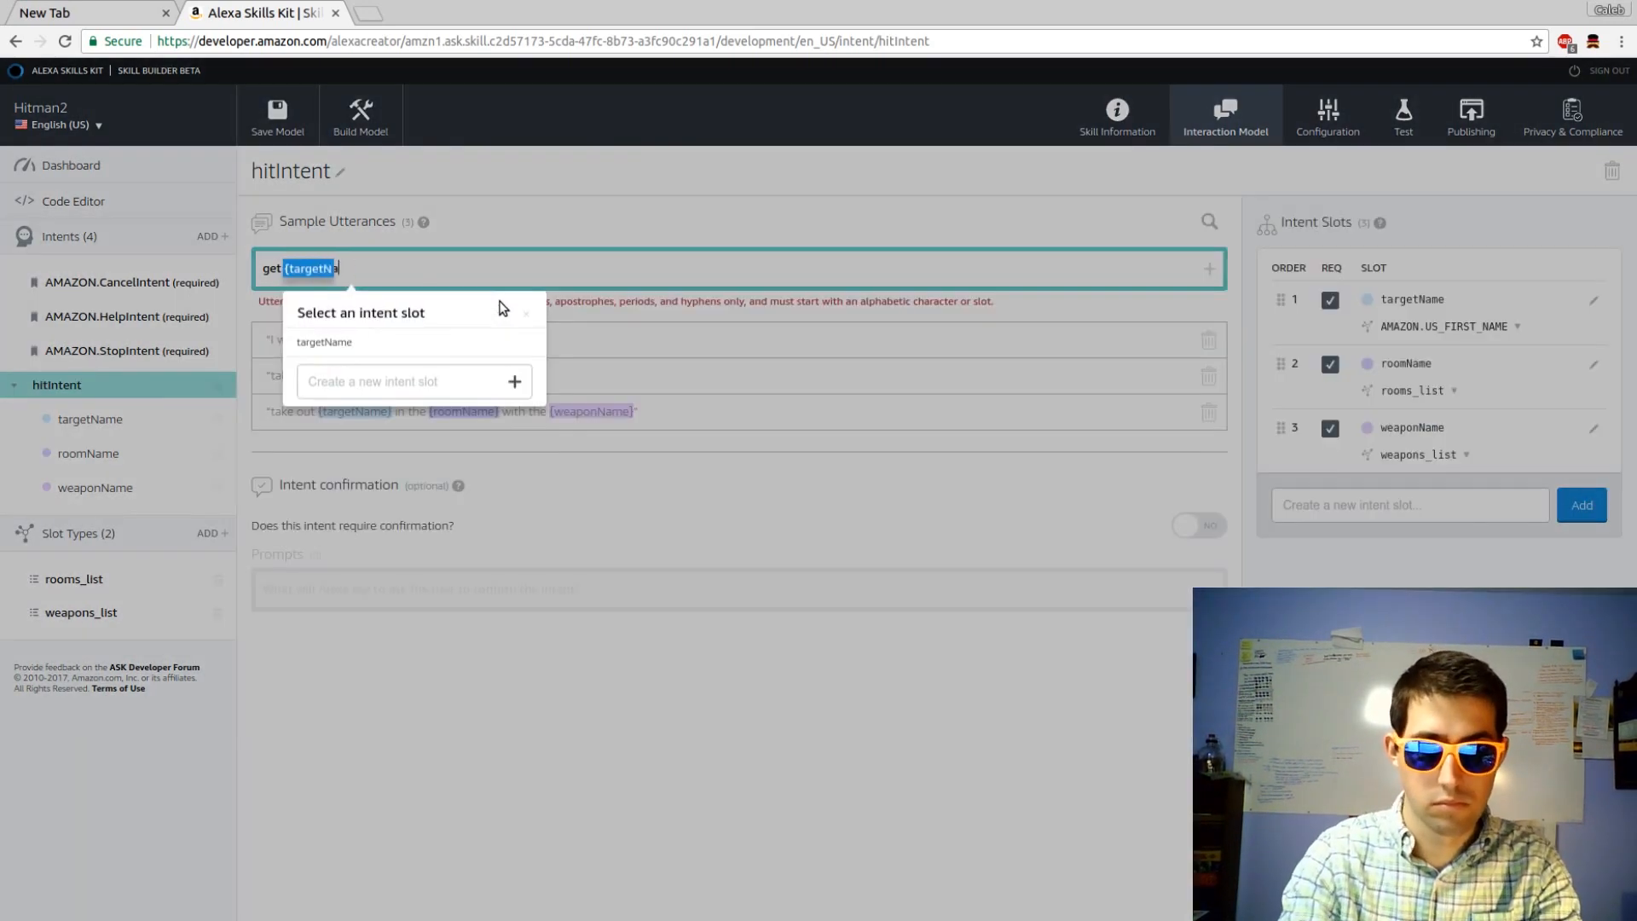
pyautogui.click(324, 341)
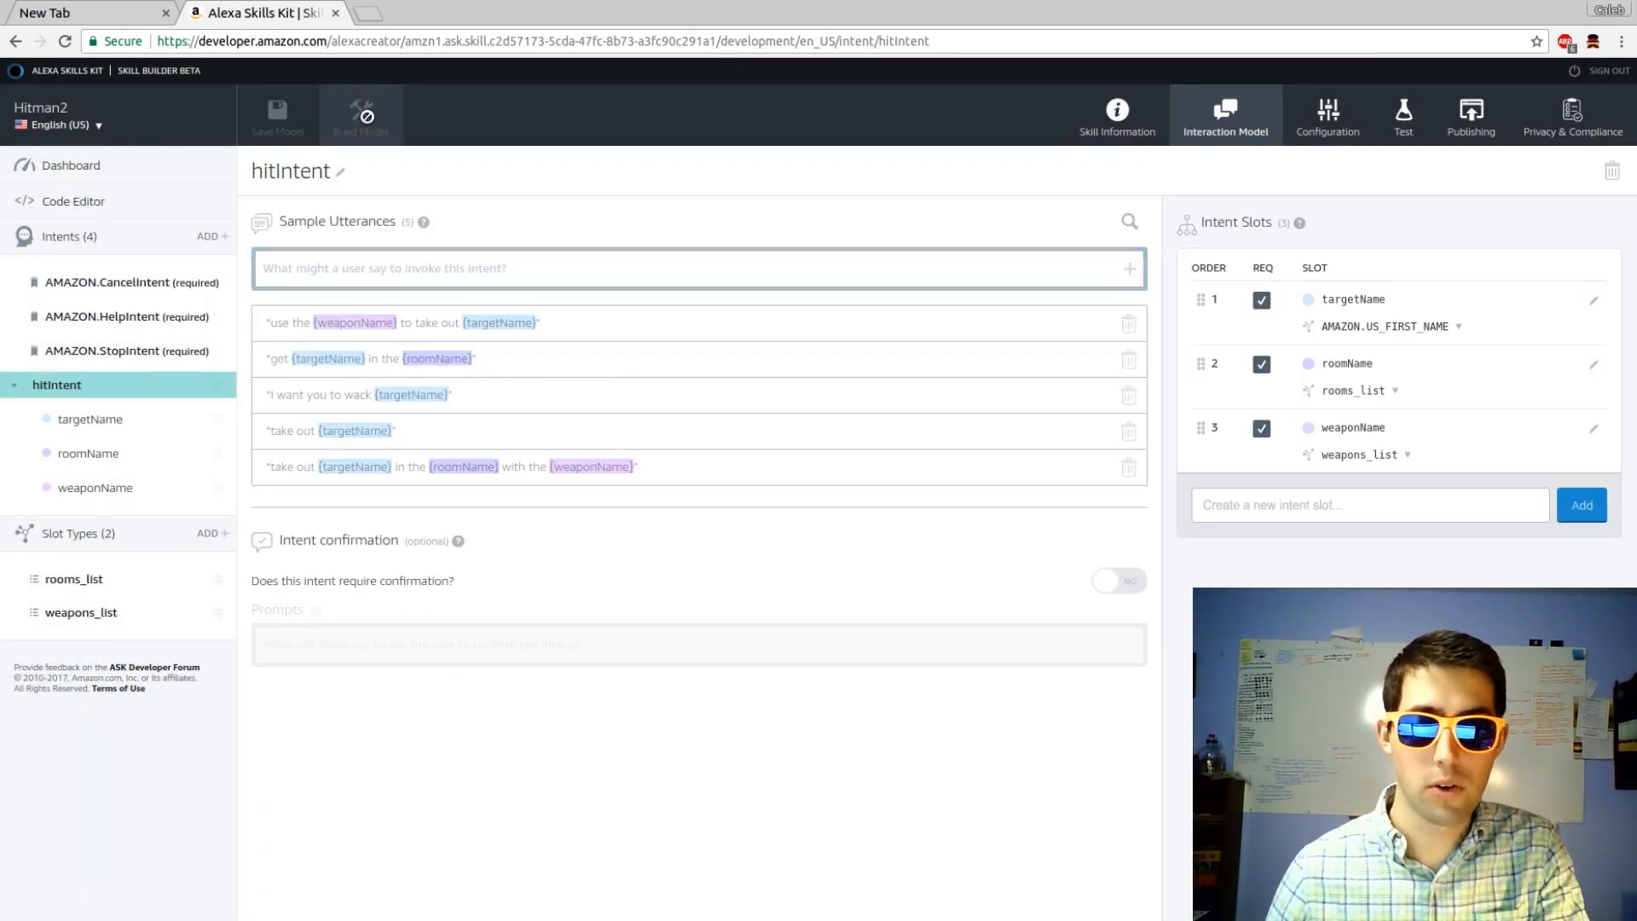
# Build and save the Hitman2 interaction model, dismissing the building notice.
pyautogui.click(359, 115)
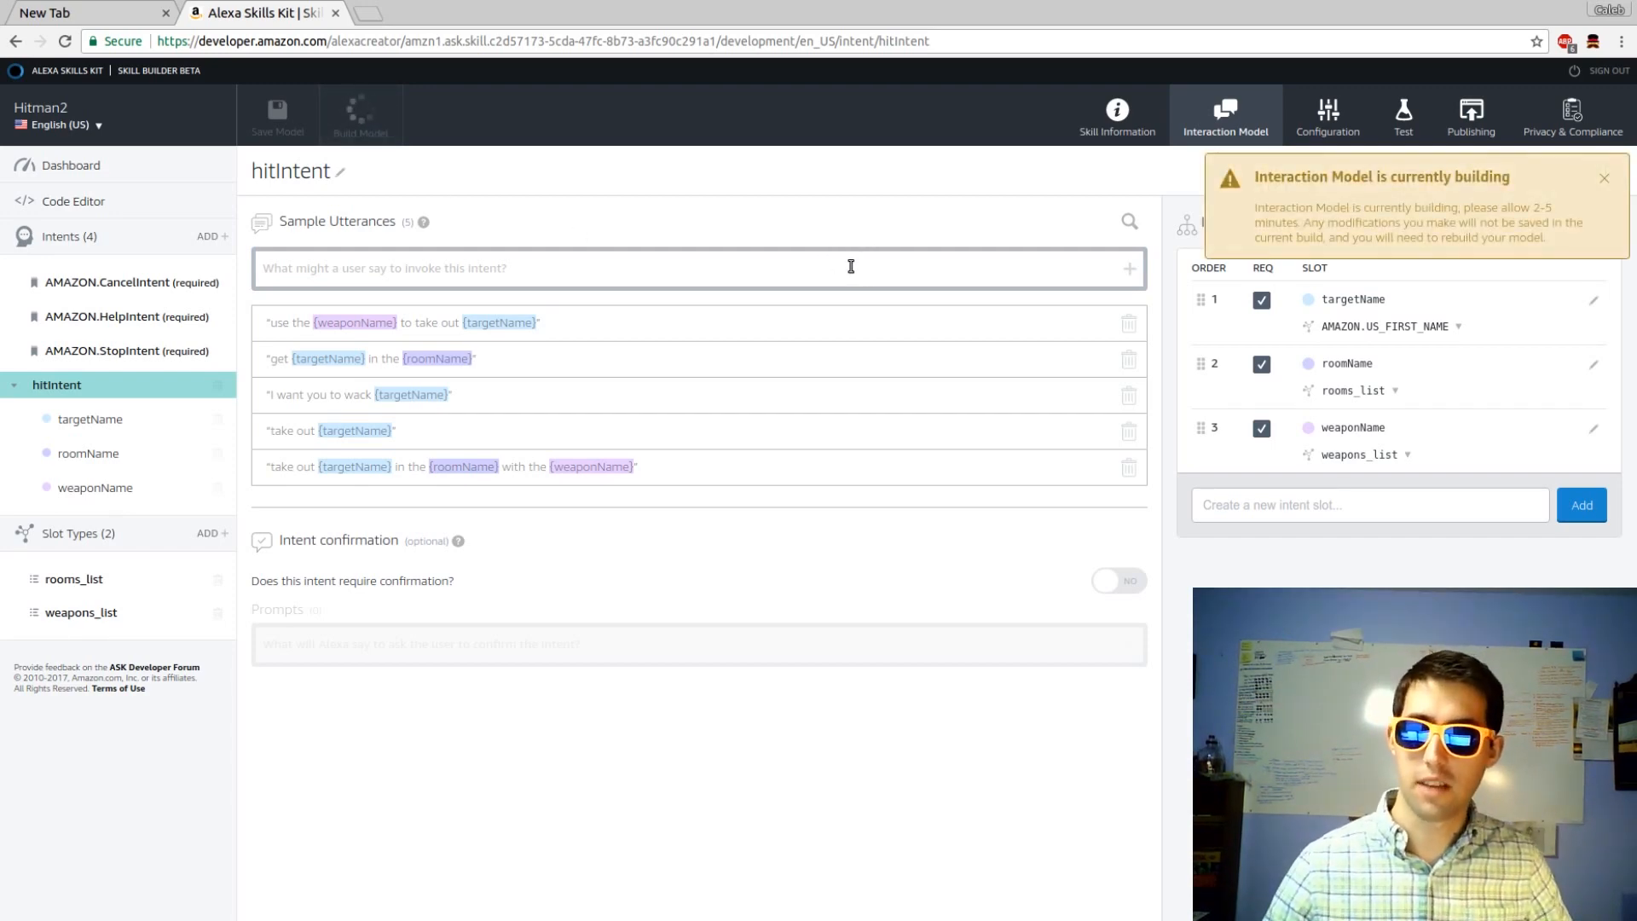
pyautogui.click(1604, 178)
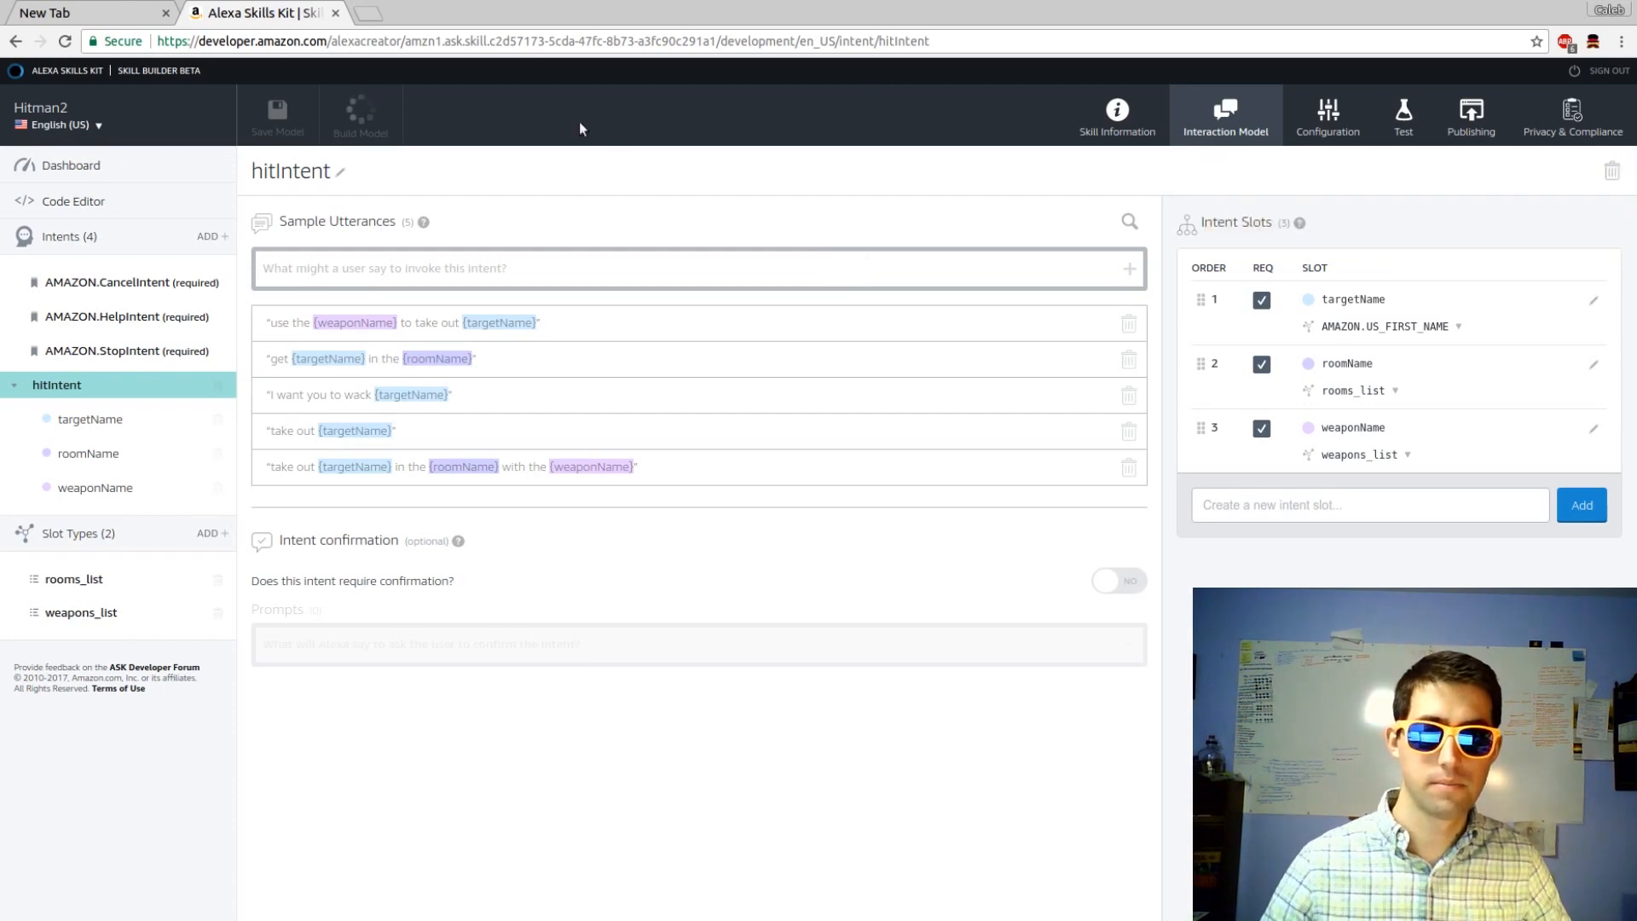
pyautogui.moveTo(627, 153)
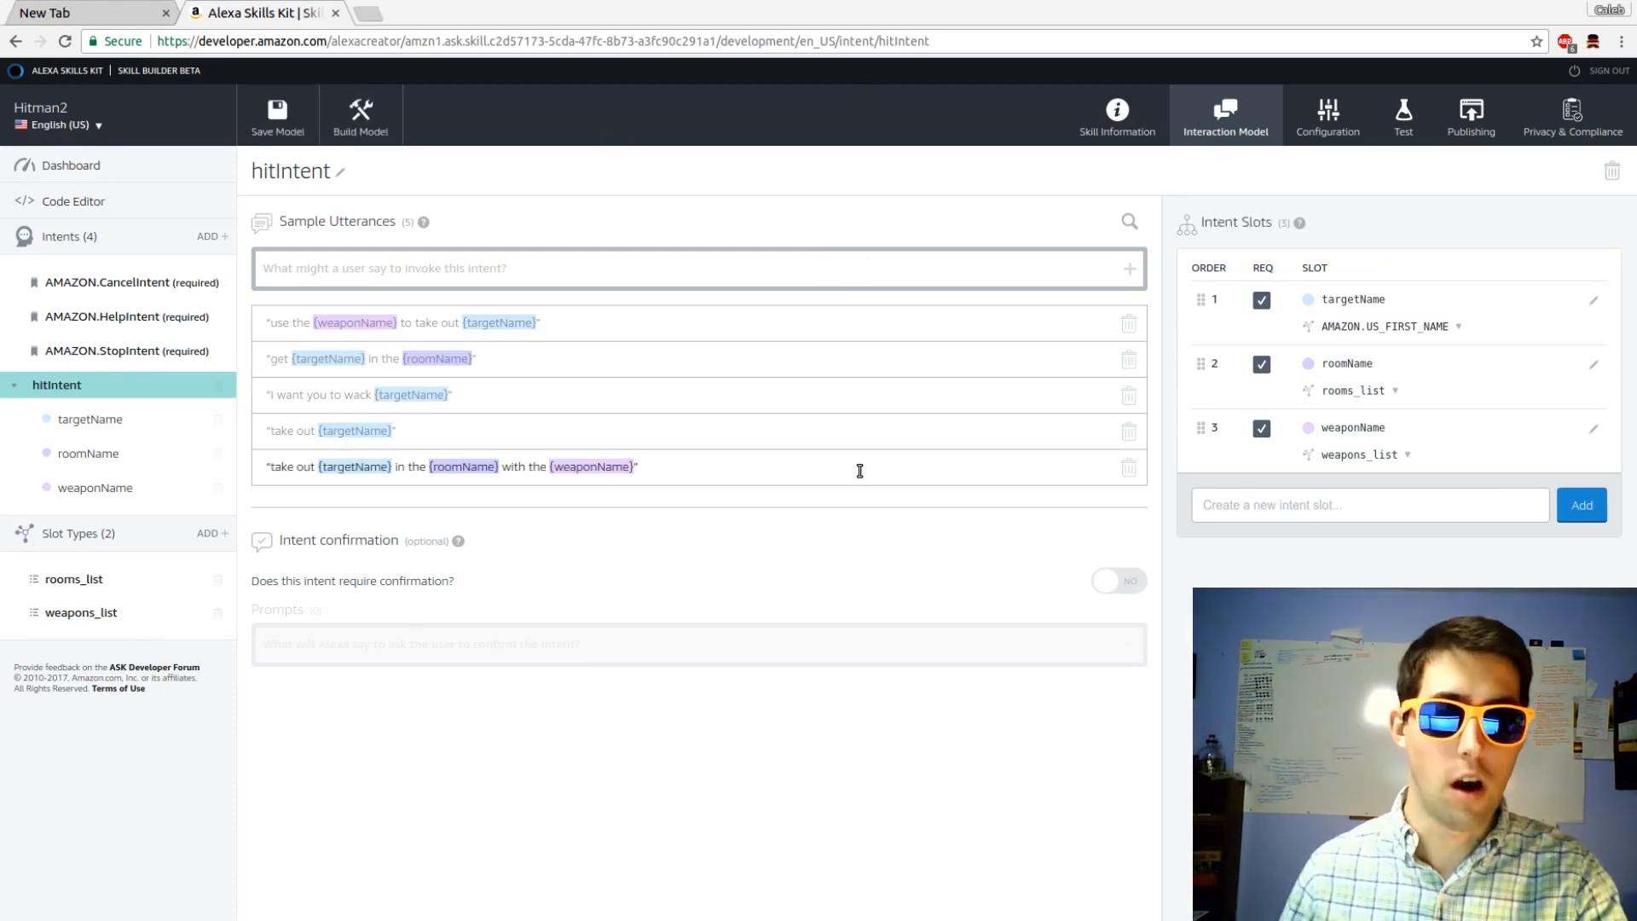
pyautogui.click(278, 115)
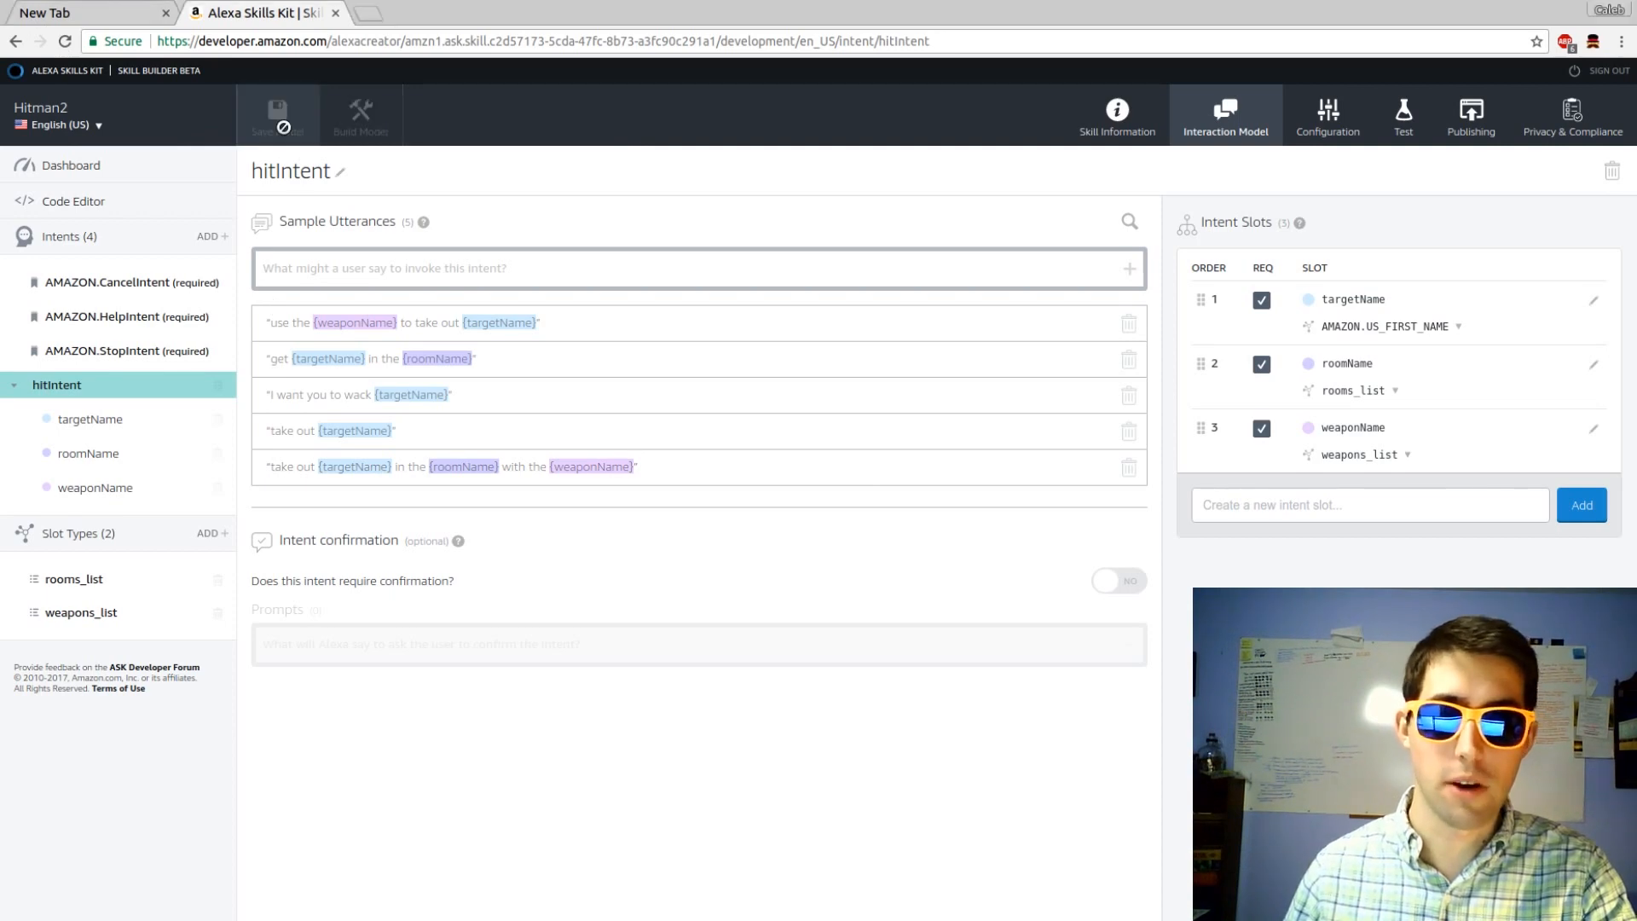
pyautogui.click(276, 114)
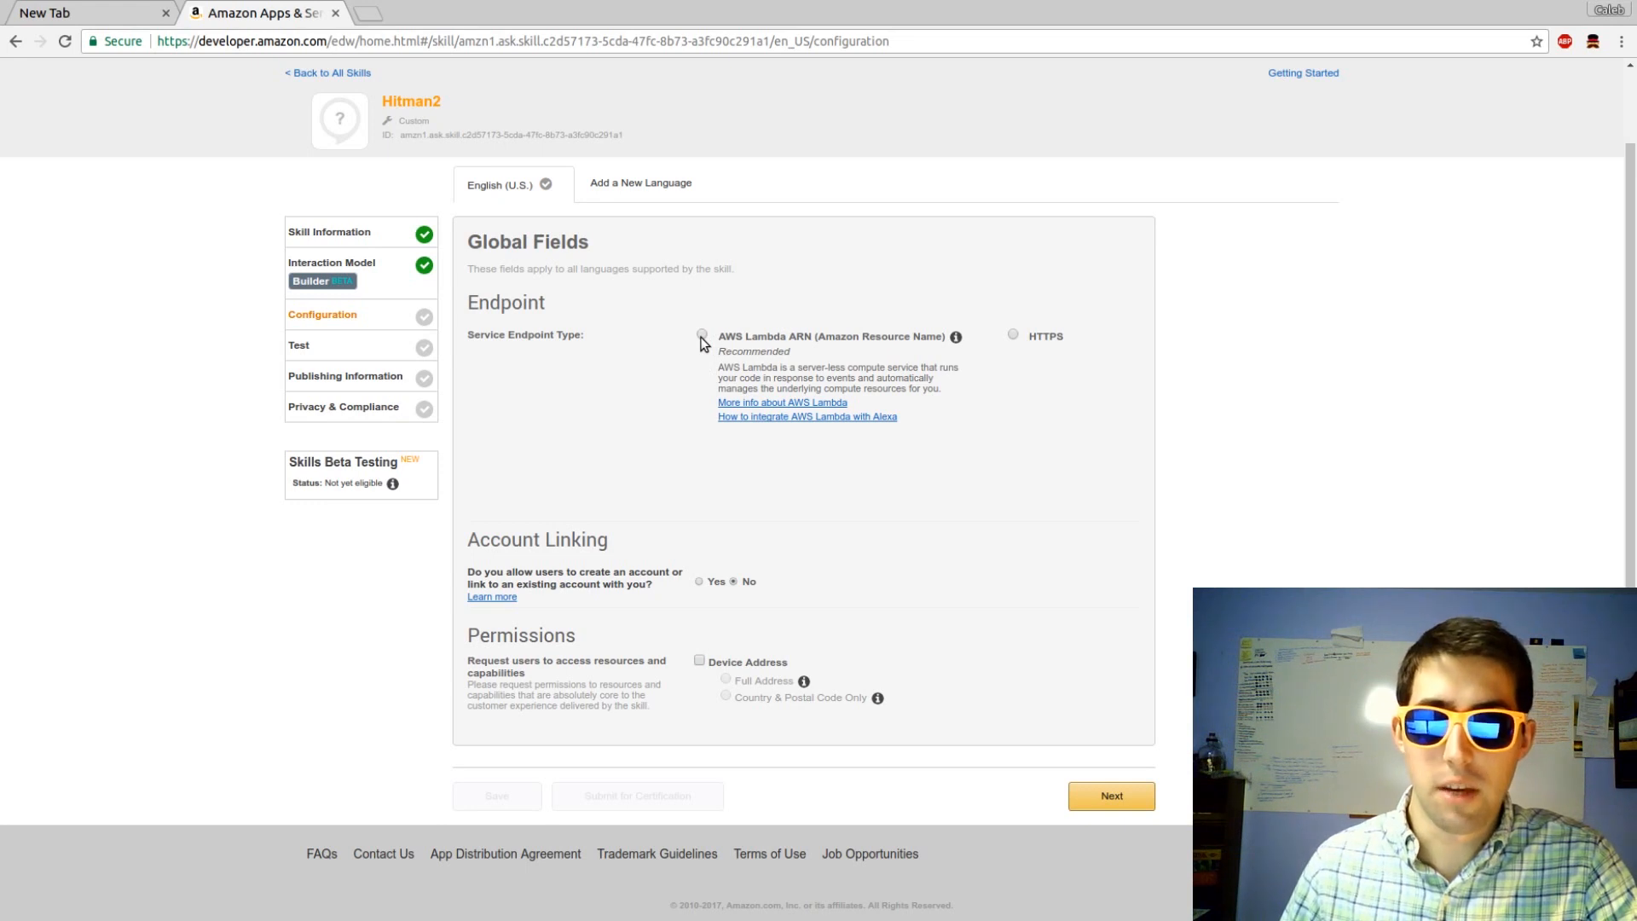
# Set the endpoint type to AWS Lambda ARN with the North America region selected.
pyautogui.click(701, 334)
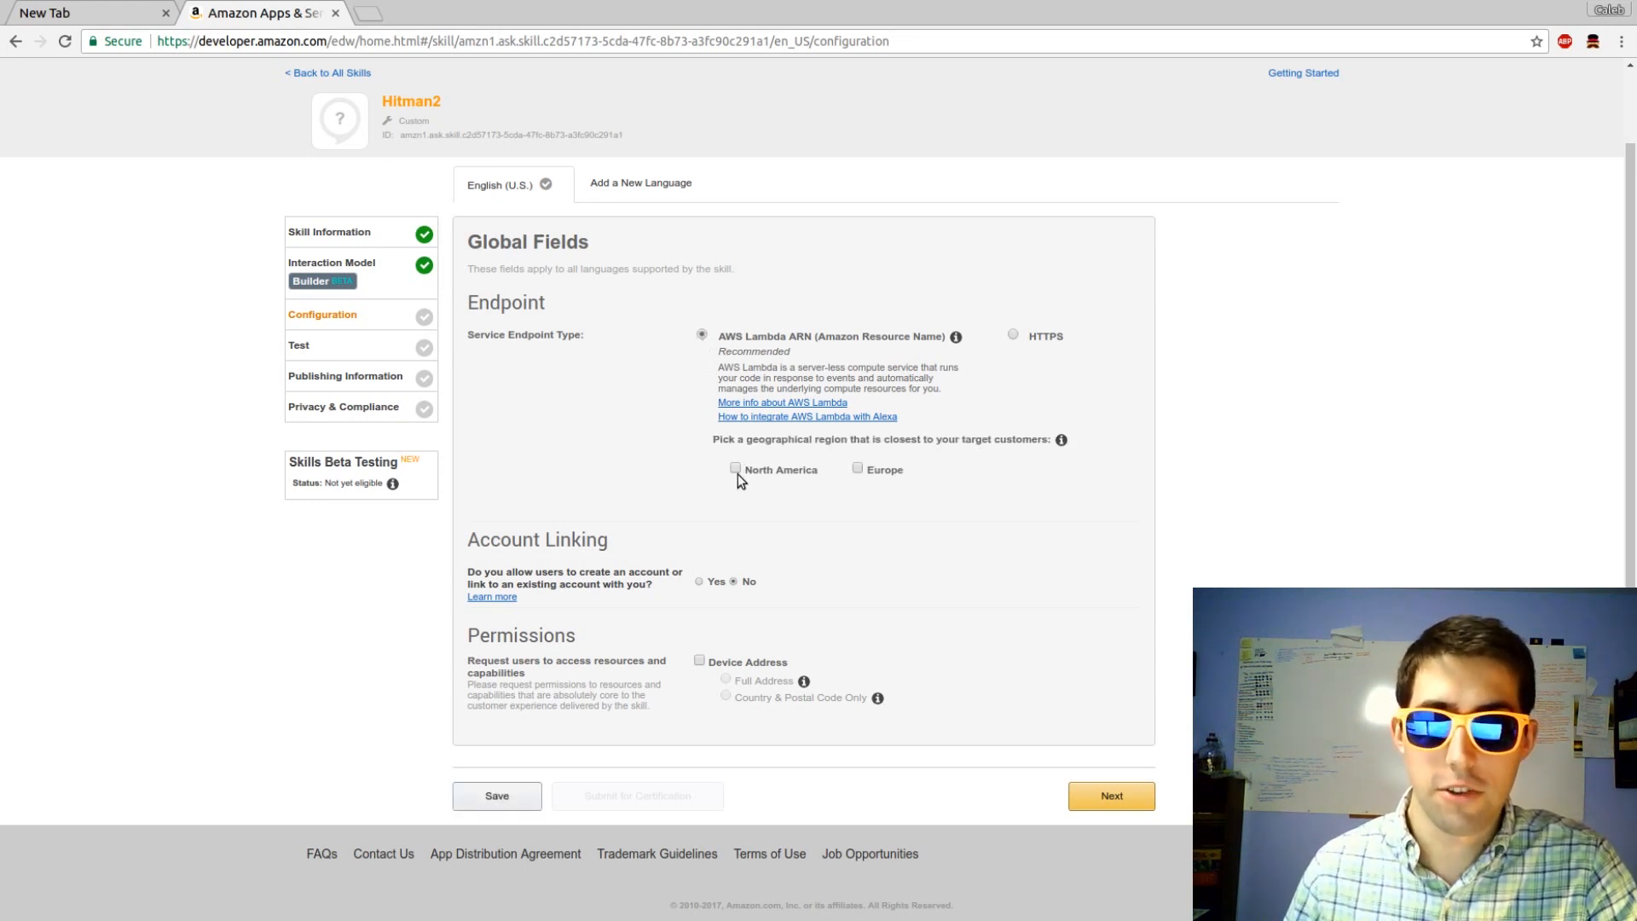
pyautogui.click(735, 468)
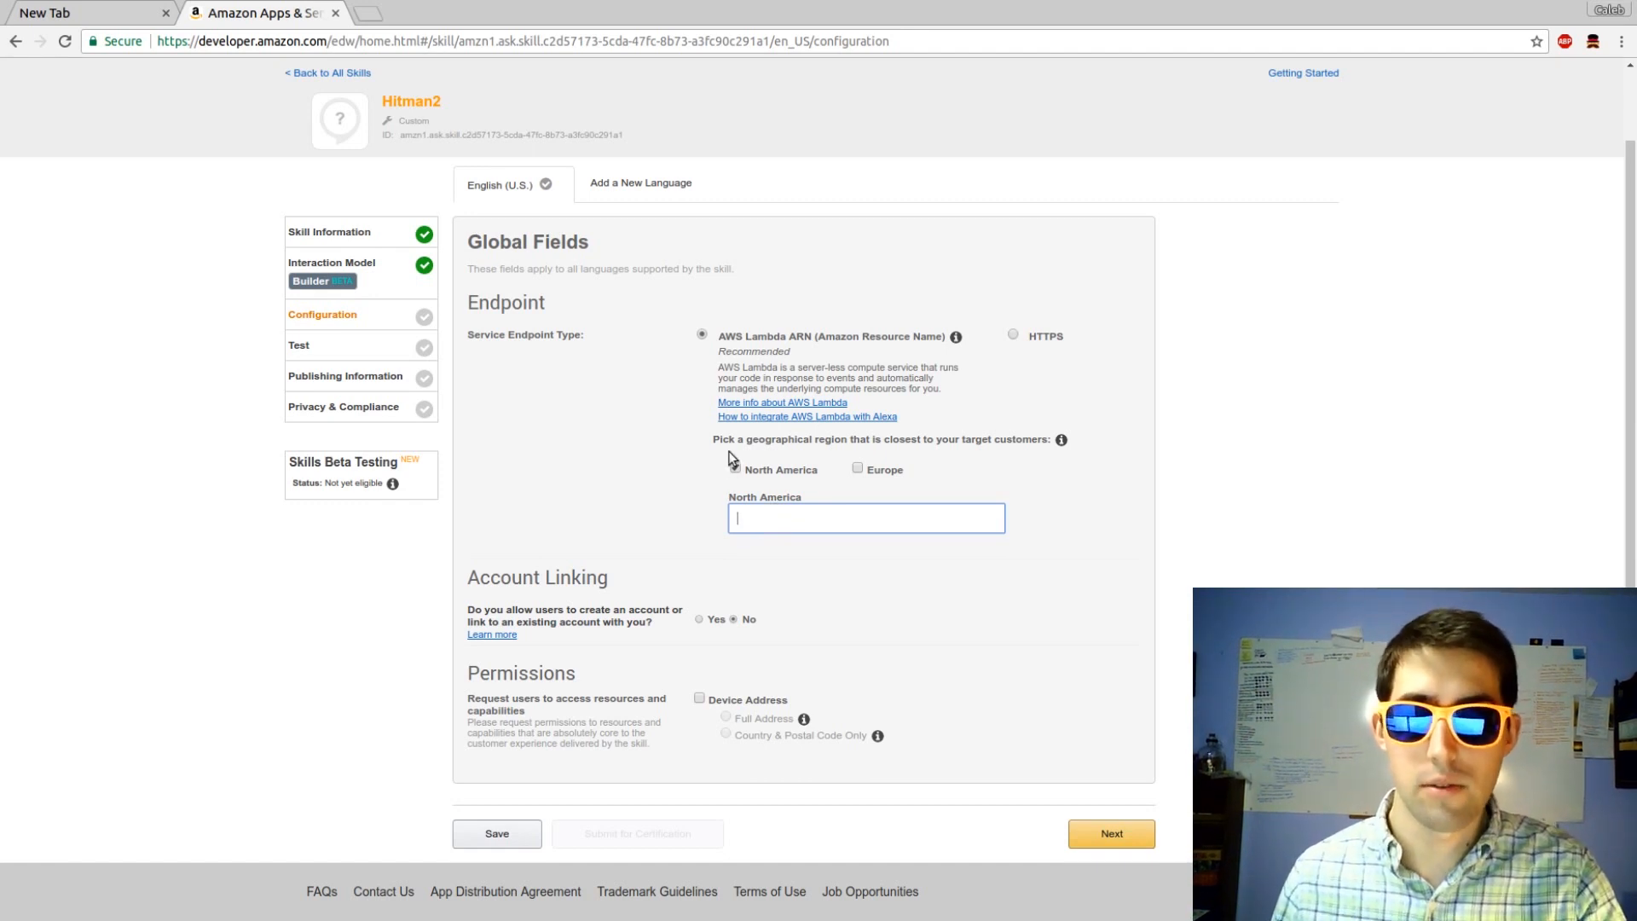
pyautogui.click(416, 13)
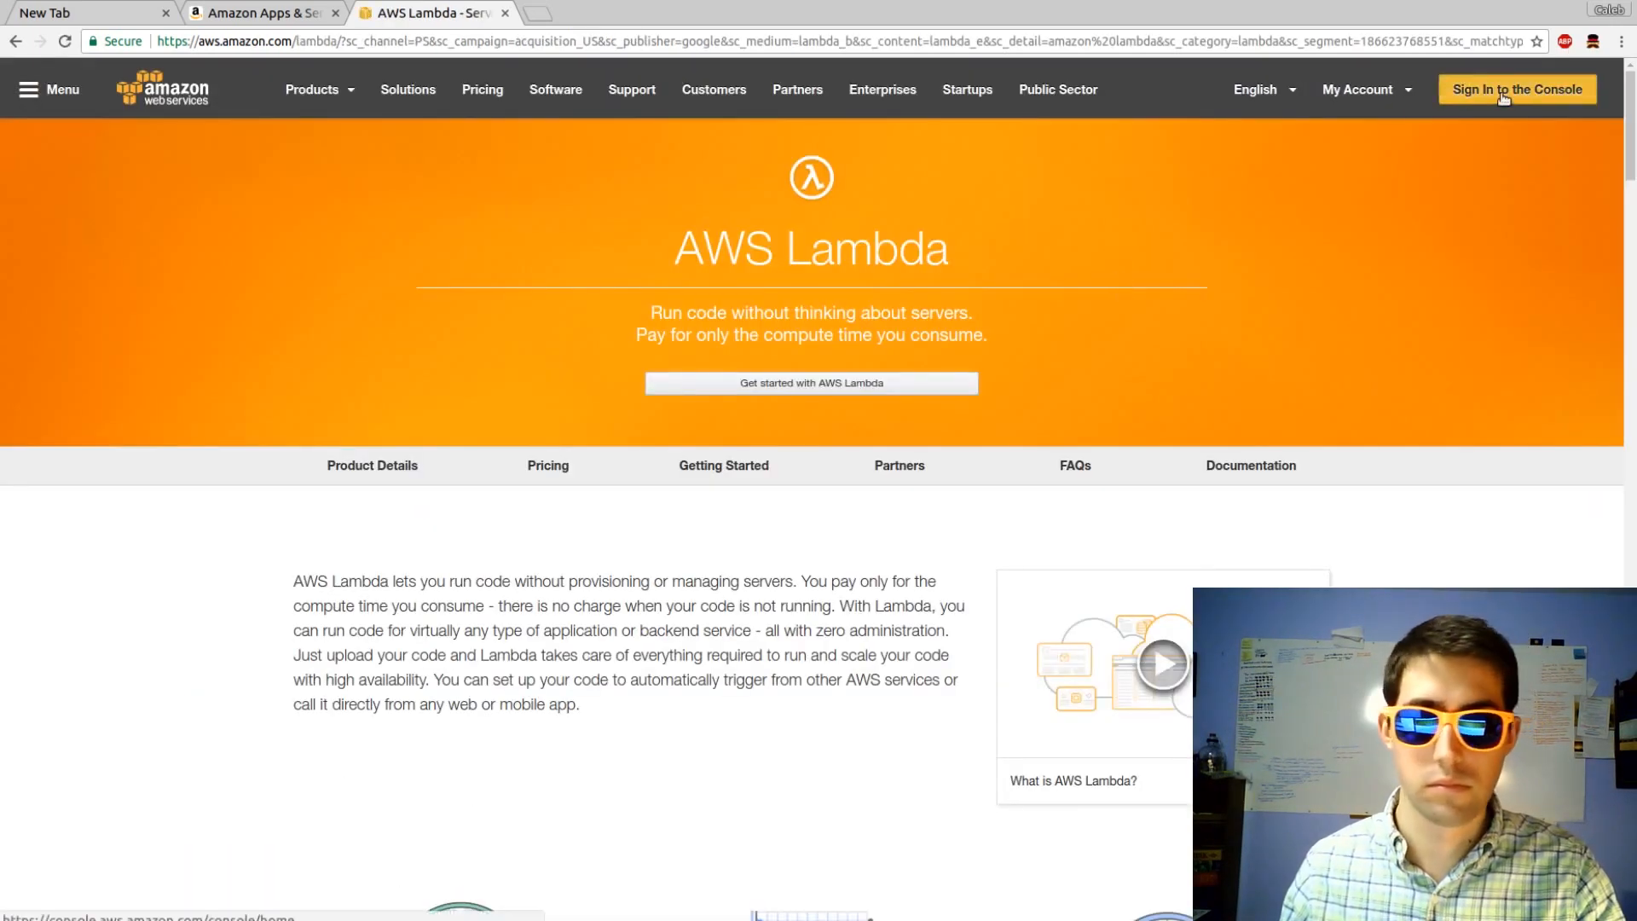
# Sign in as a returning user, find Lambda via search, and start a new function.
pyautogui.click(1516, 89)
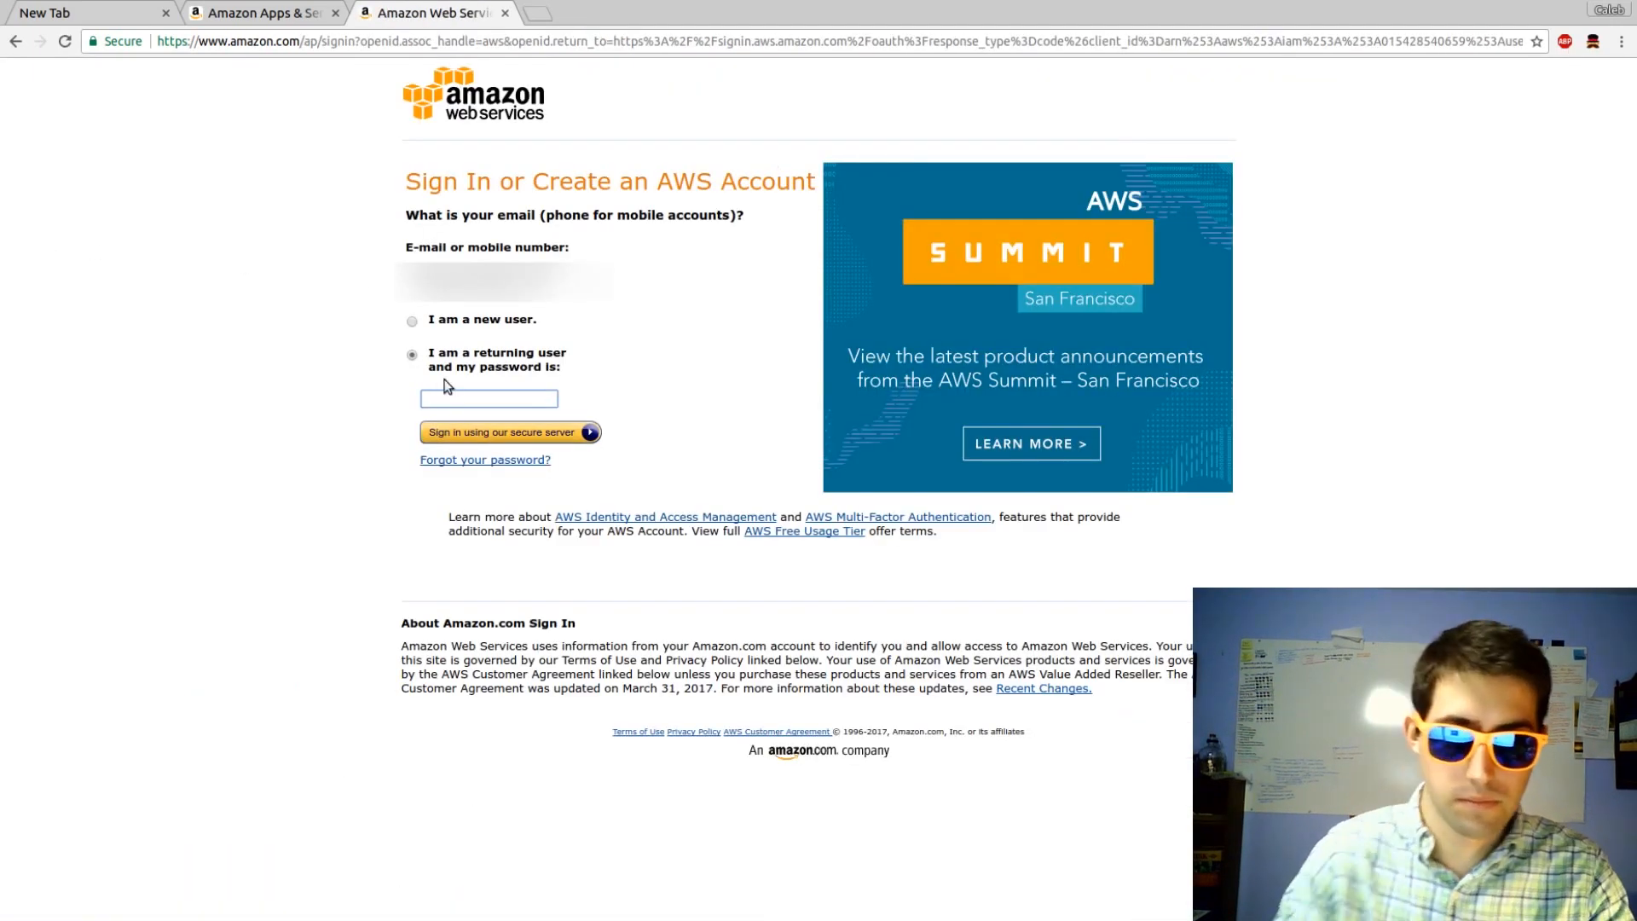
pyautogui.click(508, 431)
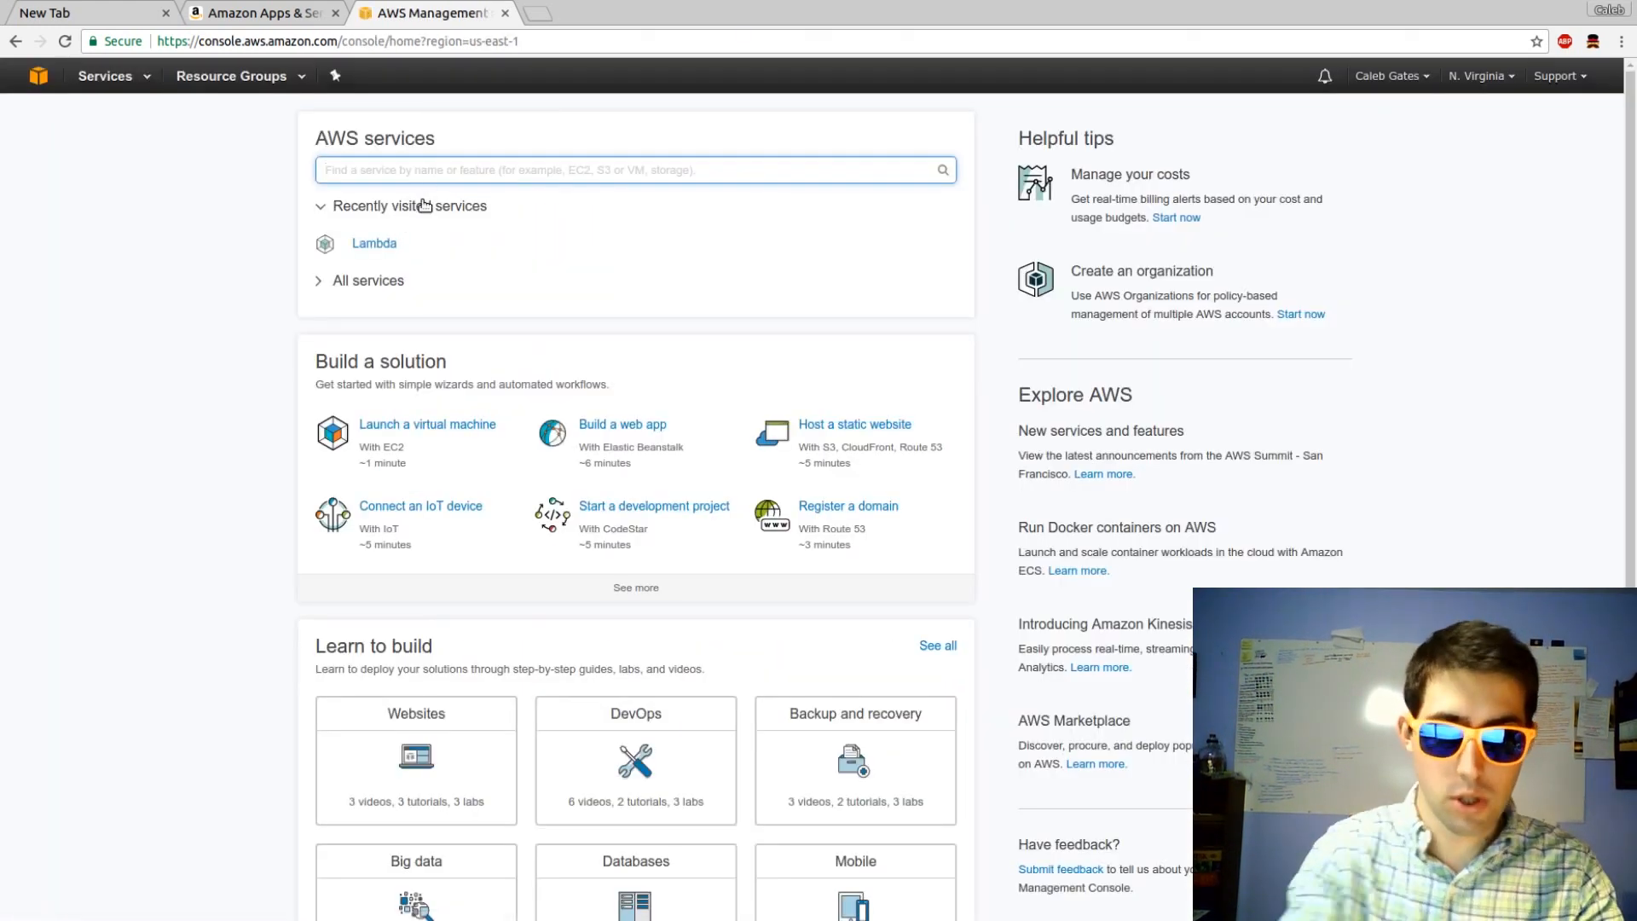
pyautogui.write('lambda')
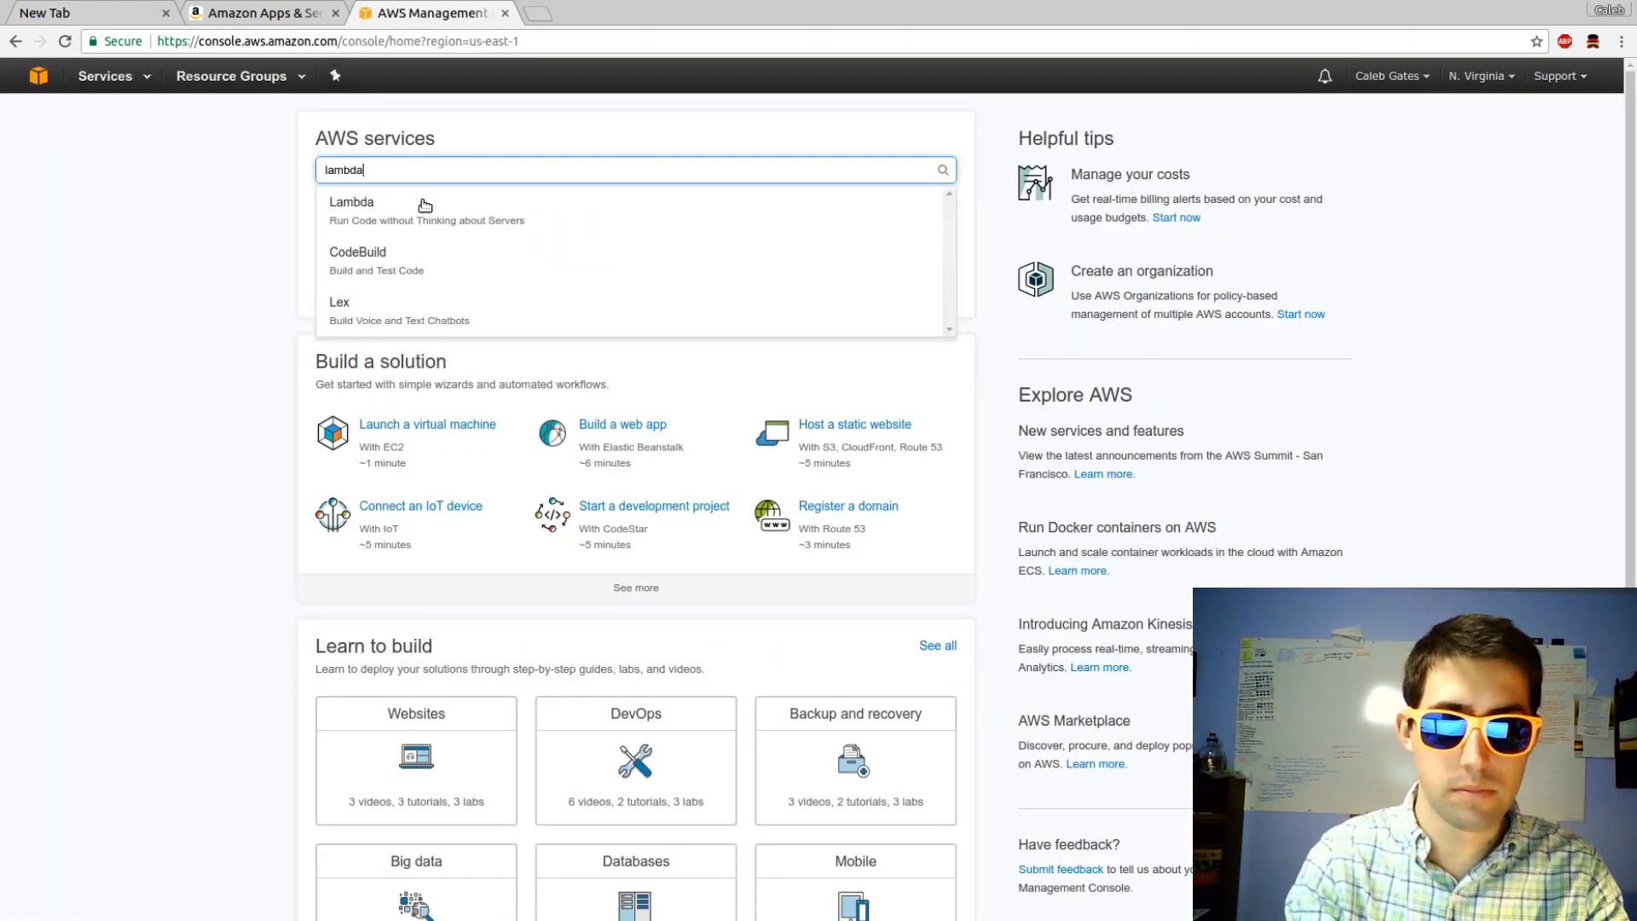
pyautogui.click(352, 201)
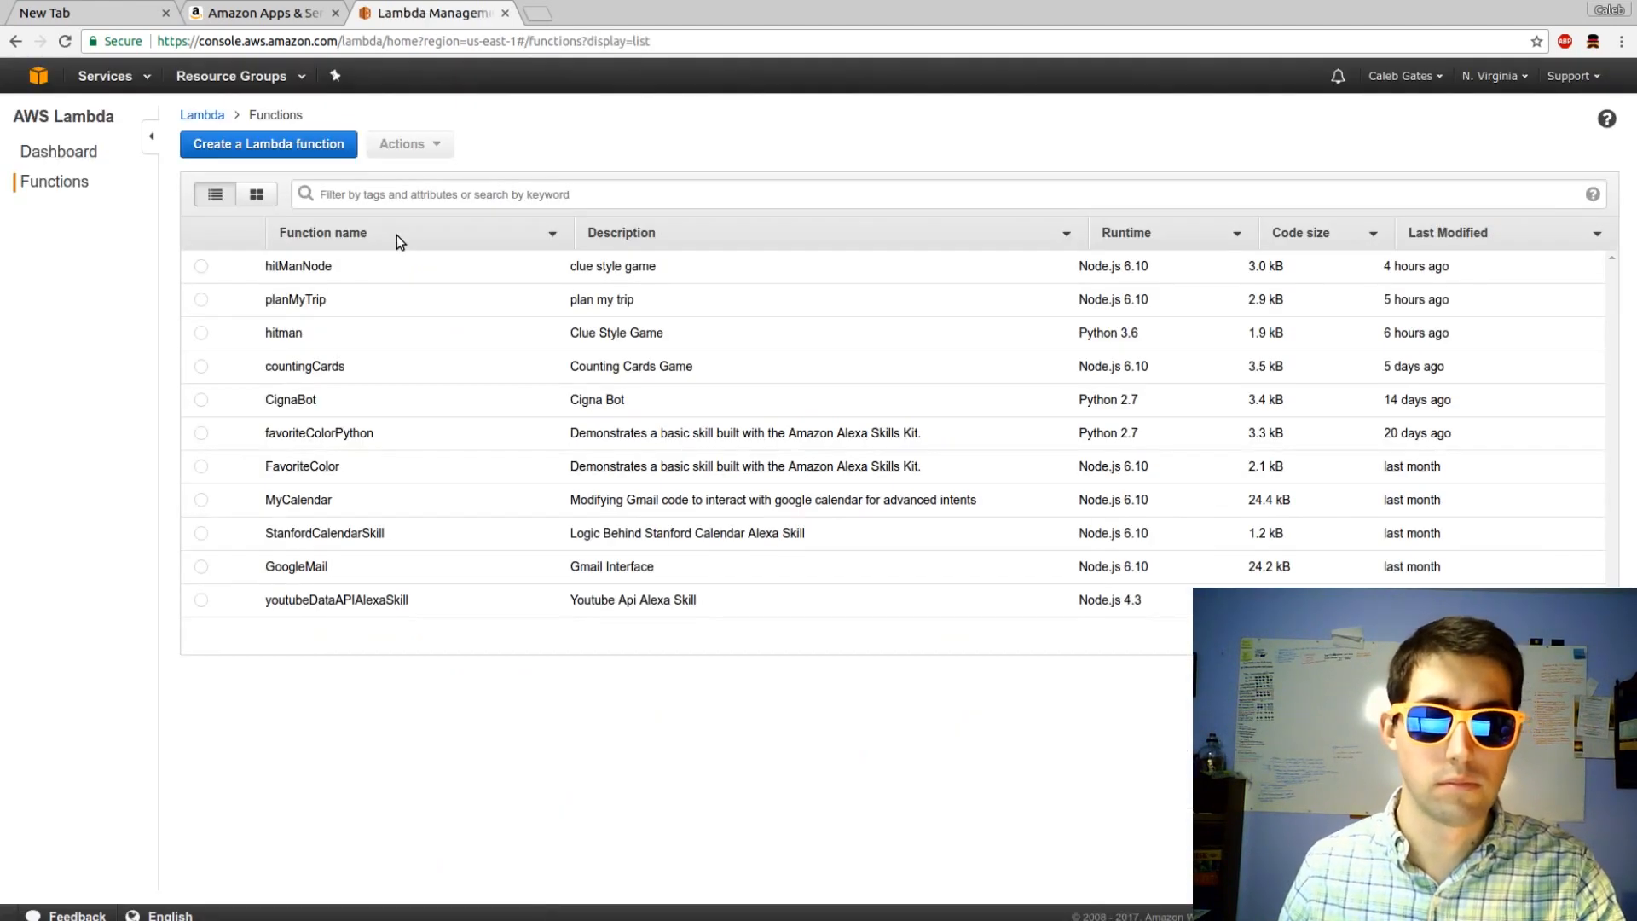
pyautogui.click(267, 144)
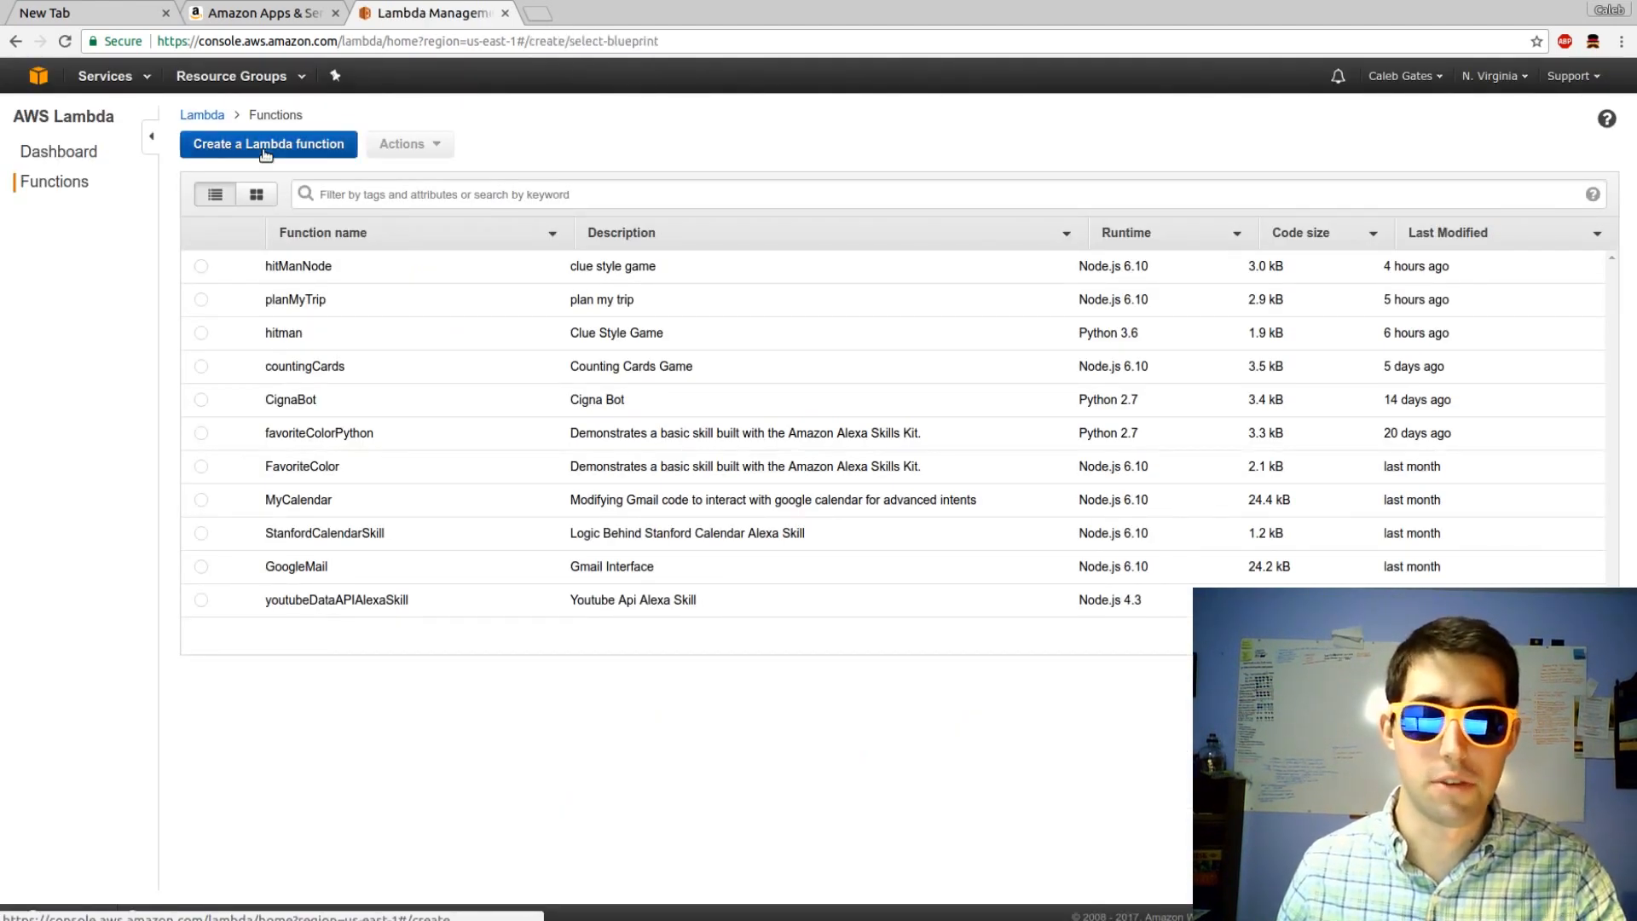
# Start from the Blank Function blueprint with an Alexa Skills Kit trigger.
pyautogui.click(266, 143)
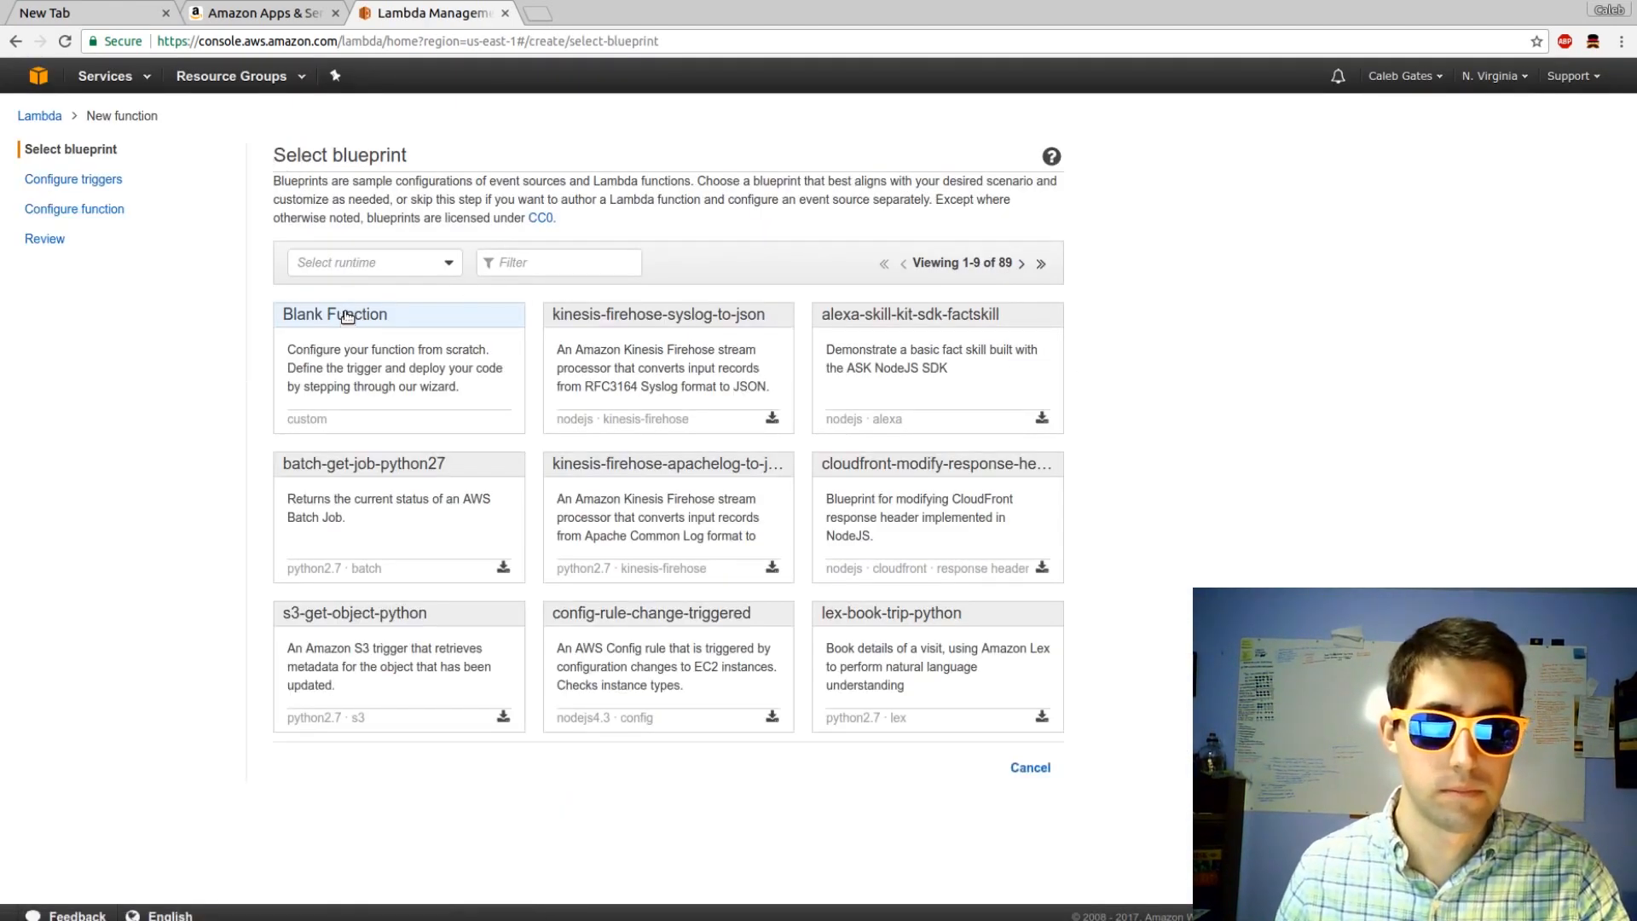
pyautogui.click(335, 314)
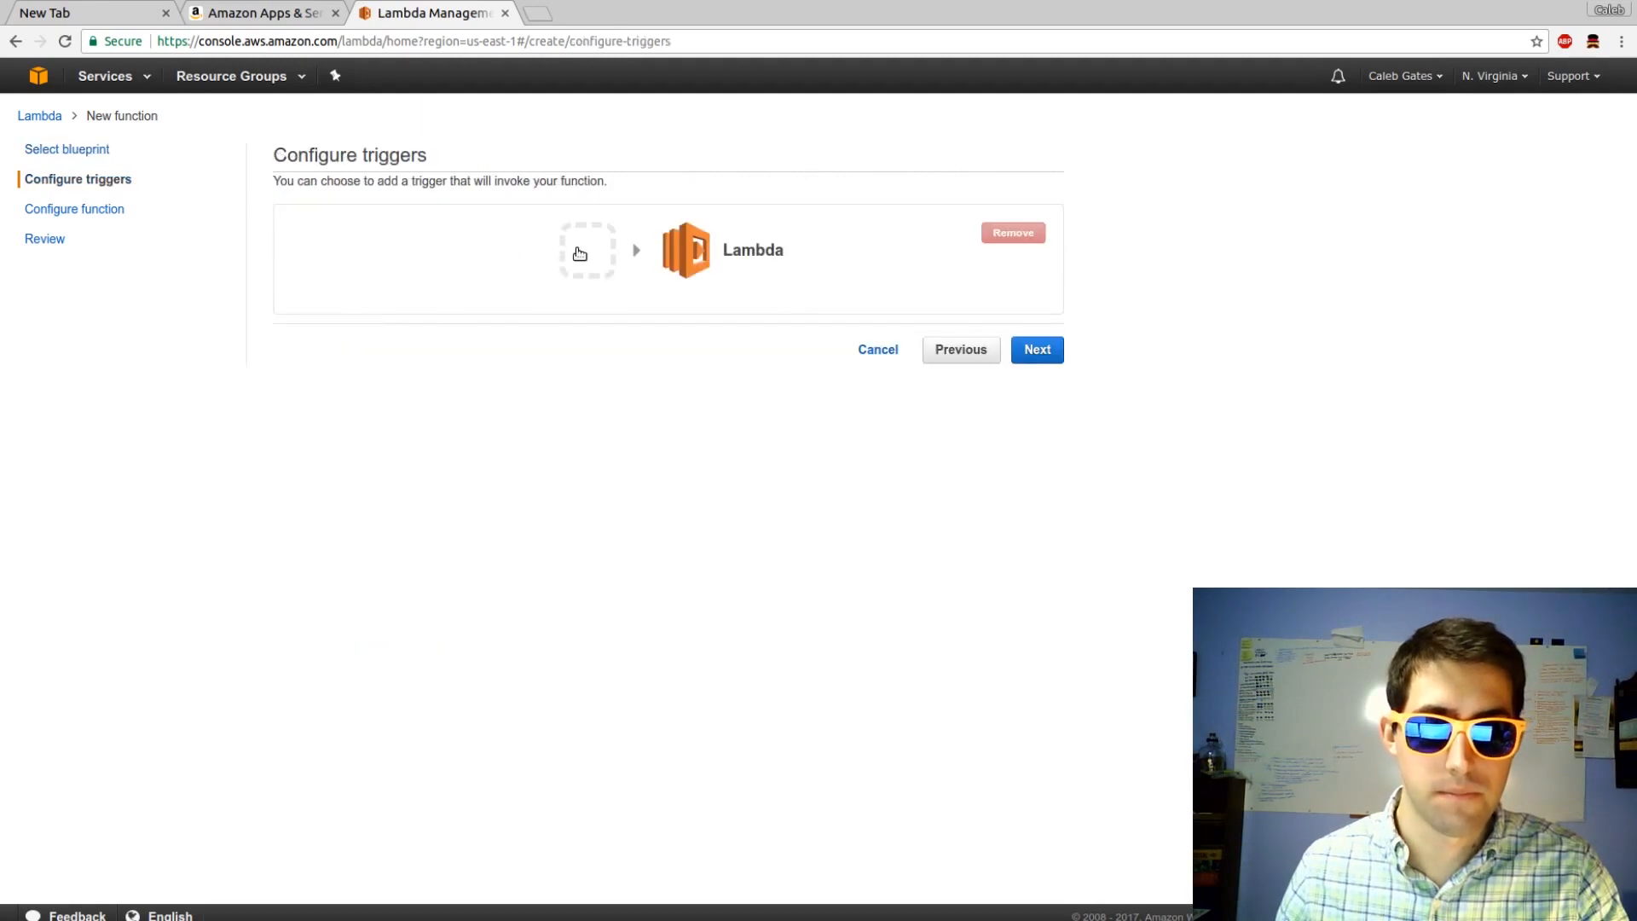
pyautogui.click(587, 251)
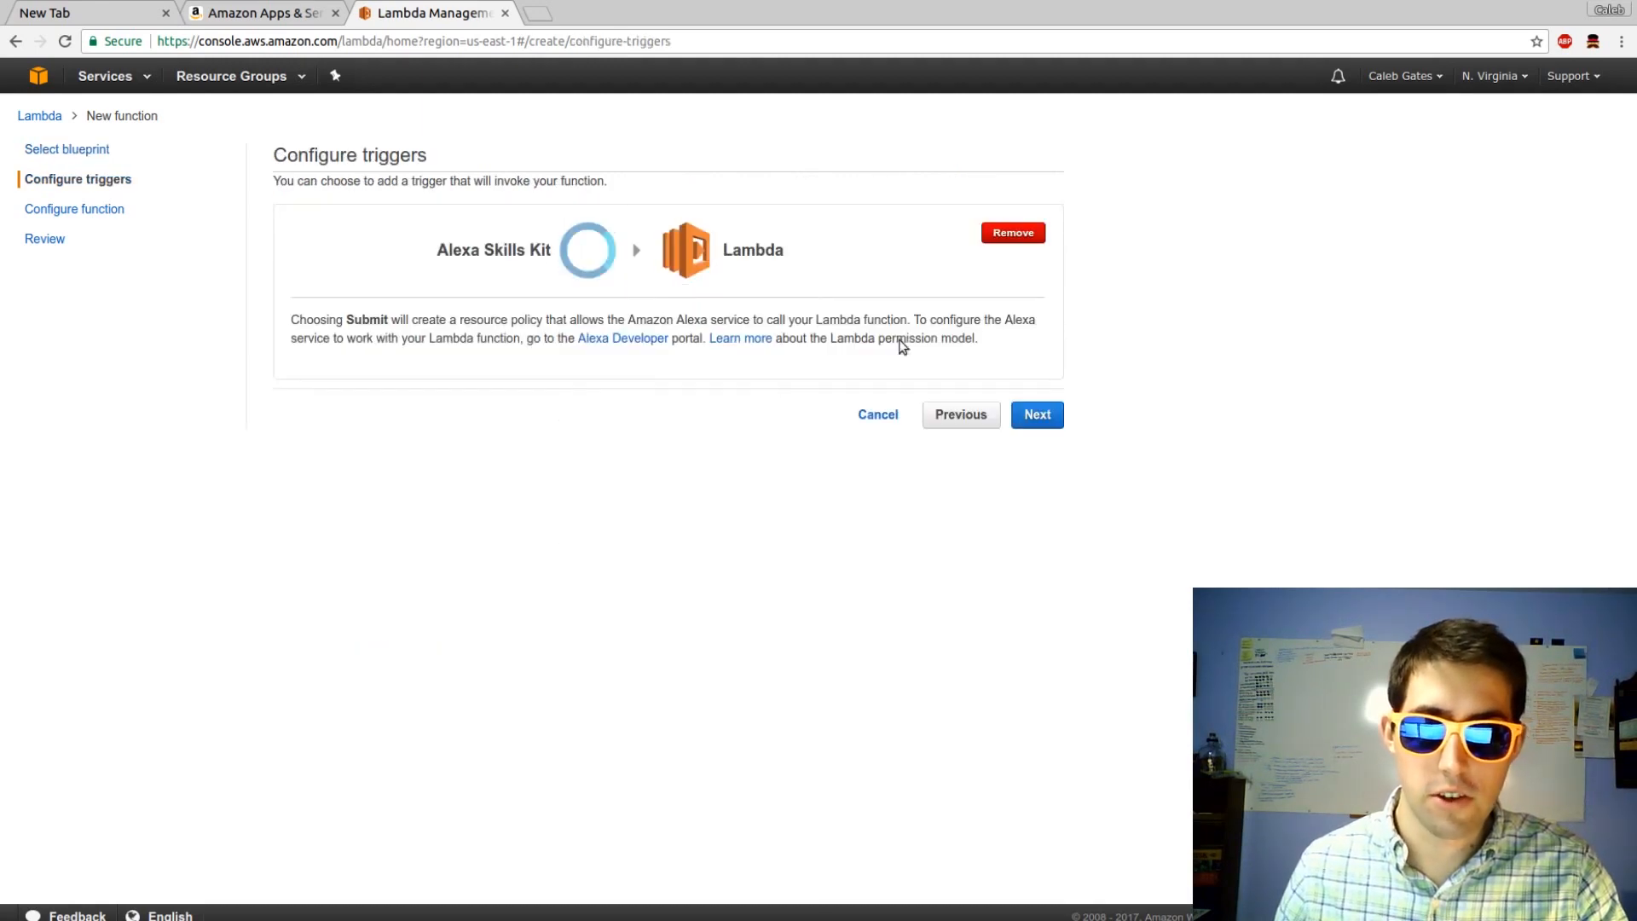
pyautogui.click(1035, 414)
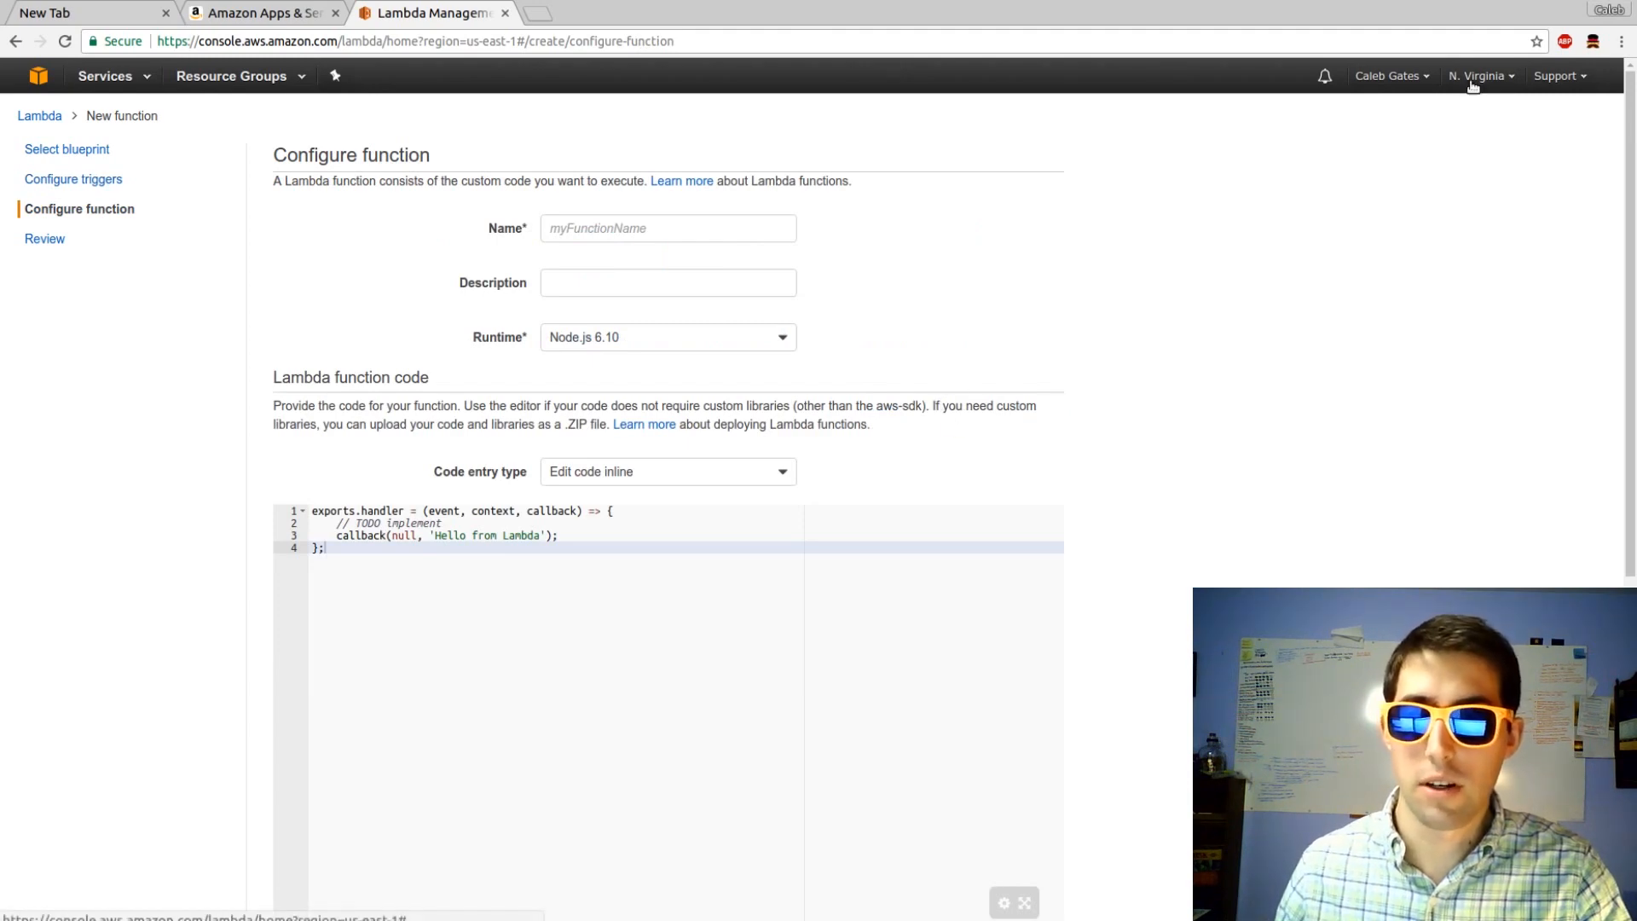
# Keep N. Virginia region, name the function hitmanSkill, and describe it 'A Clue Style Game'.
pyautogui.click(1479, 75)
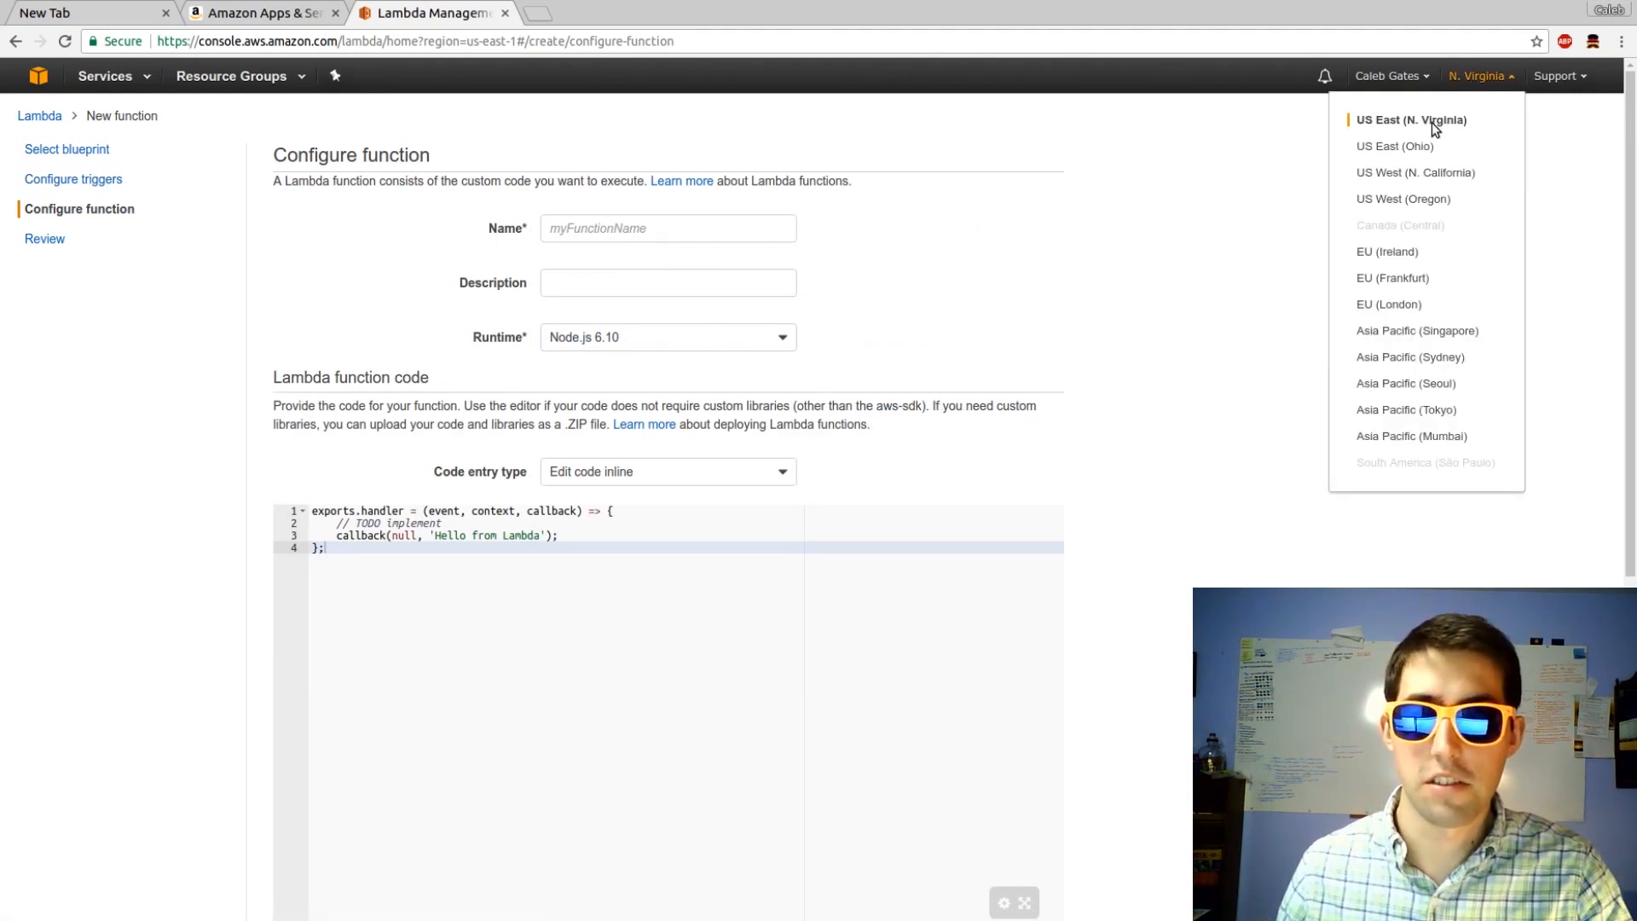
pyautogui.click(892, 360)
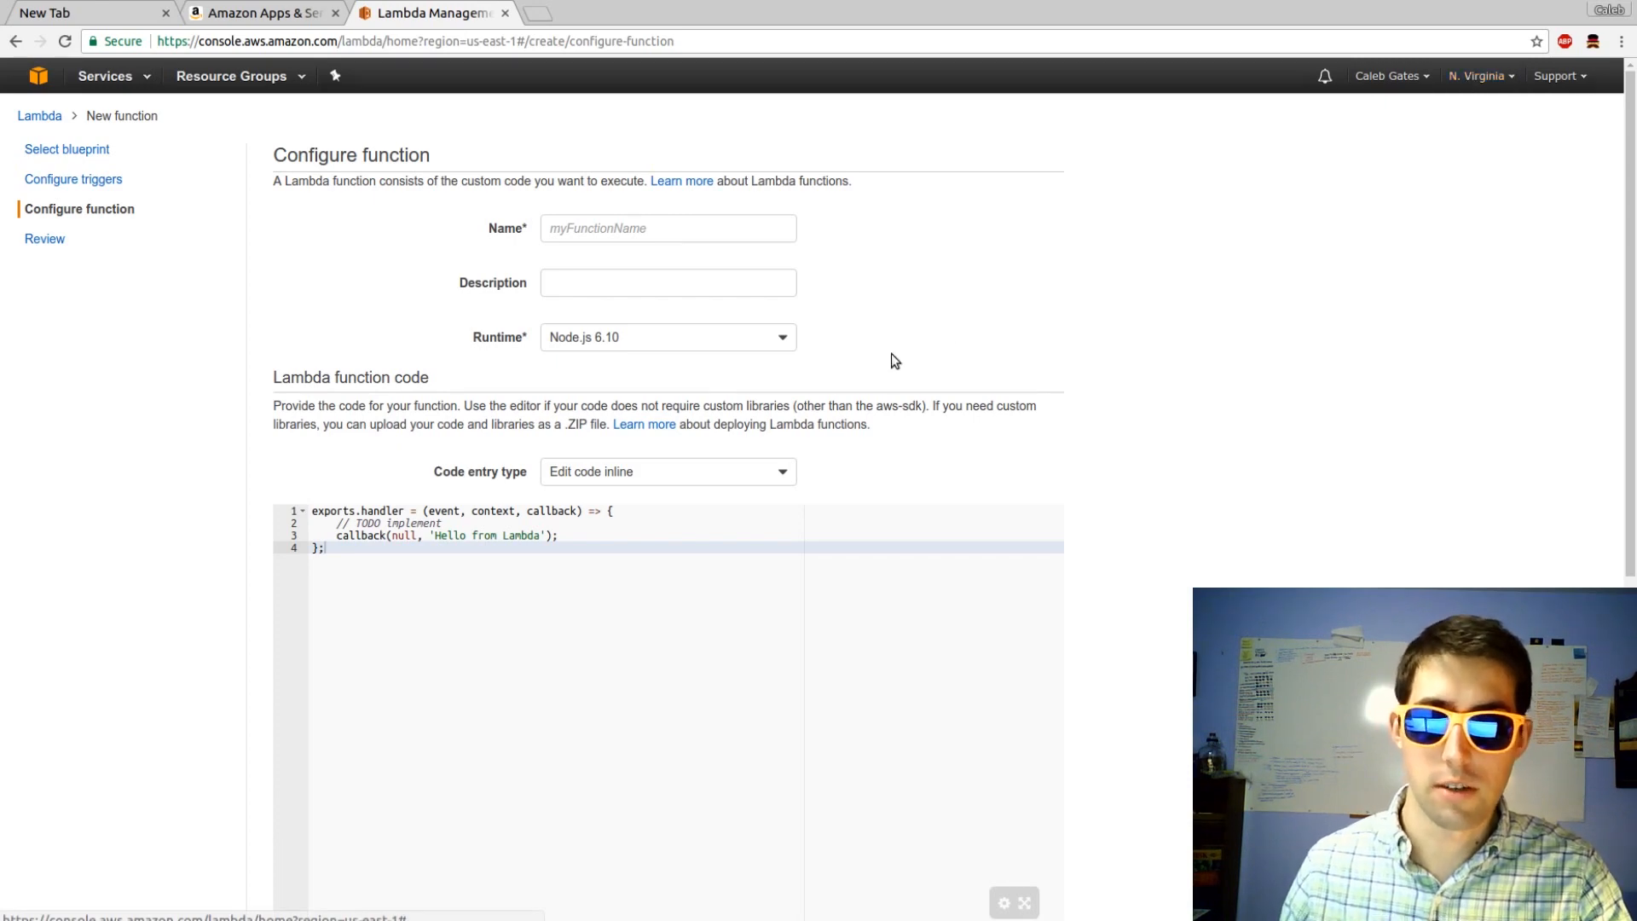
pyautogui.moveTo(1200, 188)
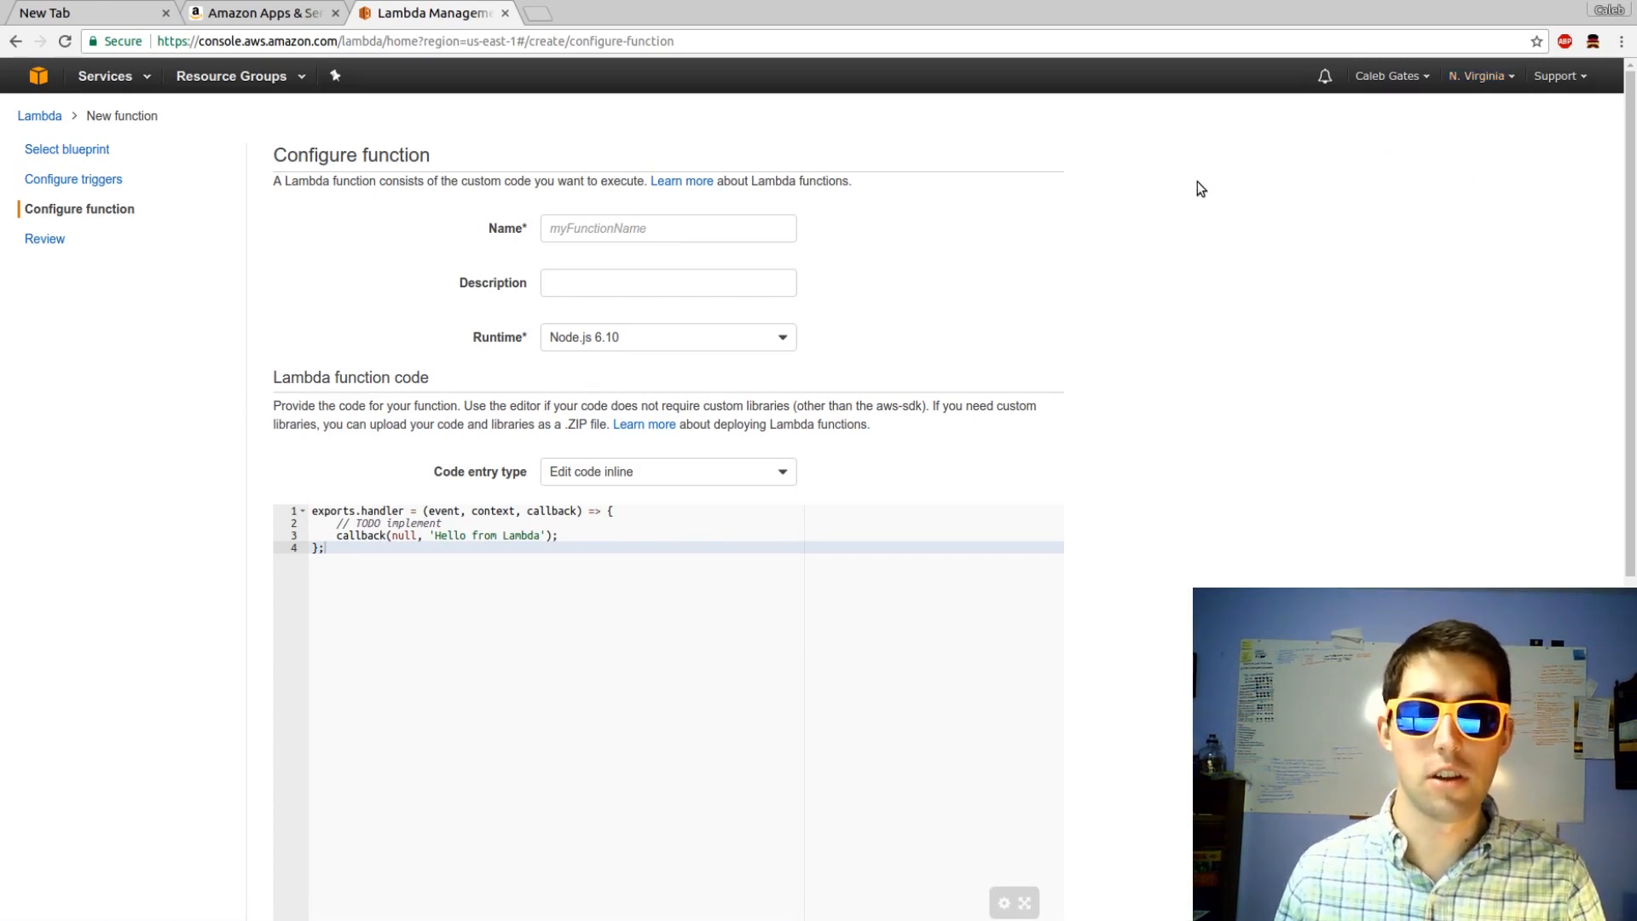
pyautogui.moveTo(882, 214)
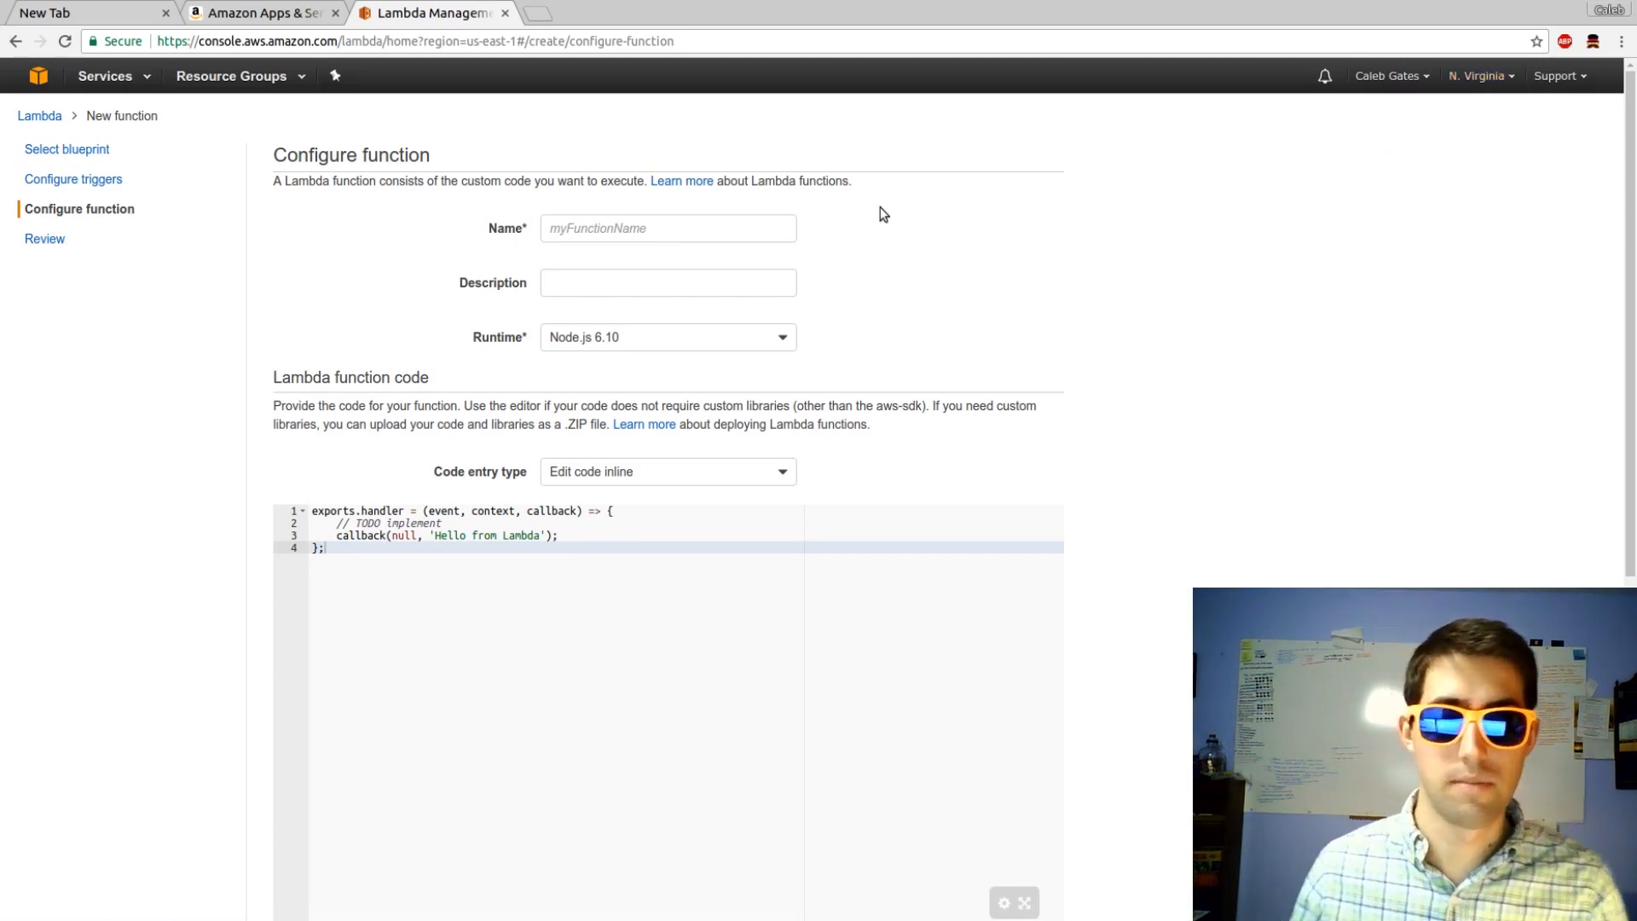
pyautogui.click(667, 227)
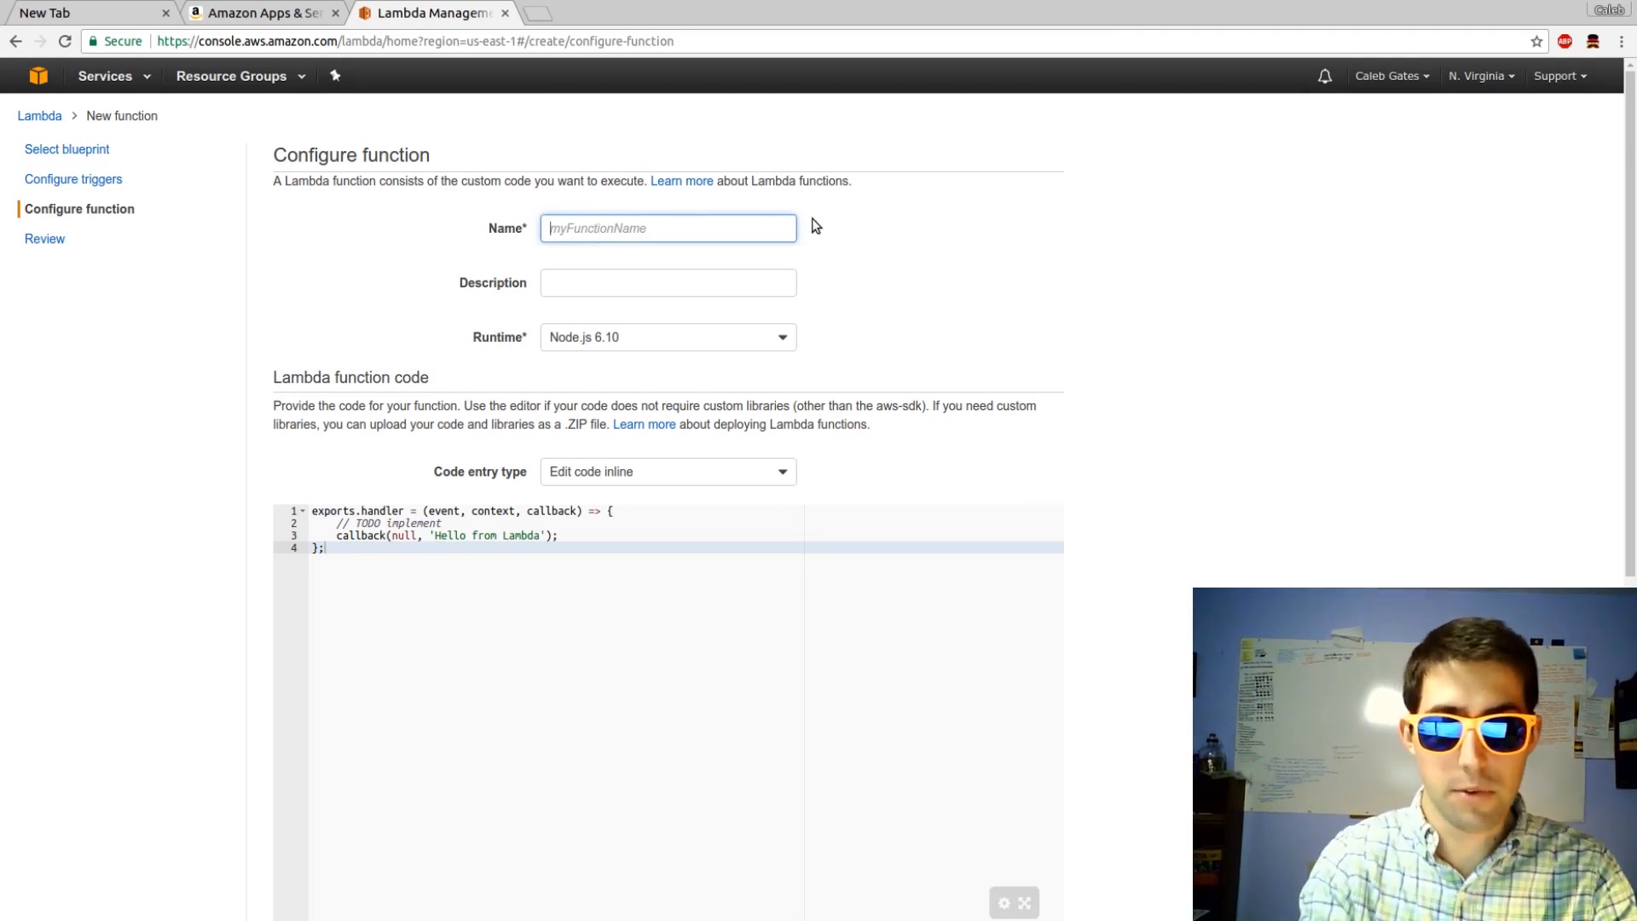
pyautogui.write('hitmanSkill')
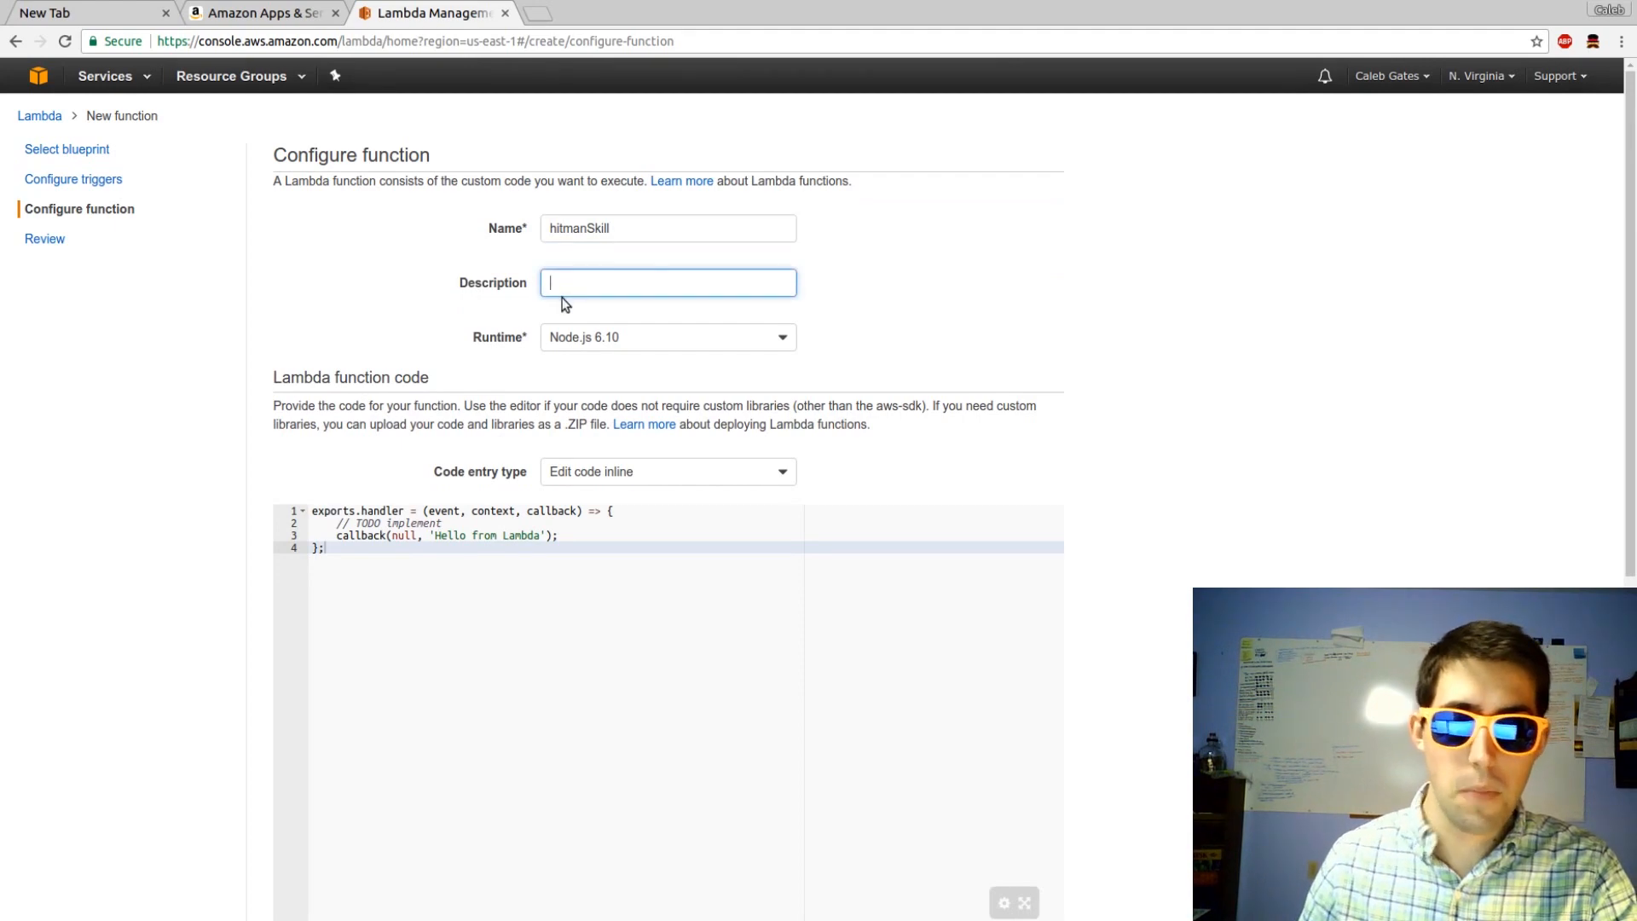
pyautogui.write('A Clue Sk')
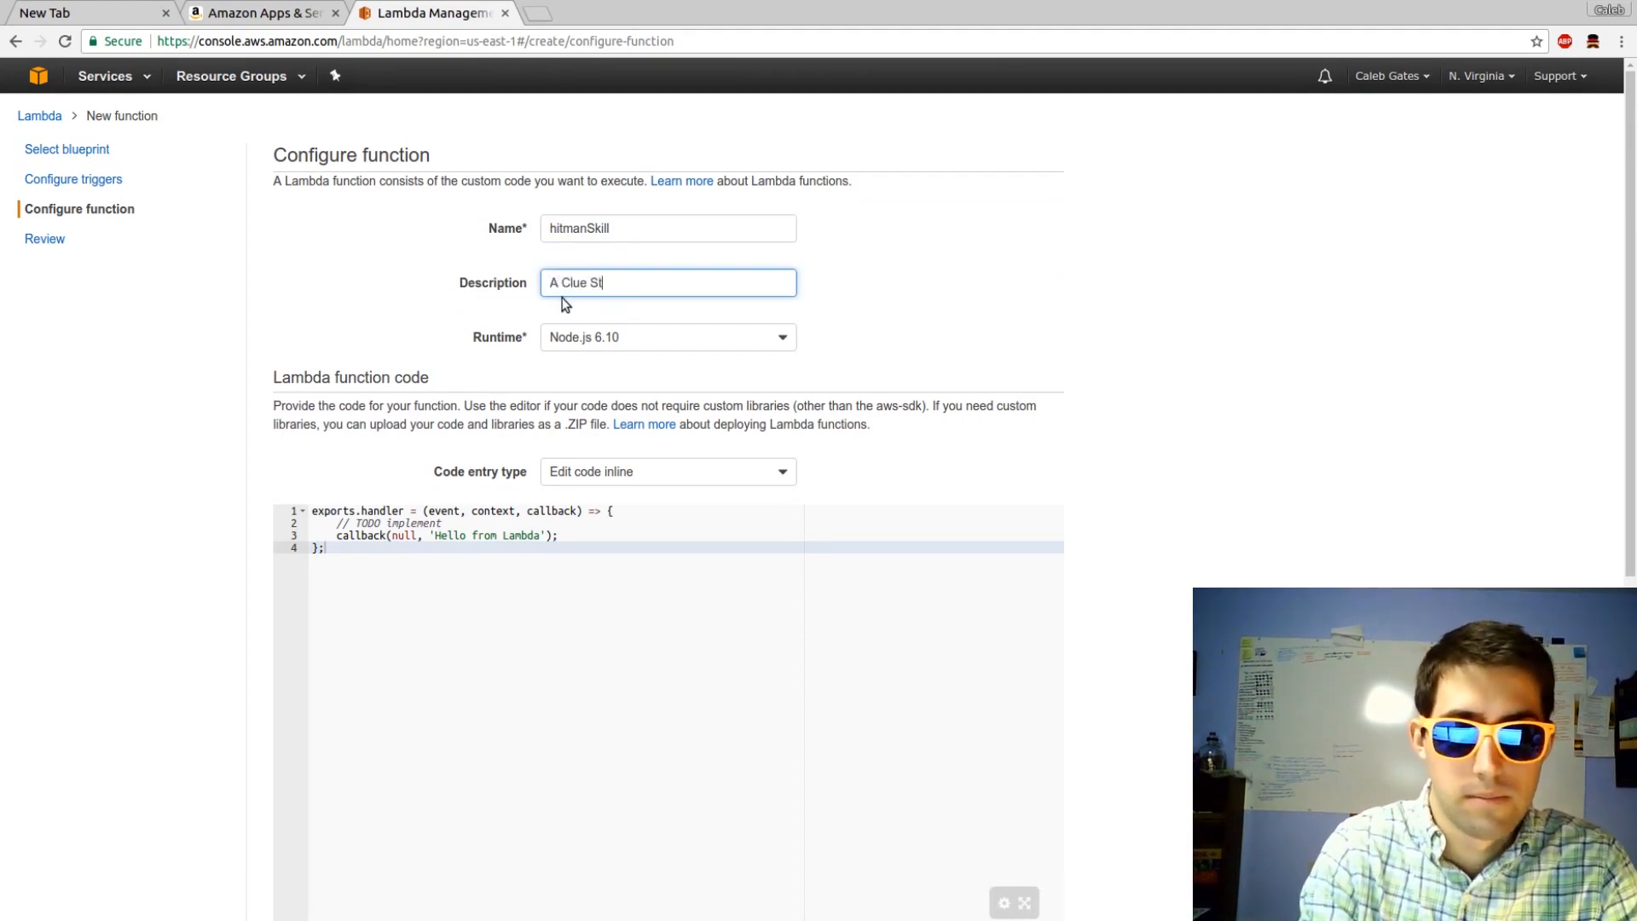
pyautogui.write('yle Game')
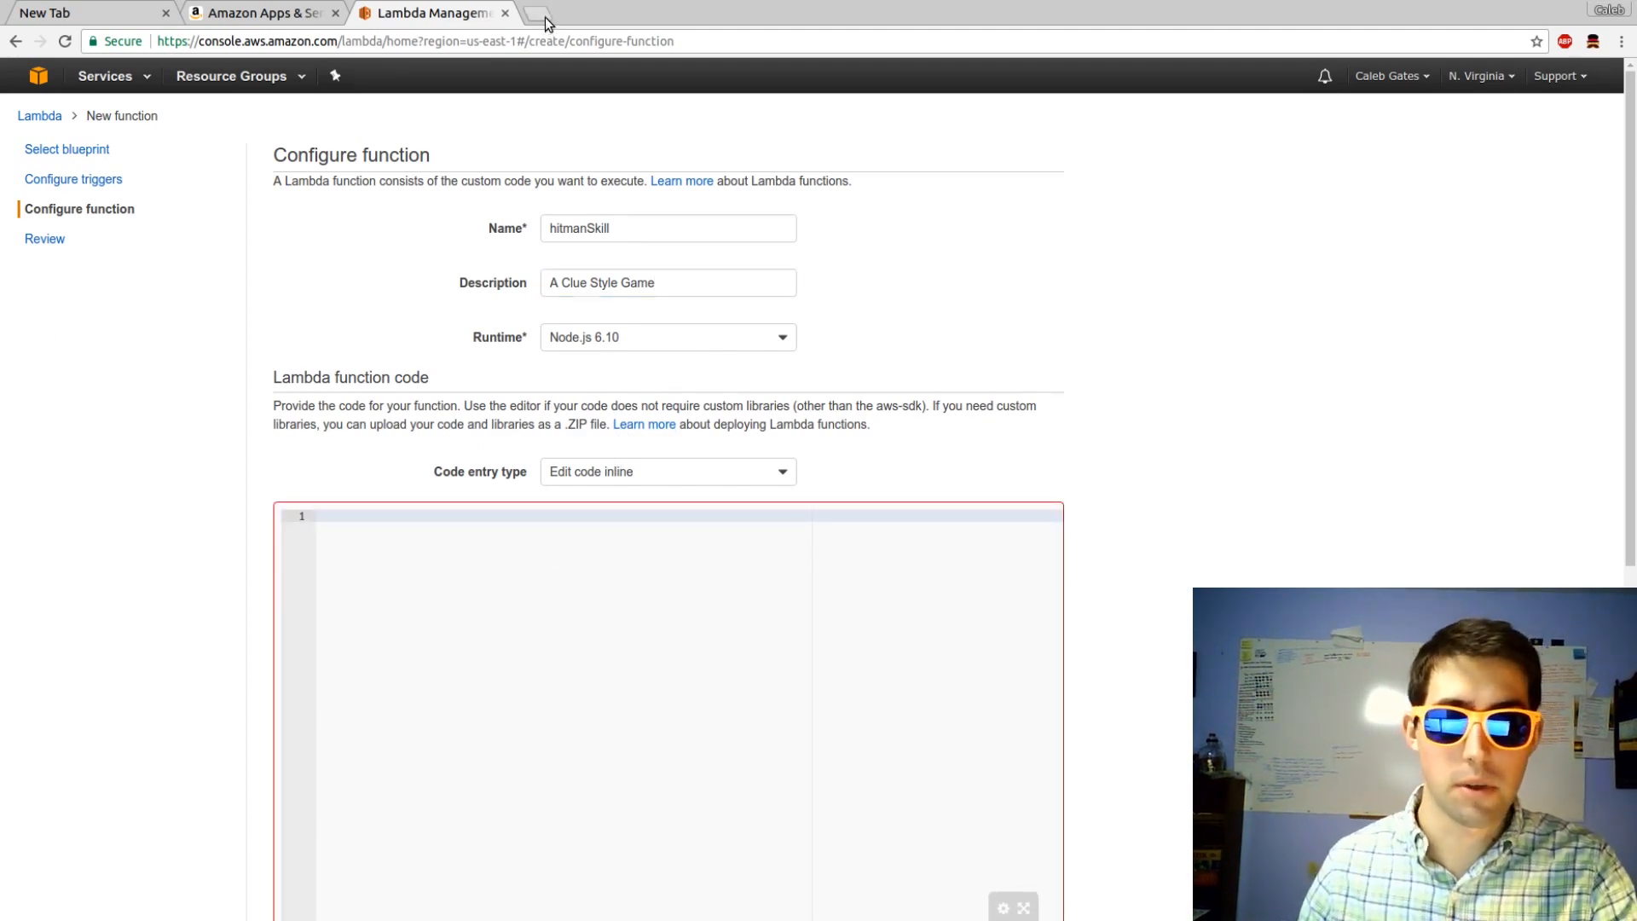
# Take the AmazonAlexaHitManClueGame gist code from a new tab into the Lambda editor.
pyautogui.click(541, 13)
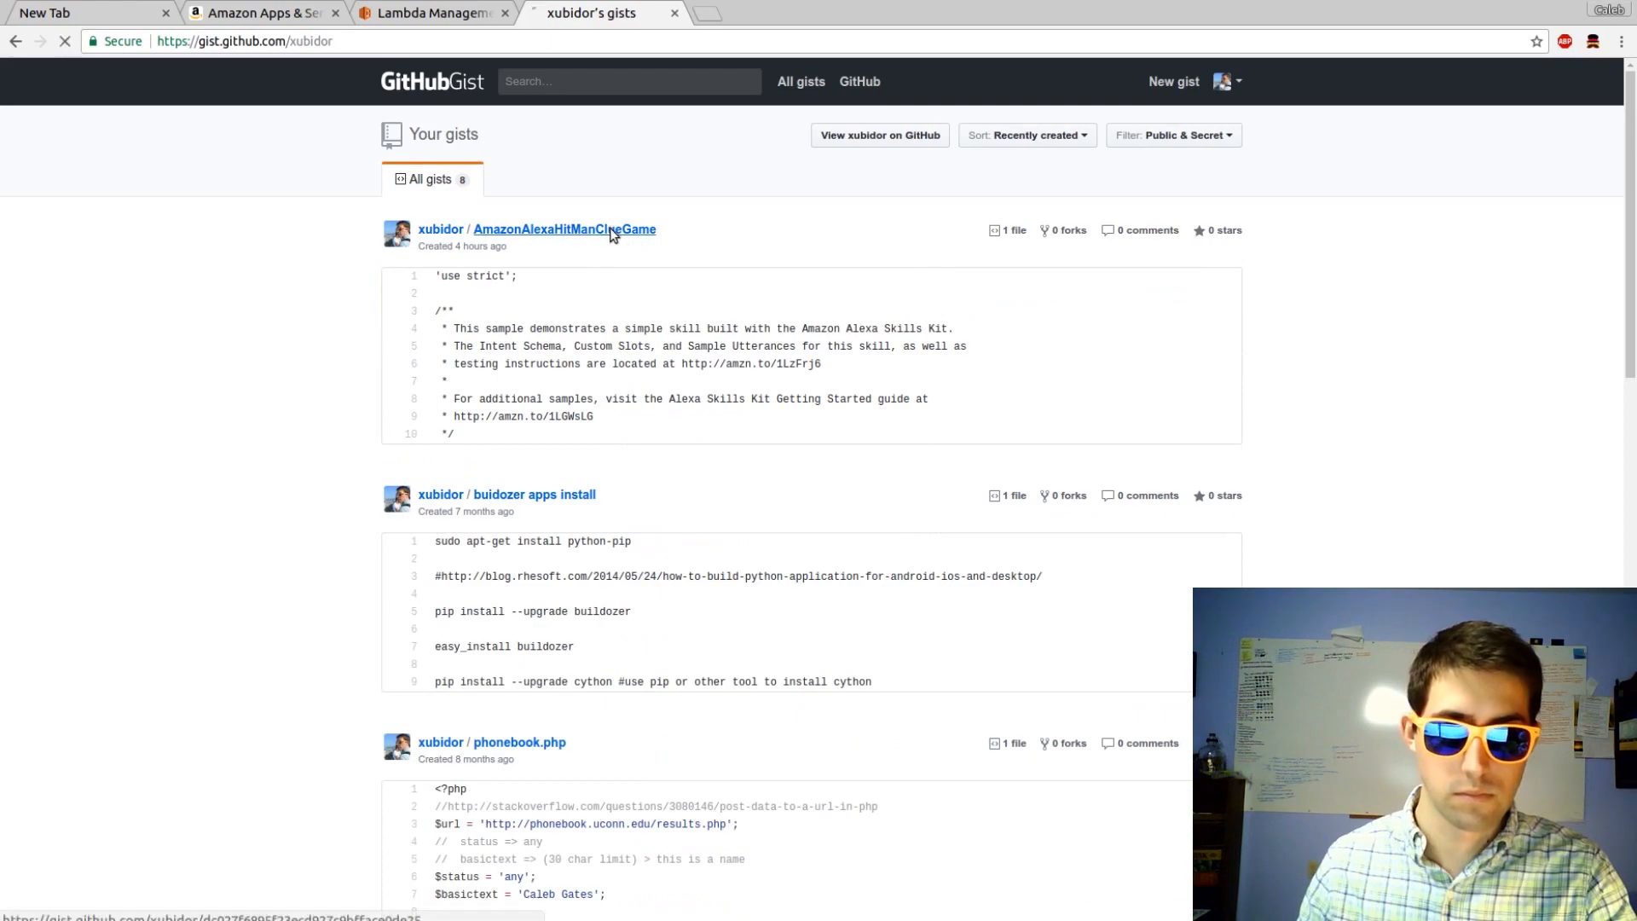
pyautogui.click(564, 228)
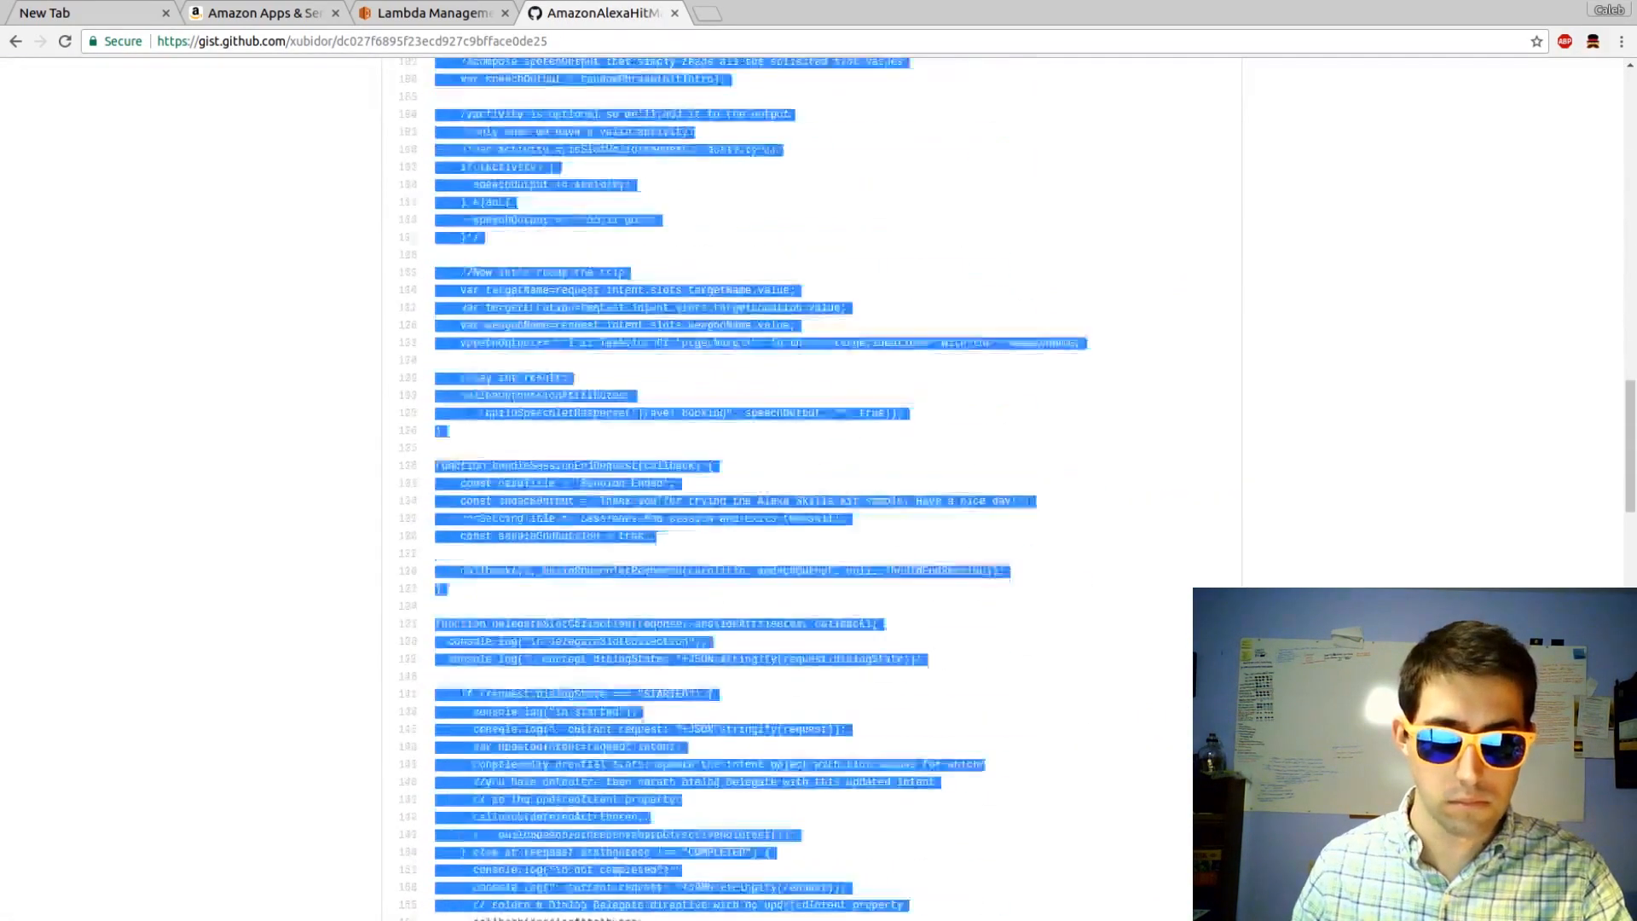
pyautogui.click(428, 13)
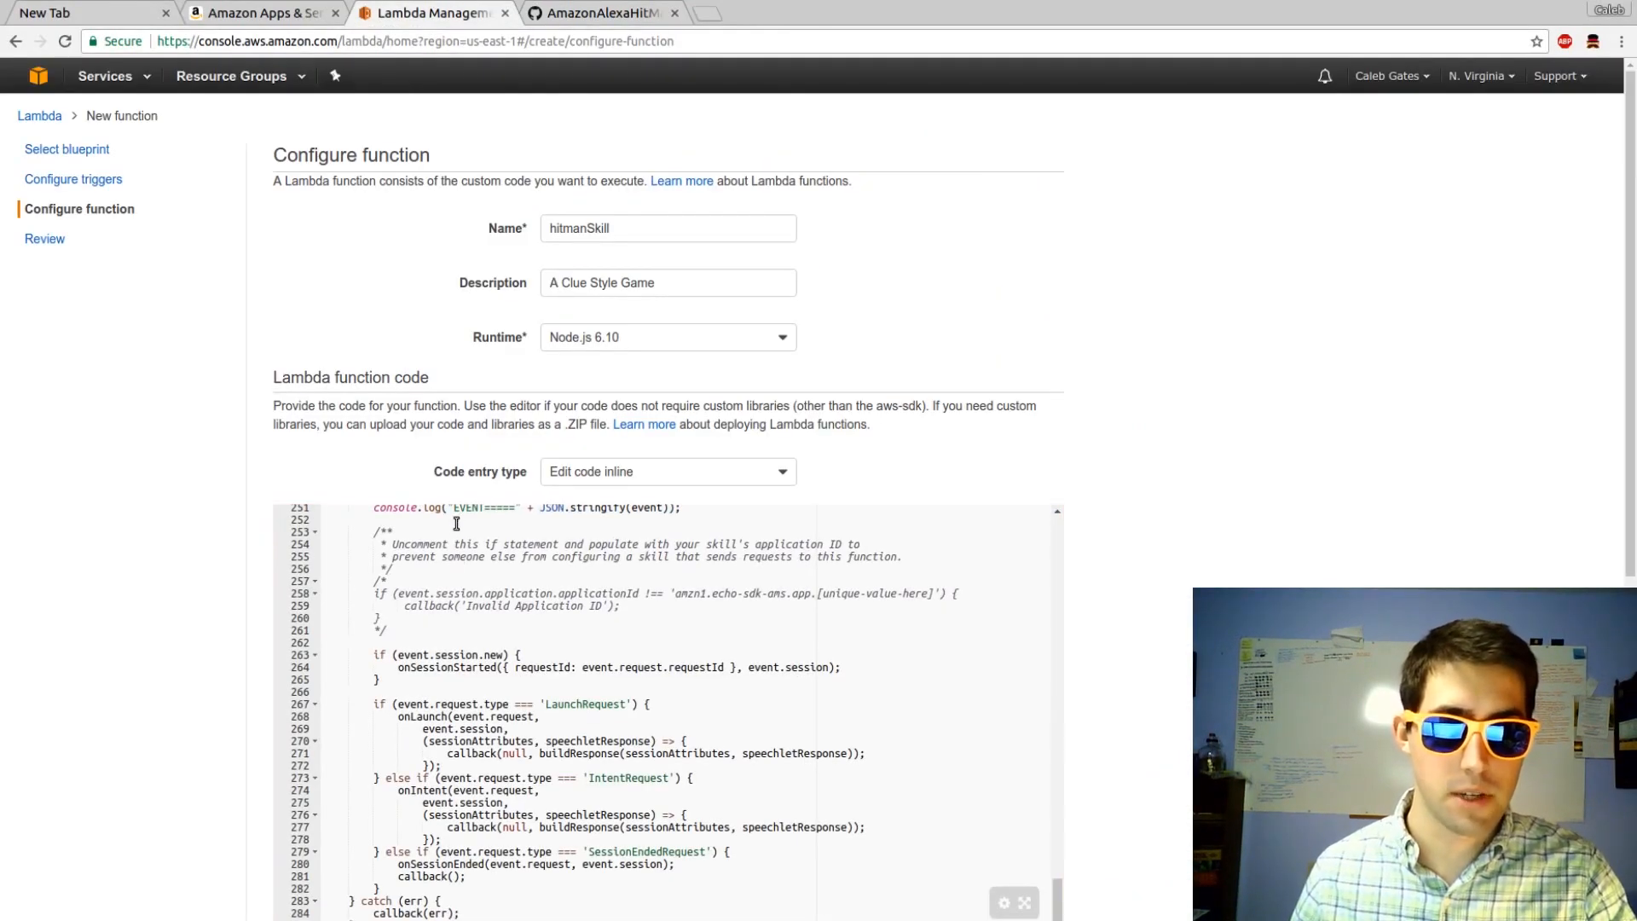
# Assign the existing lambda_basic_execution role and review the other Role dropdown options.
pyautogui.scroll(-3)
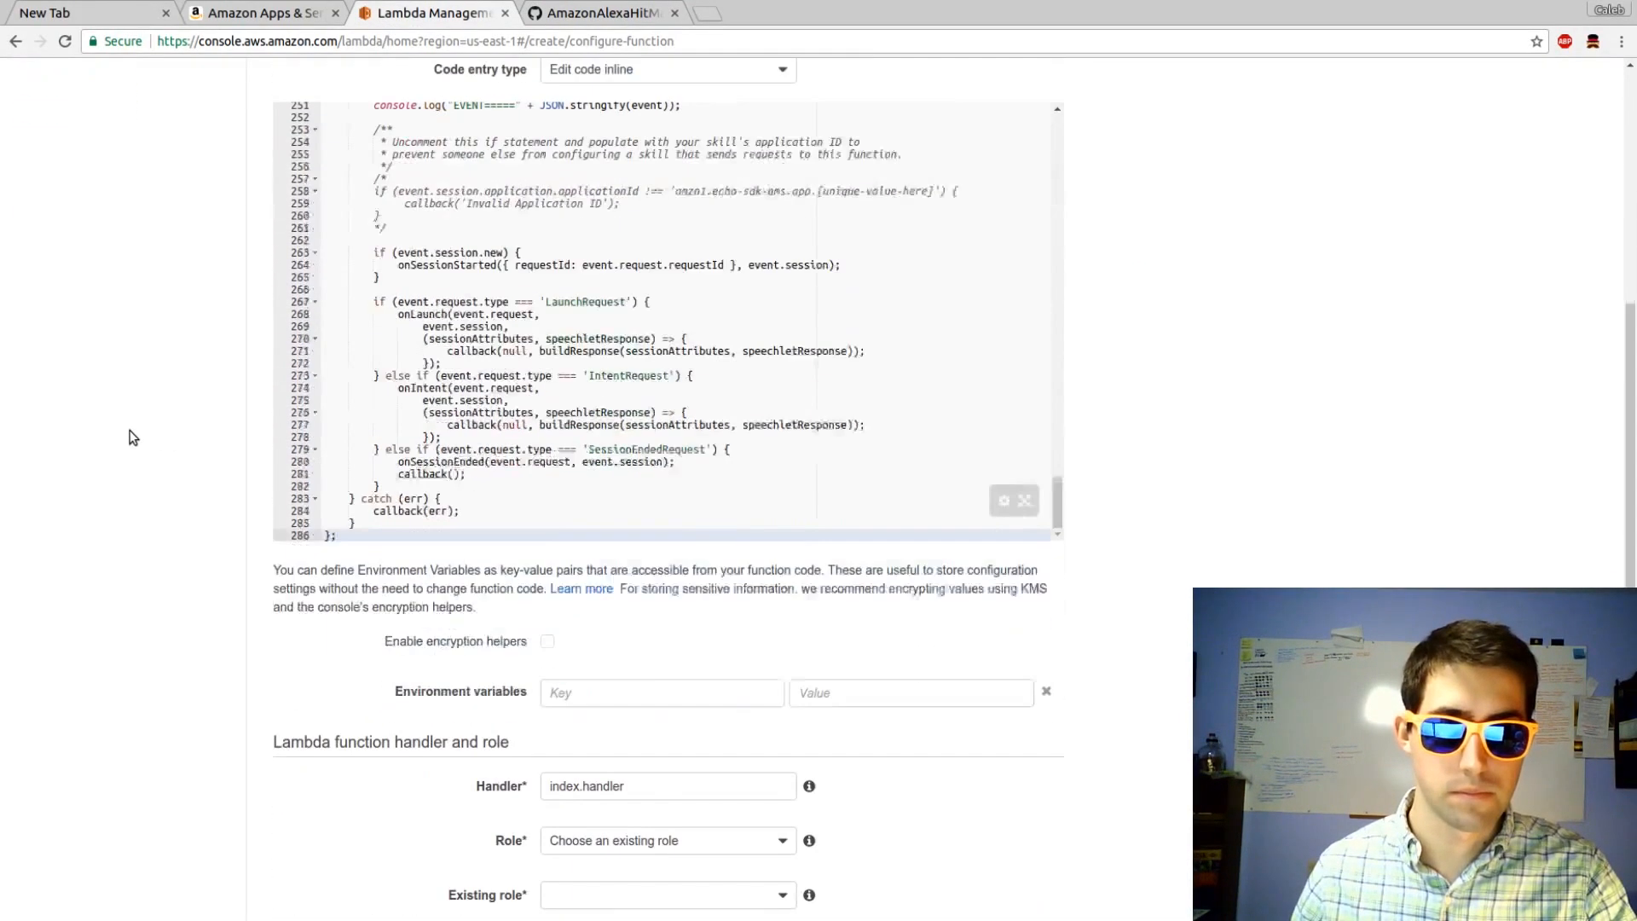
pyautogui.scroll(-3)
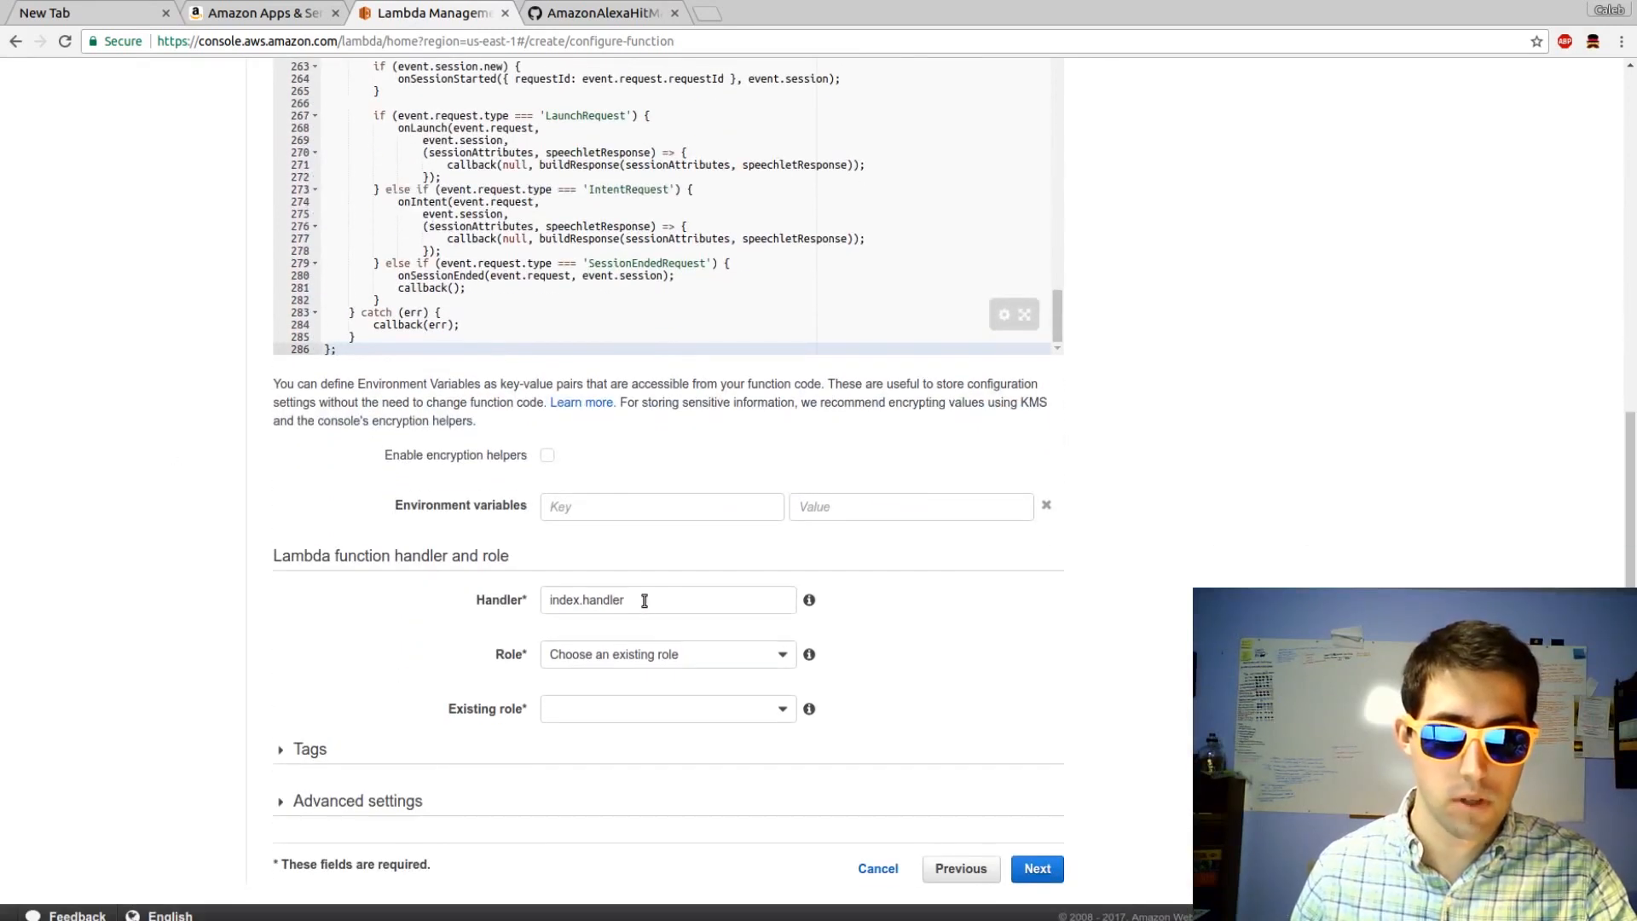
pyautogui.click(666, 708)
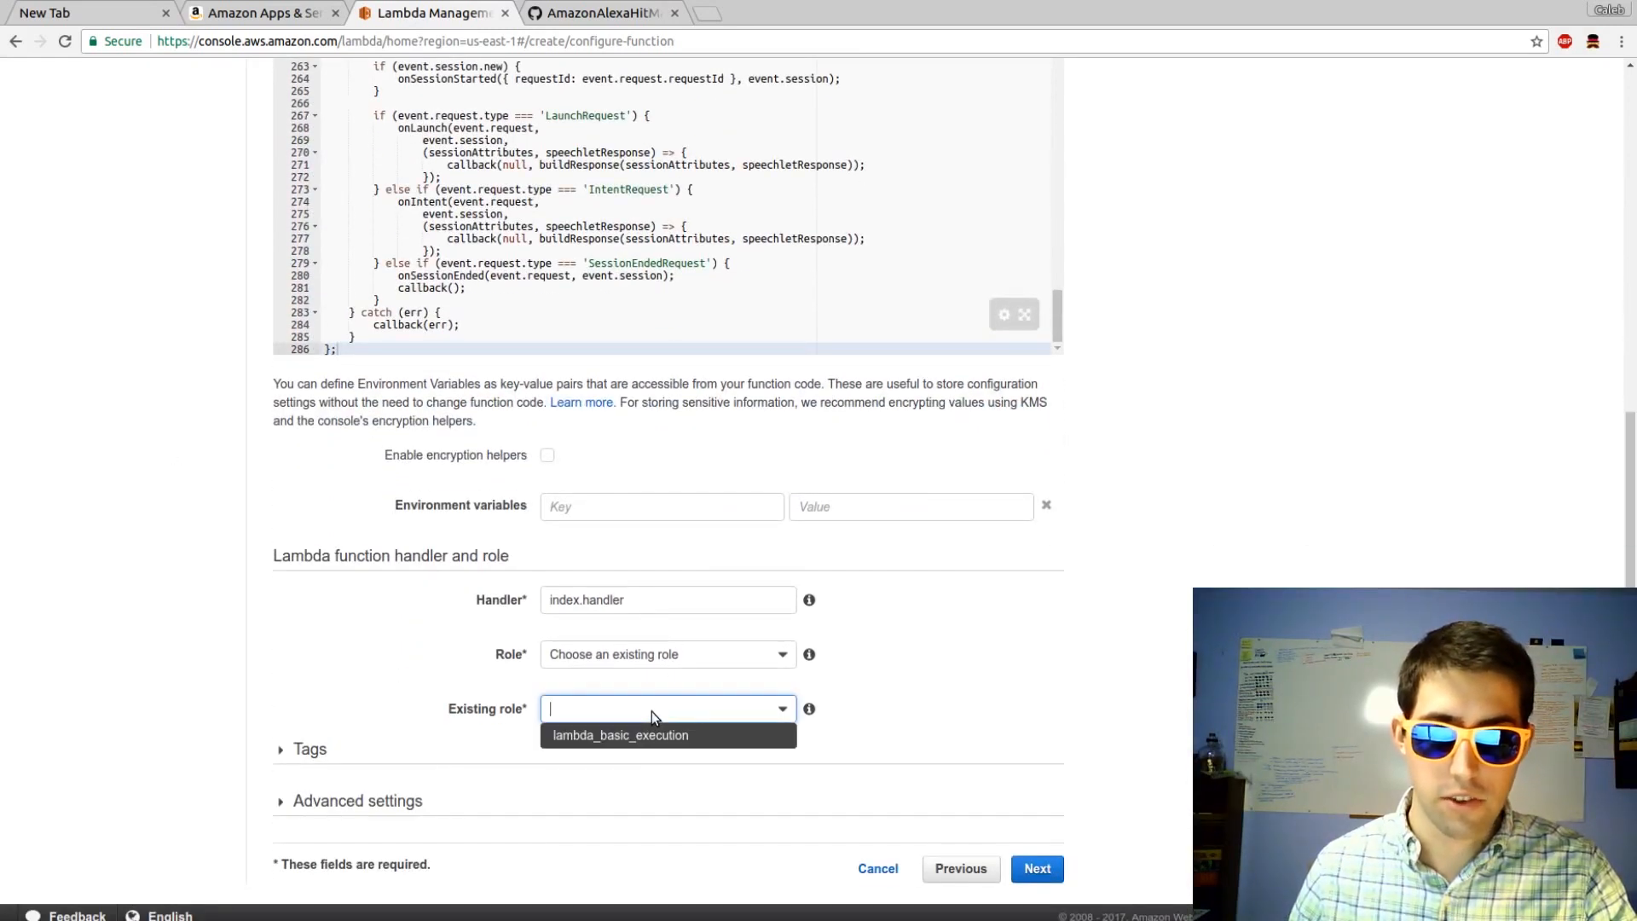
pyautogui.click(620, 734)
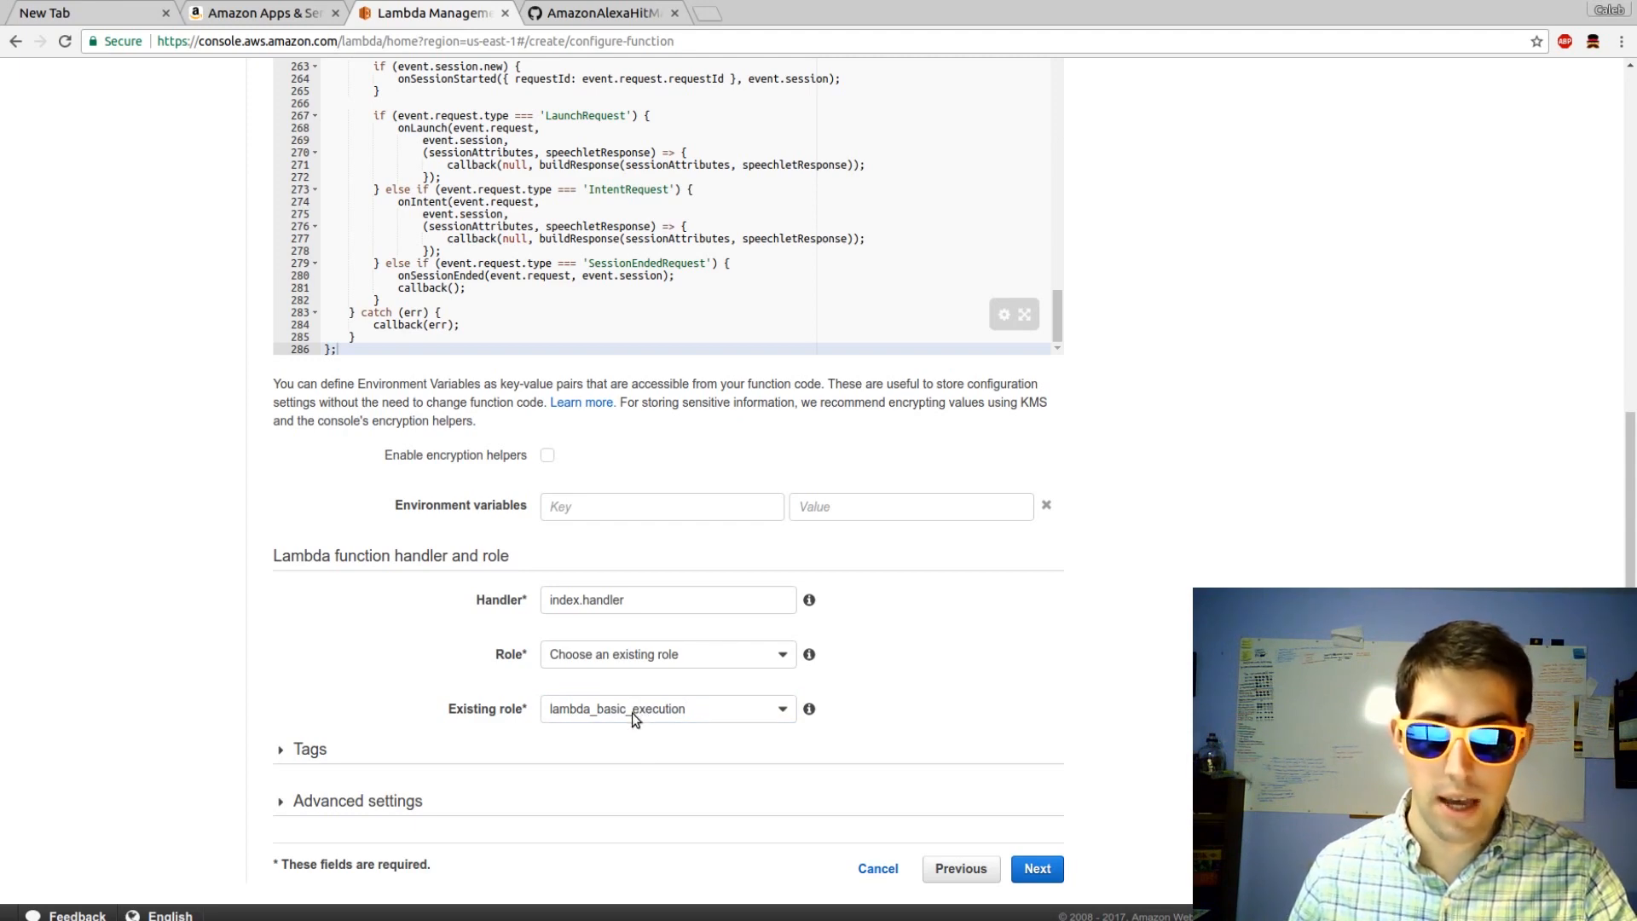
pyautogui.moveTo(656, 666)
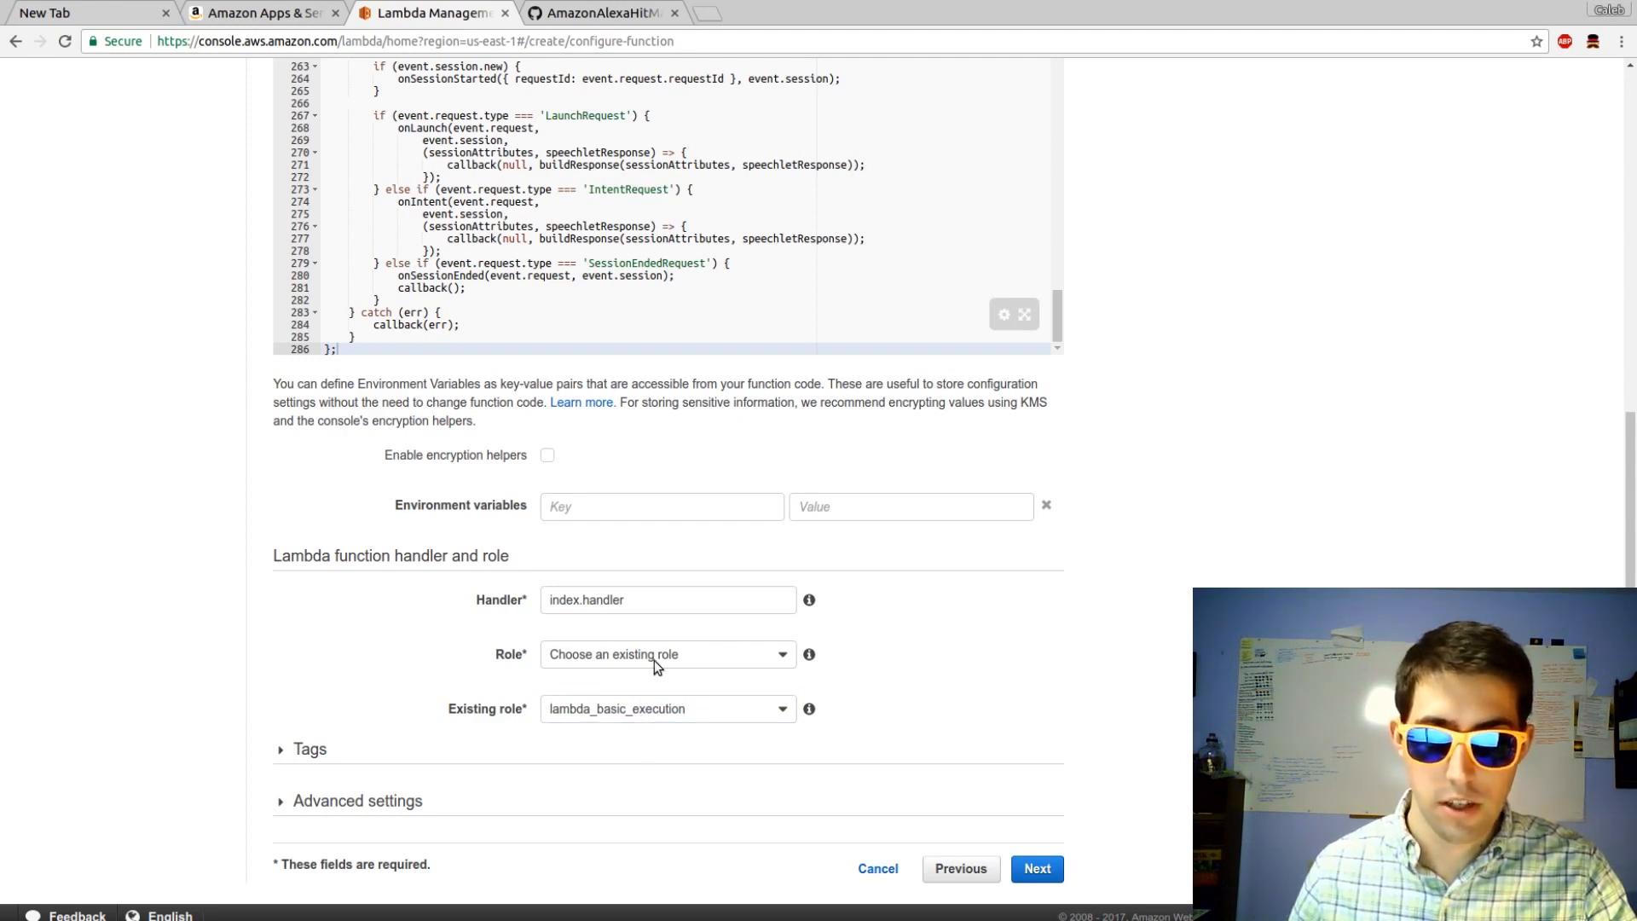
pyautogui.click(666, 654)
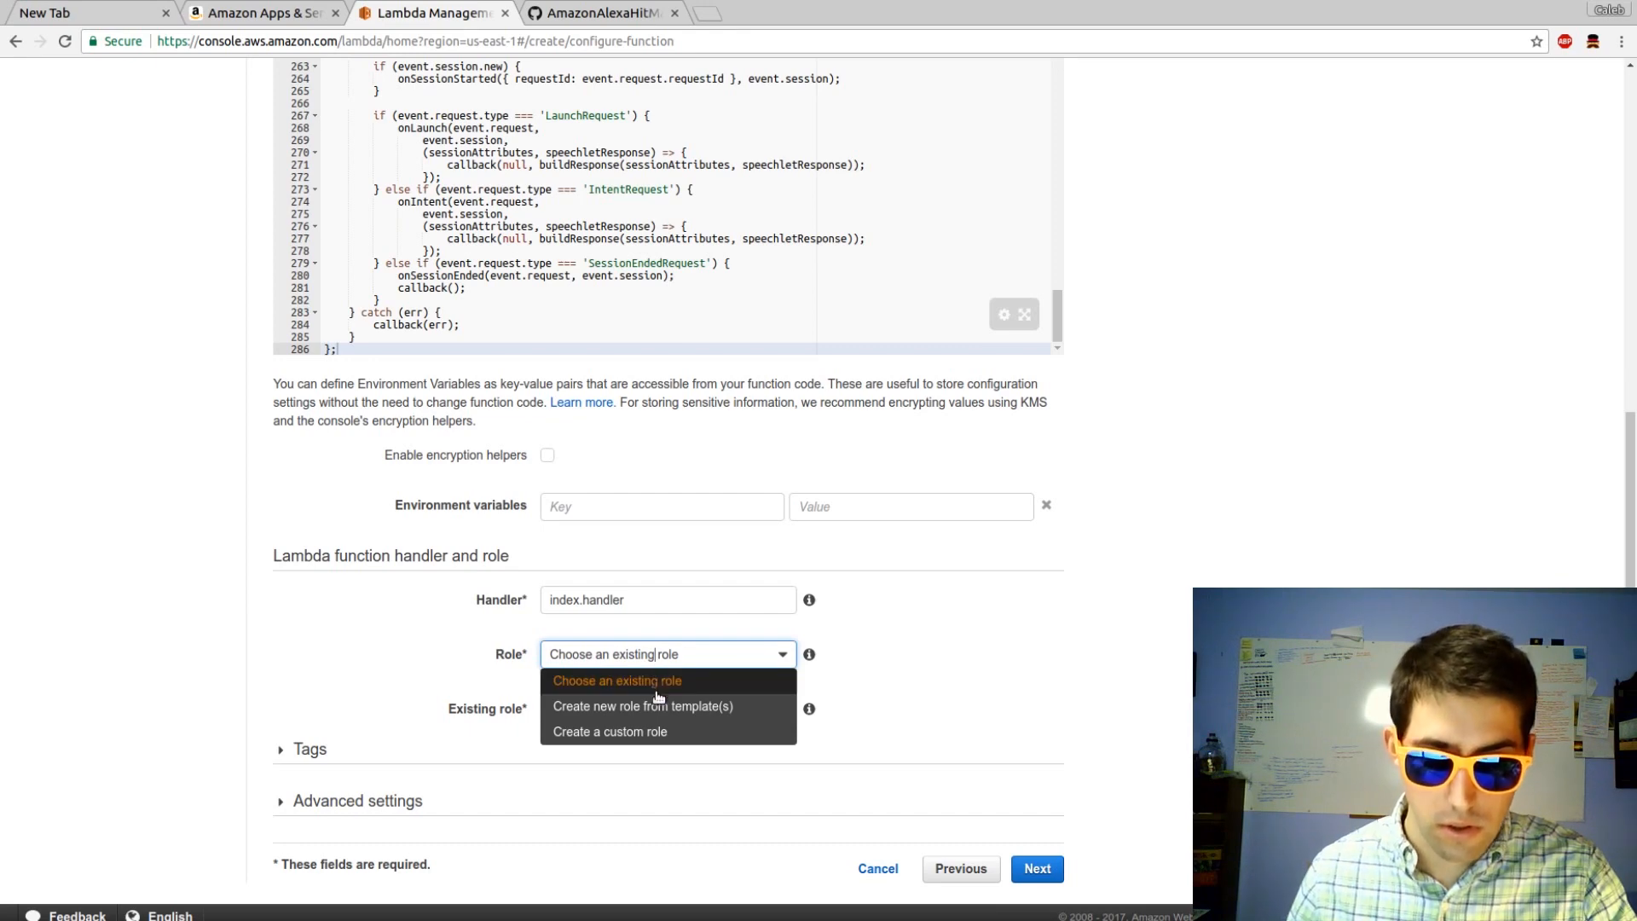
pyautogui.click(610, 730)
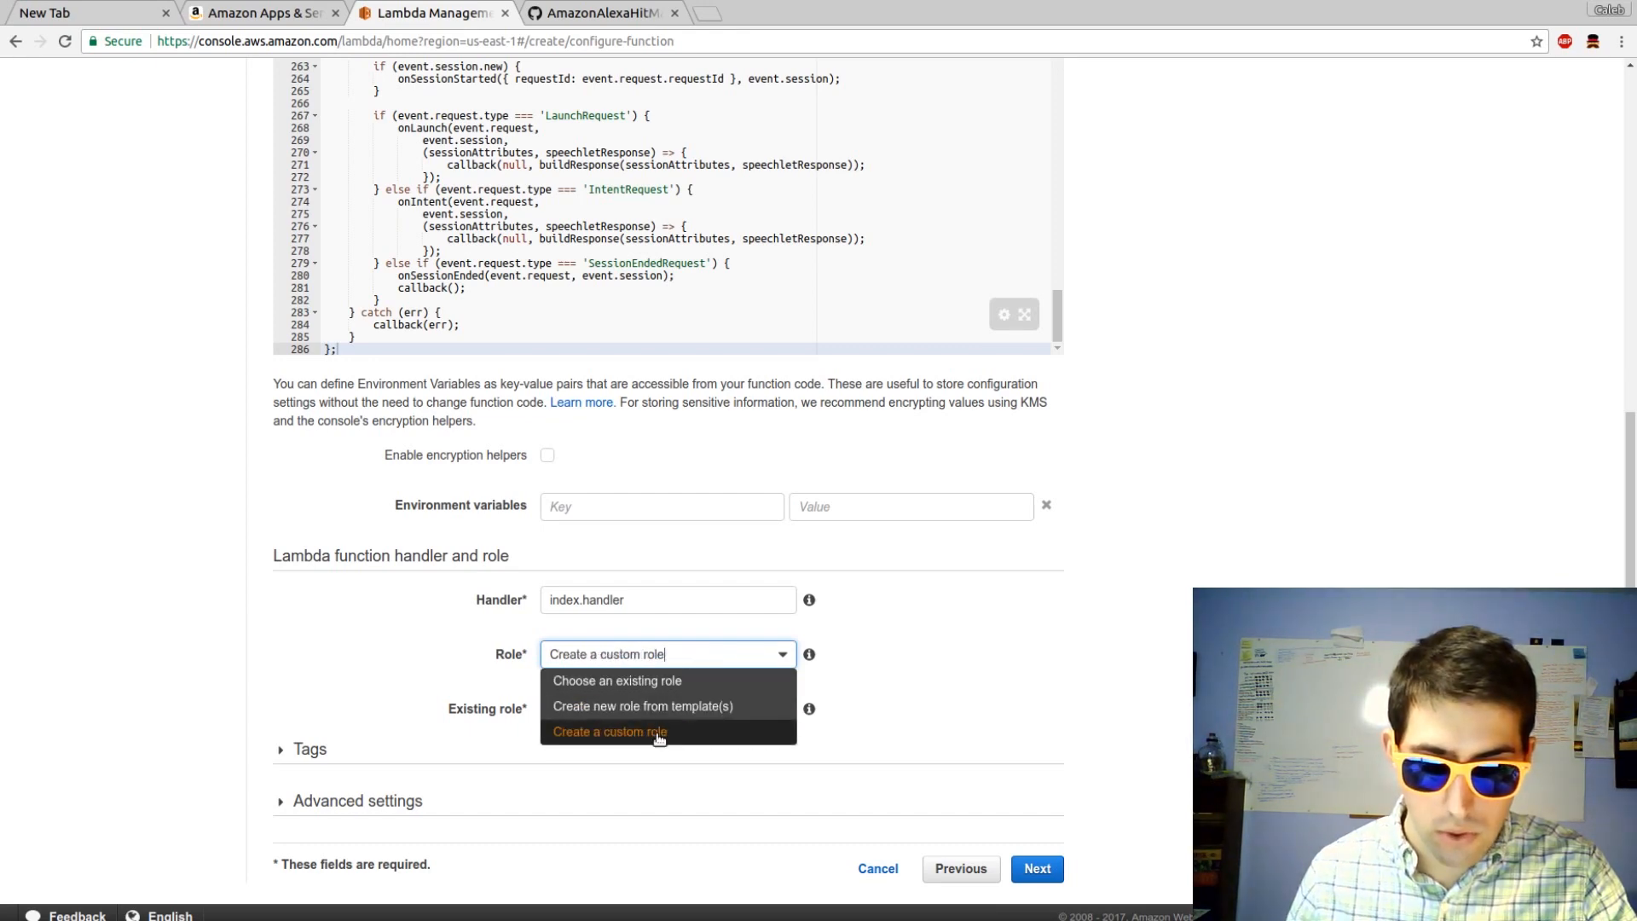
pyautogui.click(615, 680)
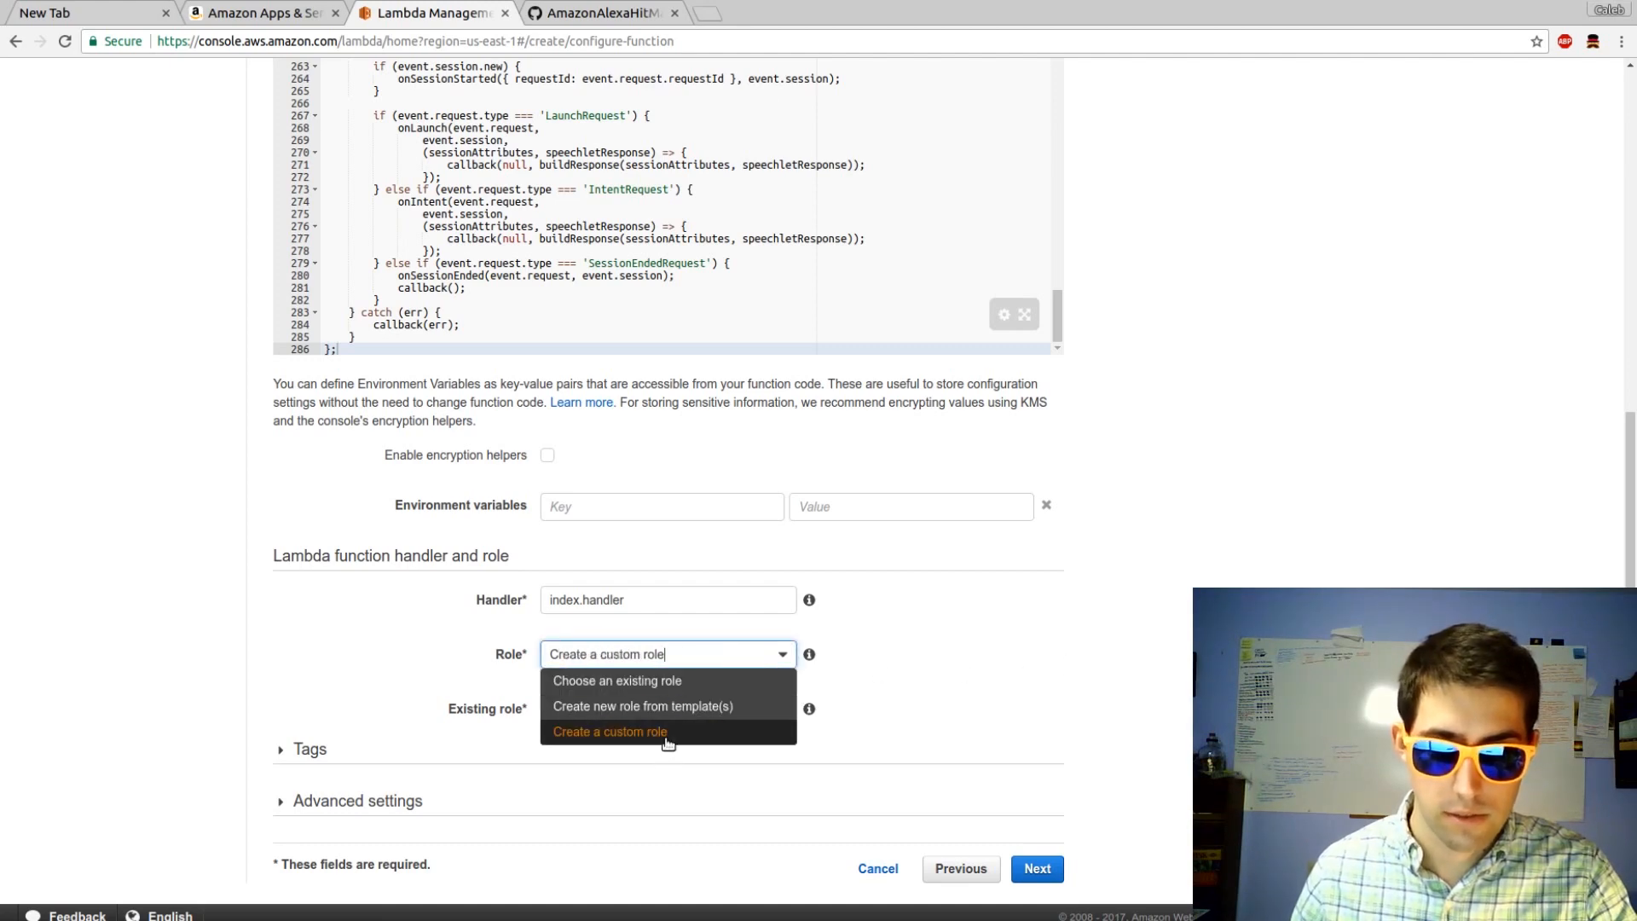
pyautogui.click(610, 730)
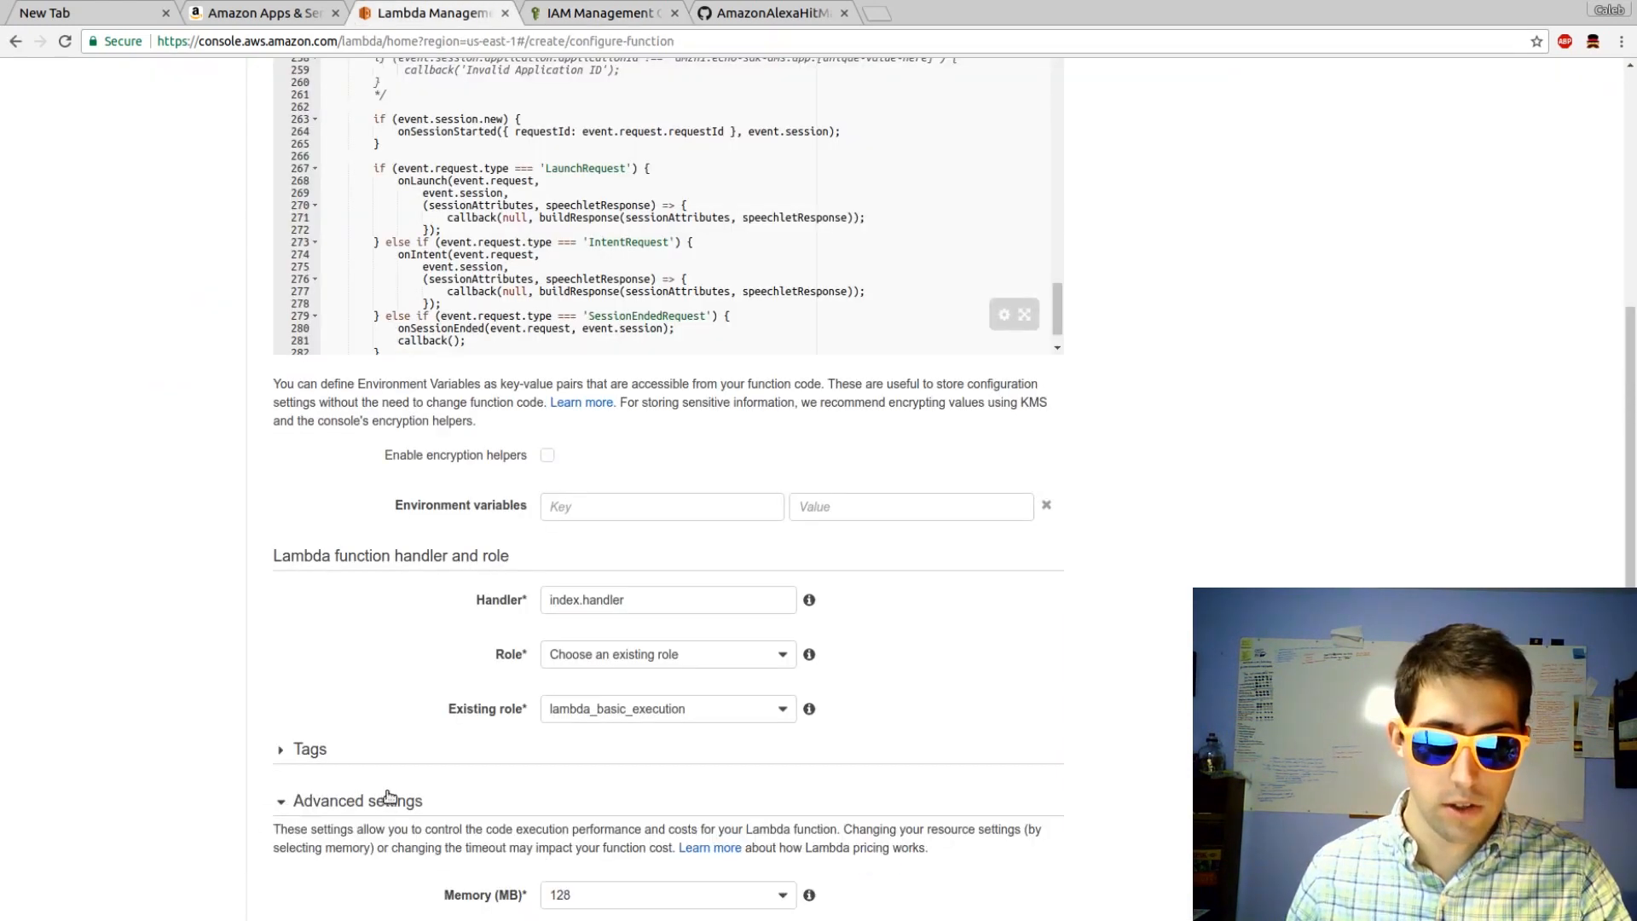
# Check advanced settings: 128 MB memory and a 0 min 3 sec timeout.
pyautogui.scroll(-3)
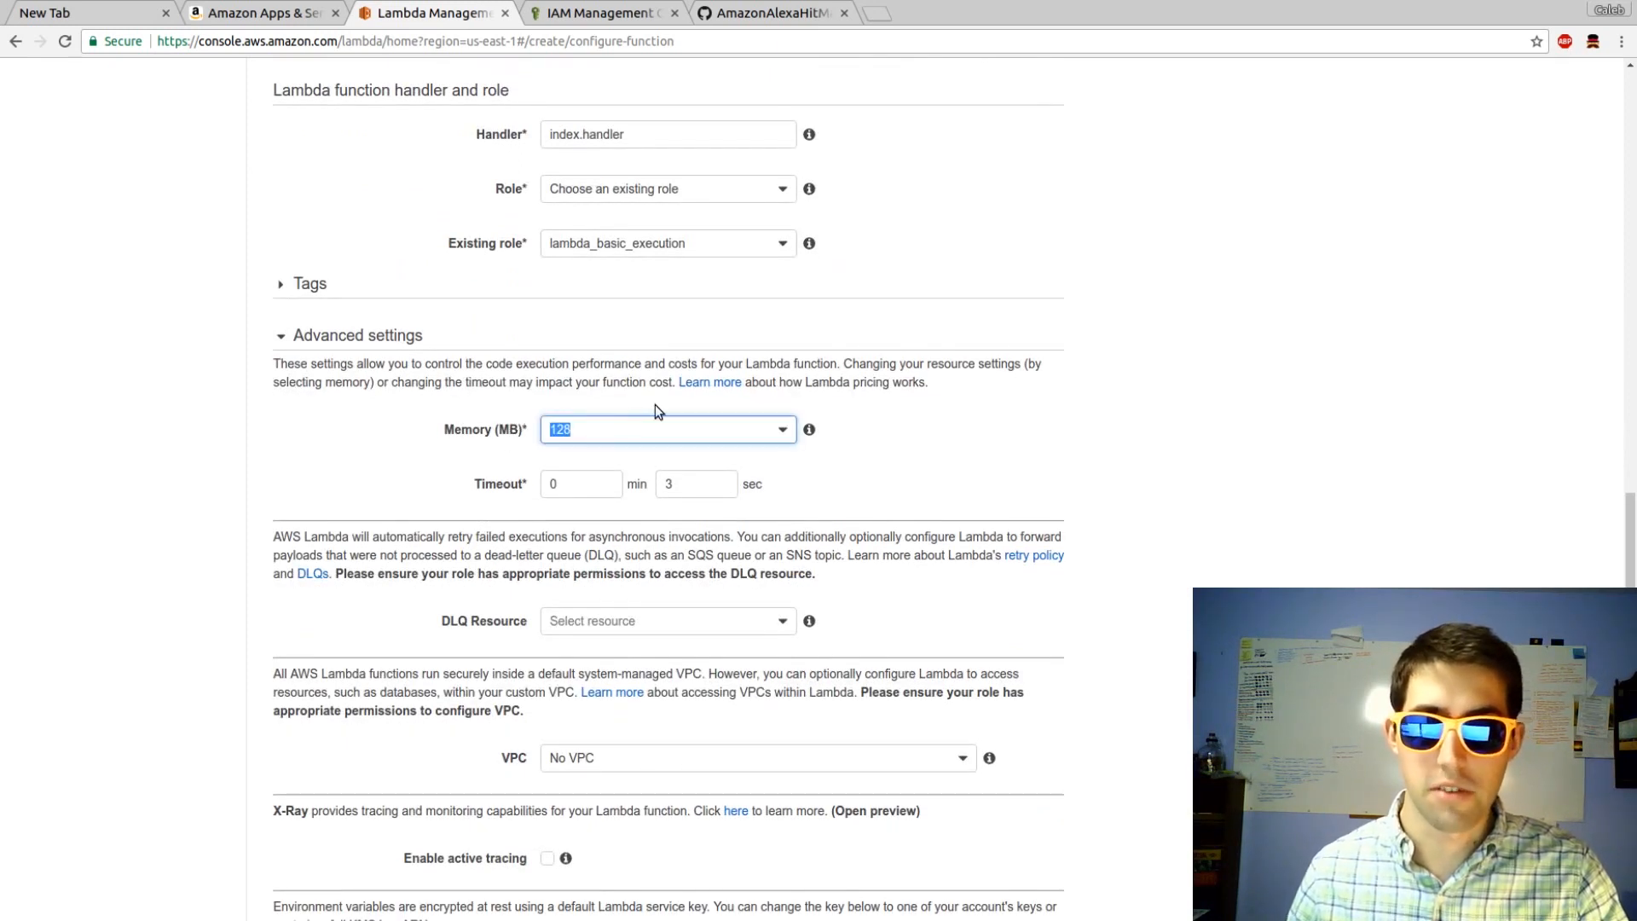
pyautogui.moveTo(655, 457)
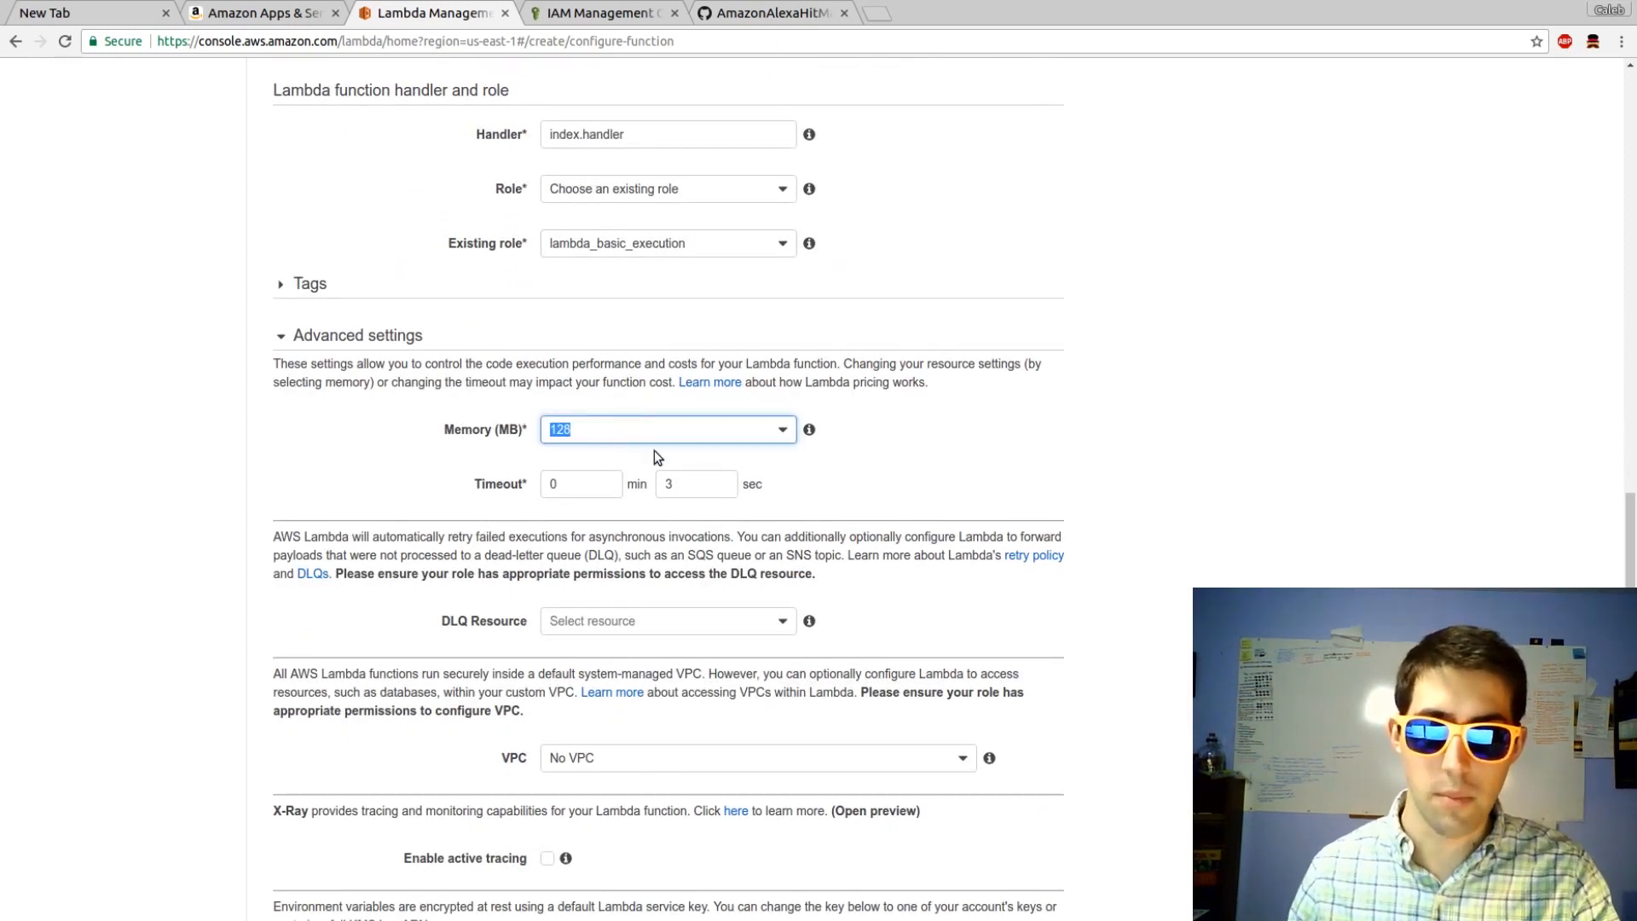
pyautogui.moveTo(674, 451)
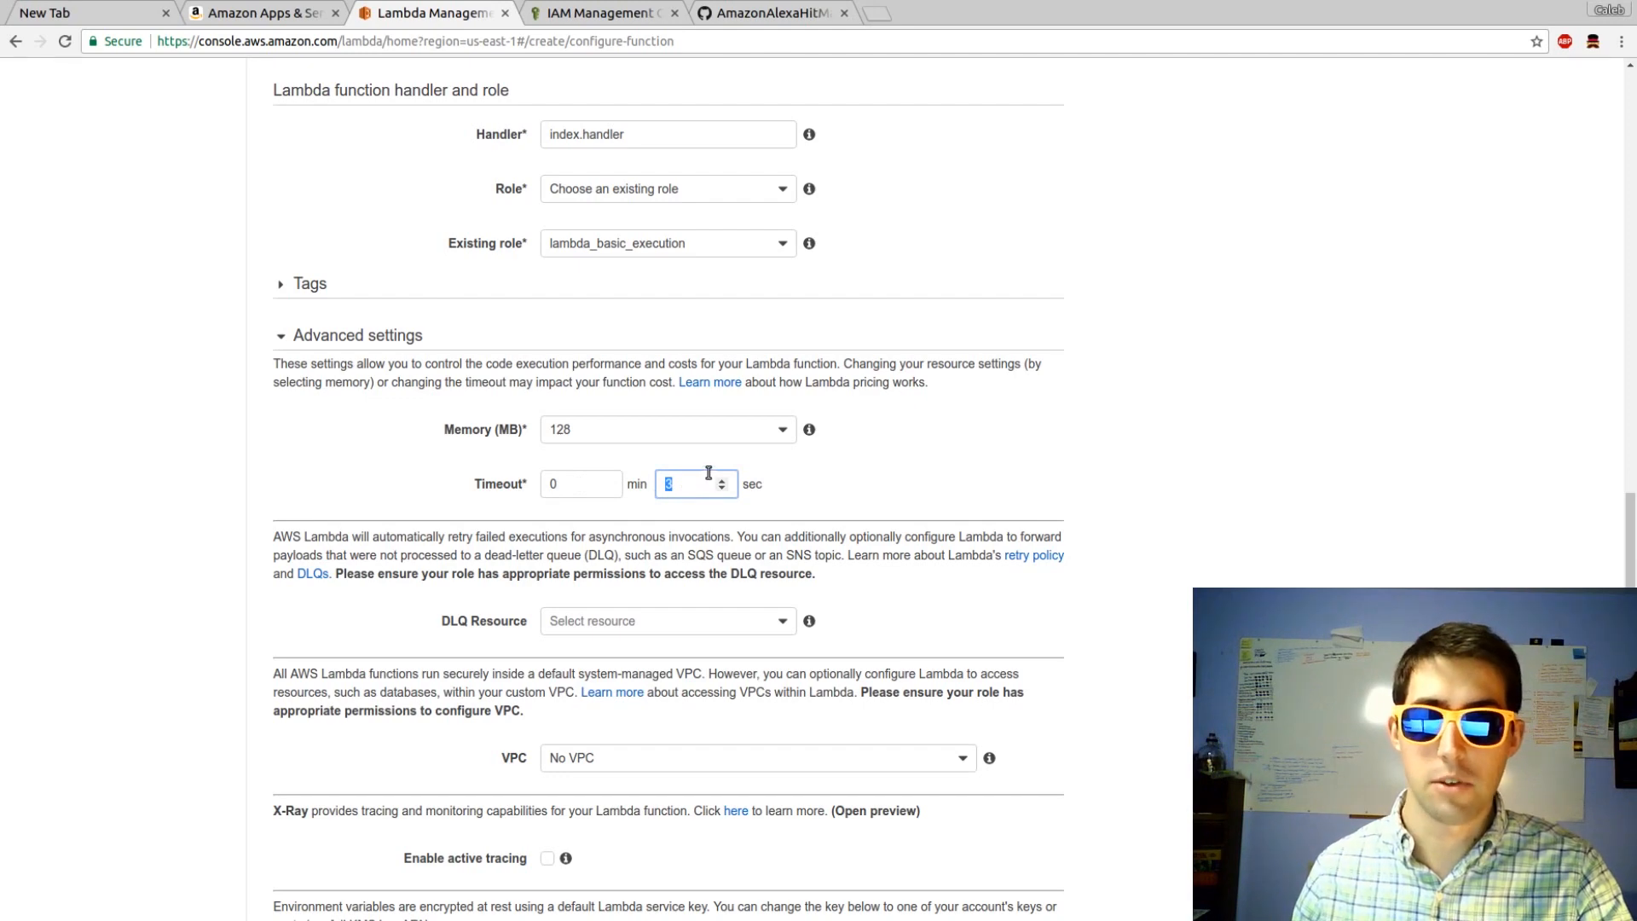
pyautogui.moveTo(700, 476)
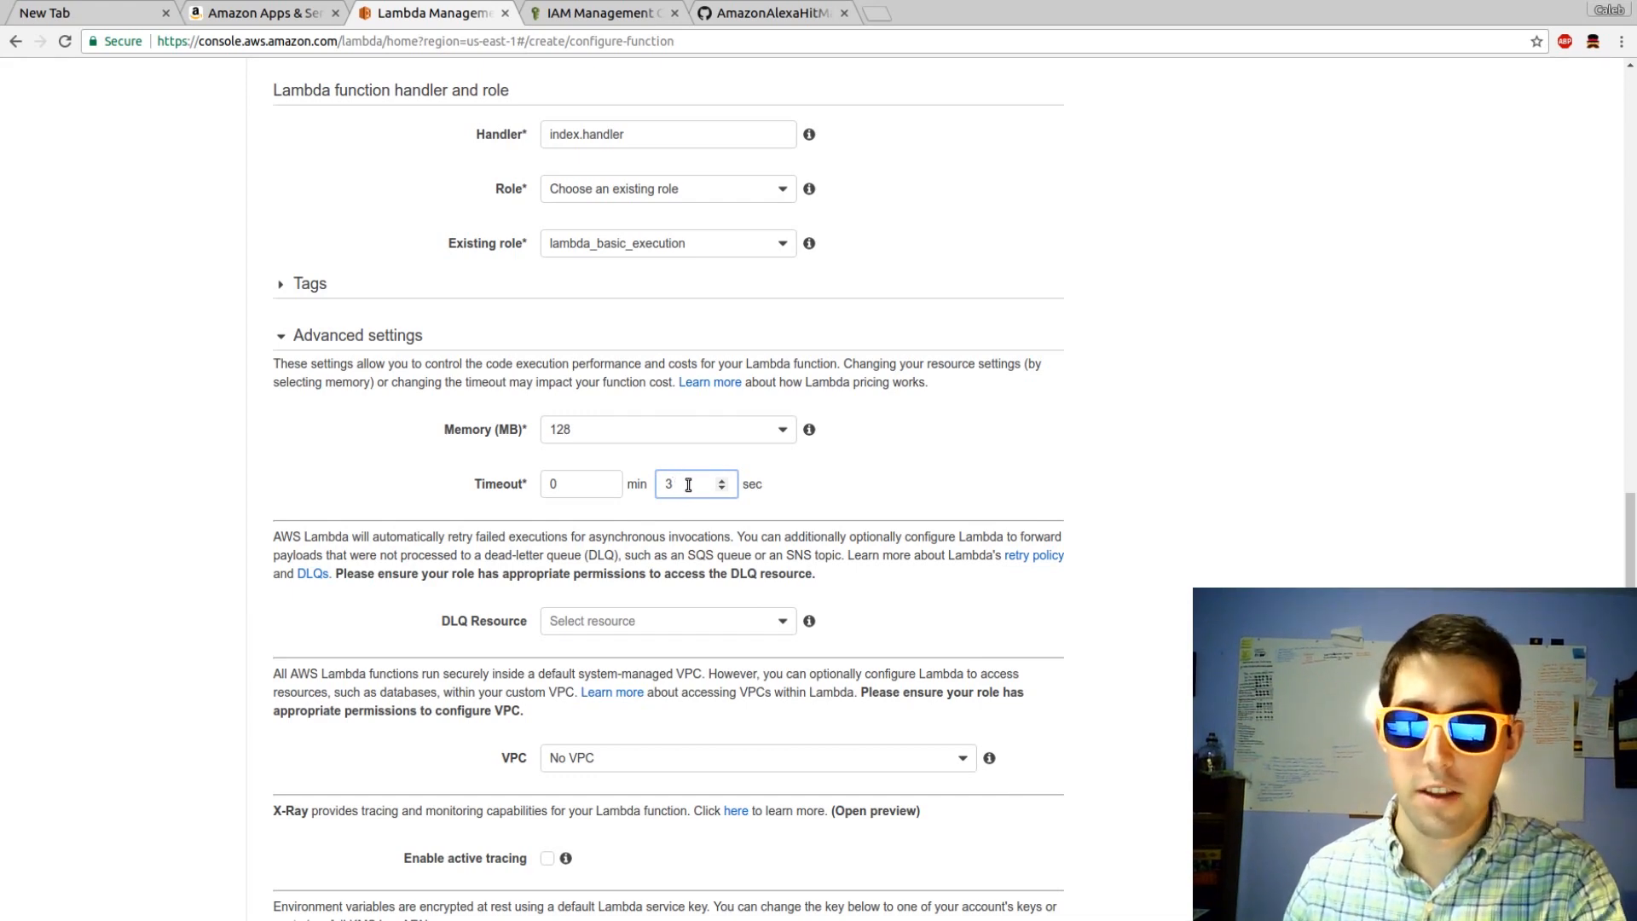
pyautogui.click(668, 429)
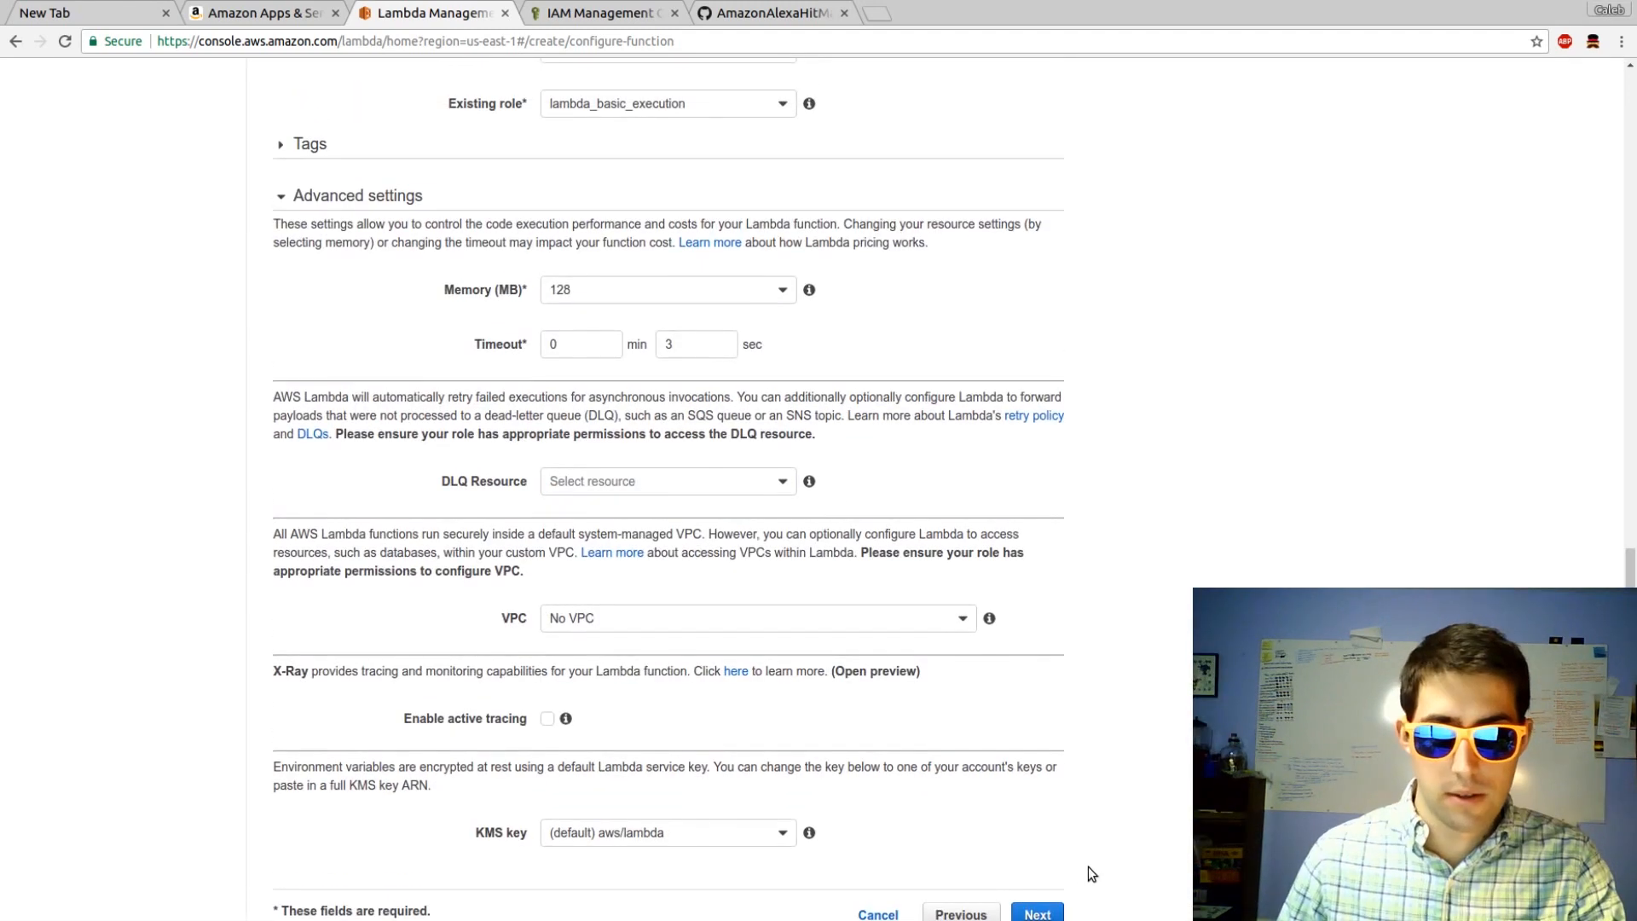
# Review the hitmanSkill settings page, then create the function.
pyautogui.click(1035, 913)
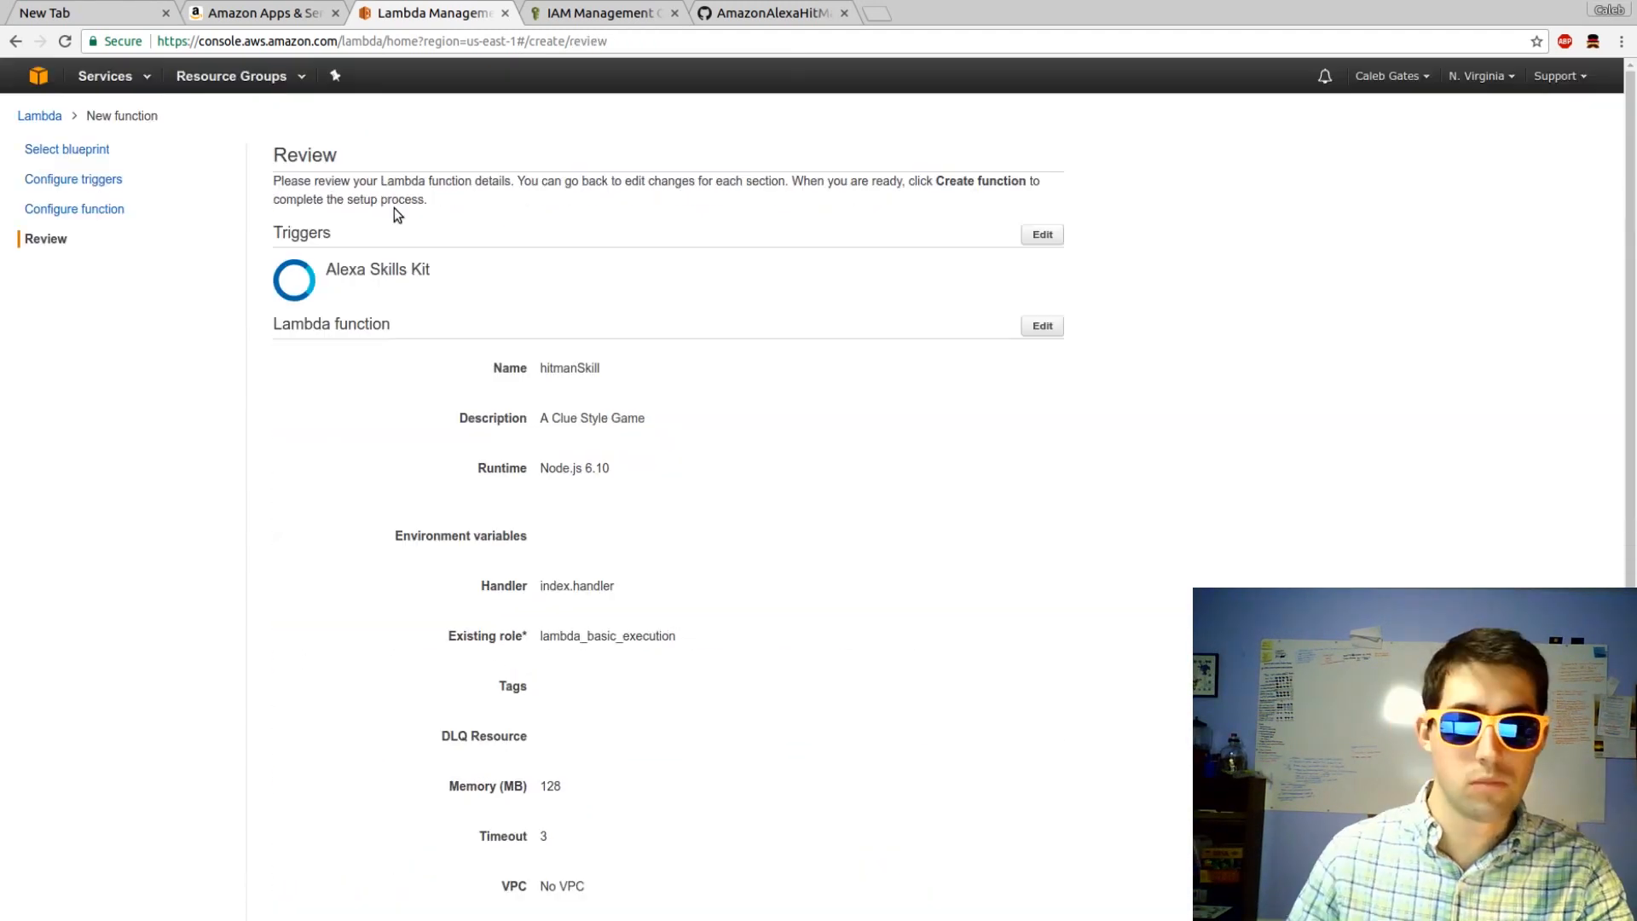
pyautogui.scroll(-3)
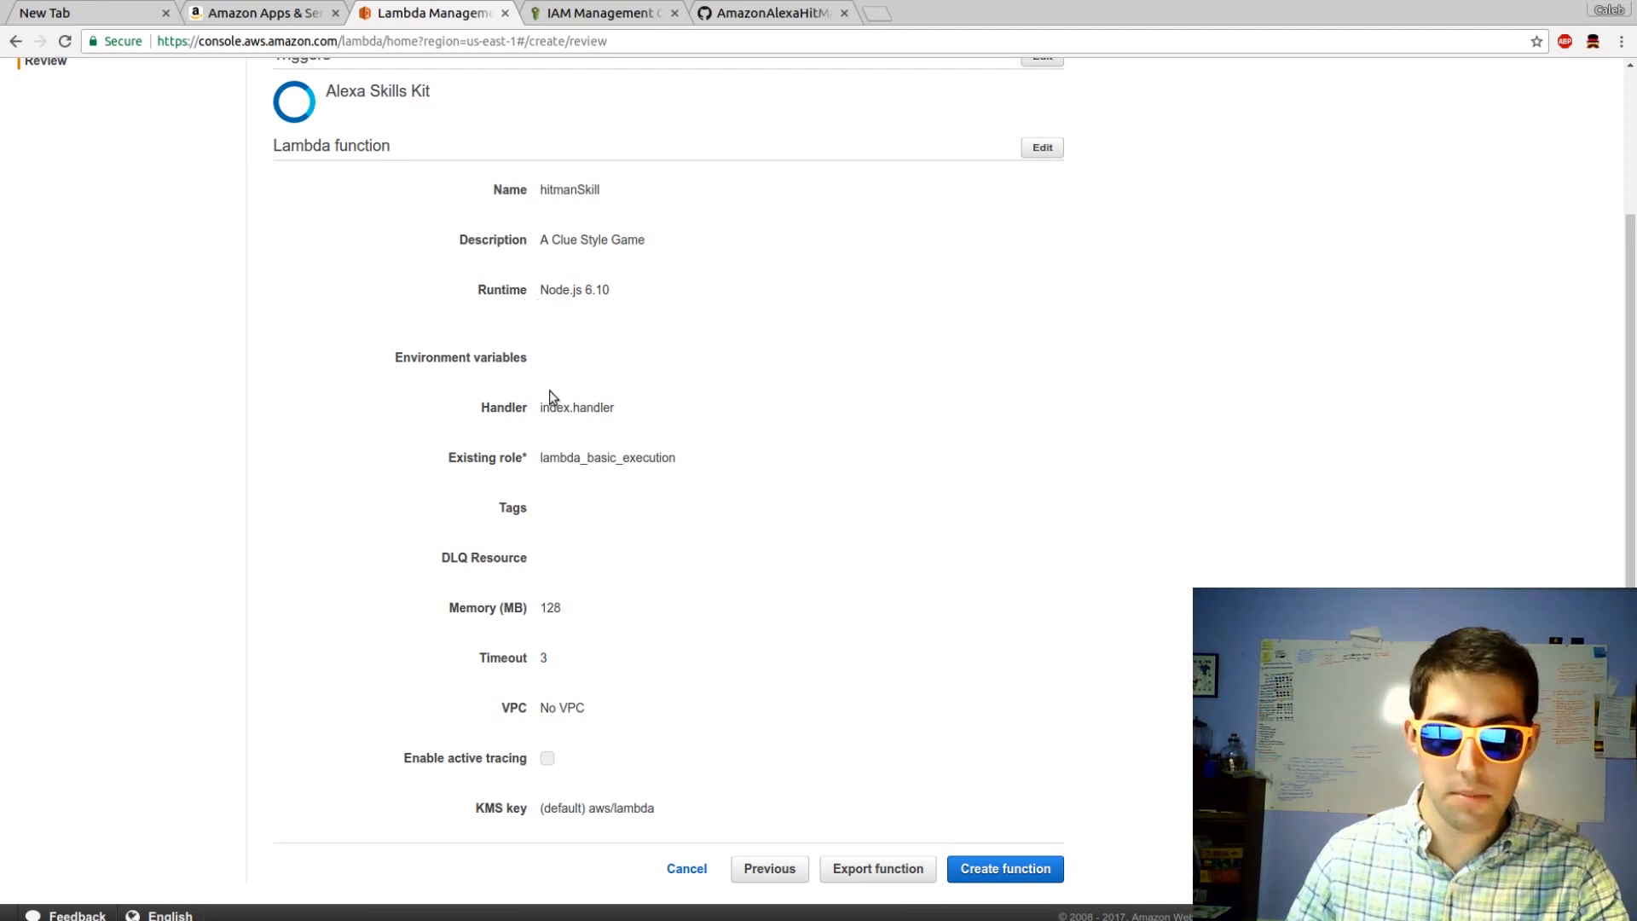
pyautogui.moveTo(538, 614)
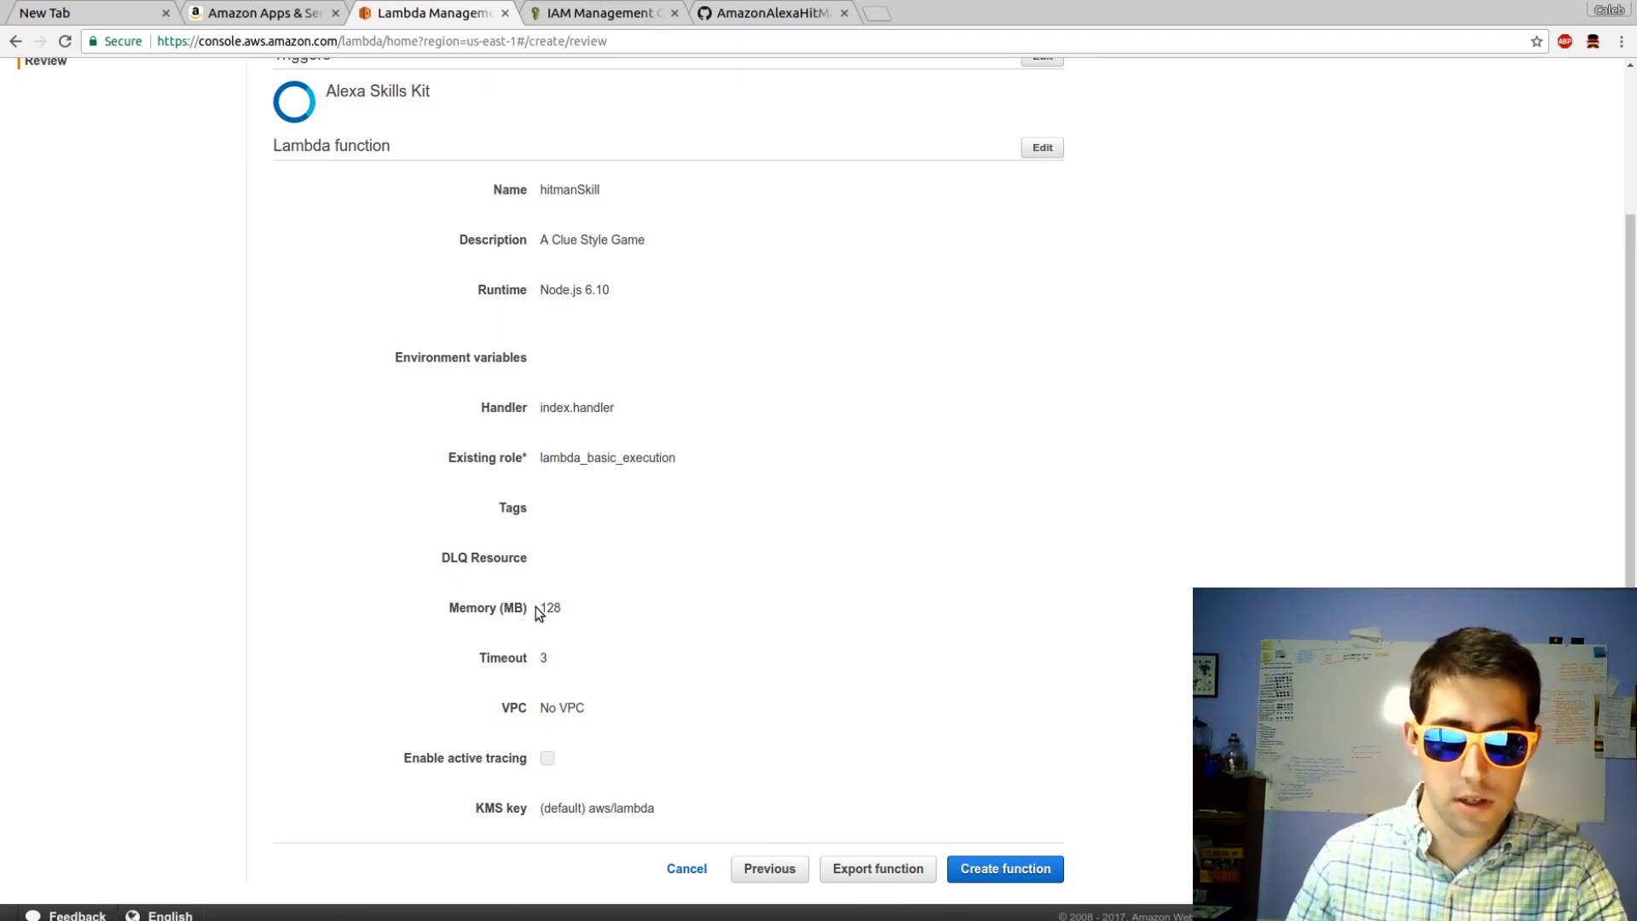
pyautogui.moveTo(492, 619)
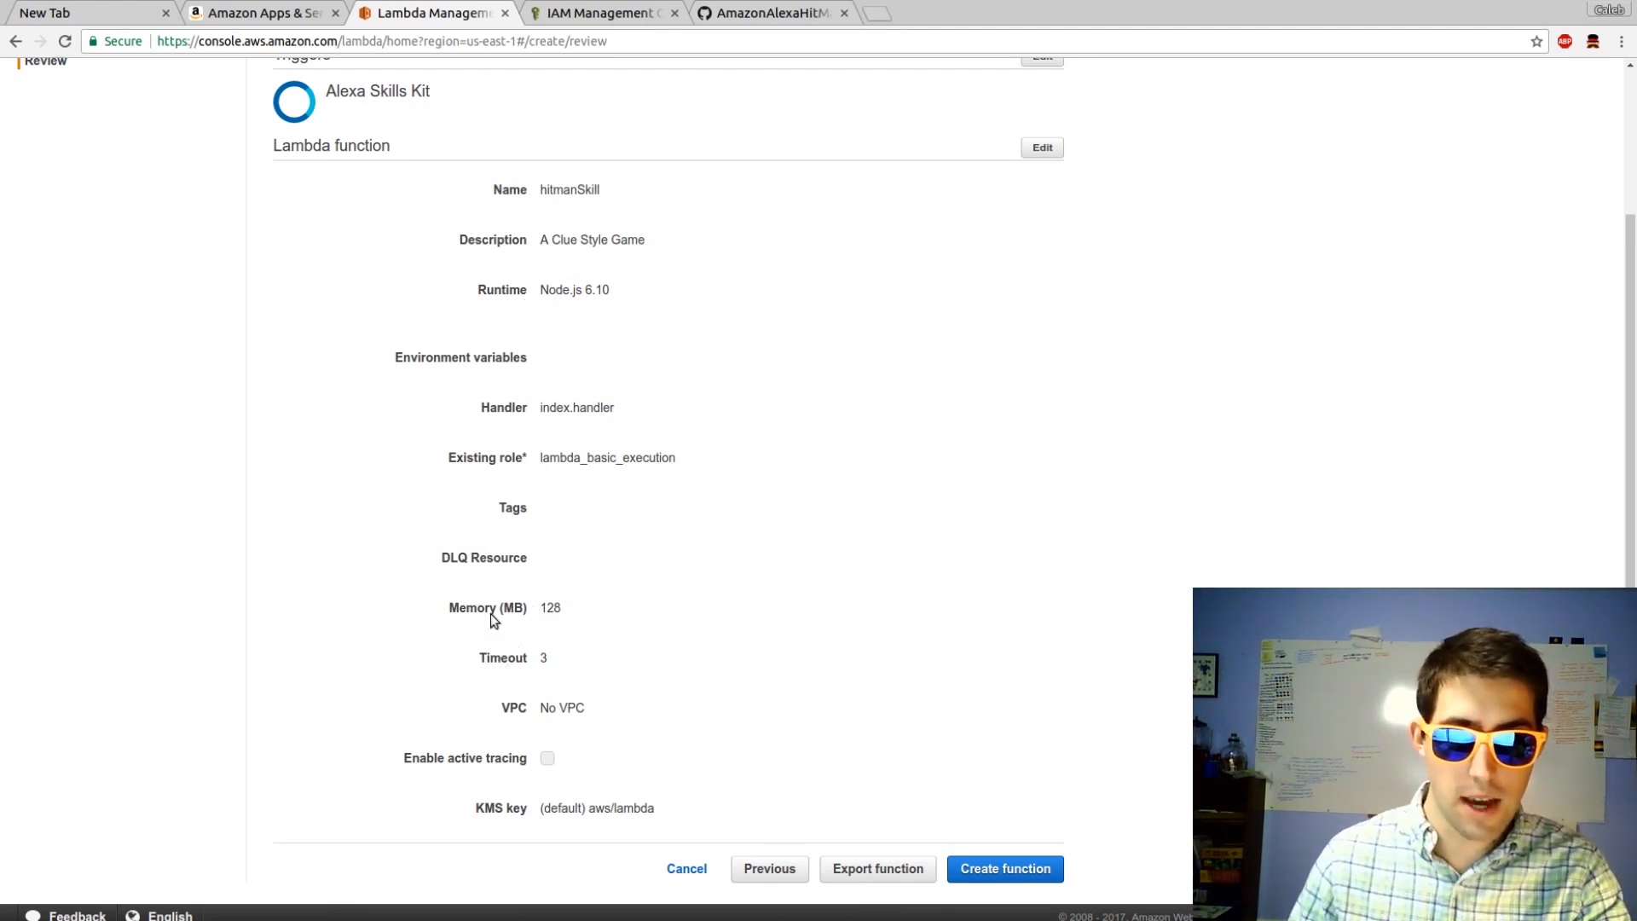
pyautogui.moveTo(1081, 816)
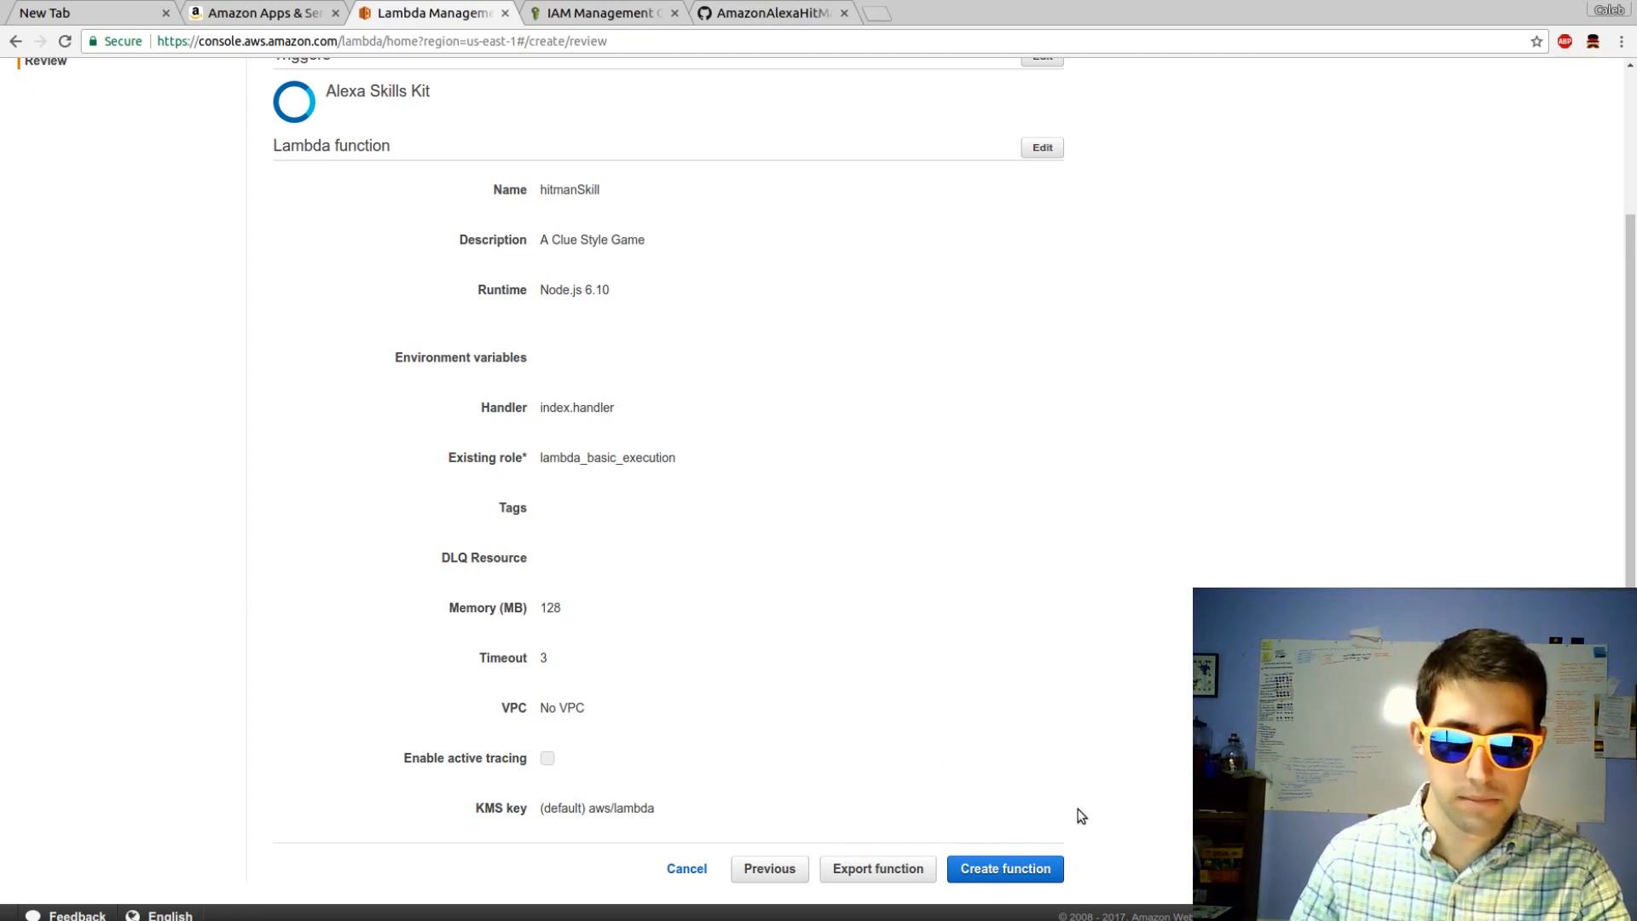
pyautogui.click(1004, 868)
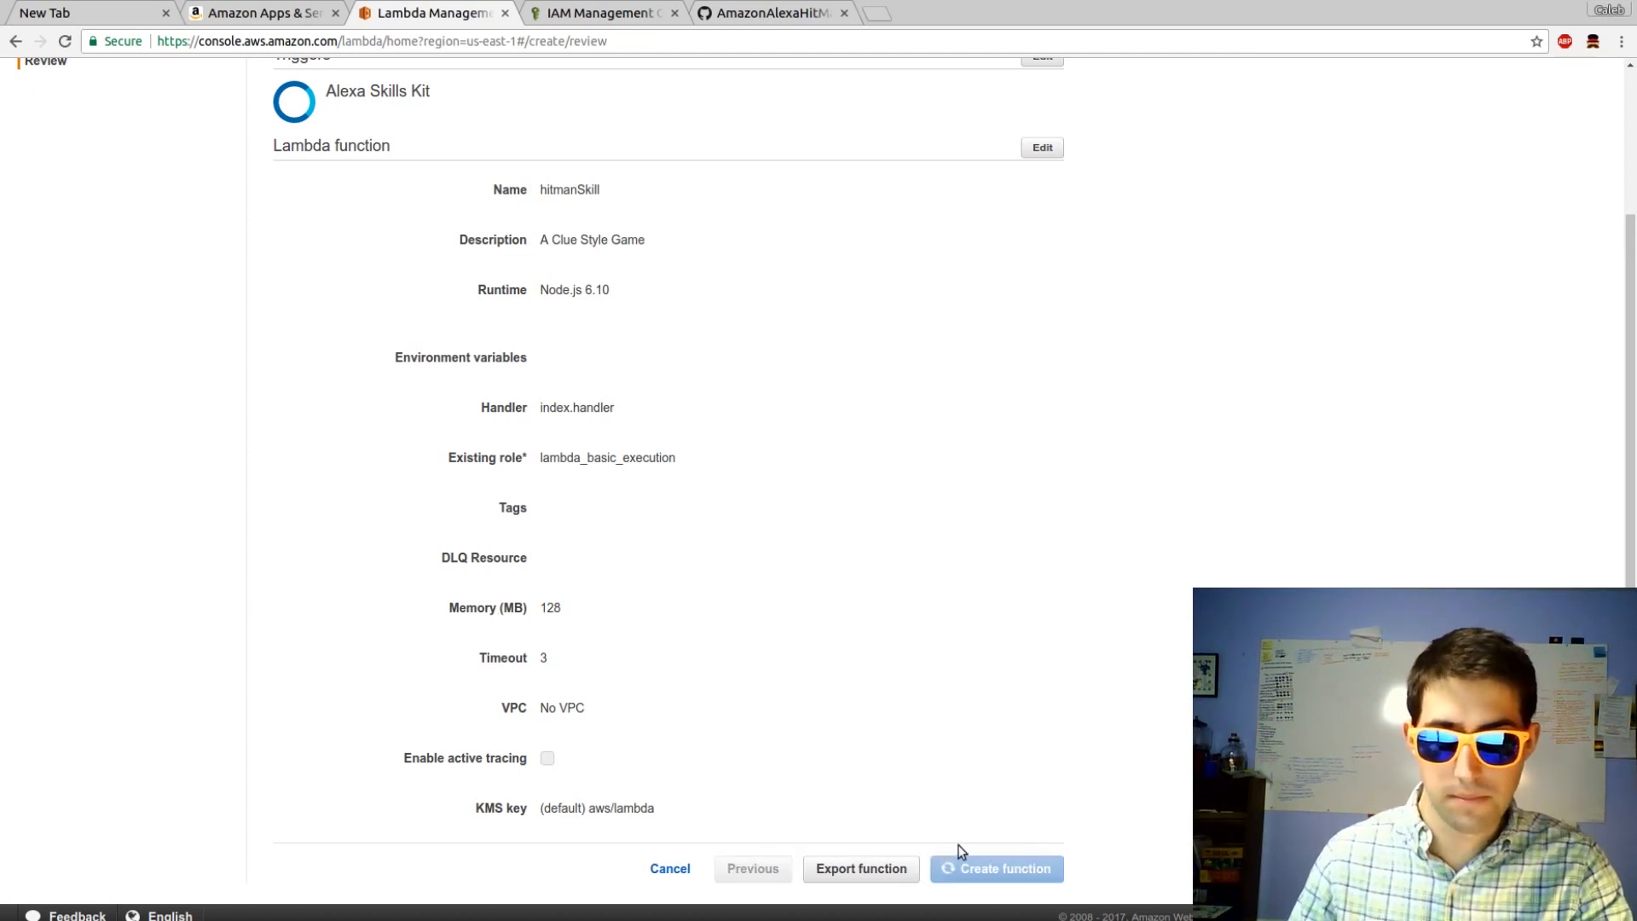
pyautogui.click(994, 868)
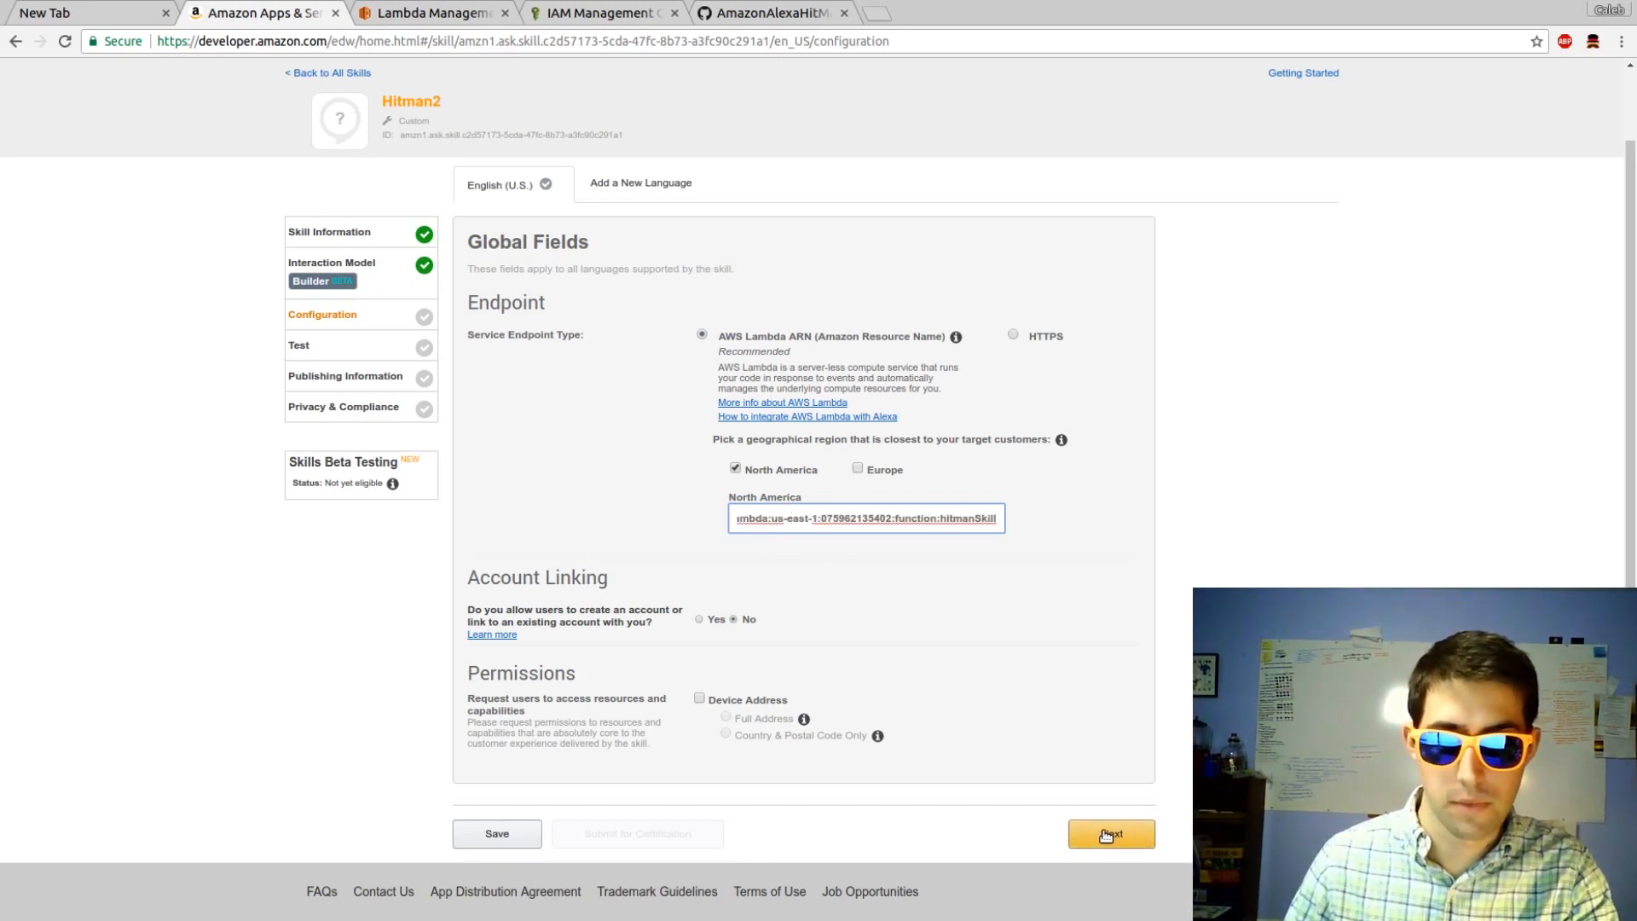
# Save the hitmanSkill ARN as the North America endpoint and continue to testing.
pyautogui.click(1110, 833)
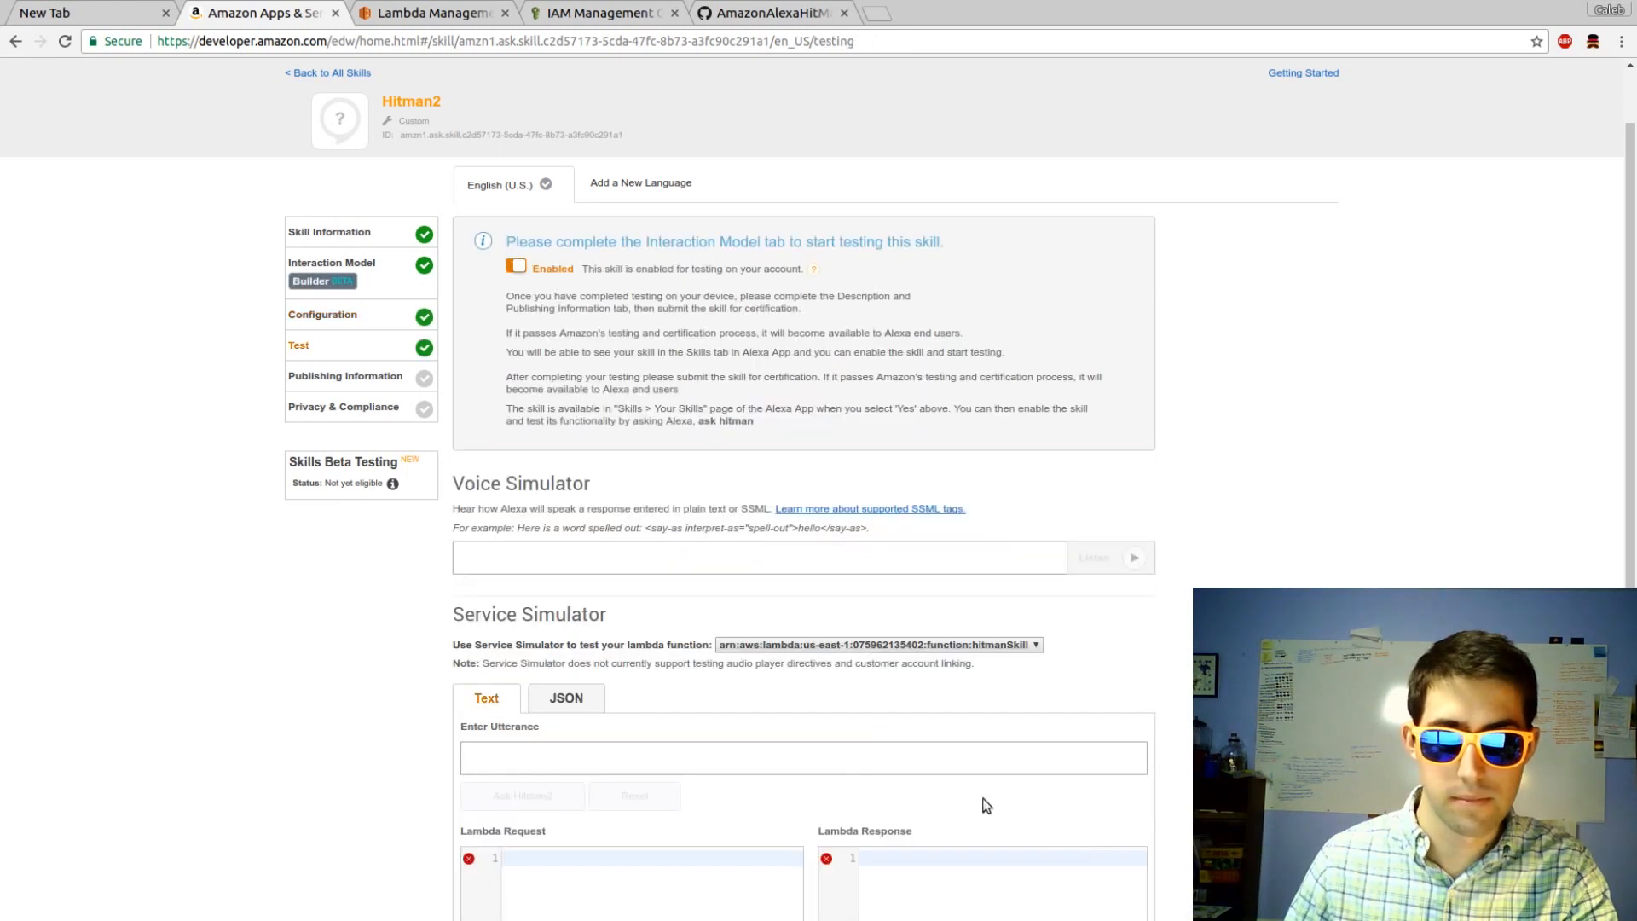
pyautogui.moveTo(530, 373)
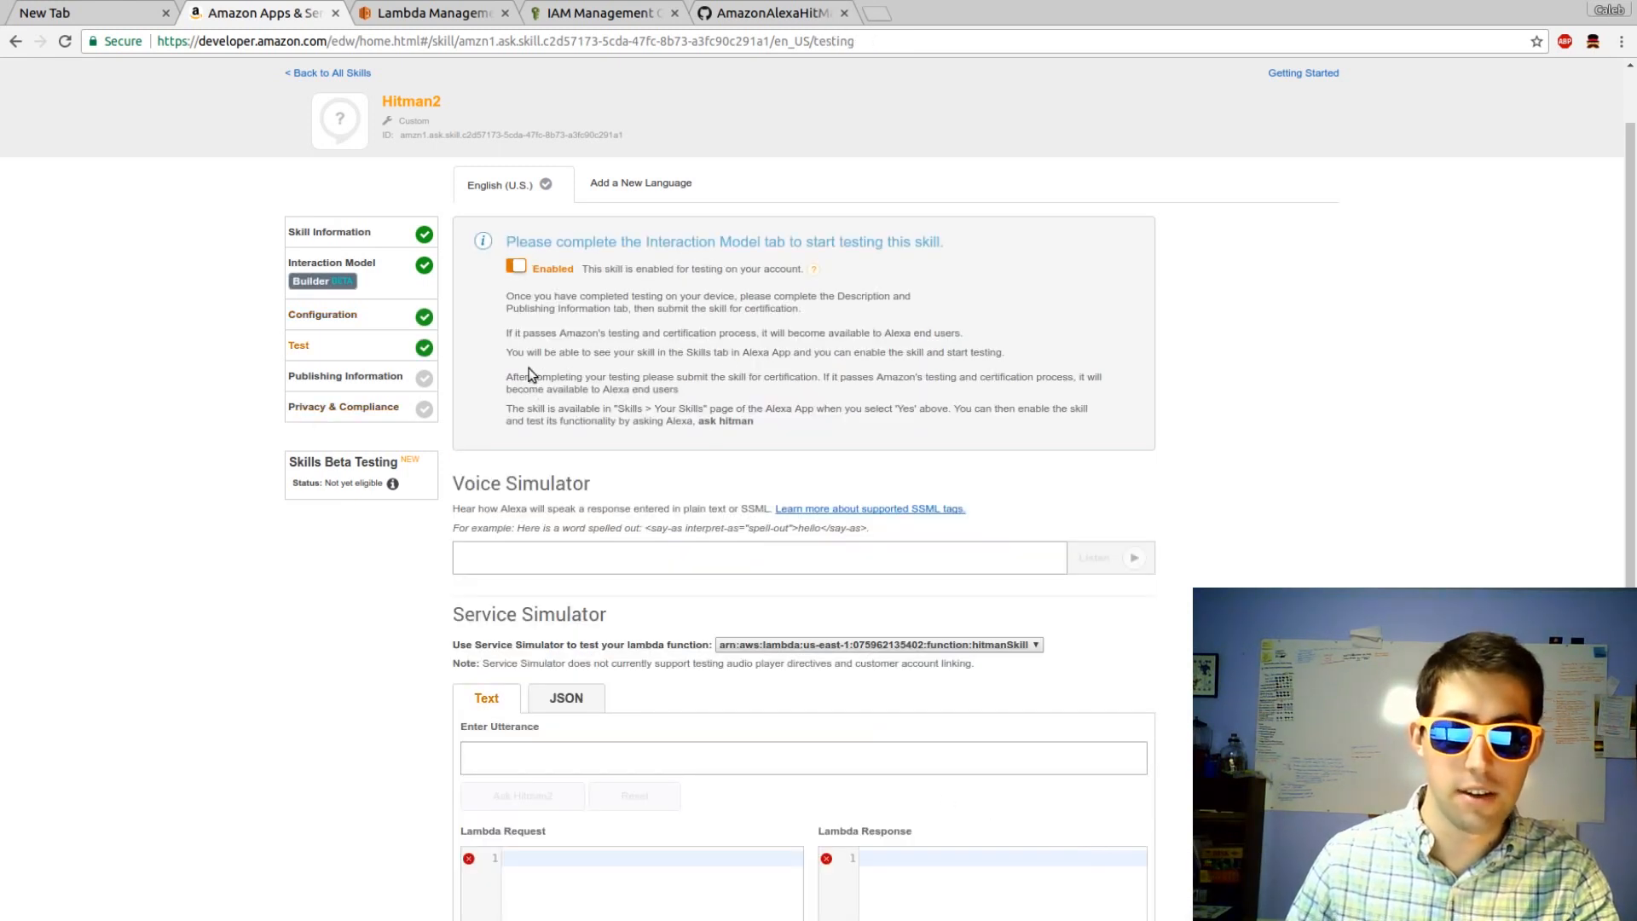
# Toggle skill testing off and on, then enter a test utterance in the simulator.
pyautogui.click(516, 267)
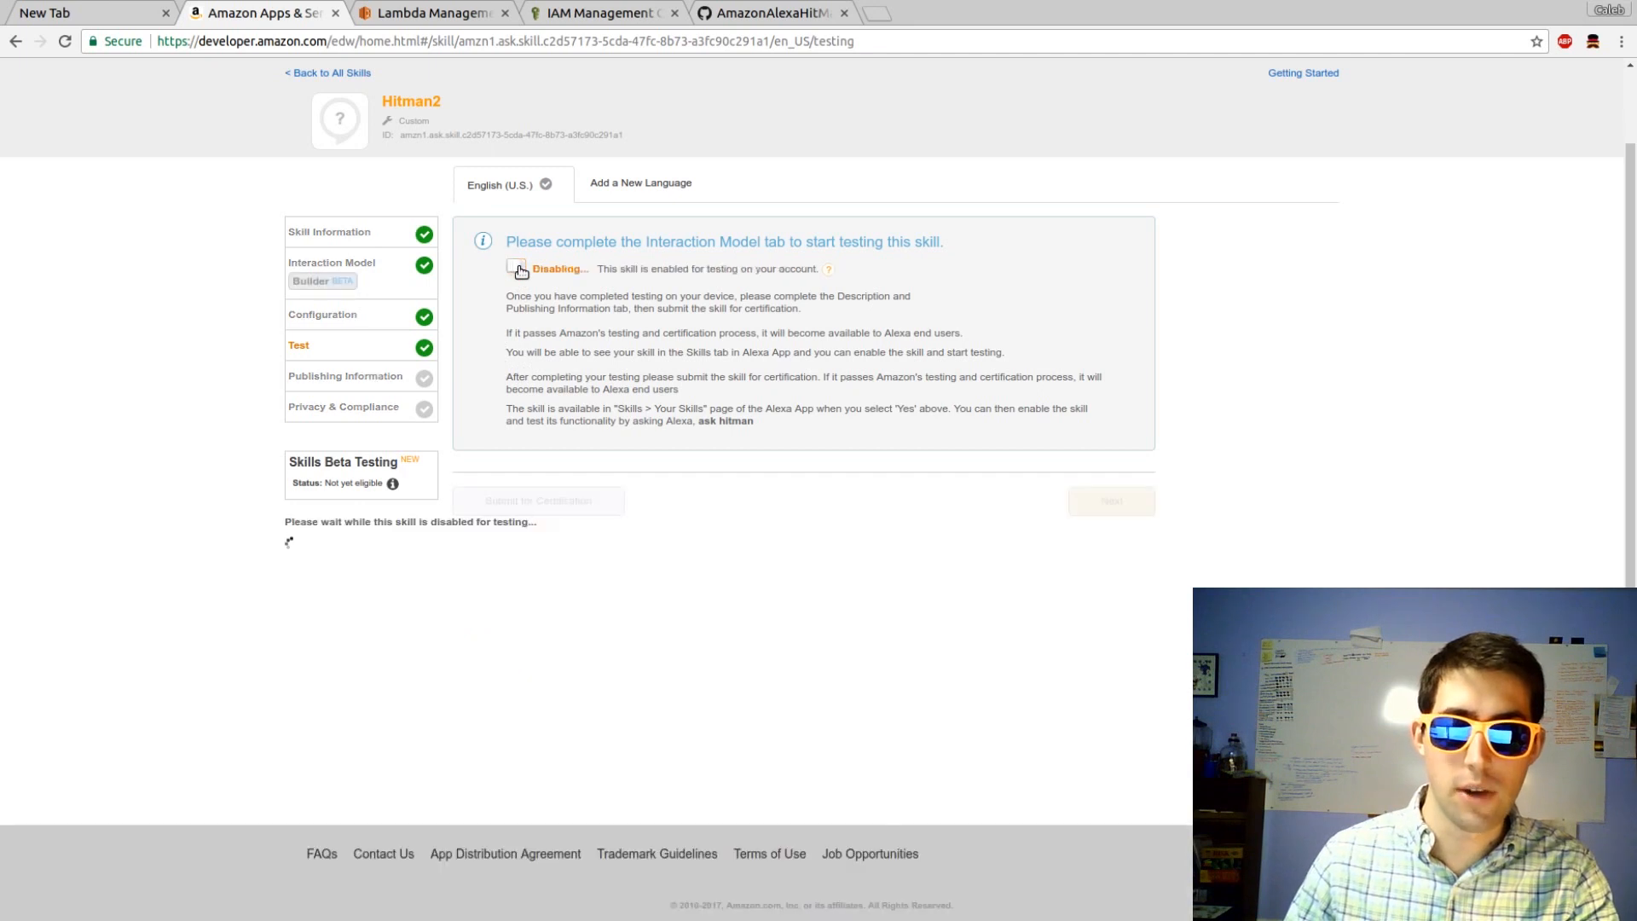
pyautogui.click(516, 270)
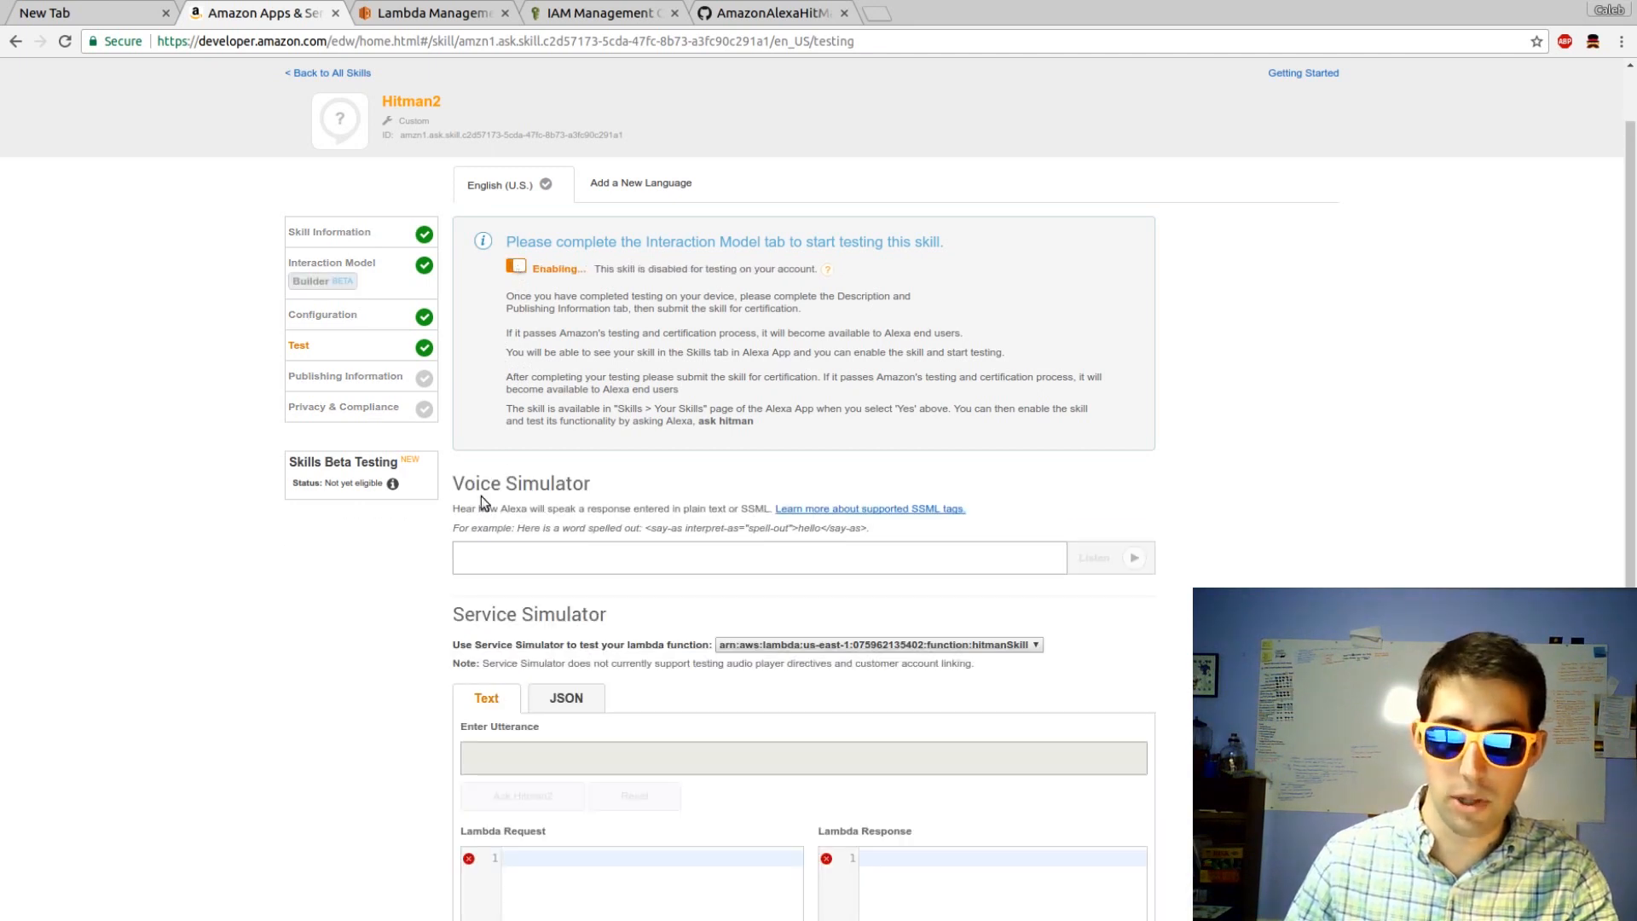
pyautogui.scroll(-3)
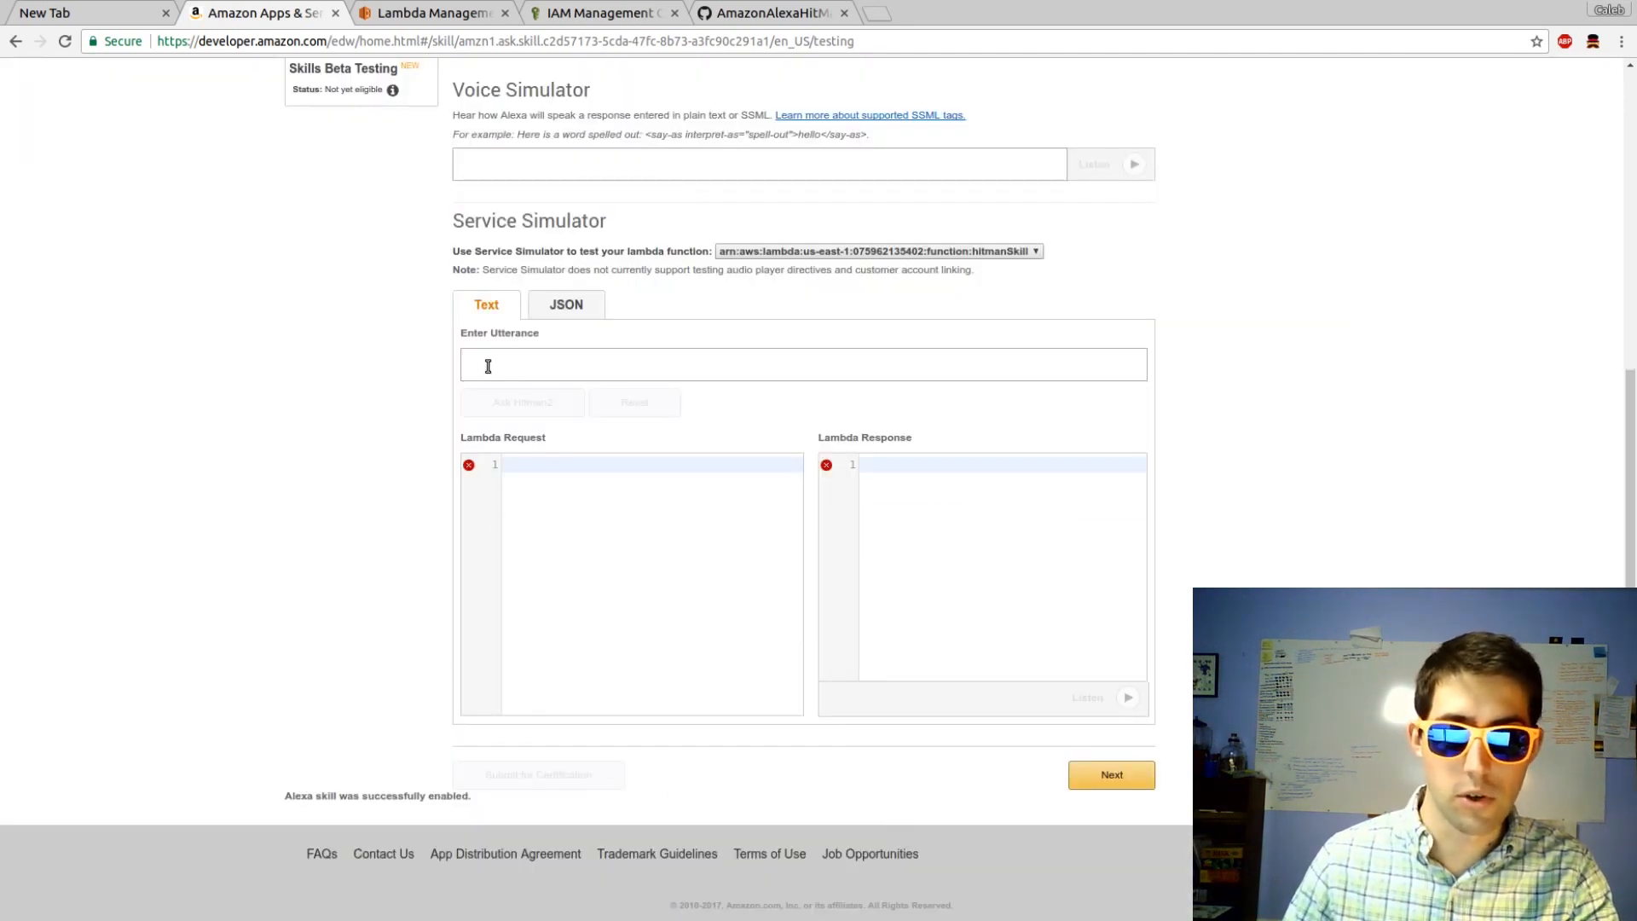
pyautogui.click(800, 363)
pyautogui.write('take out caleb in the ballroom with the gun')
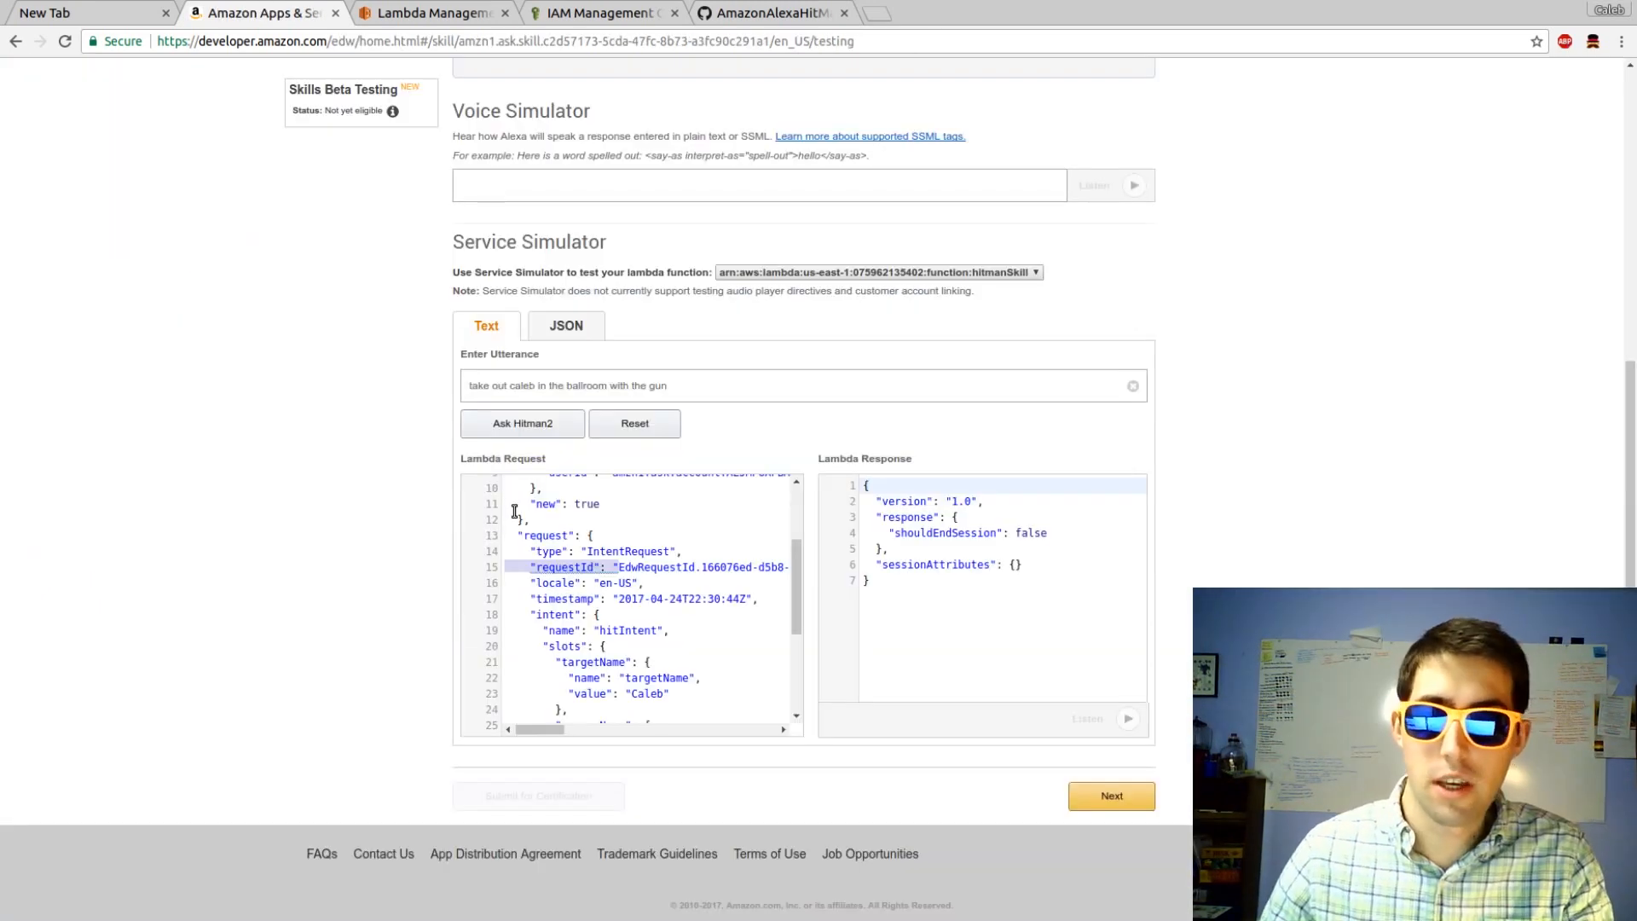
# Copy the Lambda request JSON and switch to the hitmanSkill Lambda tab.
pyautogui.scroll(3)
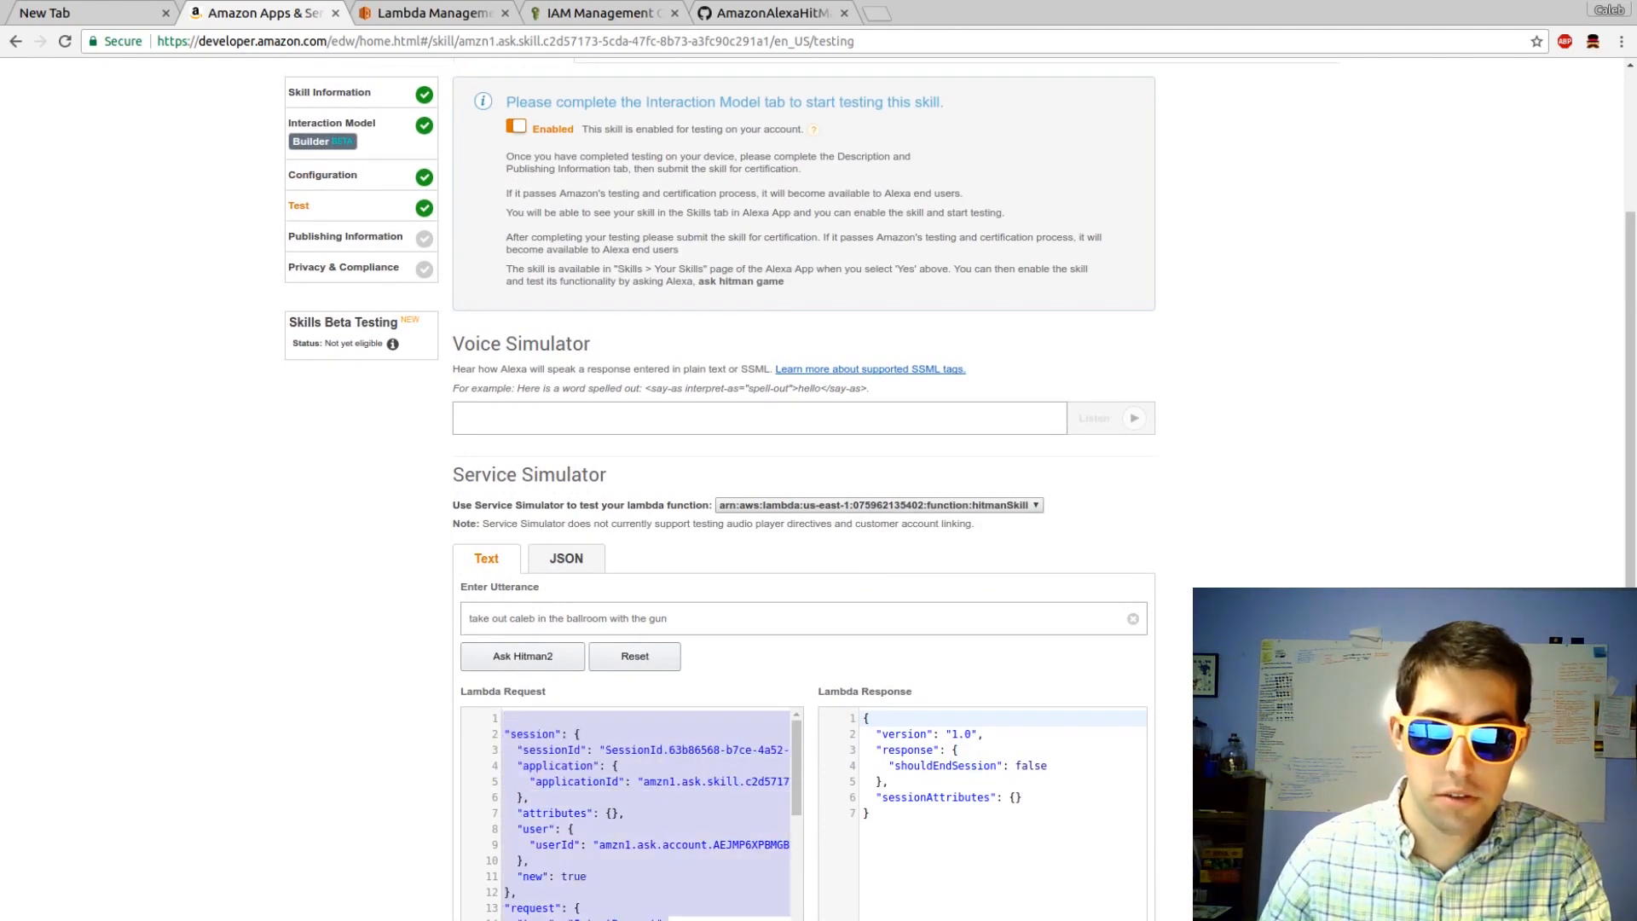
pyautogui.scroll(-3)
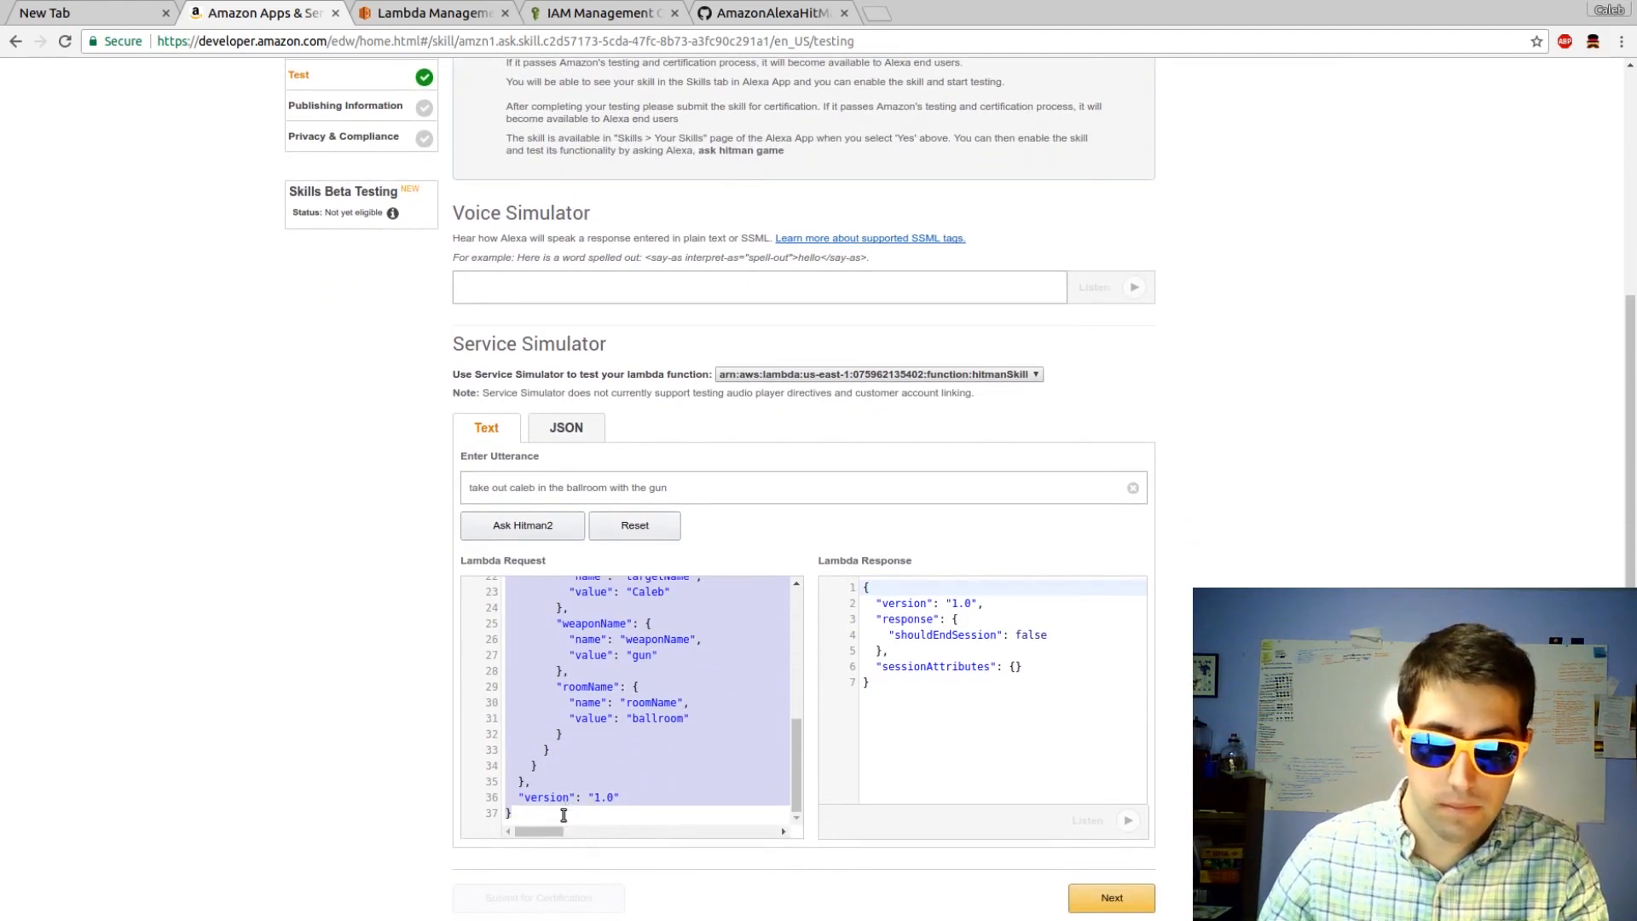
pyautogui.click(433, 13)
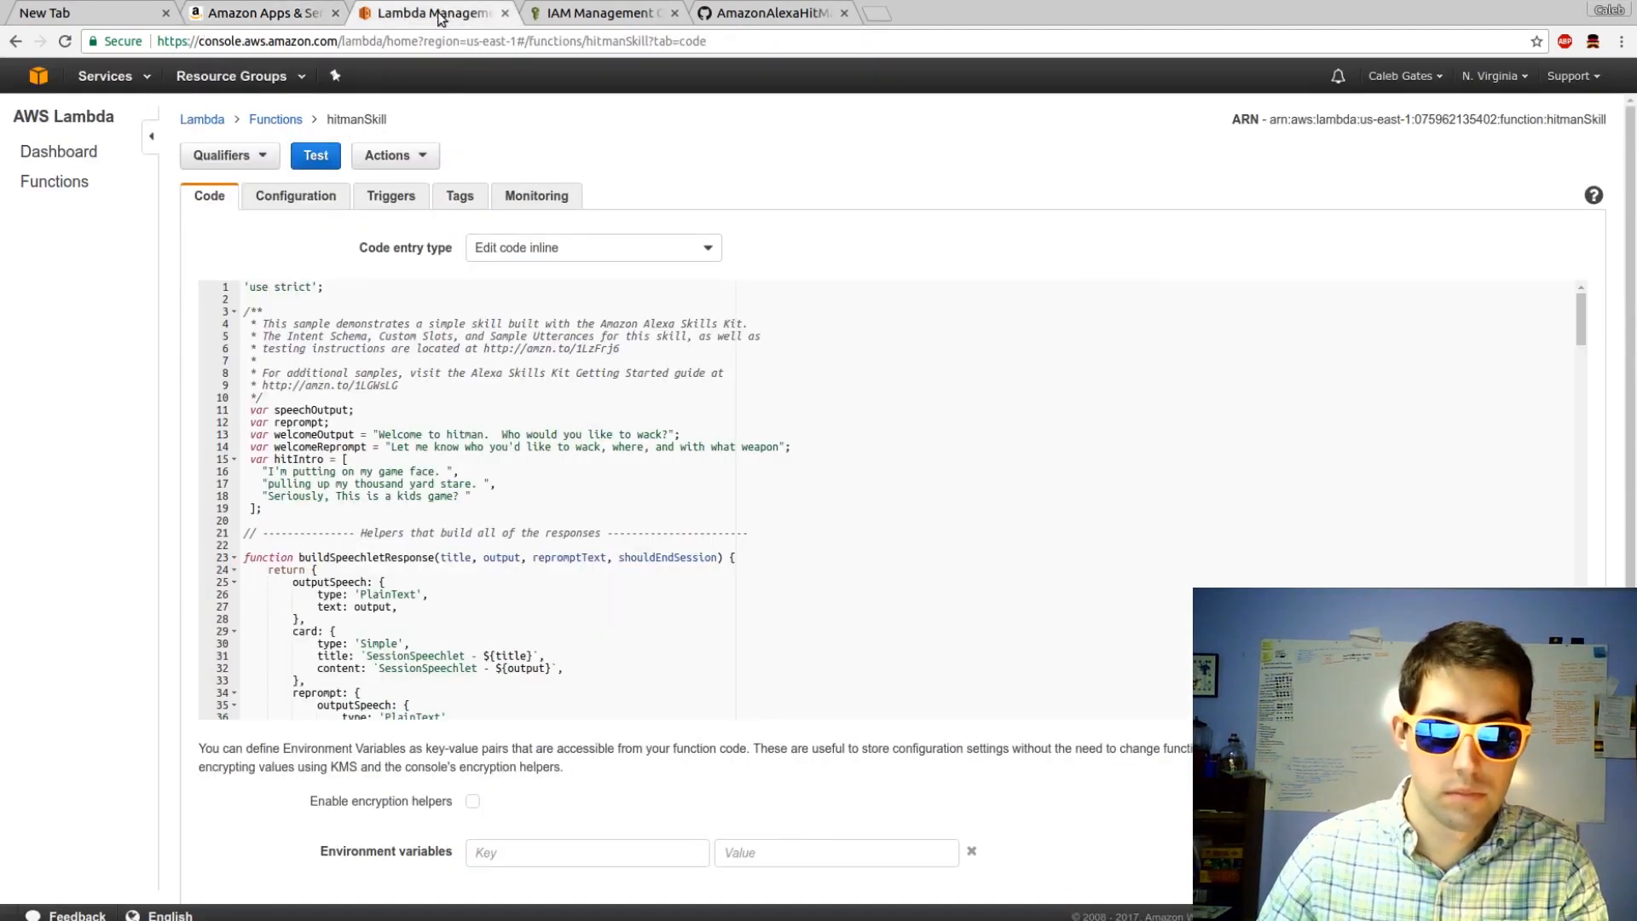
# Save the copied hitIntent request as hitmanSkill's test event and run it.
pyautogui.click(393, 155)
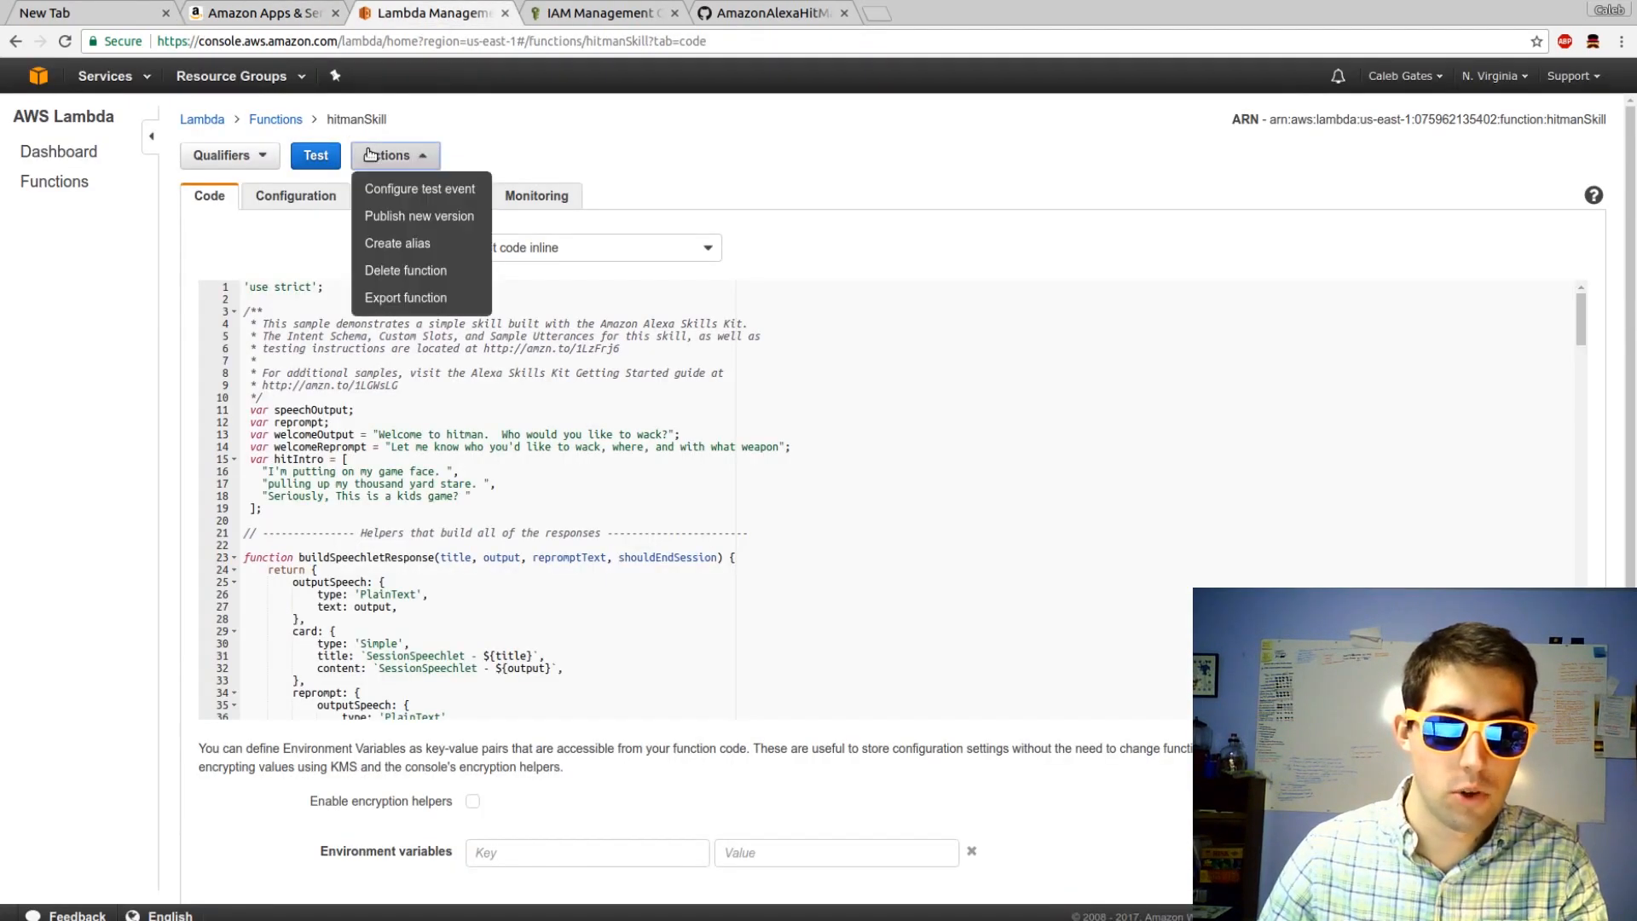
pyautogui.click(419, 189)
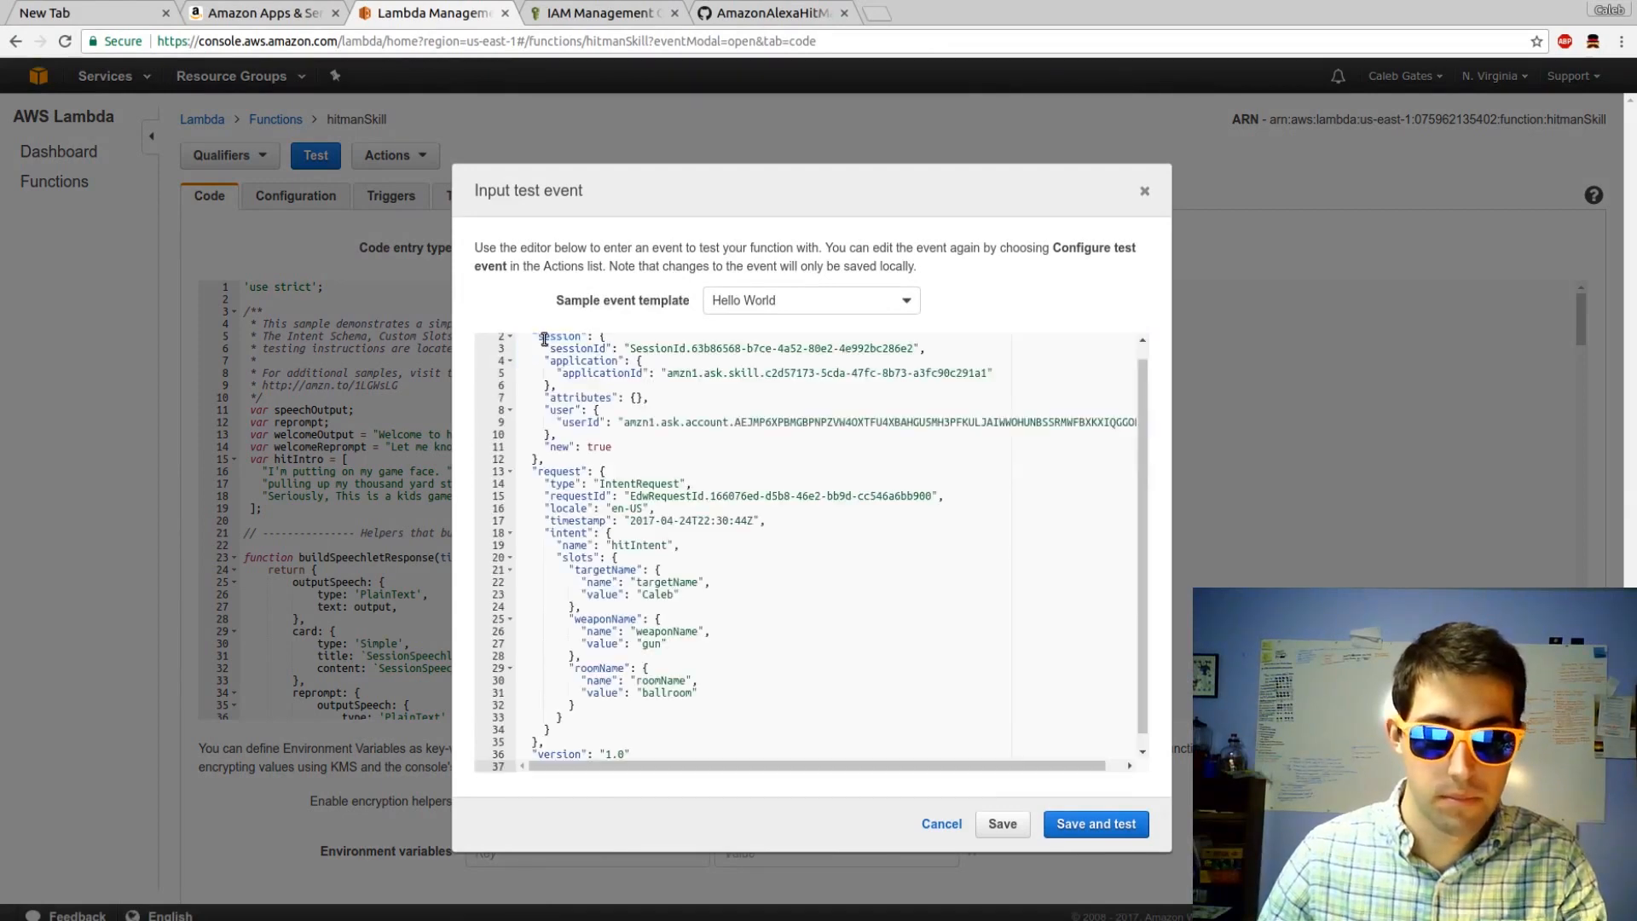
pyautogui.click(1094, 823)
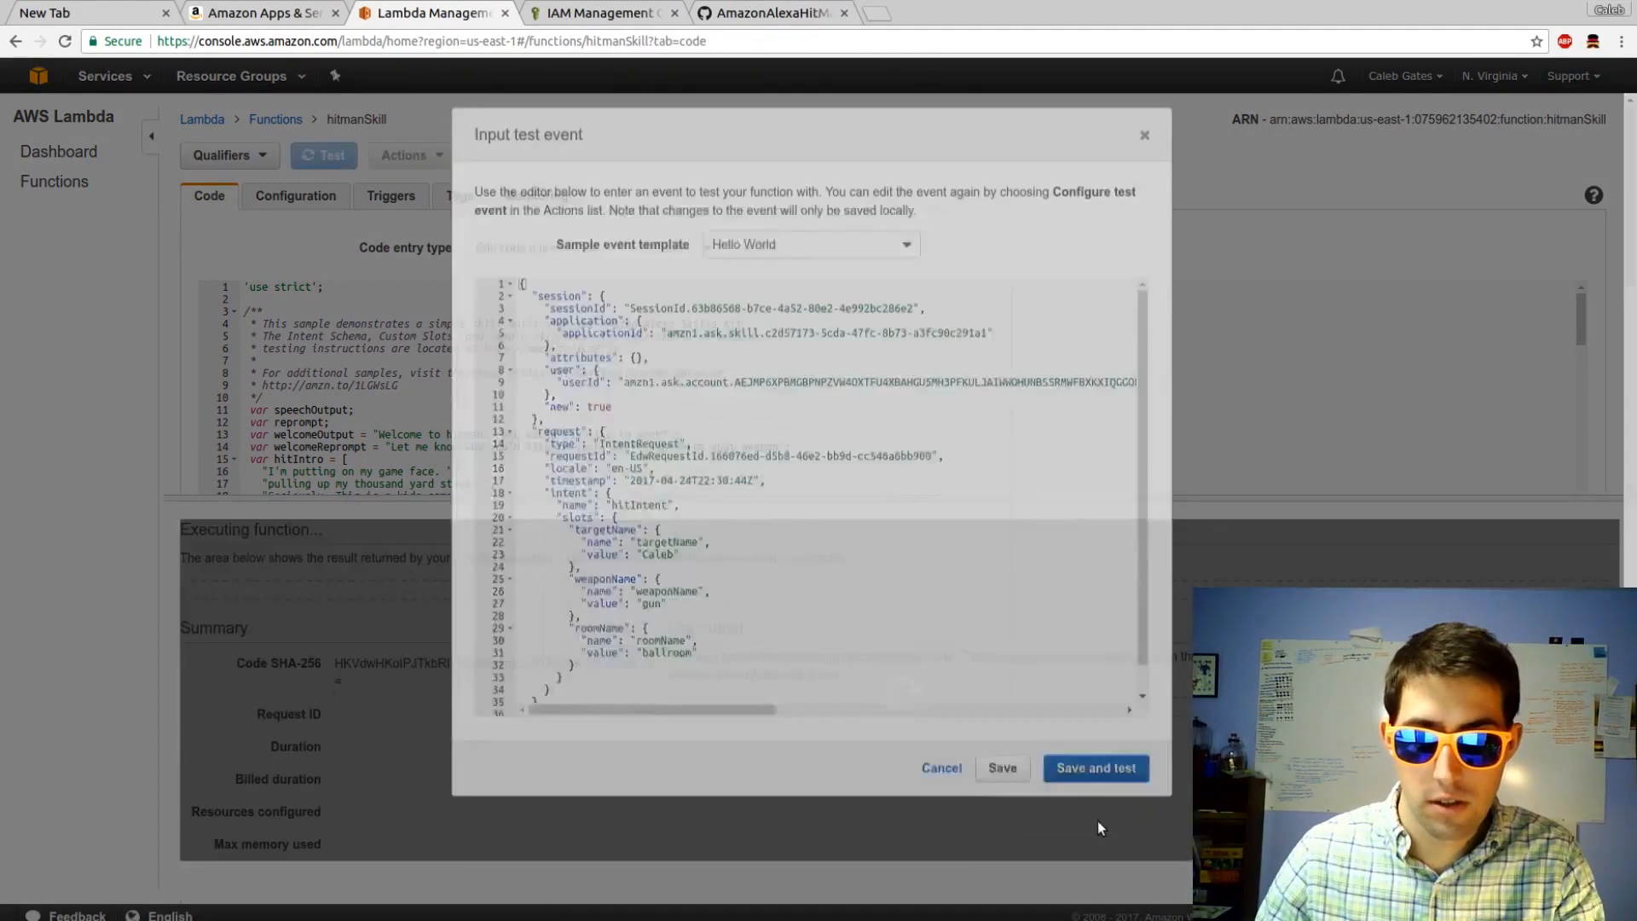
pyautogui.click(1094, 767)
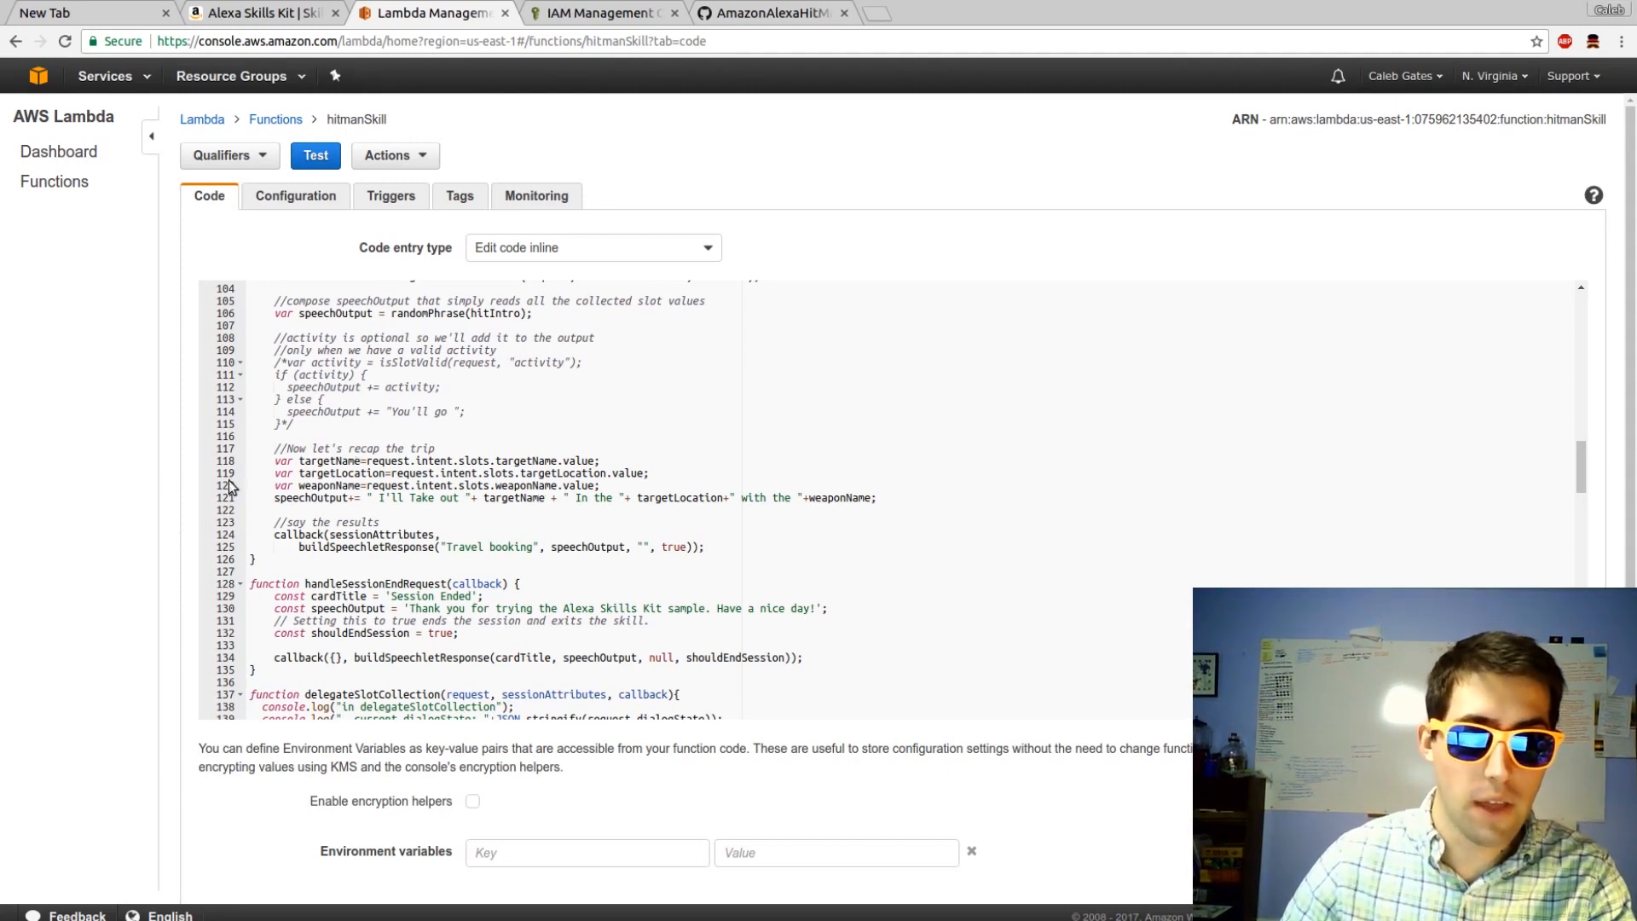
# Replace targetLocation with roomName on lines 119 and 121 of the recap code.
pyautogui.click(331, 473)
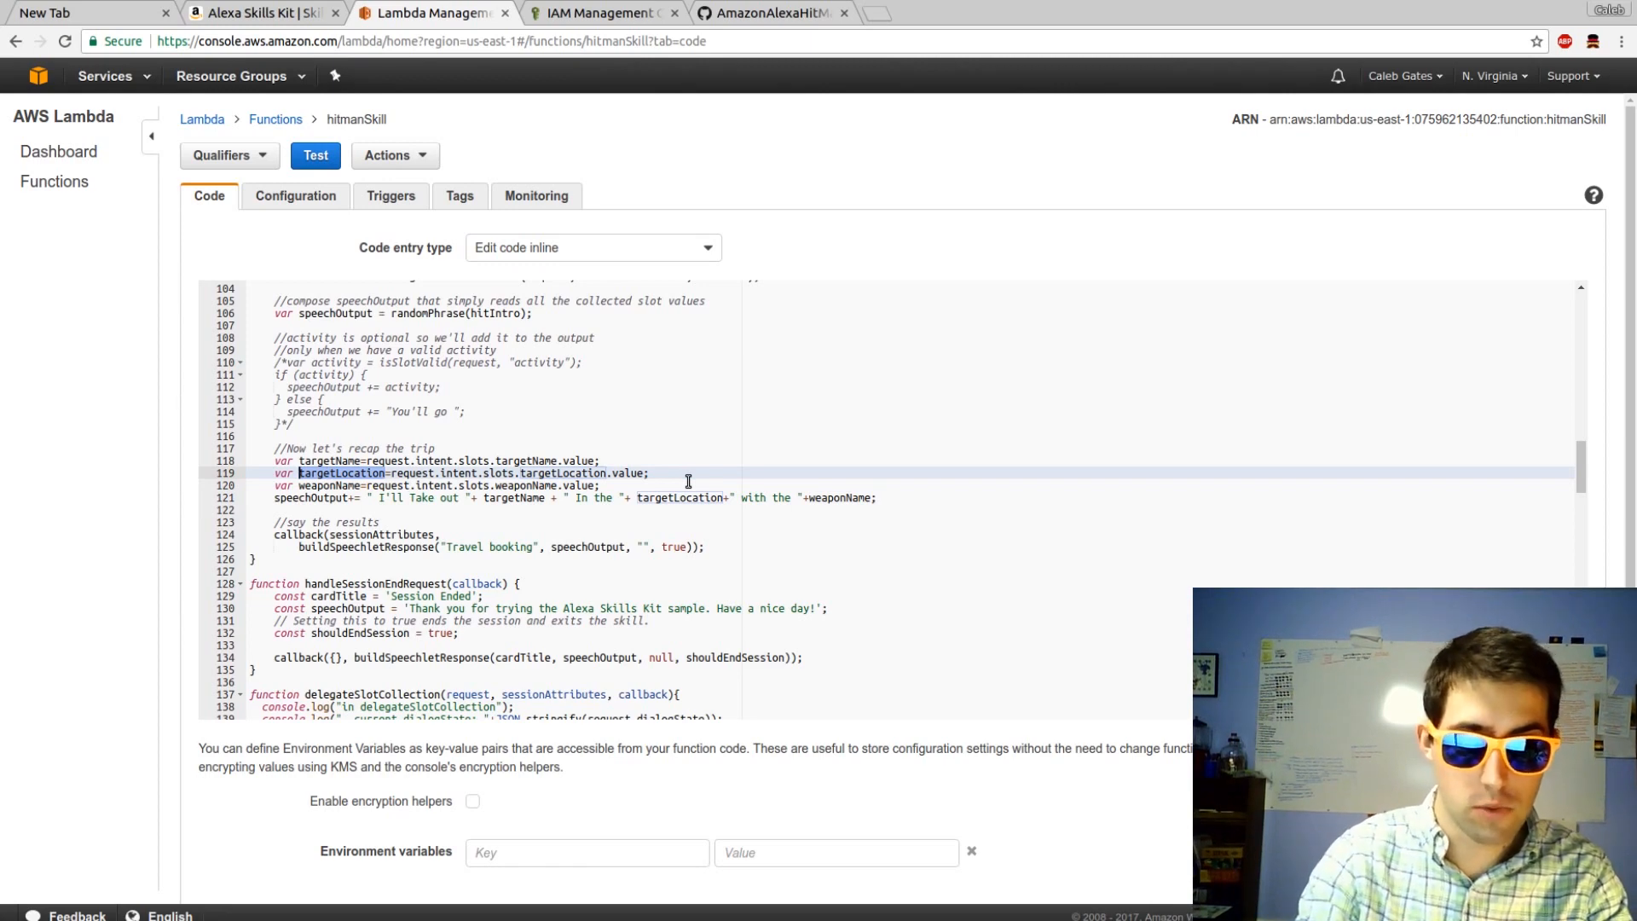
pyautogui.write('roonName')
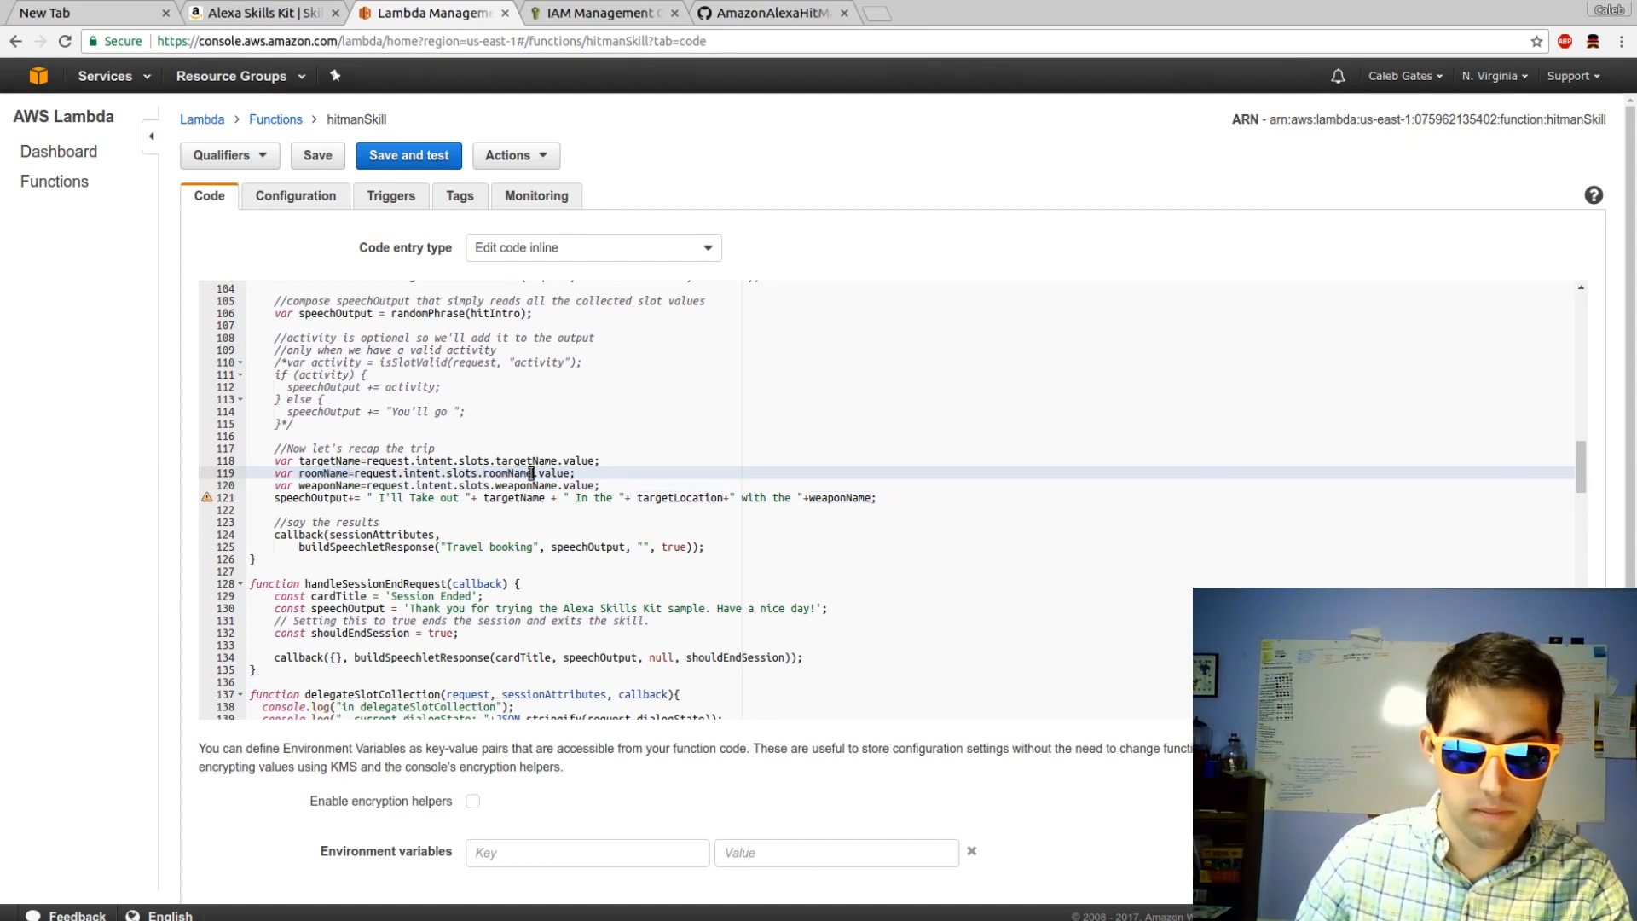
pyautogui.doubleClick(679, 497)
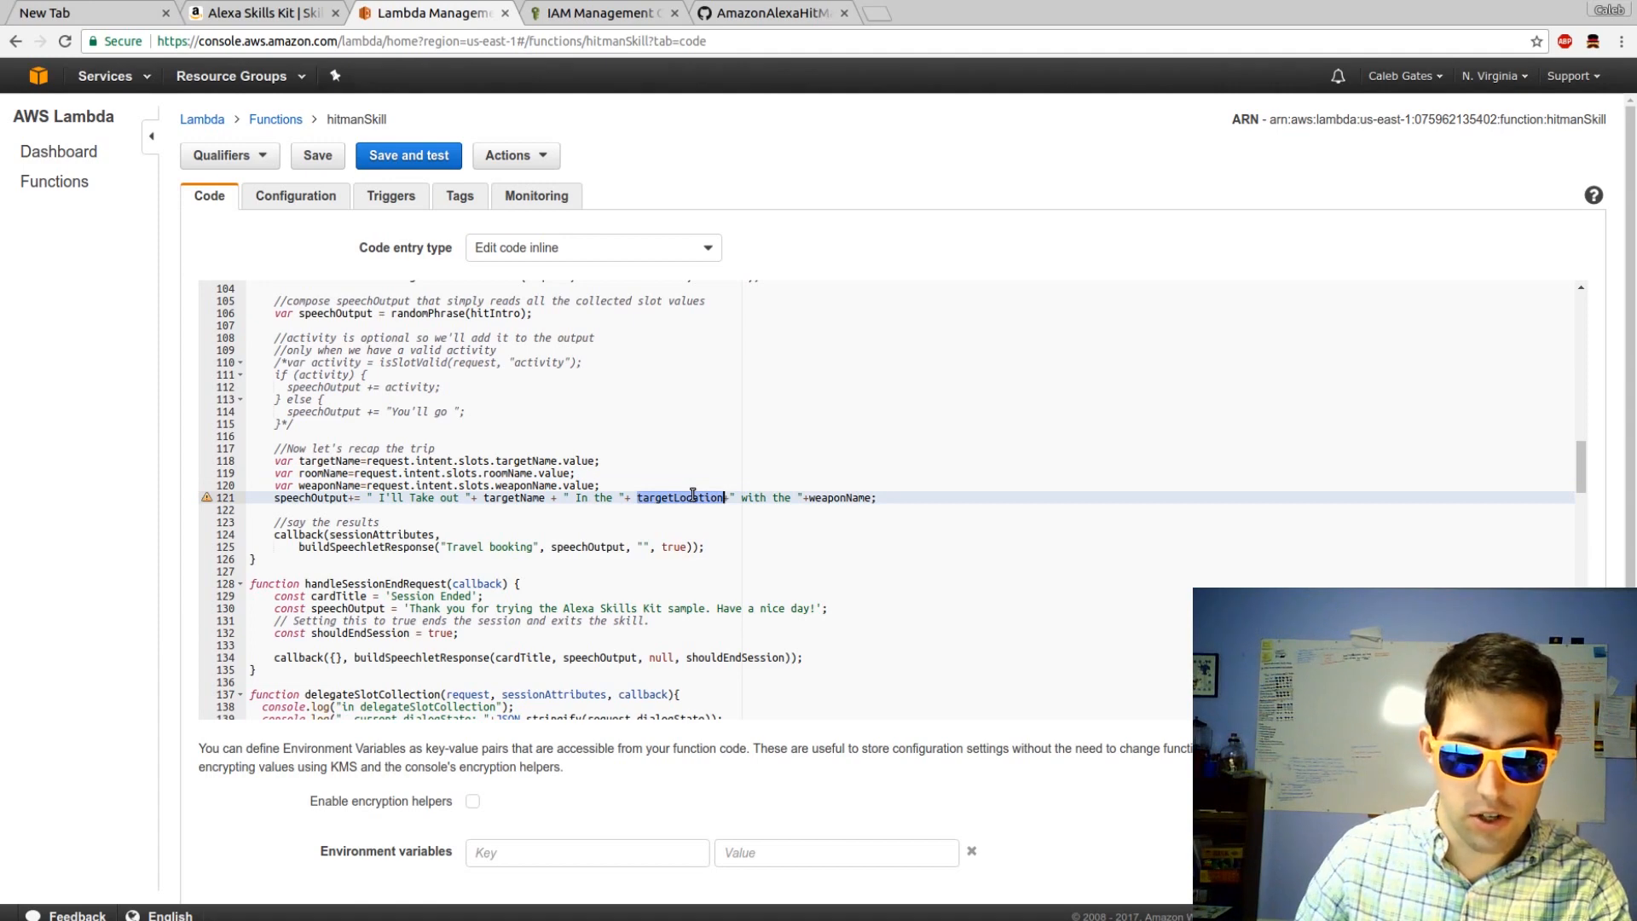
pyautogui.write('roomName')
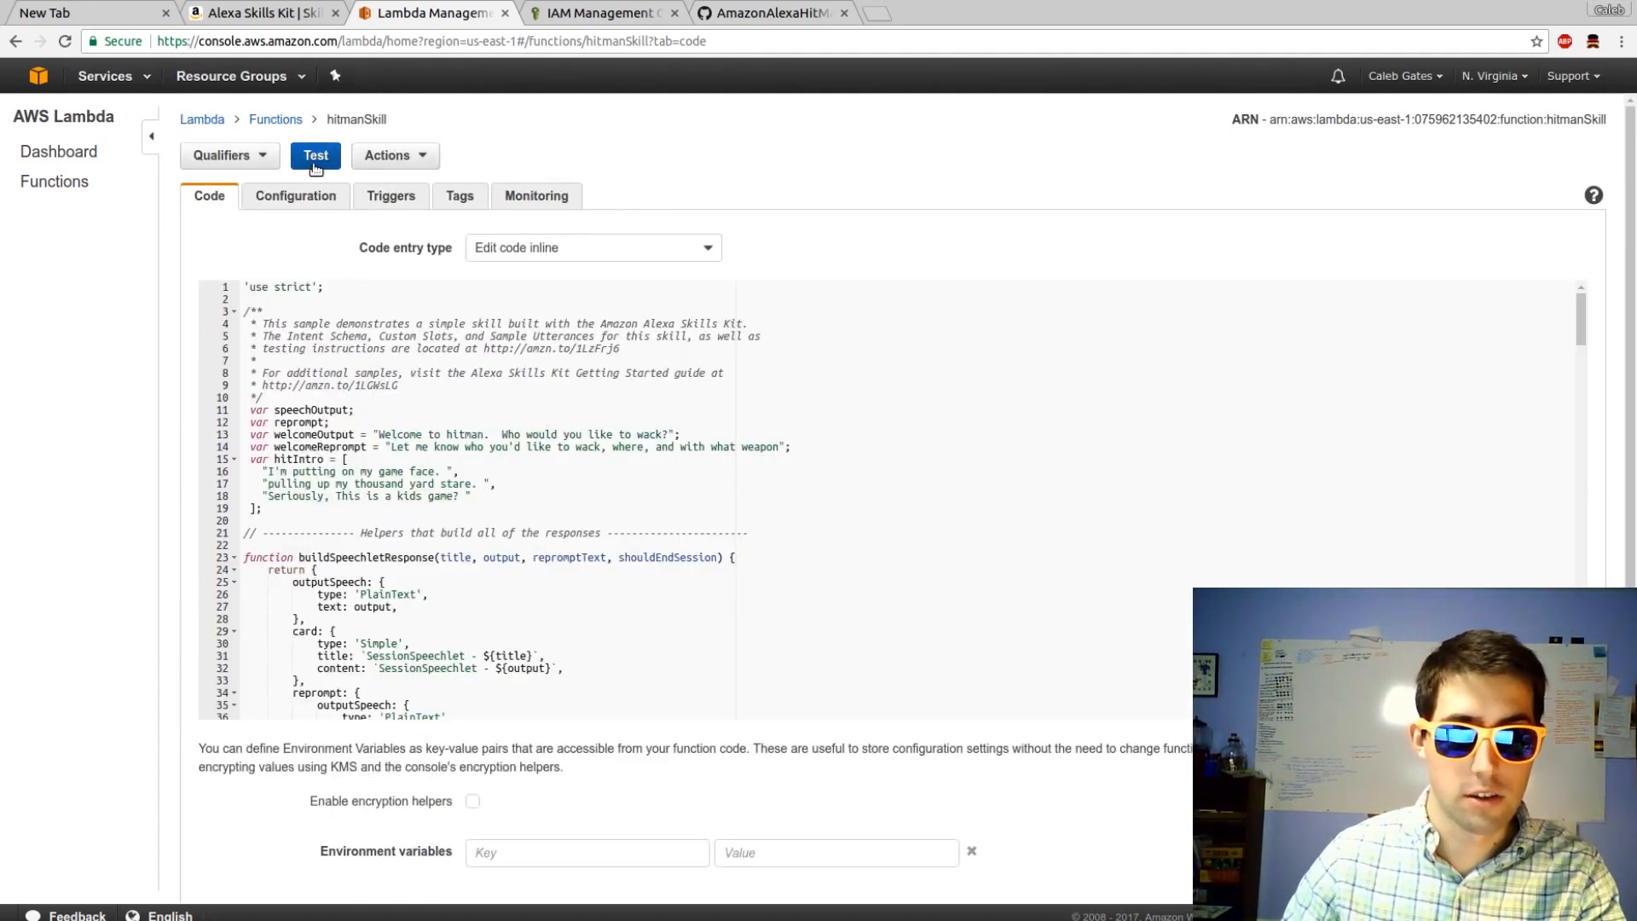
# Run a hitmanSkill test and expand the result showing the Dialog.Delegate directive.
pyautogui.scroll(-3)
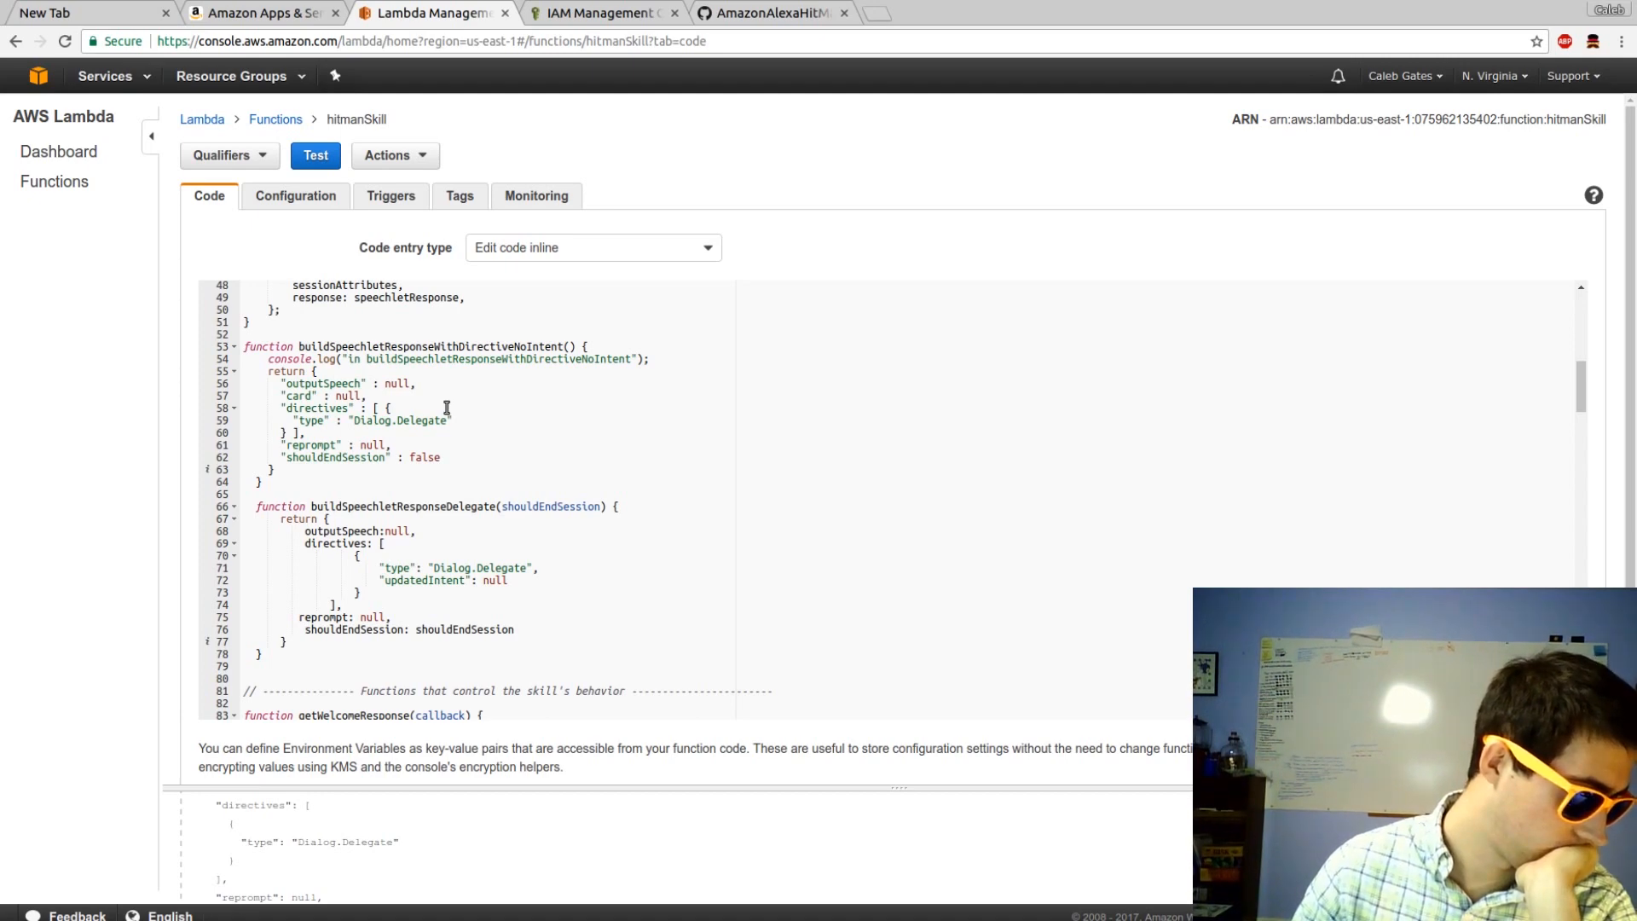
pyautogui.click(314, 122)
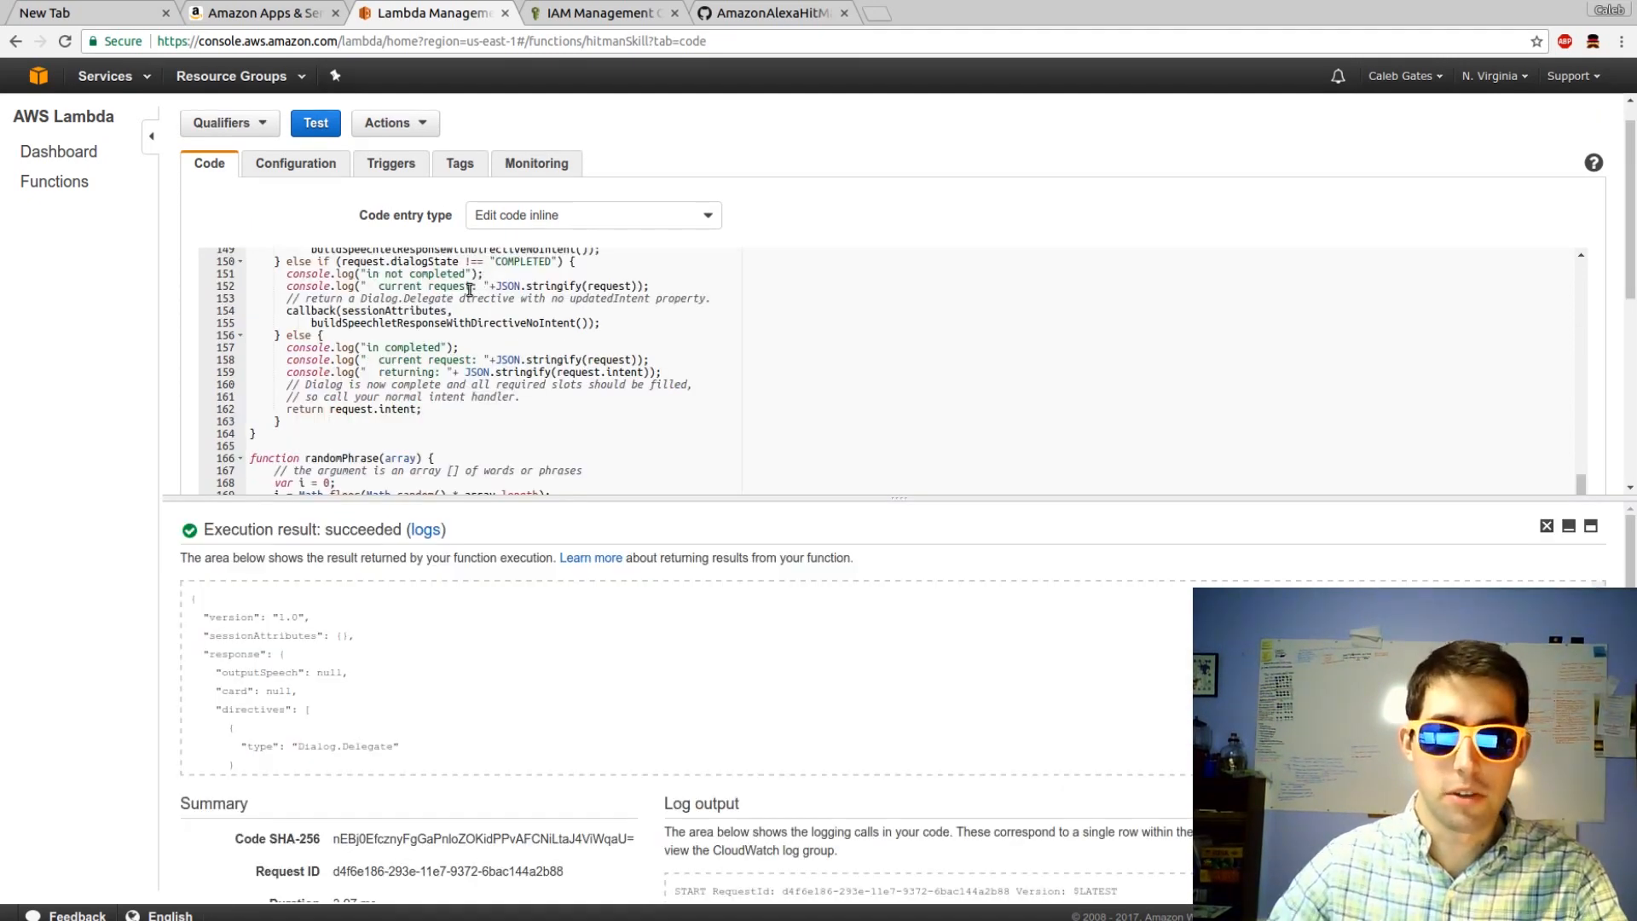
pyautogui.moveTo(437, 255)
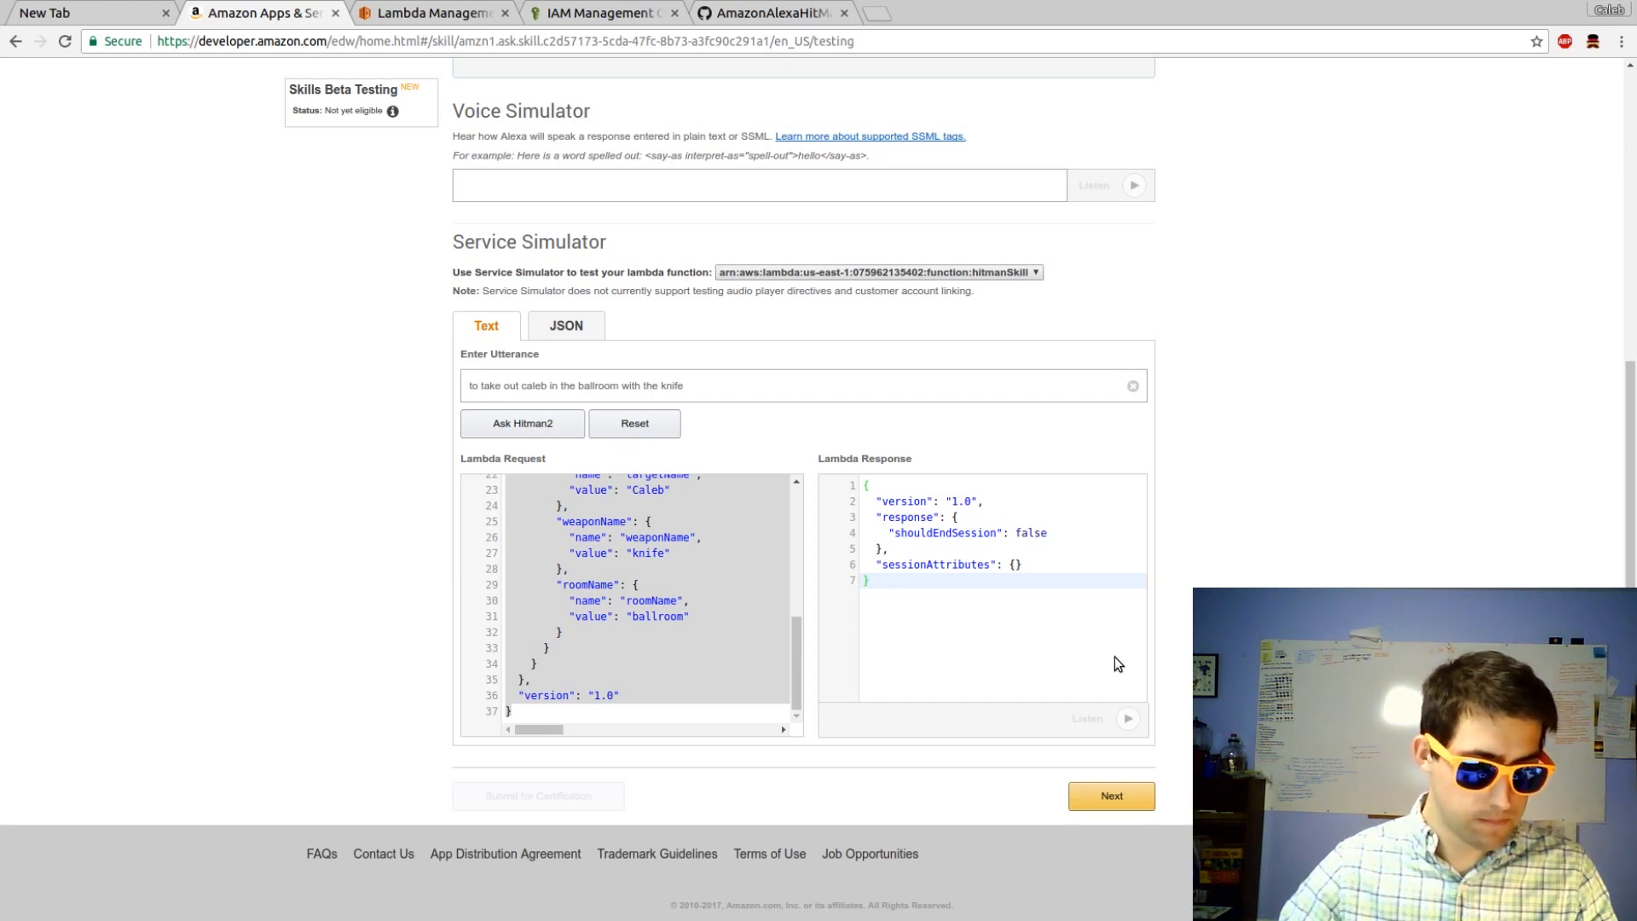
pyautogui.moveTo(1111, 668)
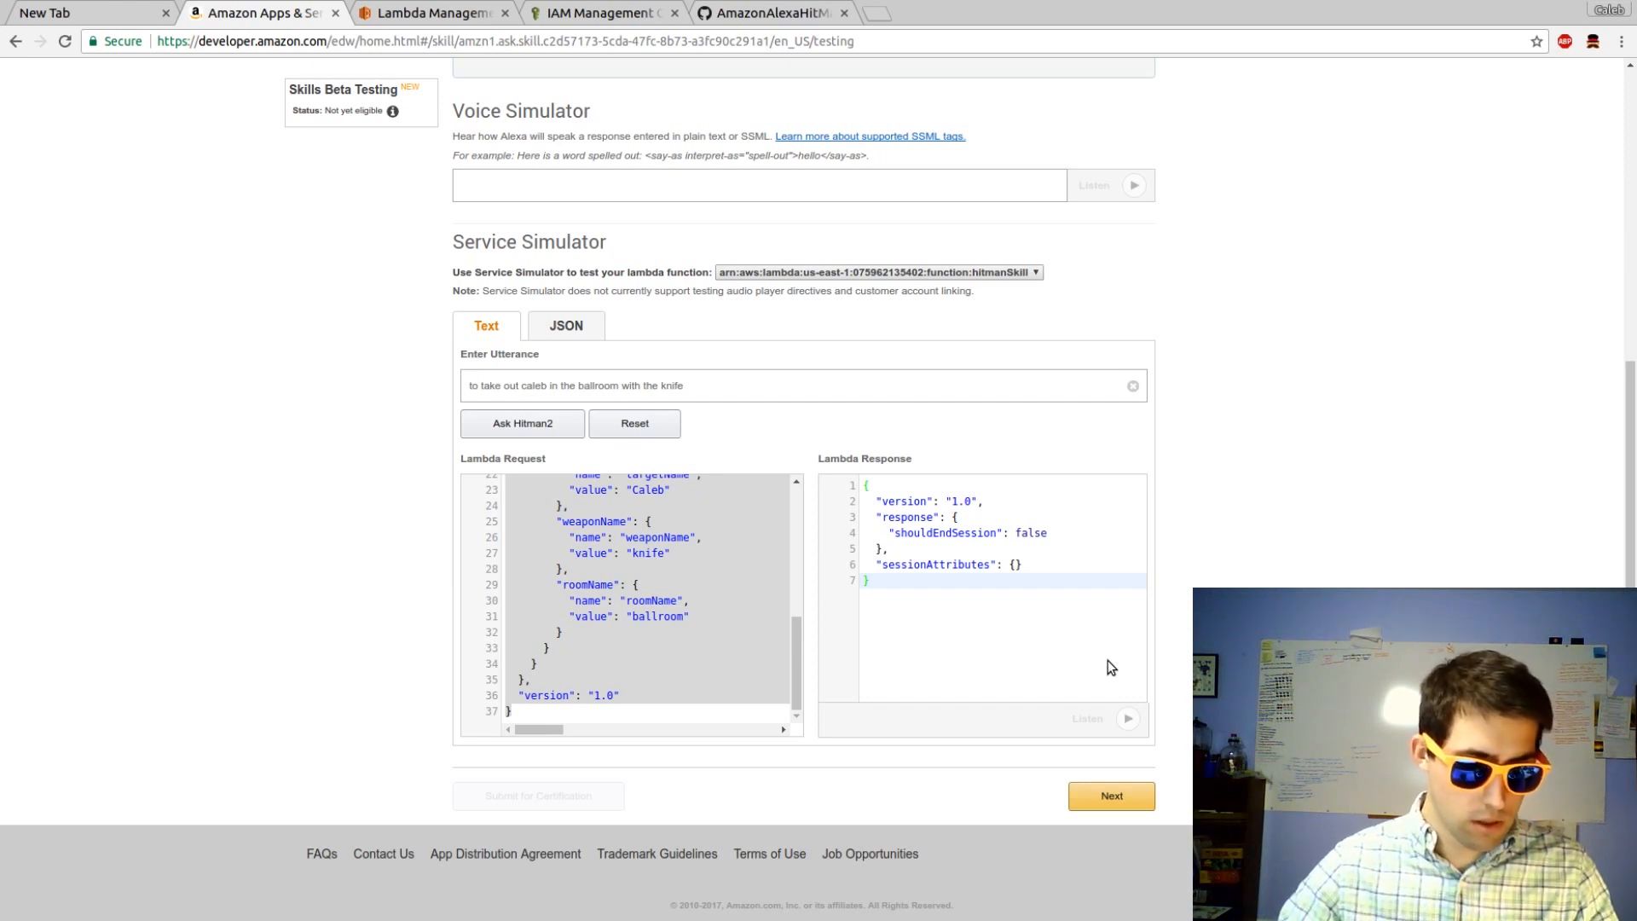
pyautogui.moveTo(1102, 679)
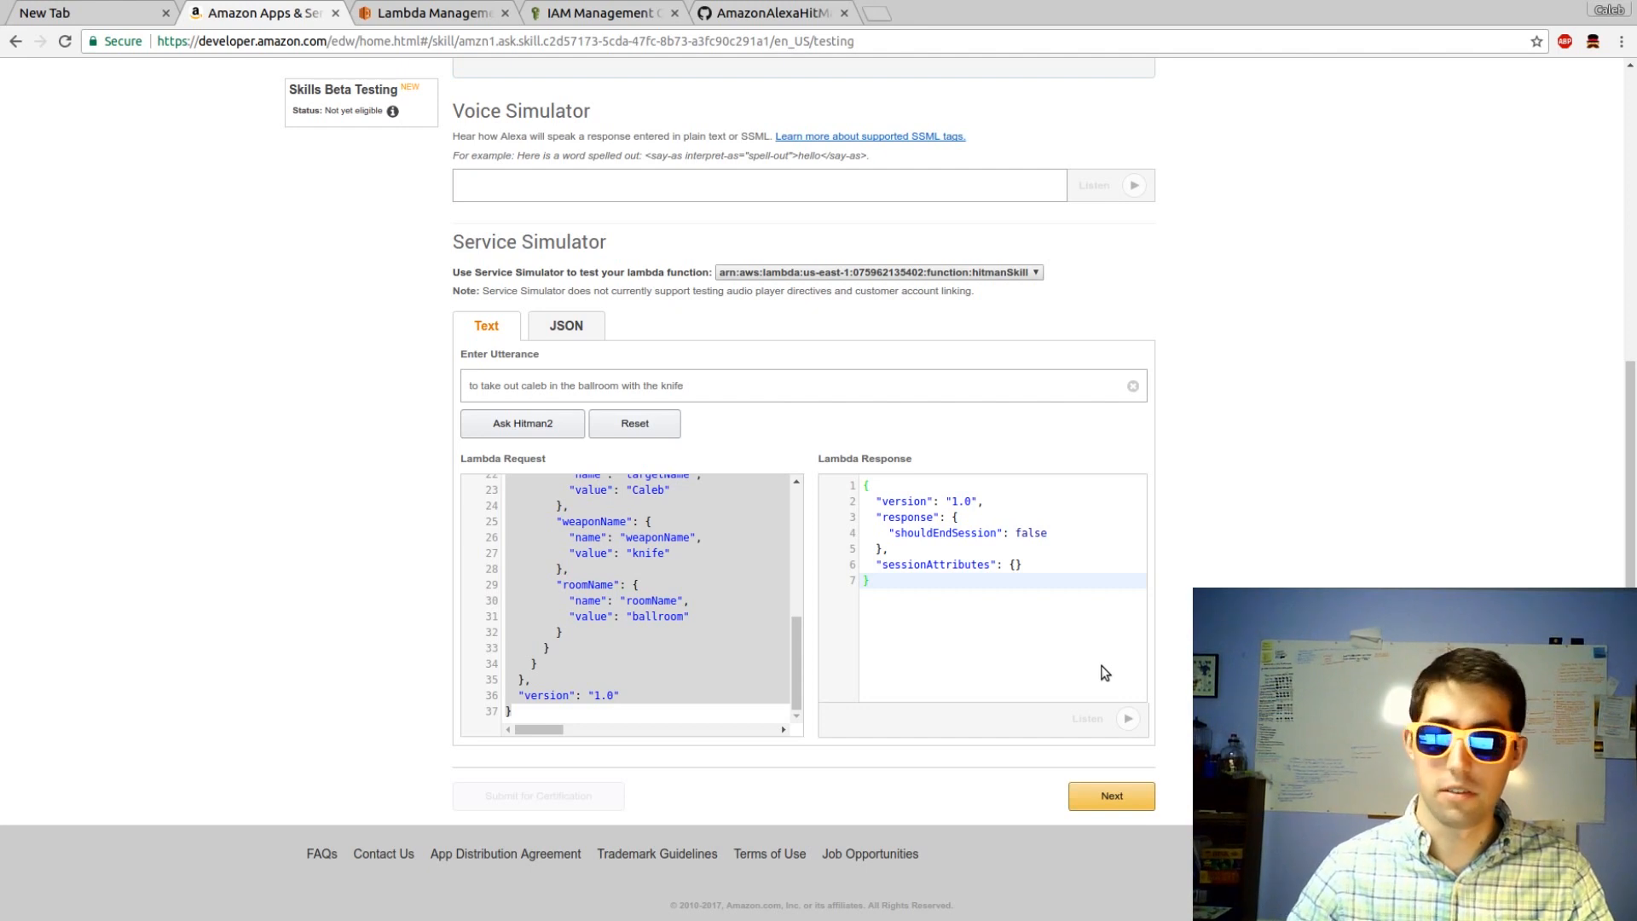
pyautogui.moveTo(452, 438)
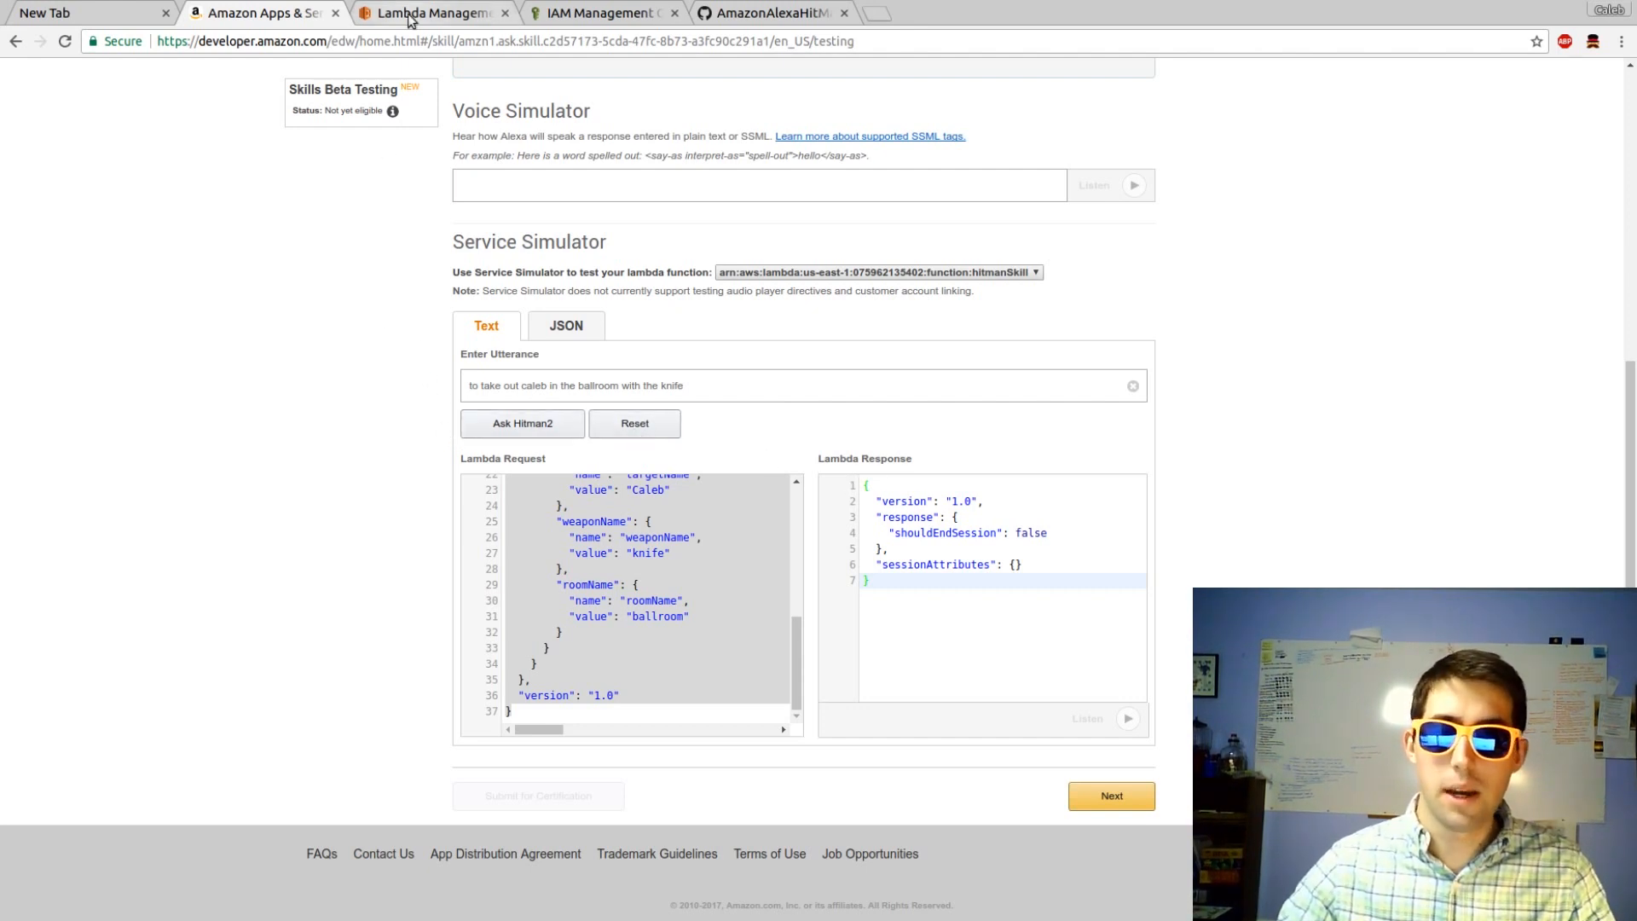
# Return to hitmanSkill's inline code and review it up to line 1.
pyautogui.click(428, 13)
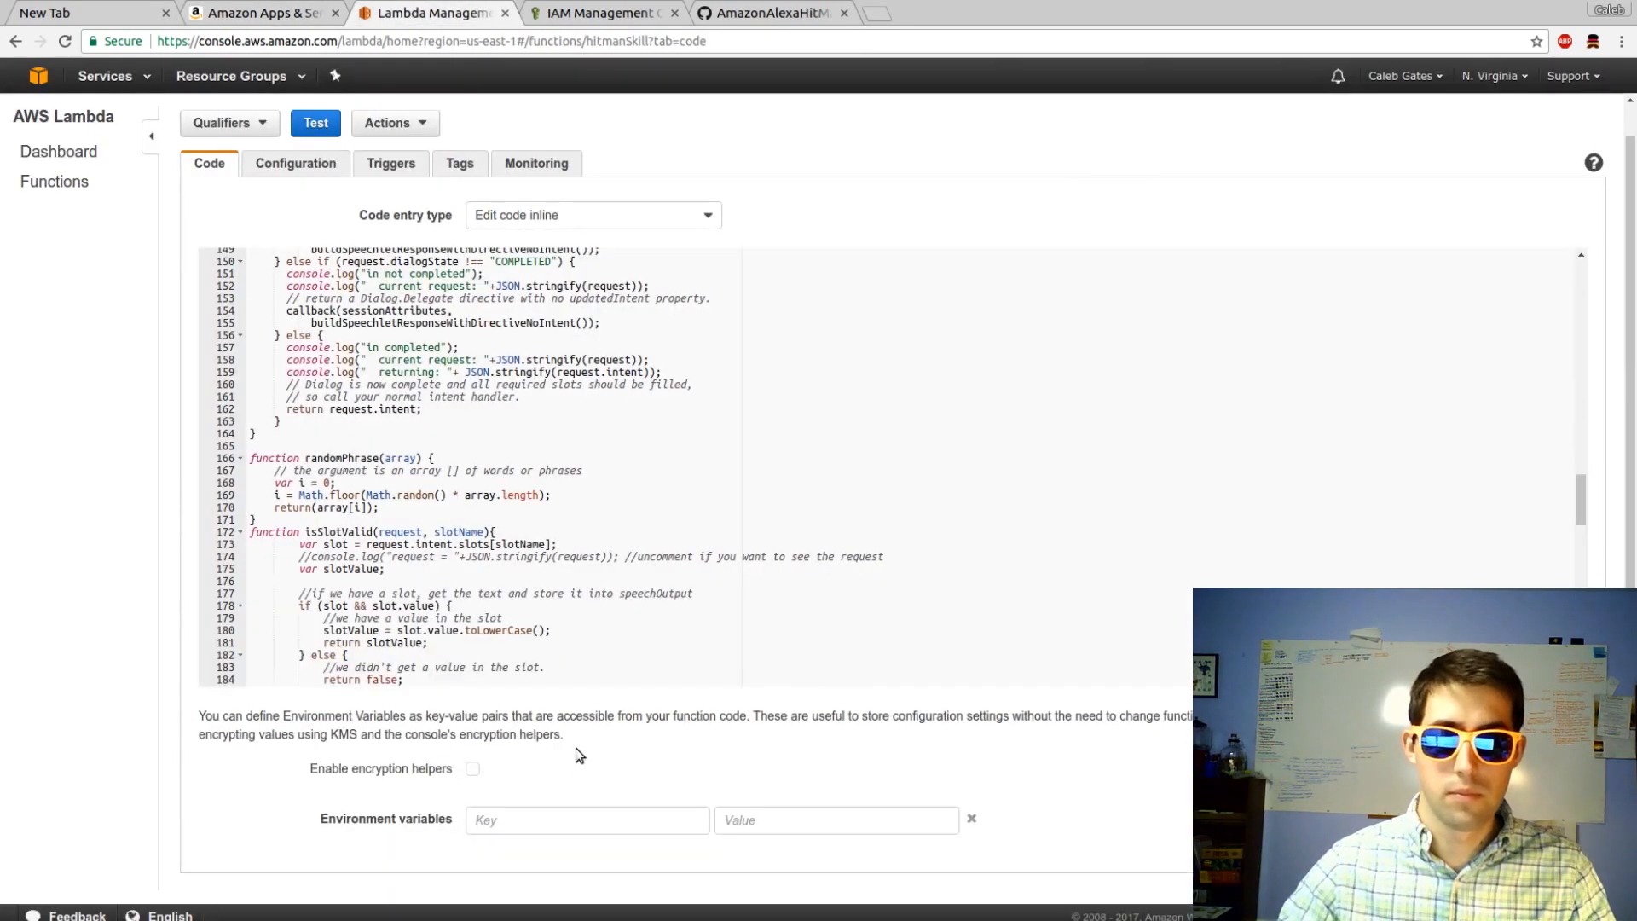
pyautogui.scroll(3)
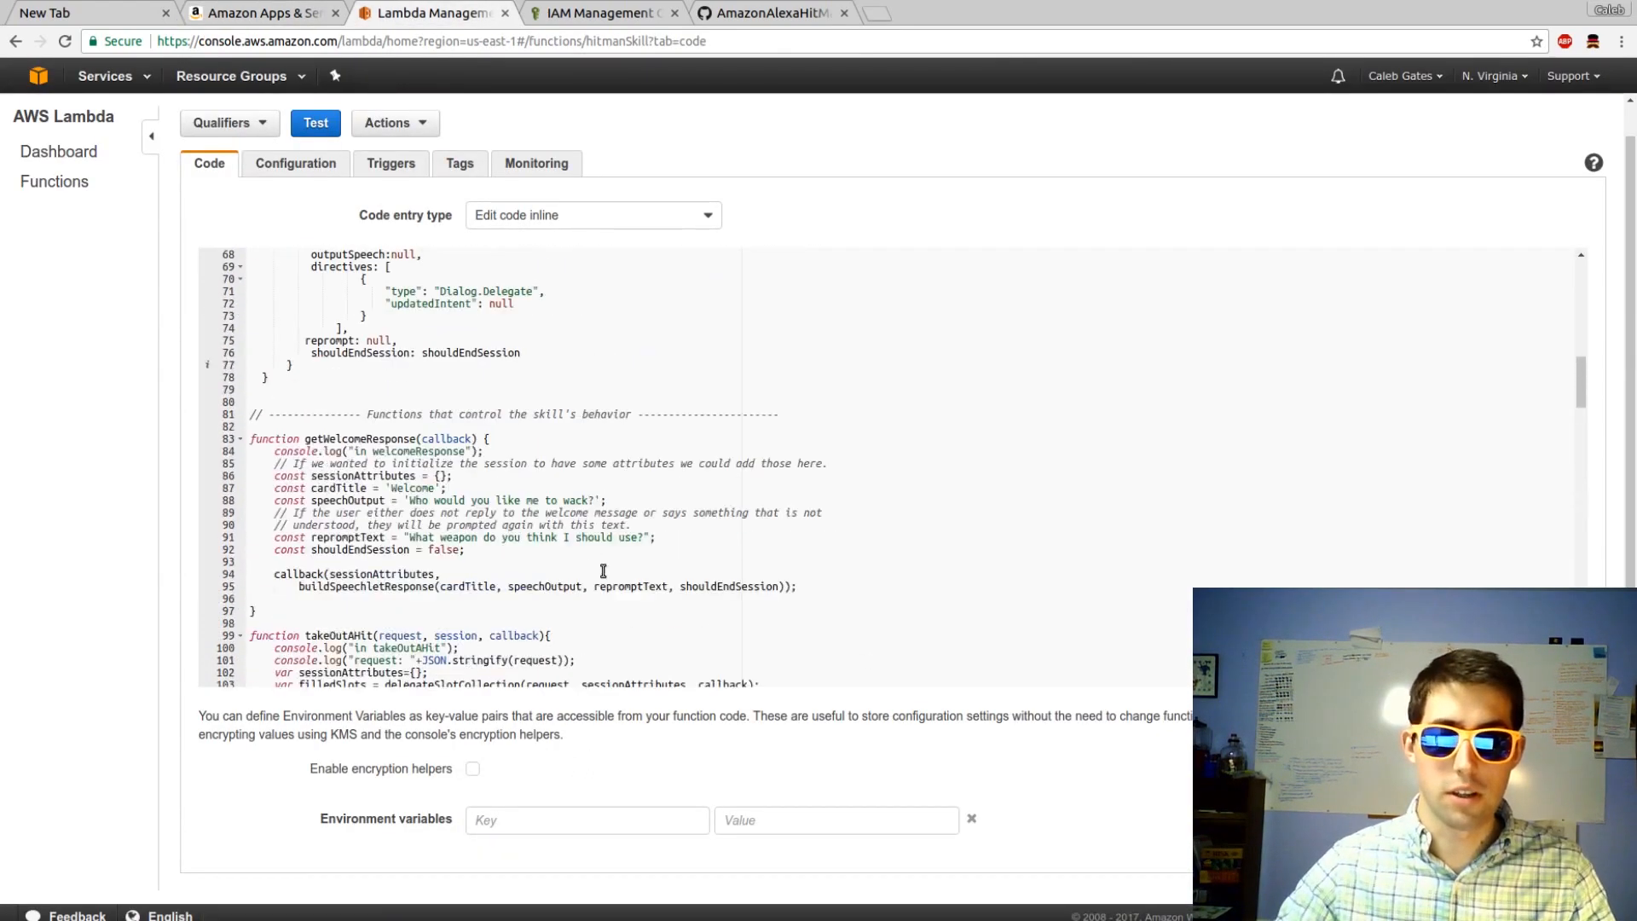
pyautogui.scroll(3)
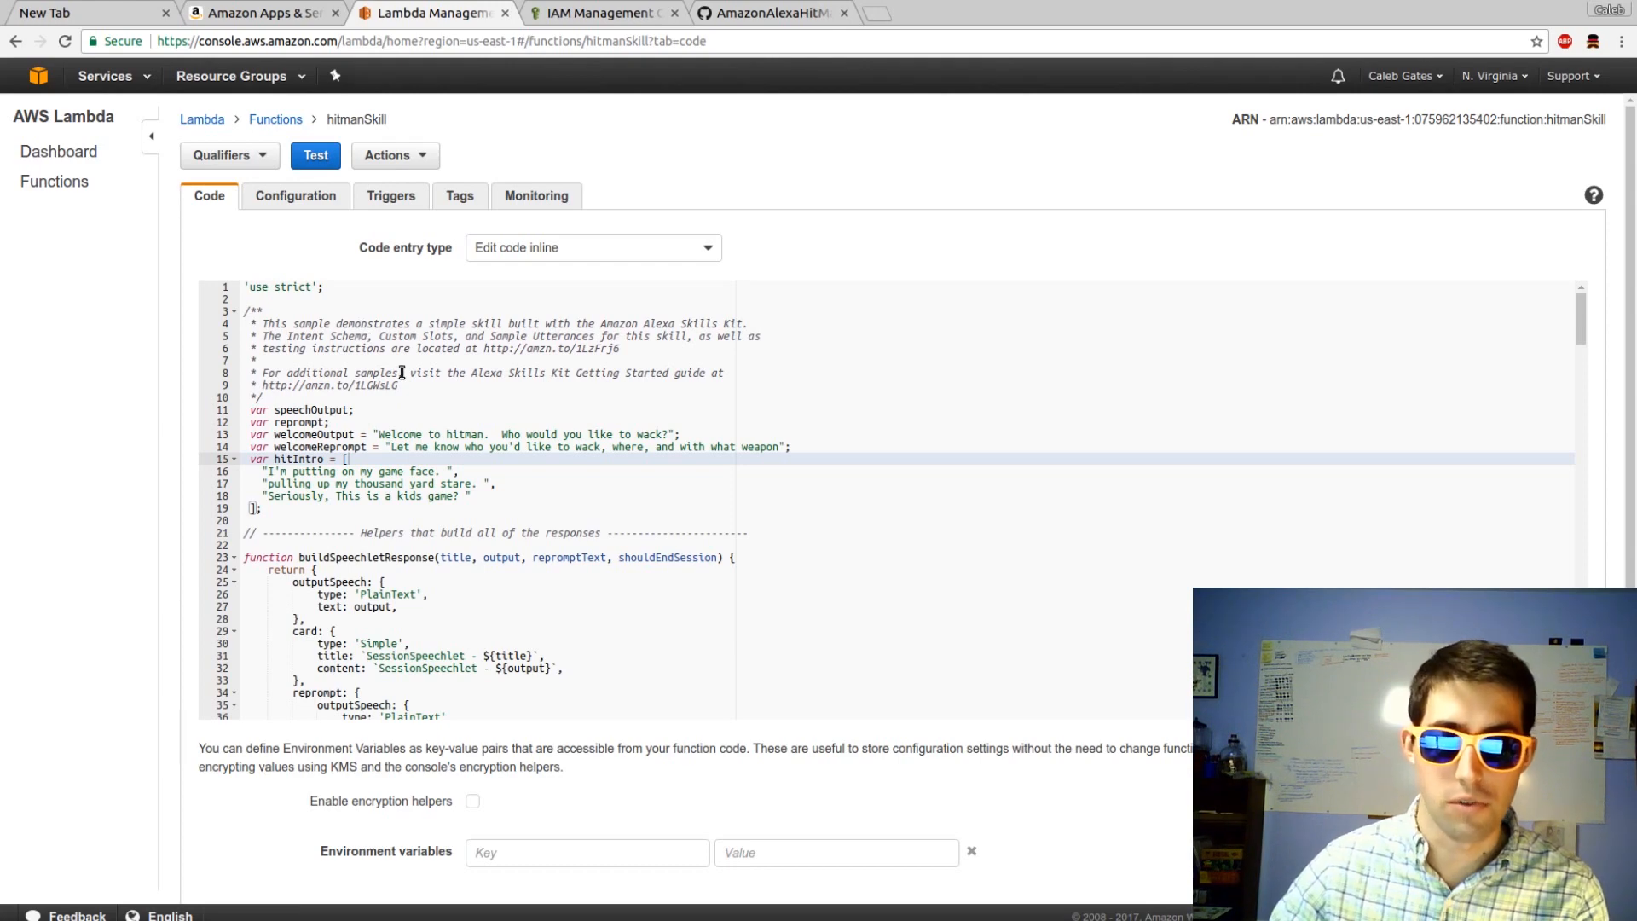
pyautogui.click(1110, 12)
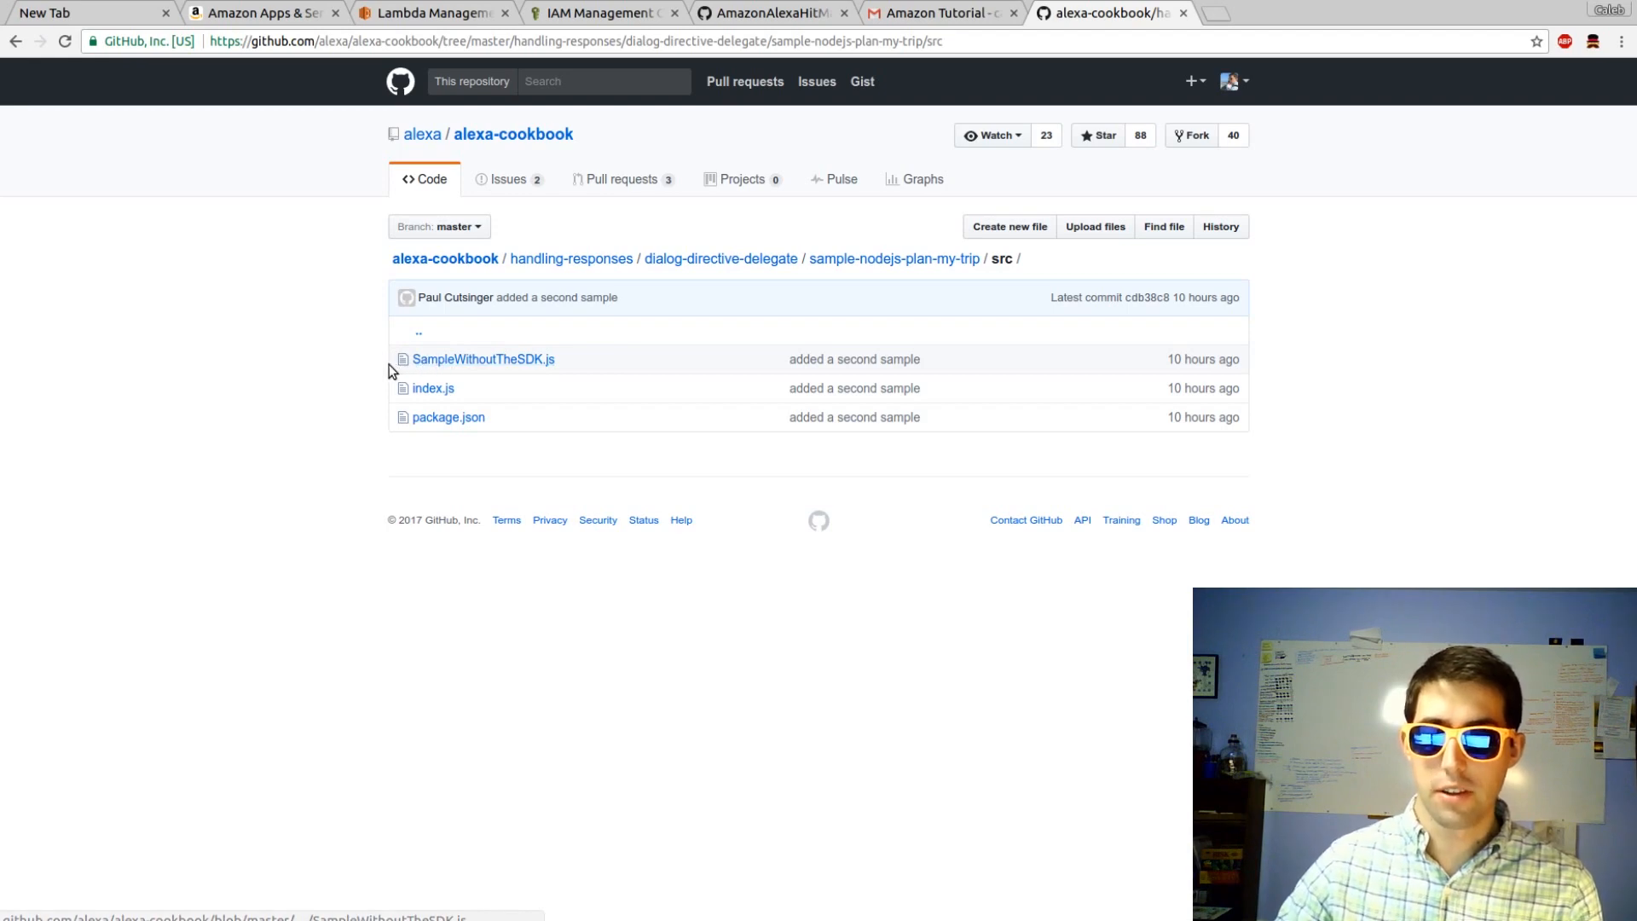
pyautogui.moveTo(219, 394)
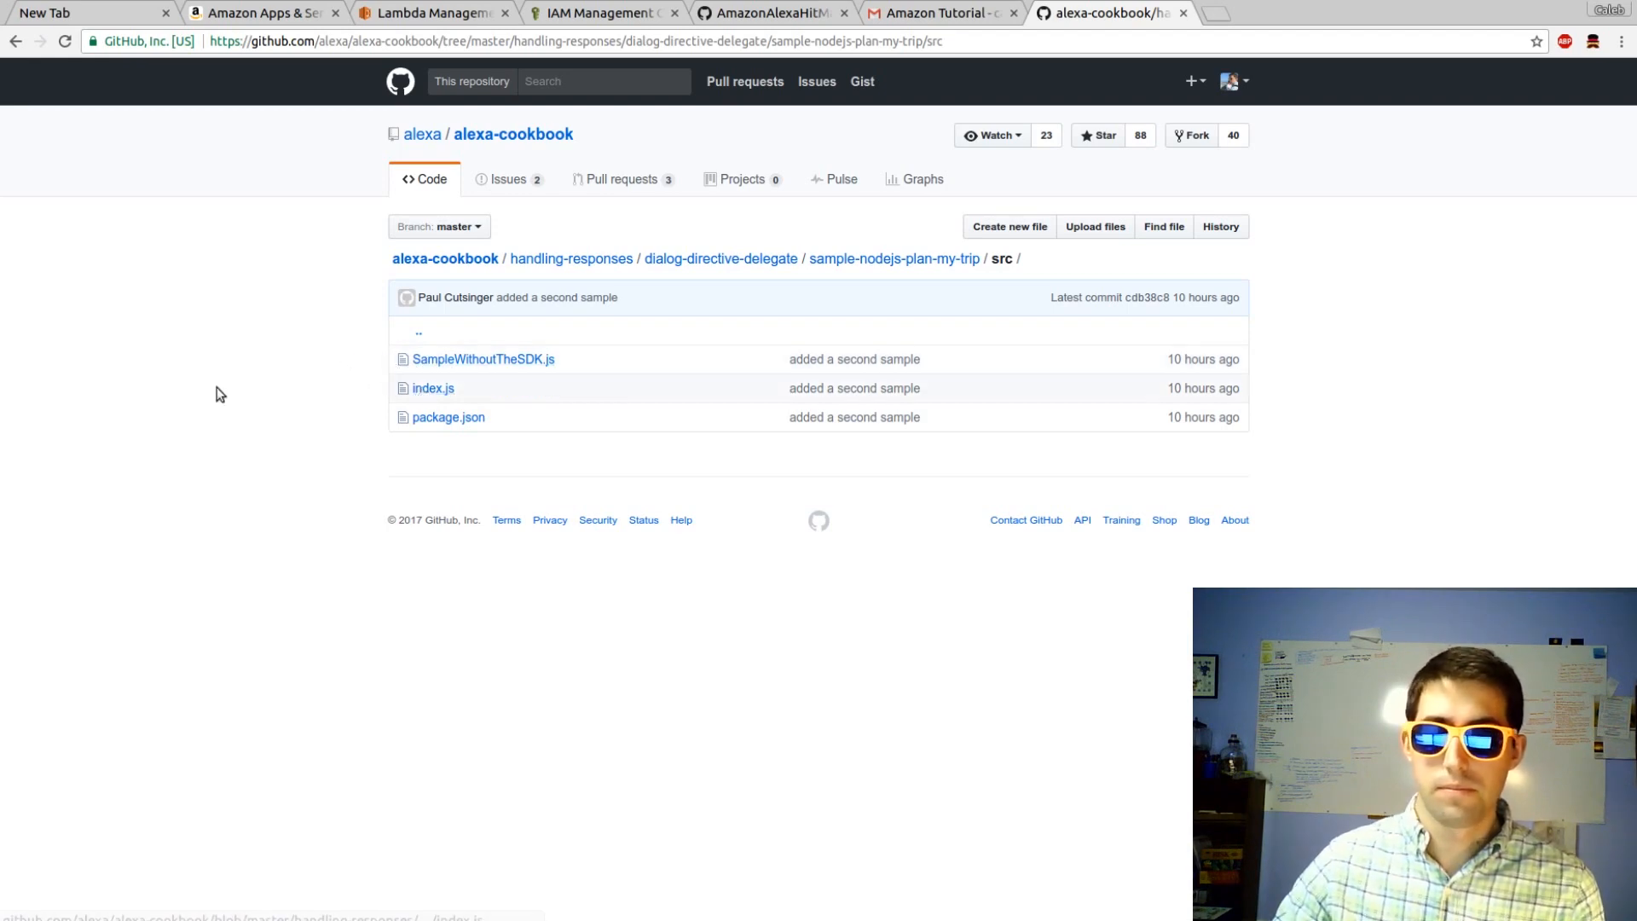
pyautogui.moveTo(433, 389)
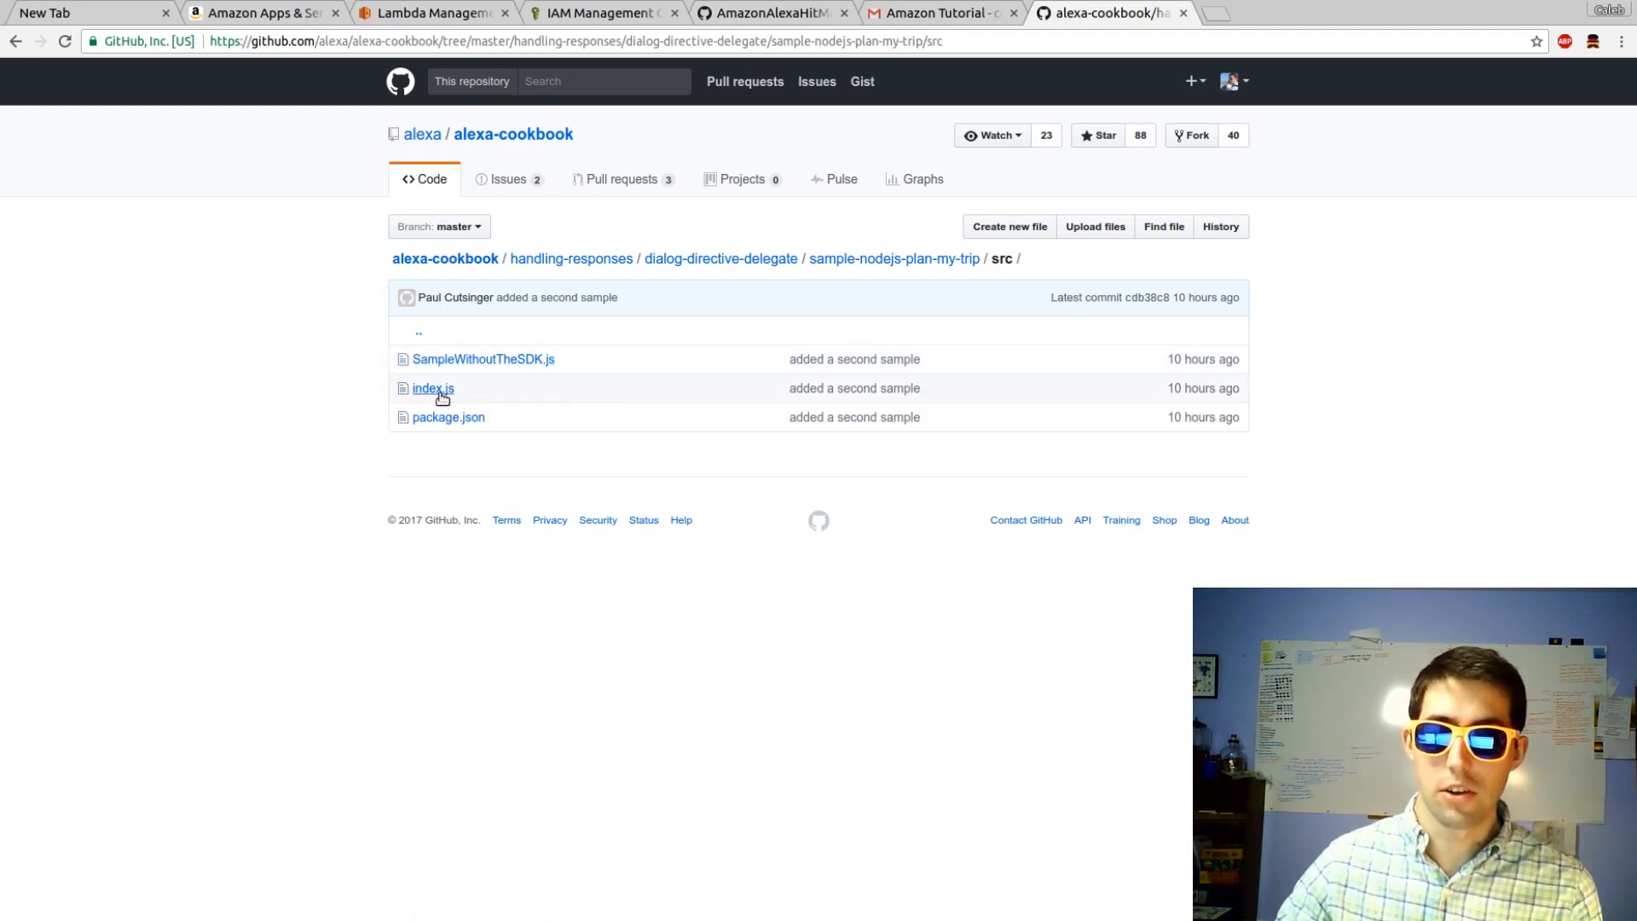
pyautogui.moveTo(338, 429)
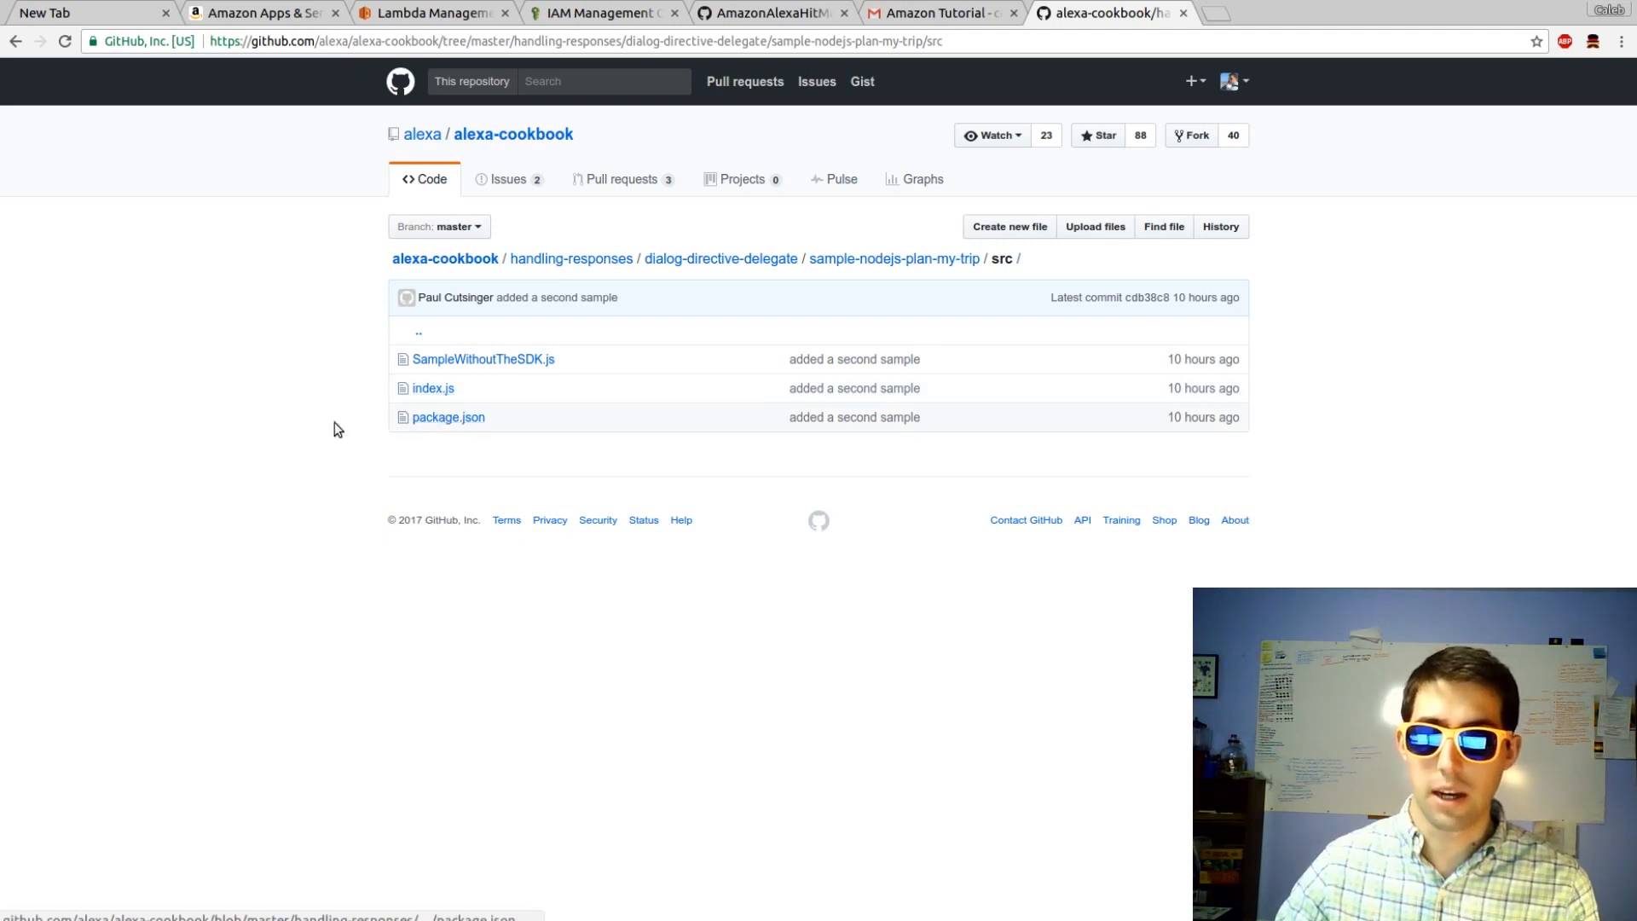
pyautogui.moveTo(172, 435)
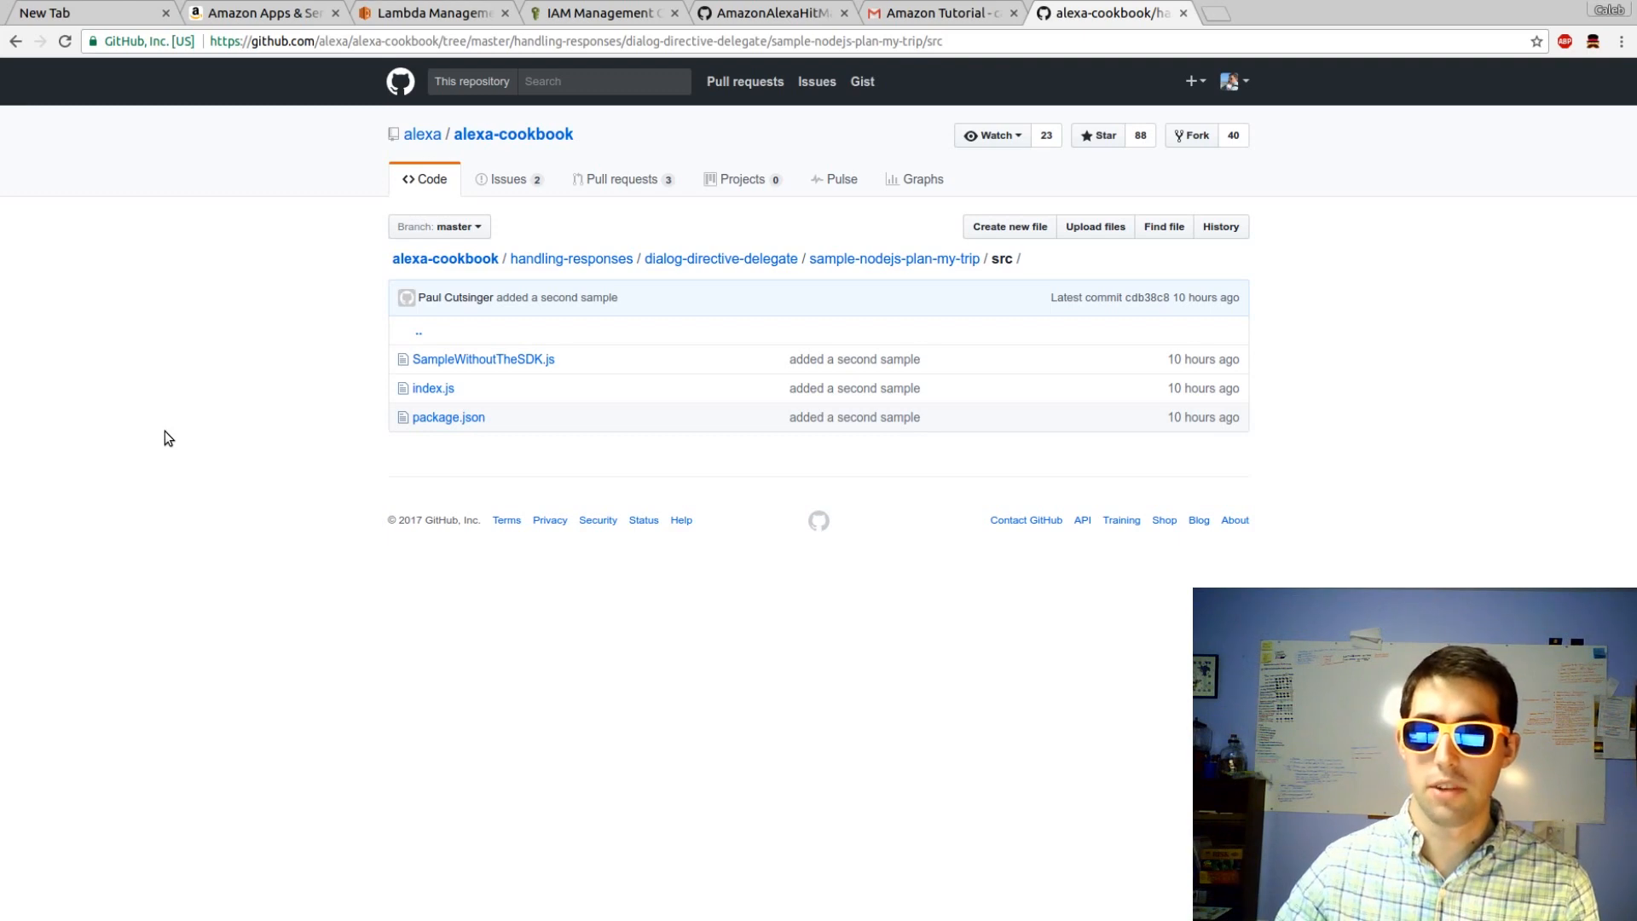
# Switch back to the Lambda Management tab showing hitmanSkill's code.
pyautogui.click(433, 13)
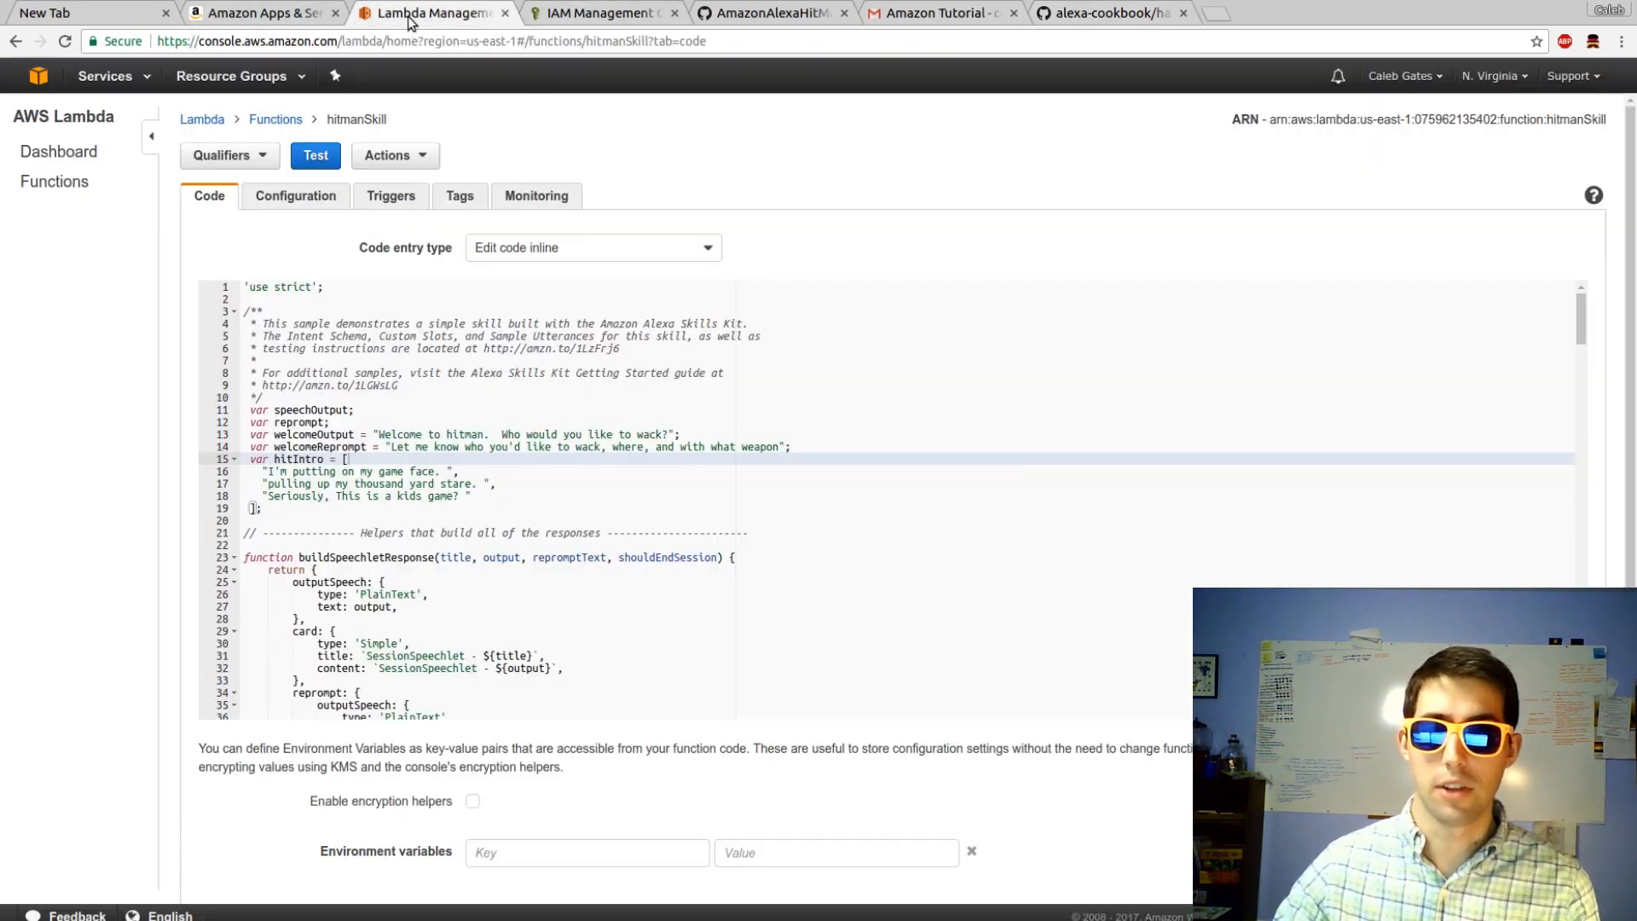
pyautogui.click(592, 248)
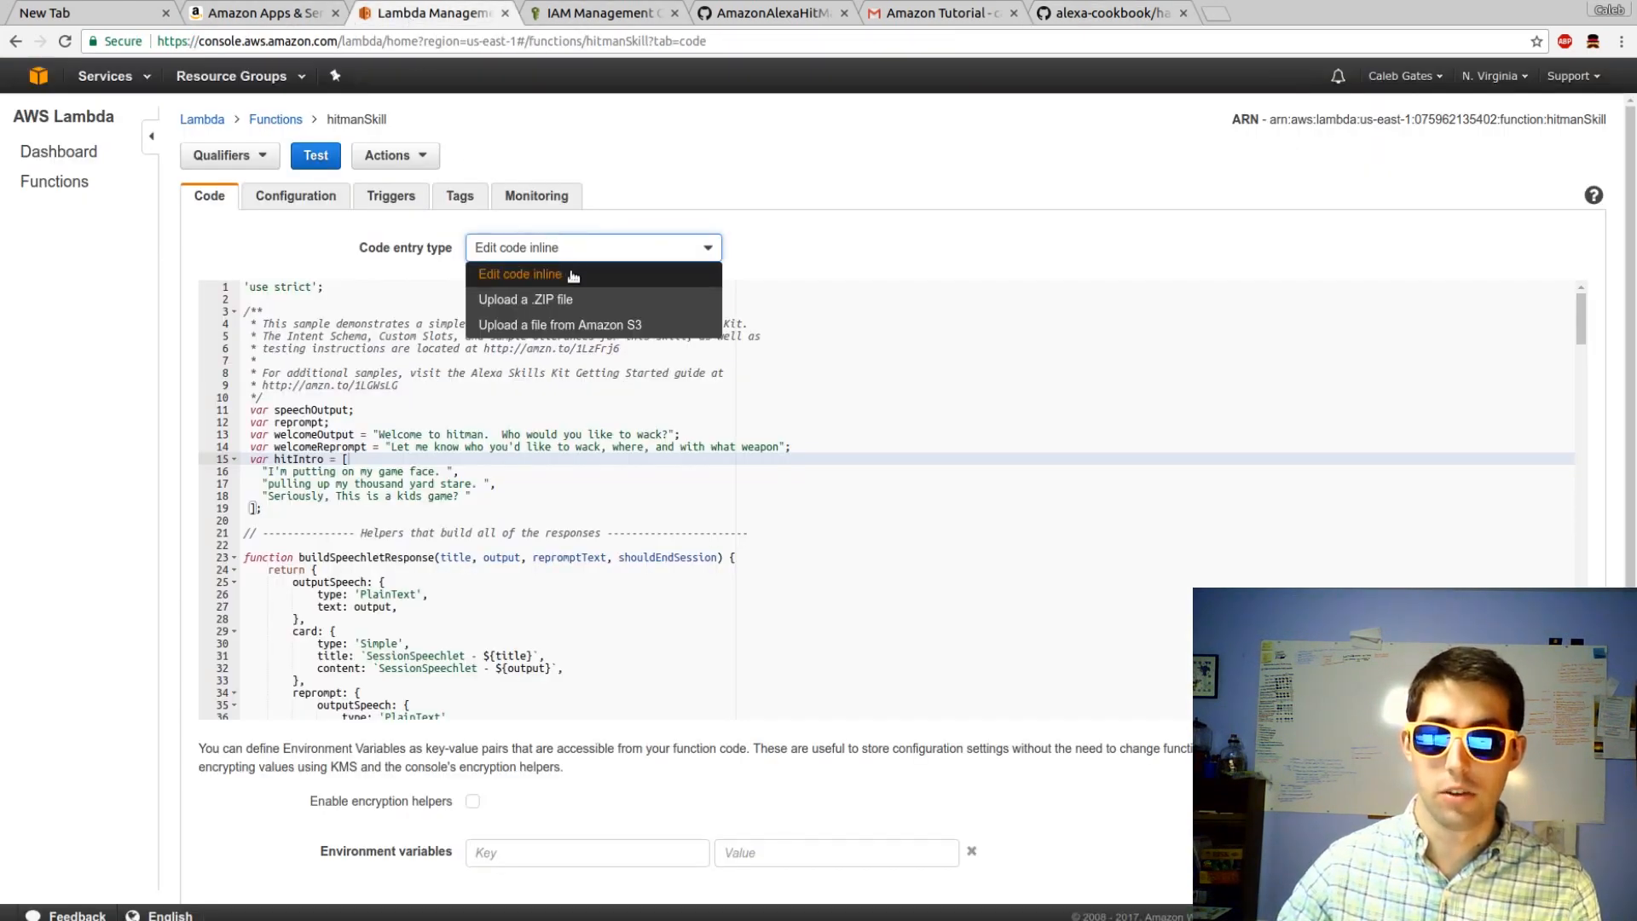
pyautogui.click(525, 300)
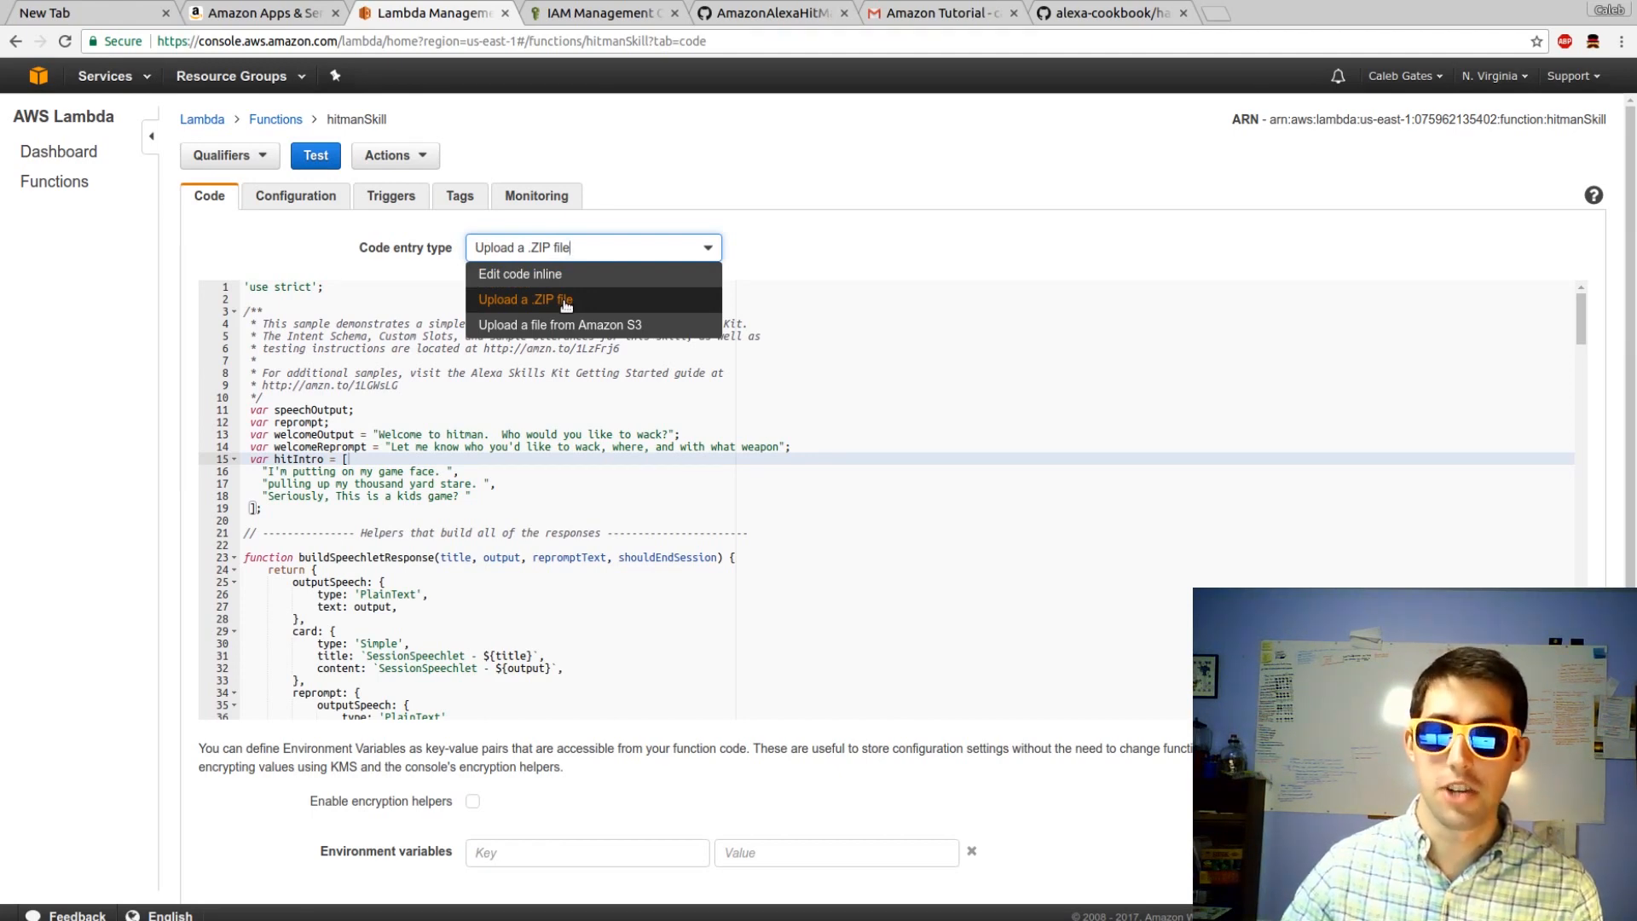
pyautogui.moveTo(572, 302)
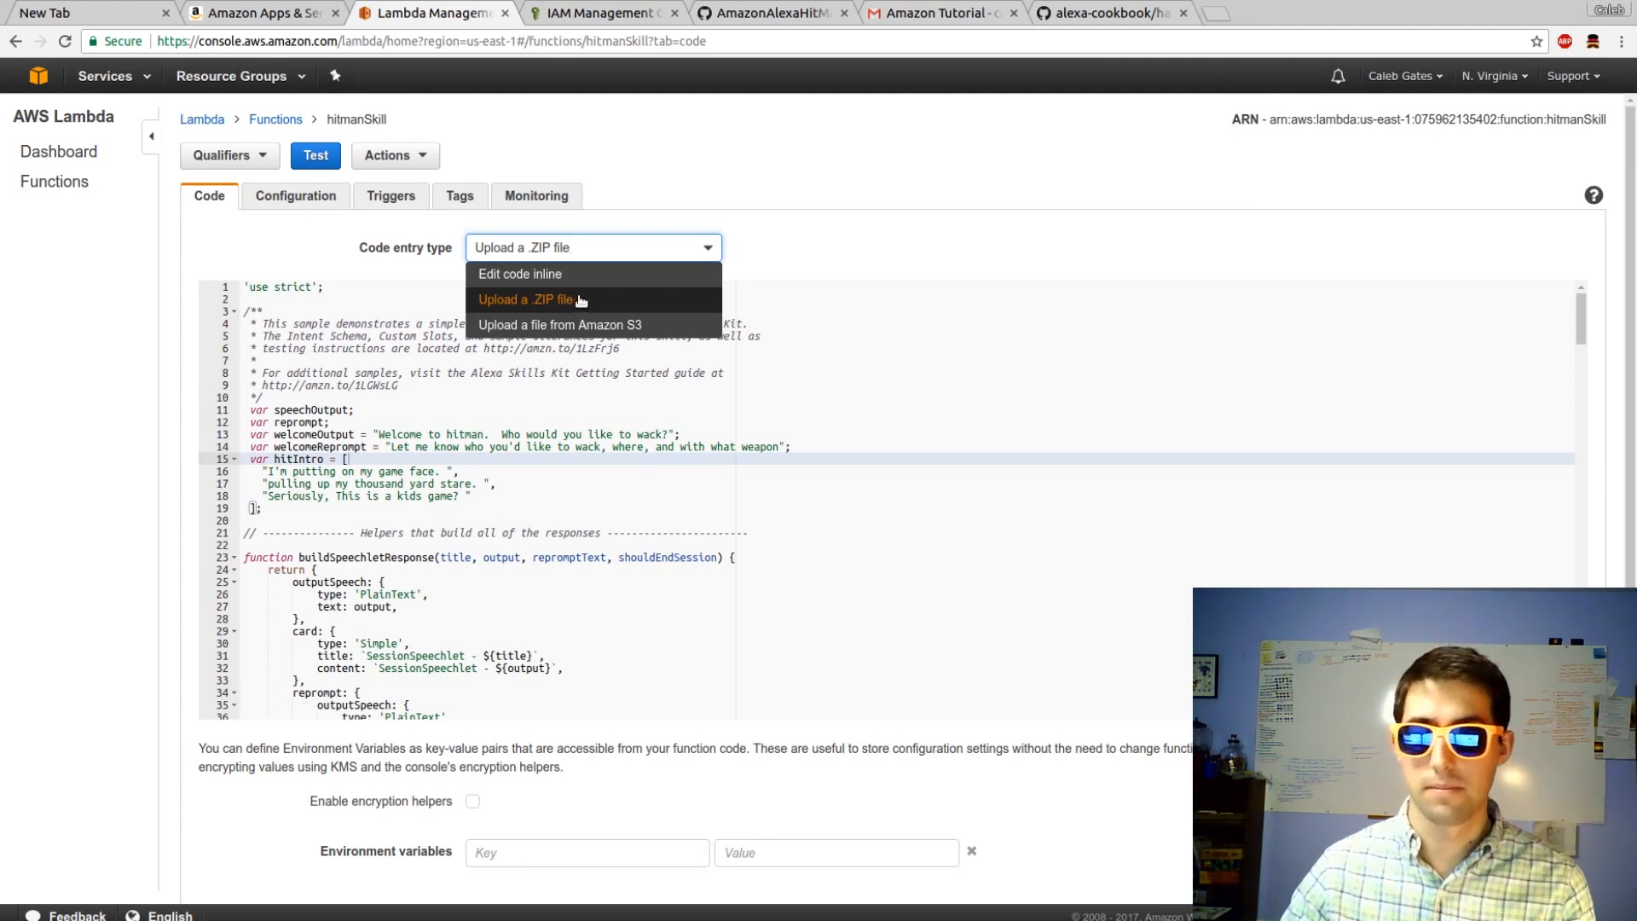
pyautogui.click(520, 274)
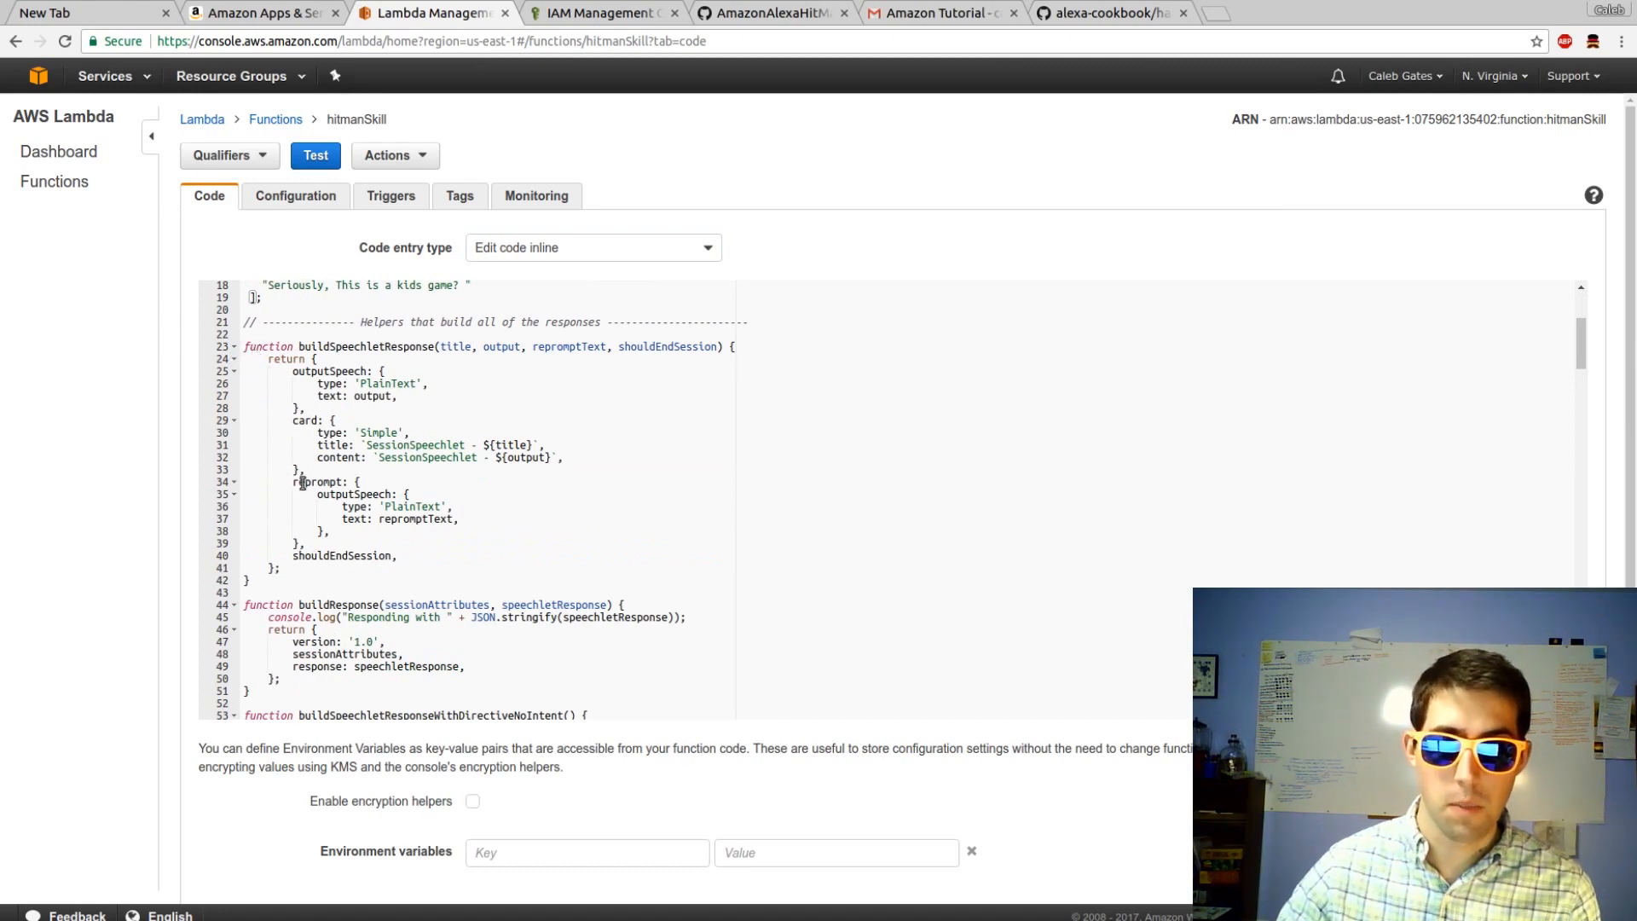
pyautogui.scroll(-3)
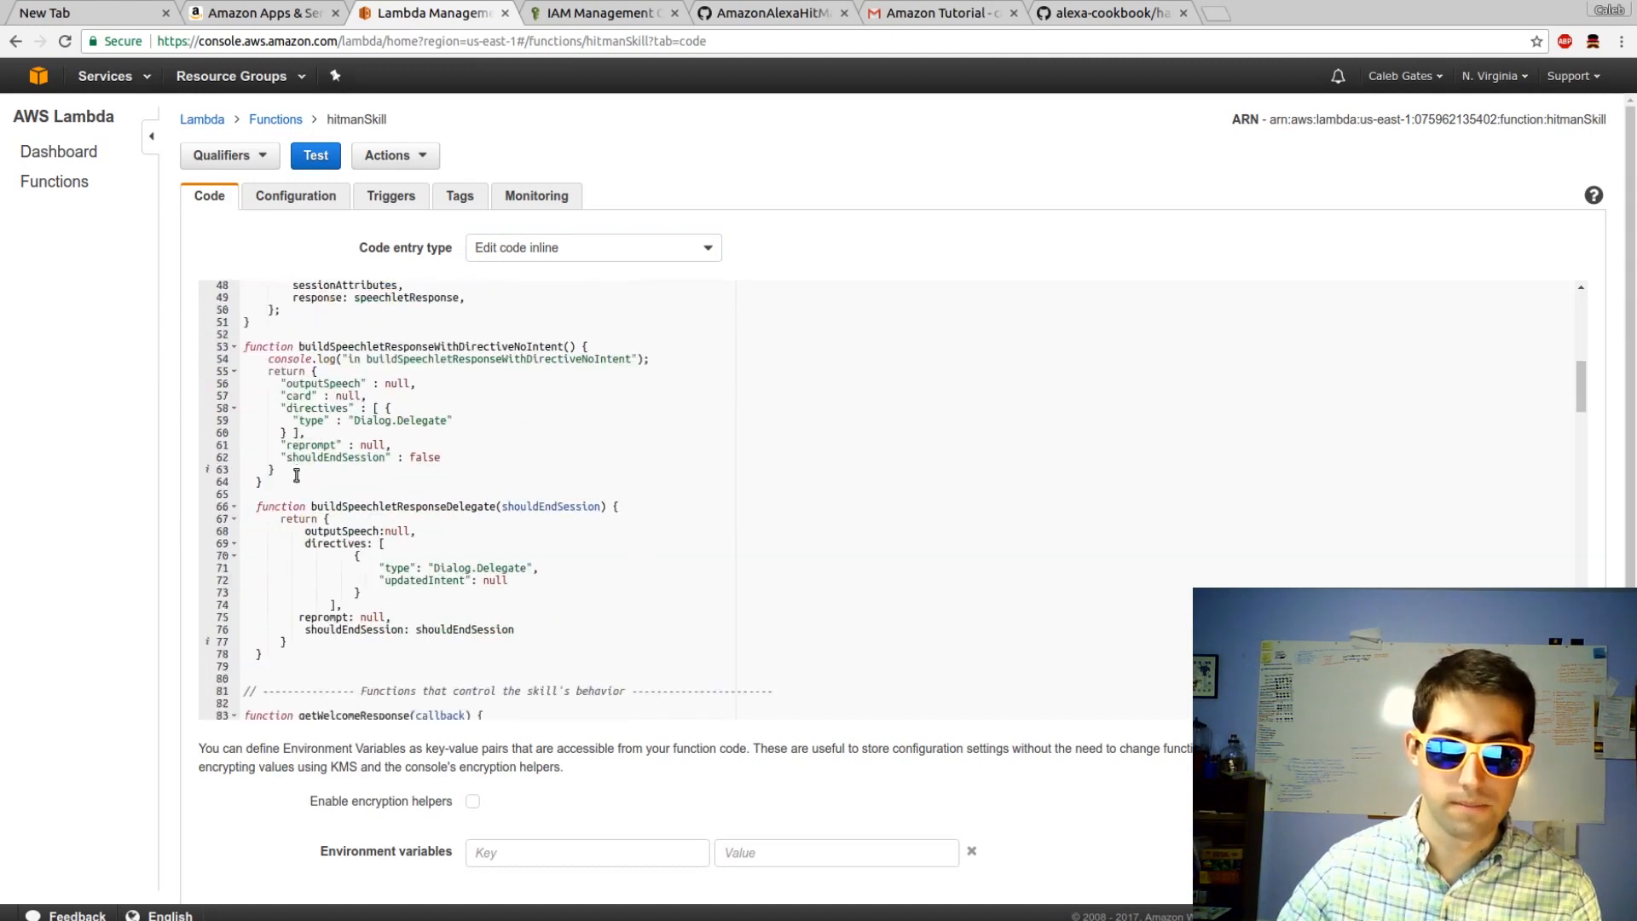
pyautogui.scroll(-3)
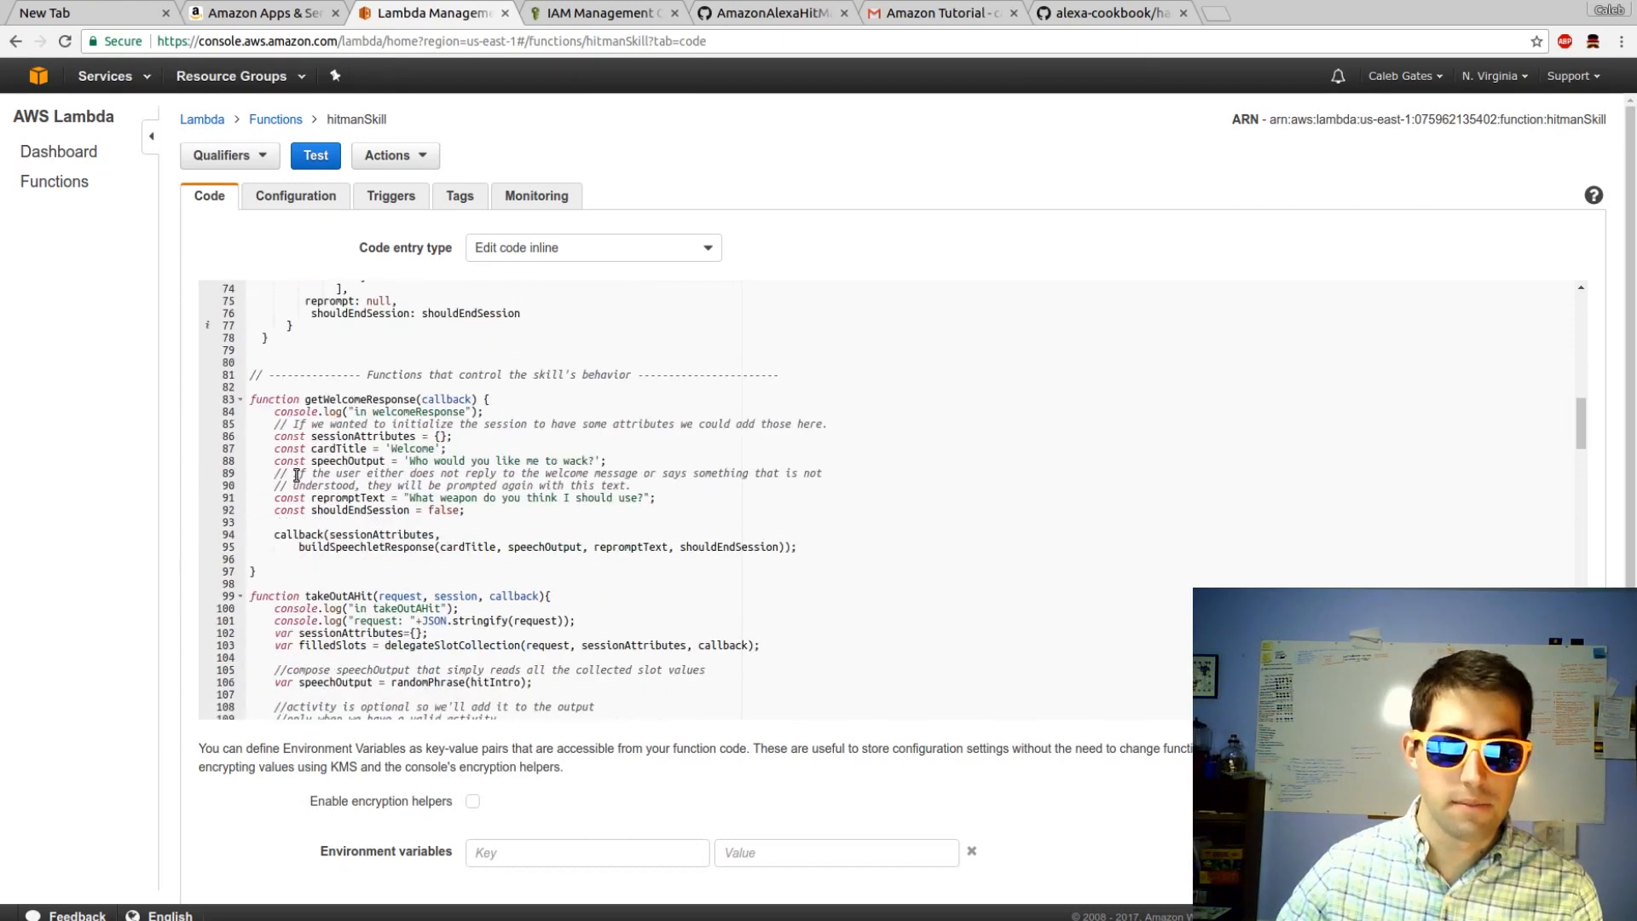
pyautogui.moveTo(293, 388)
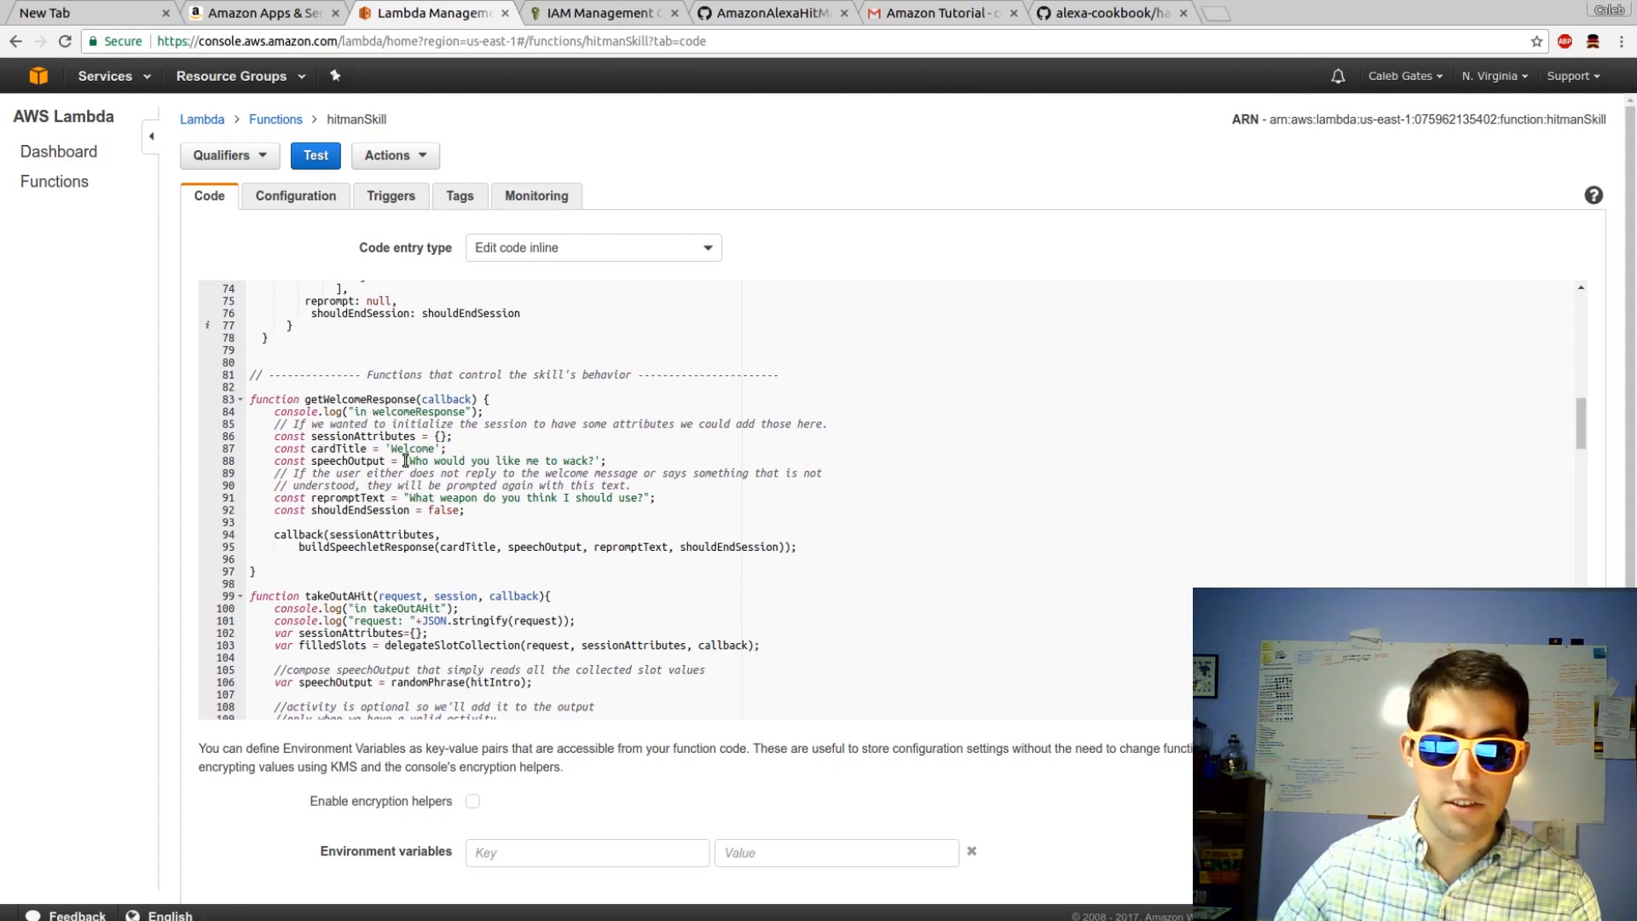
pyautogui.moveTo(496, 460)
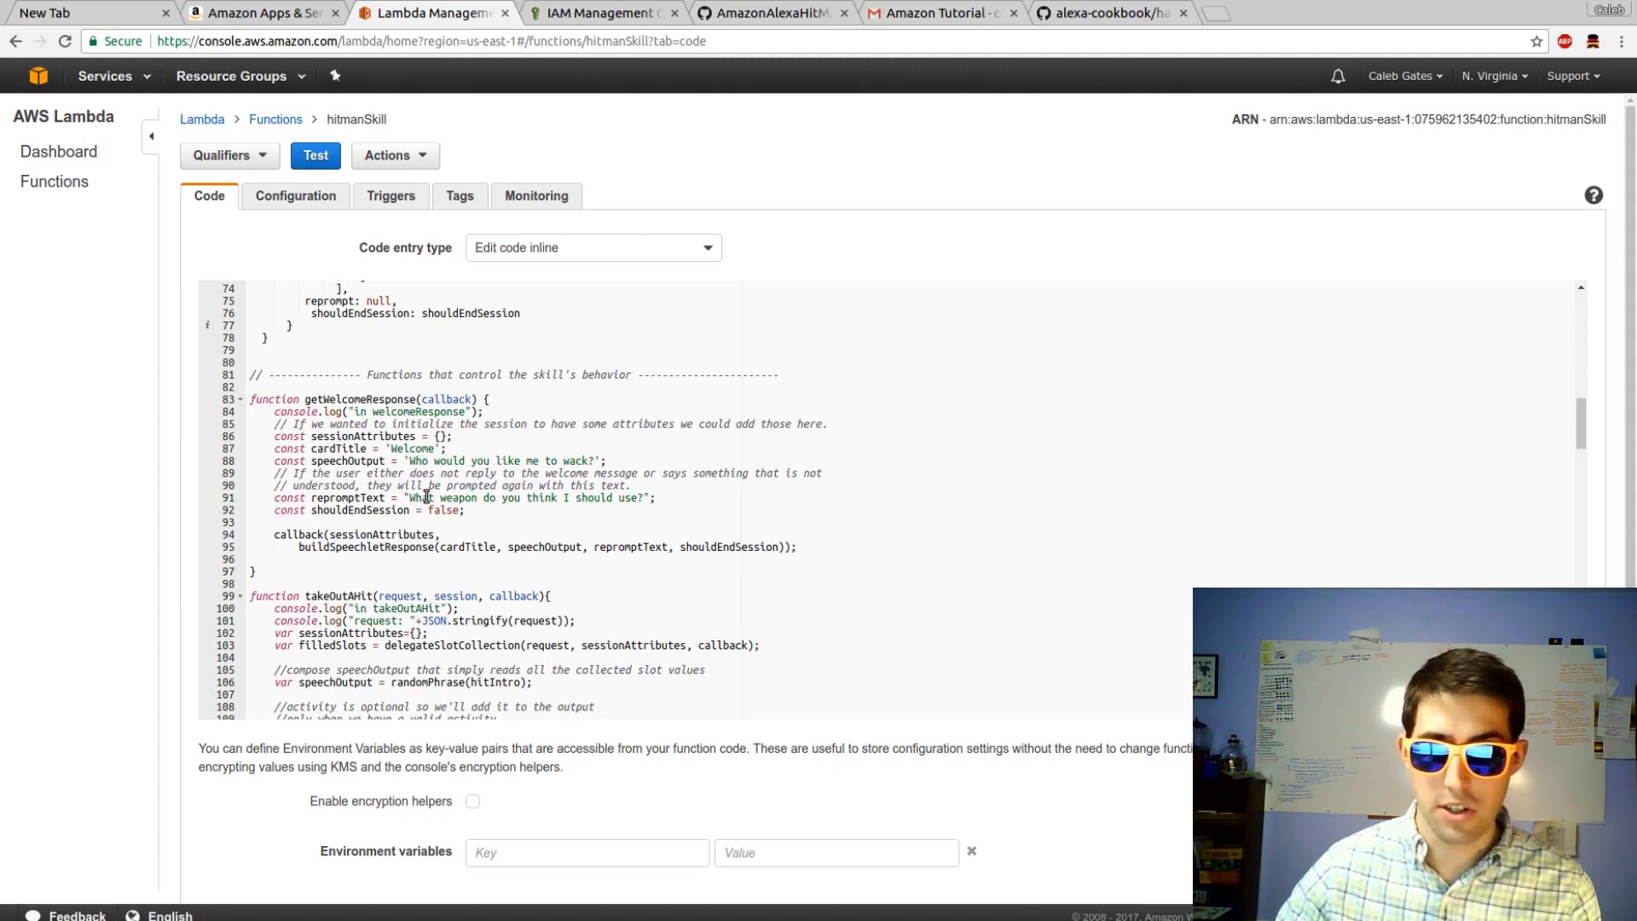
pyautogui.scroll(-3)
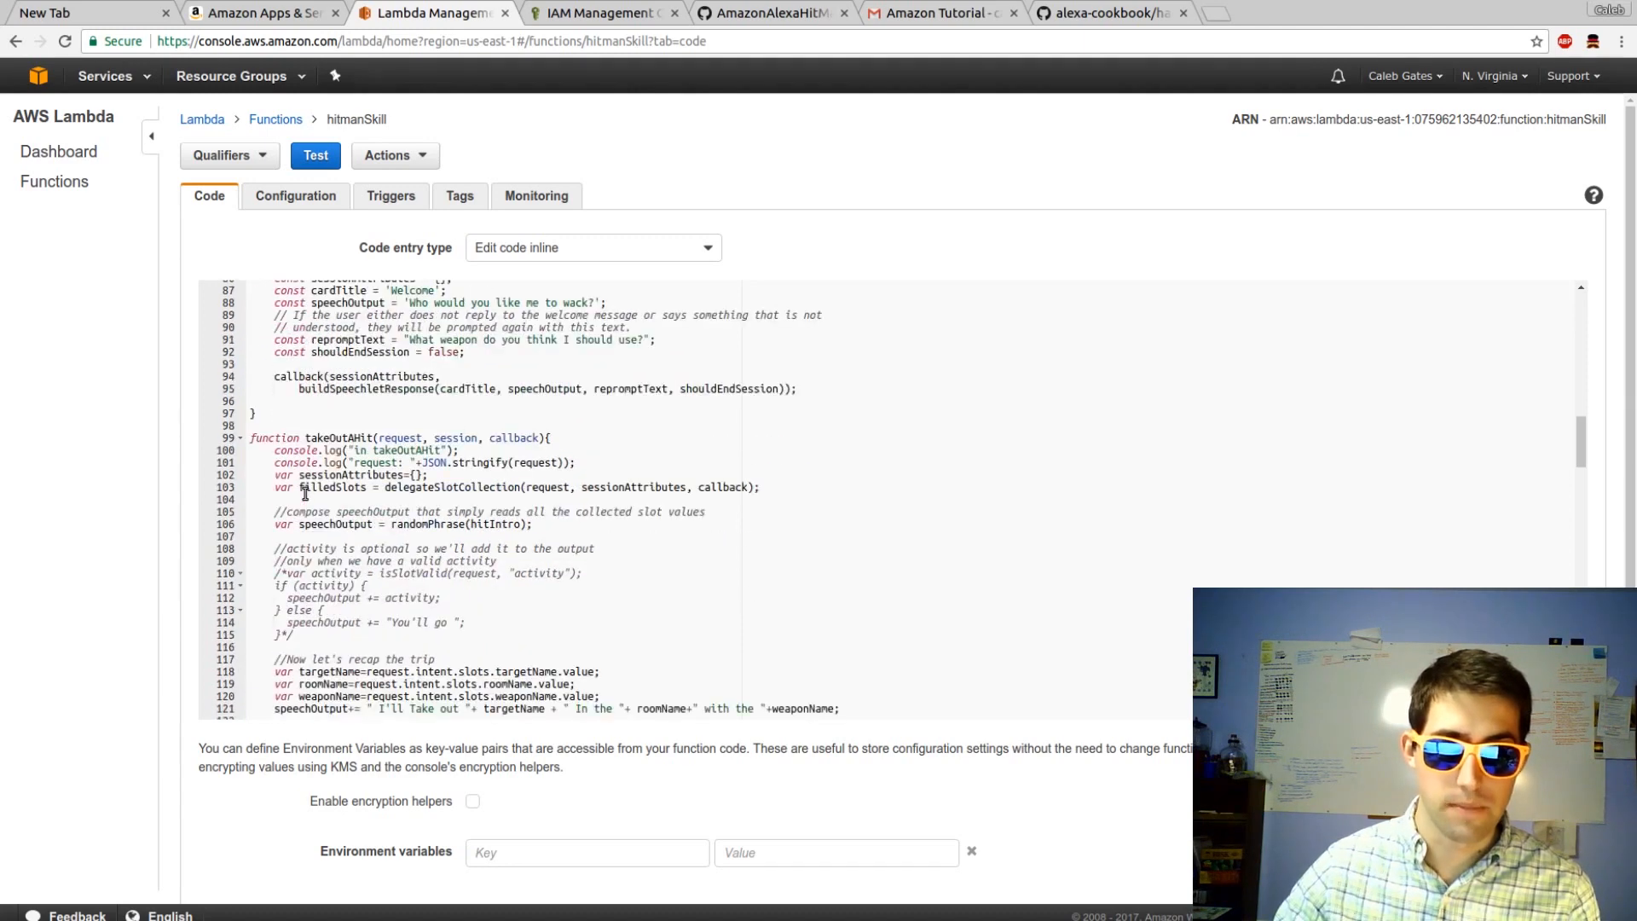
pyautogui.scroll(-3)
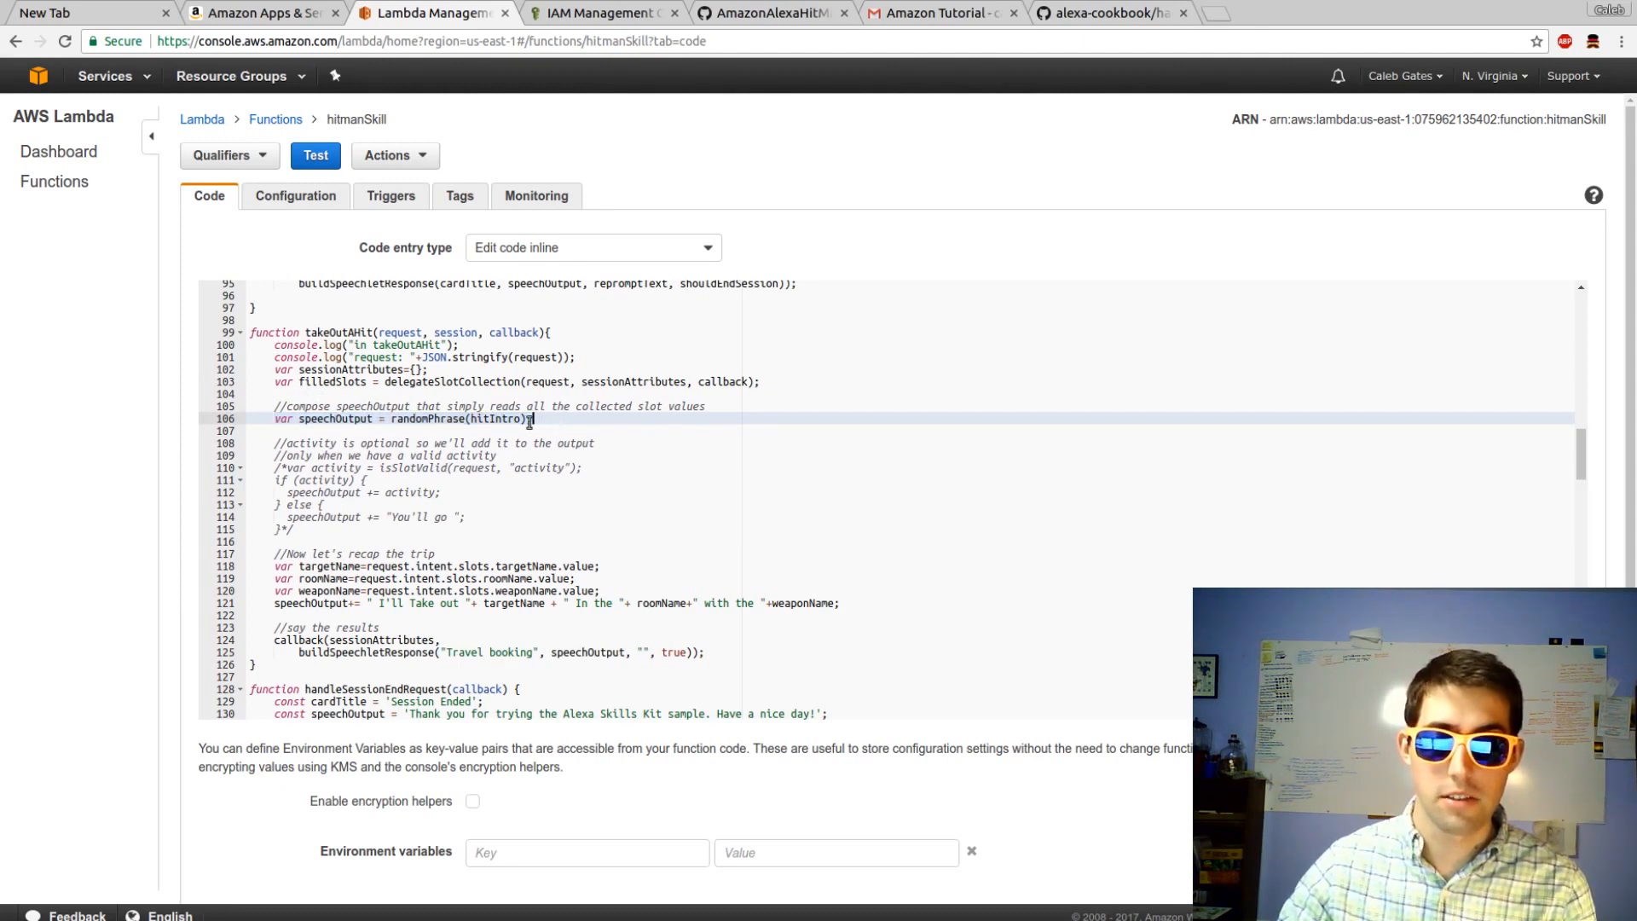
pyautogui.scroll(3)
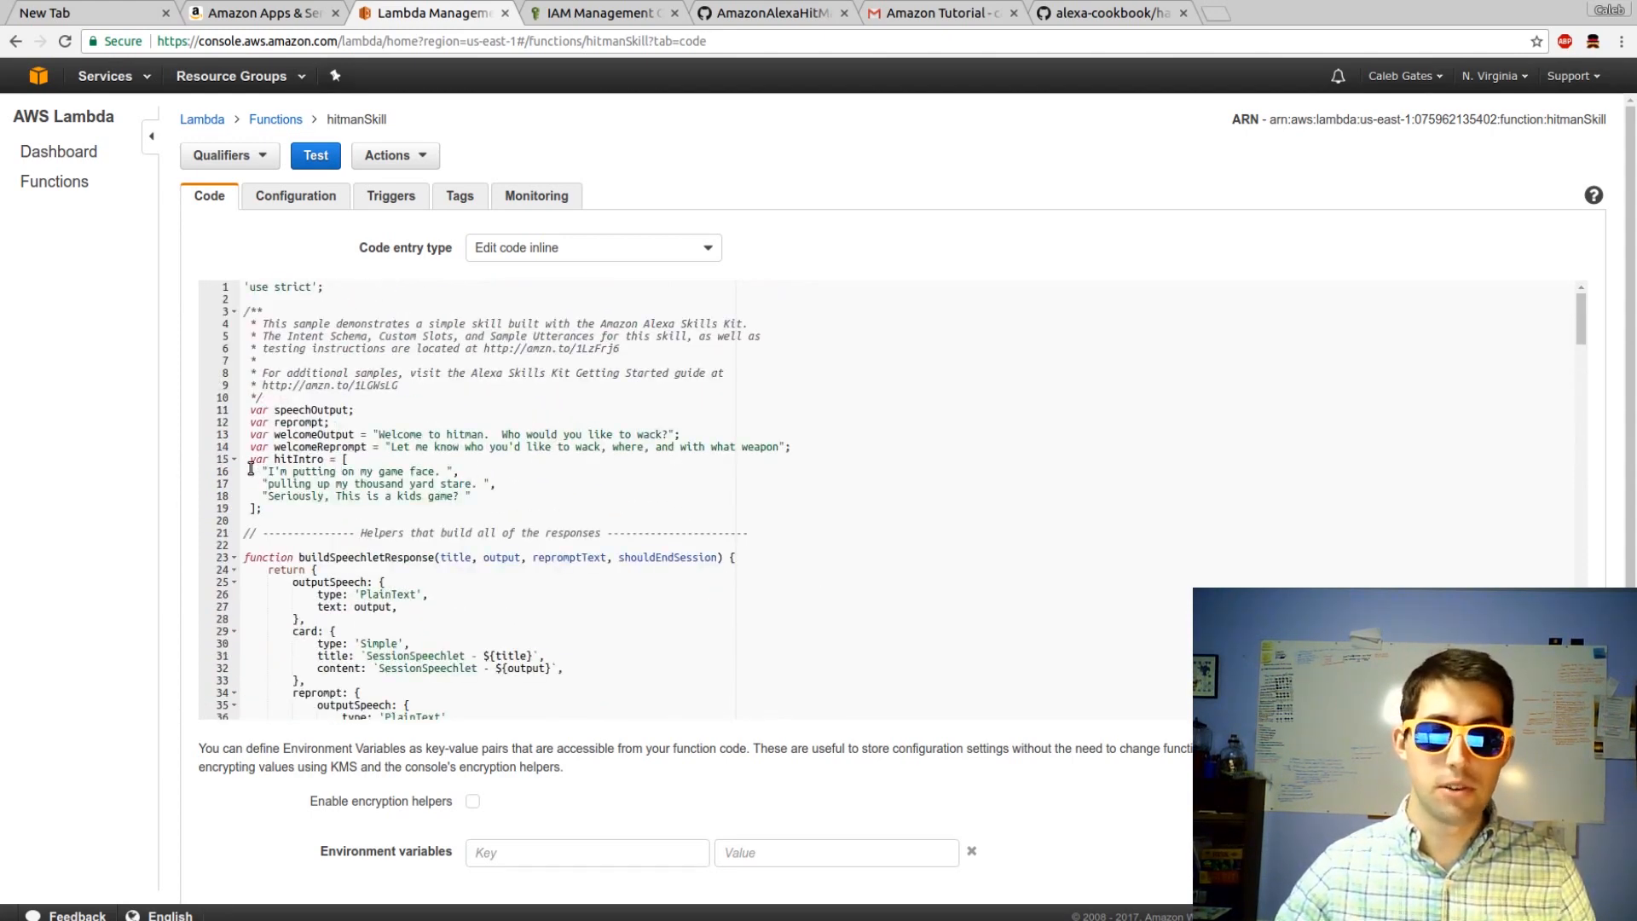
pyautogui.scroll(-3)
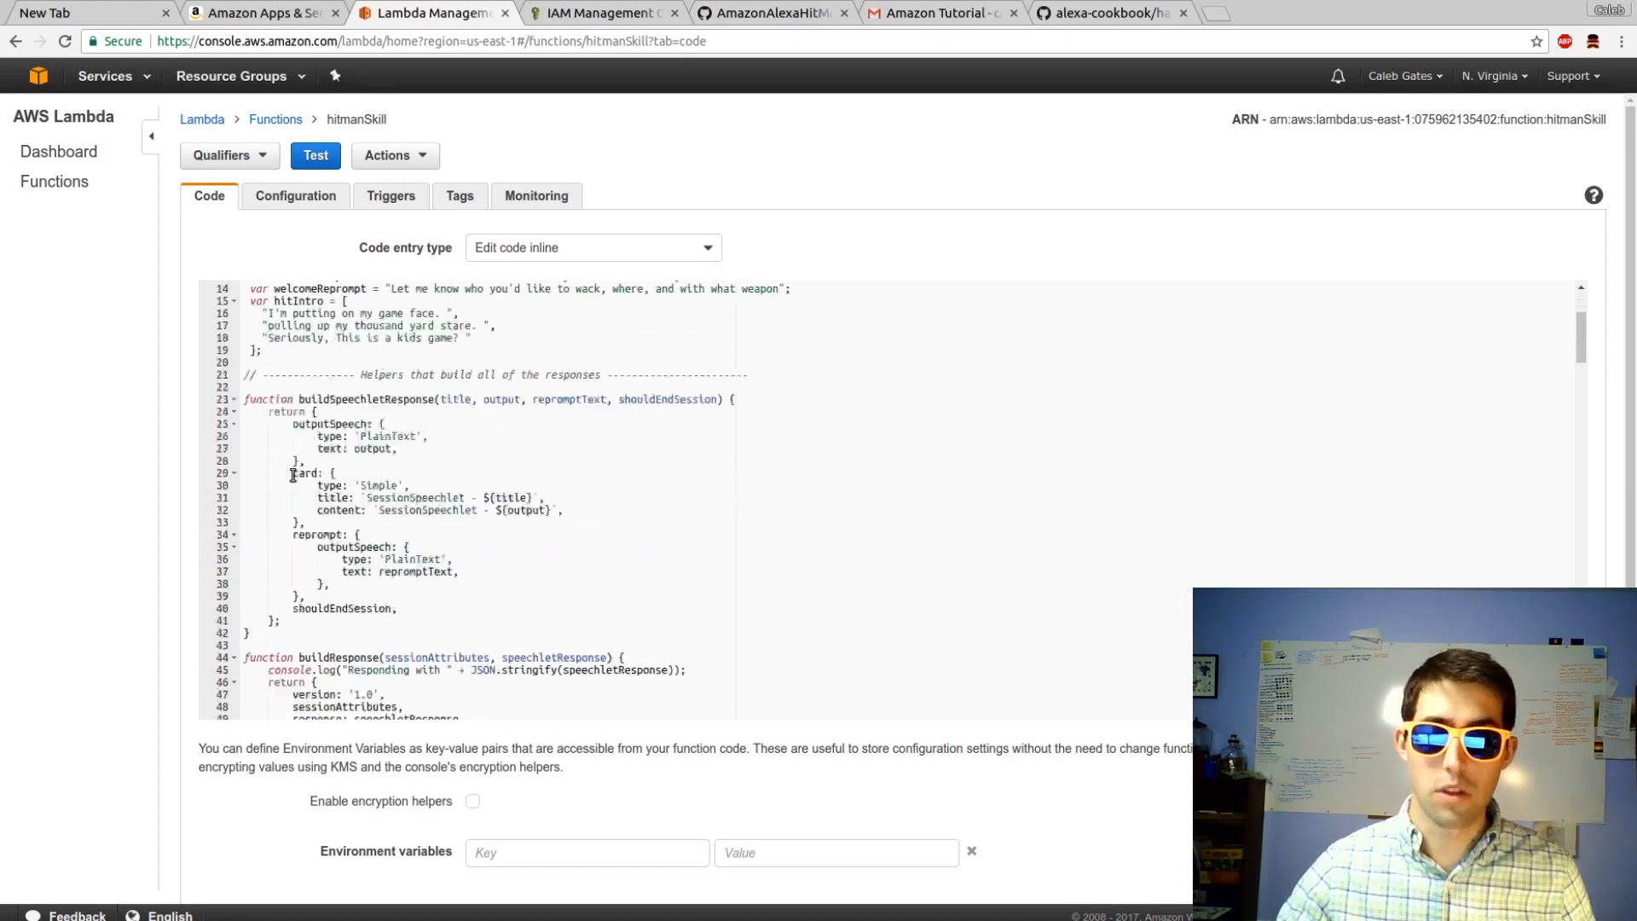
pyautogui.scroll(-3)
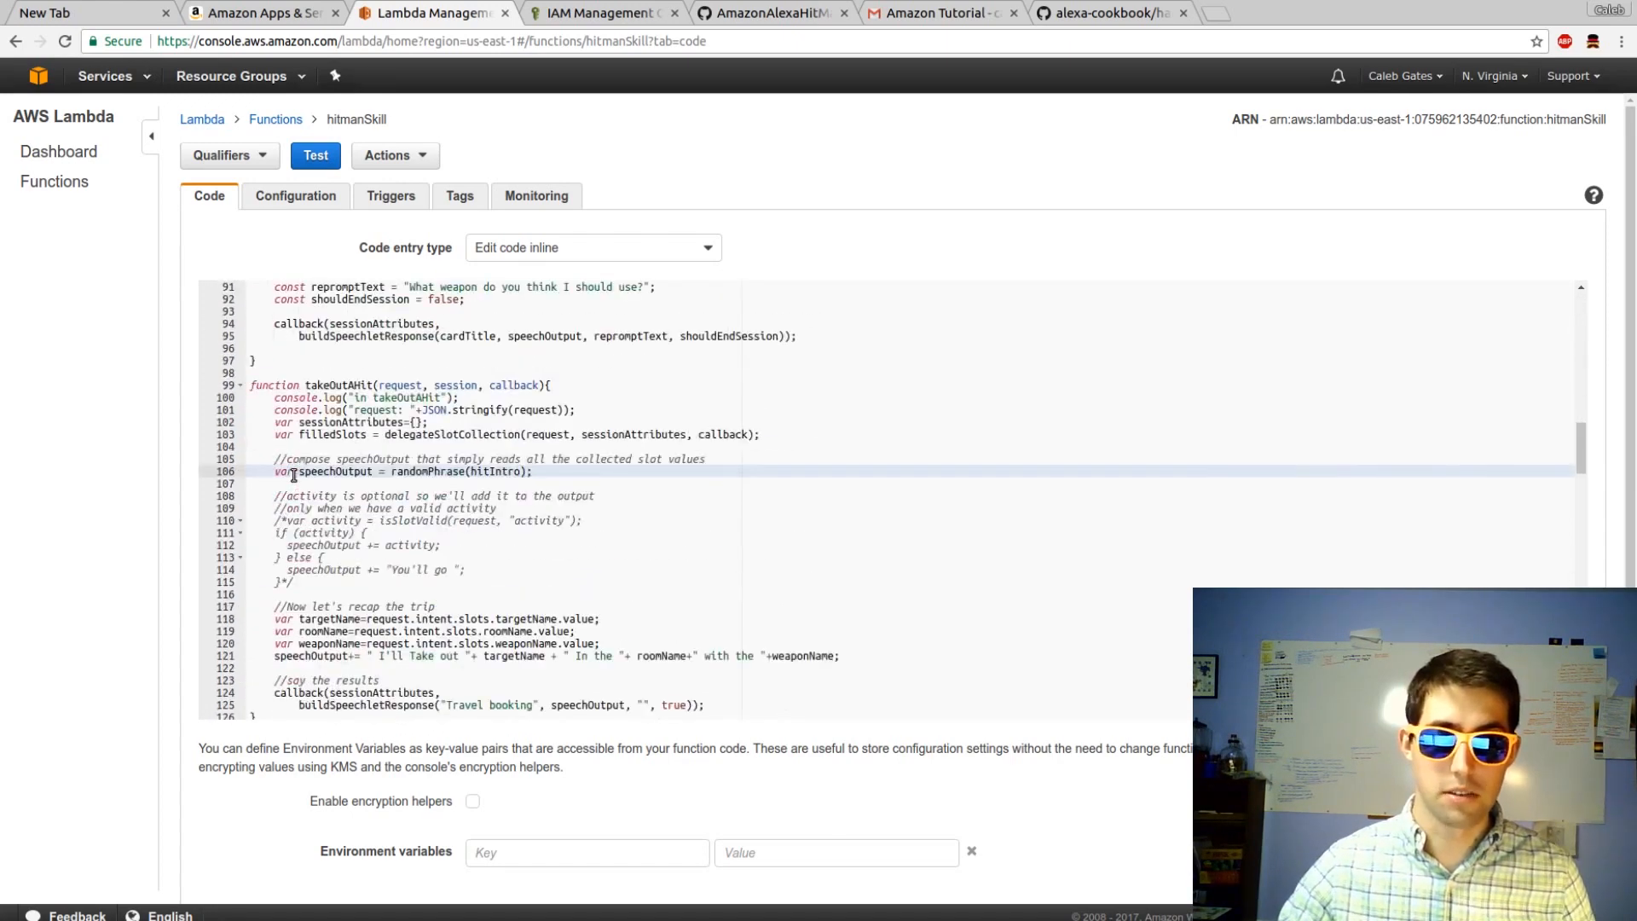
pyautogui.scroll(-3)
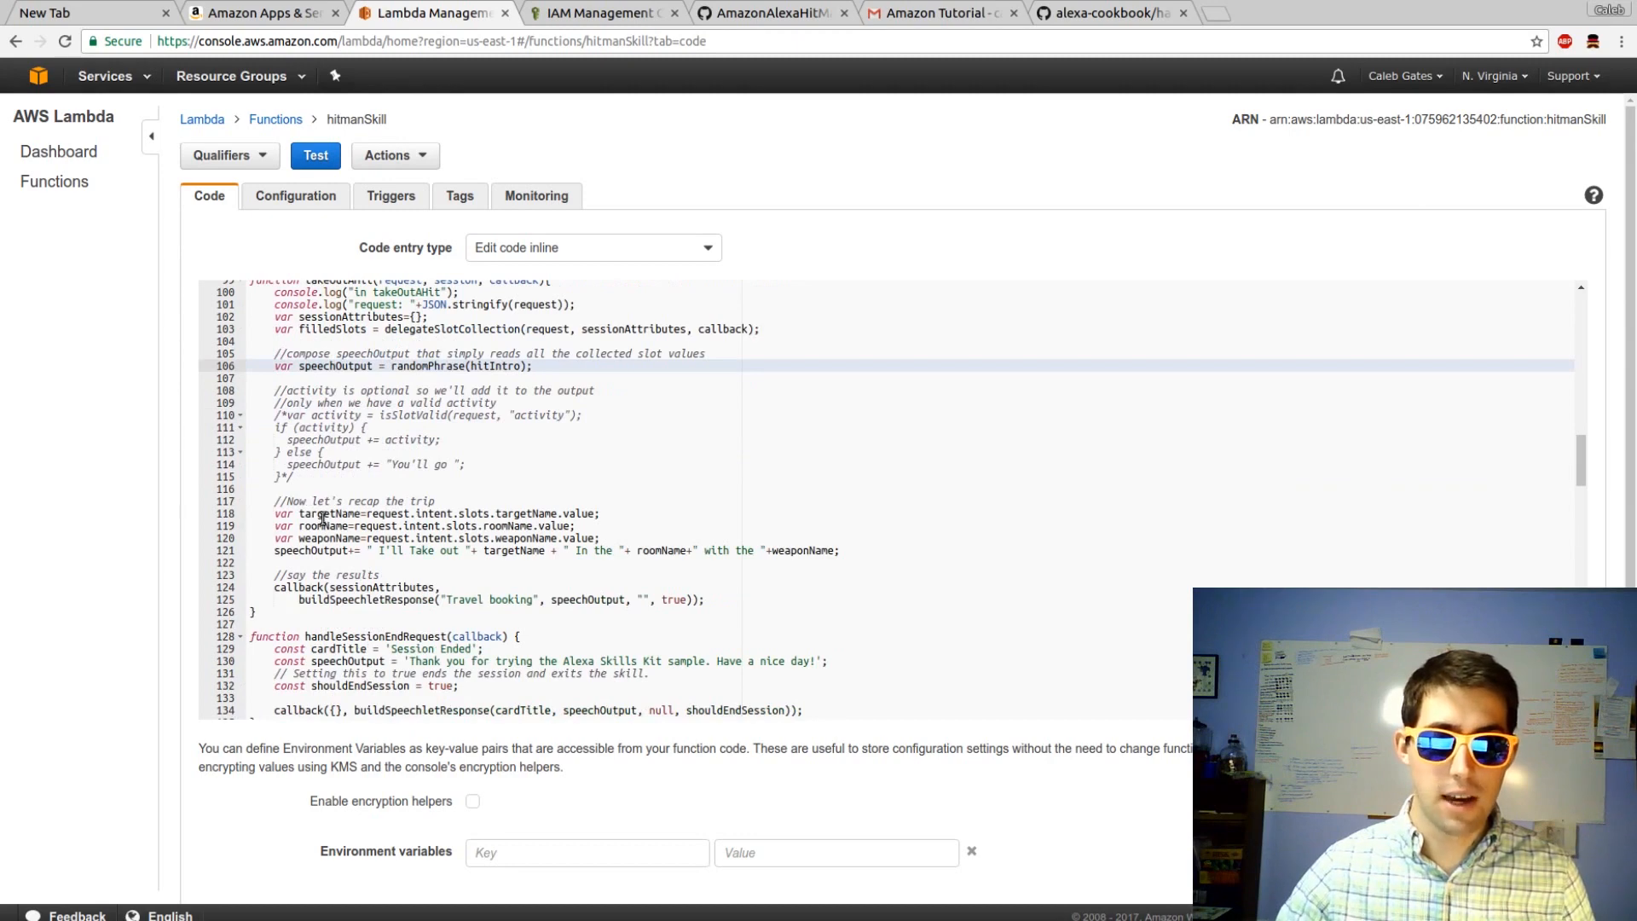
pyautogui.doubleClick(334, 512)
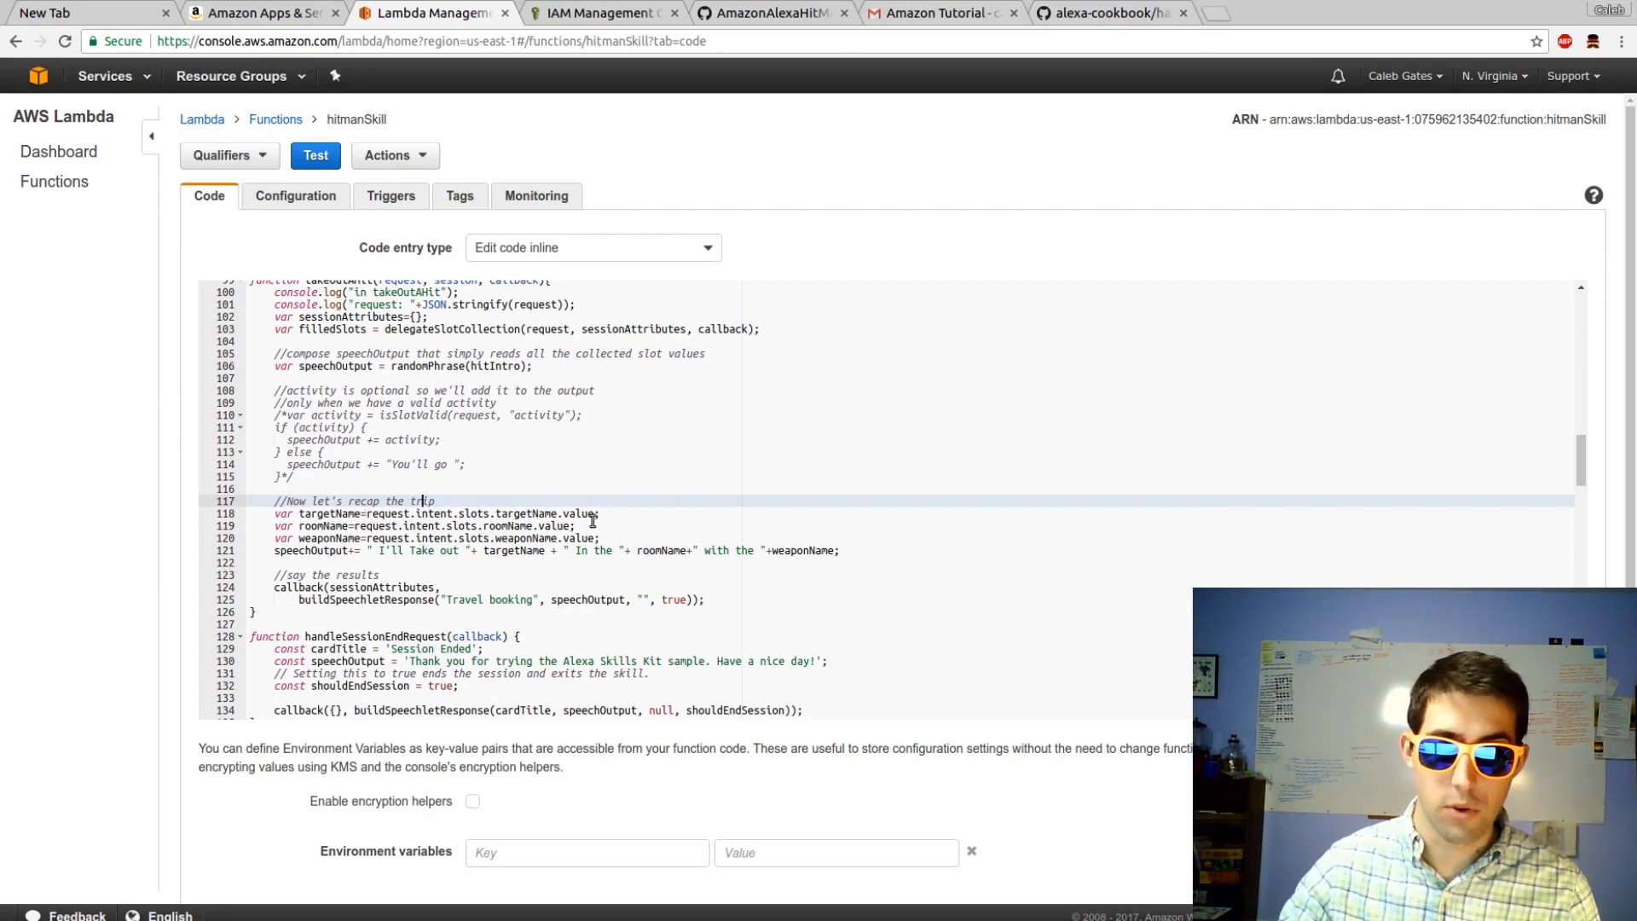
pyautogui.doubleClick(526, 513)
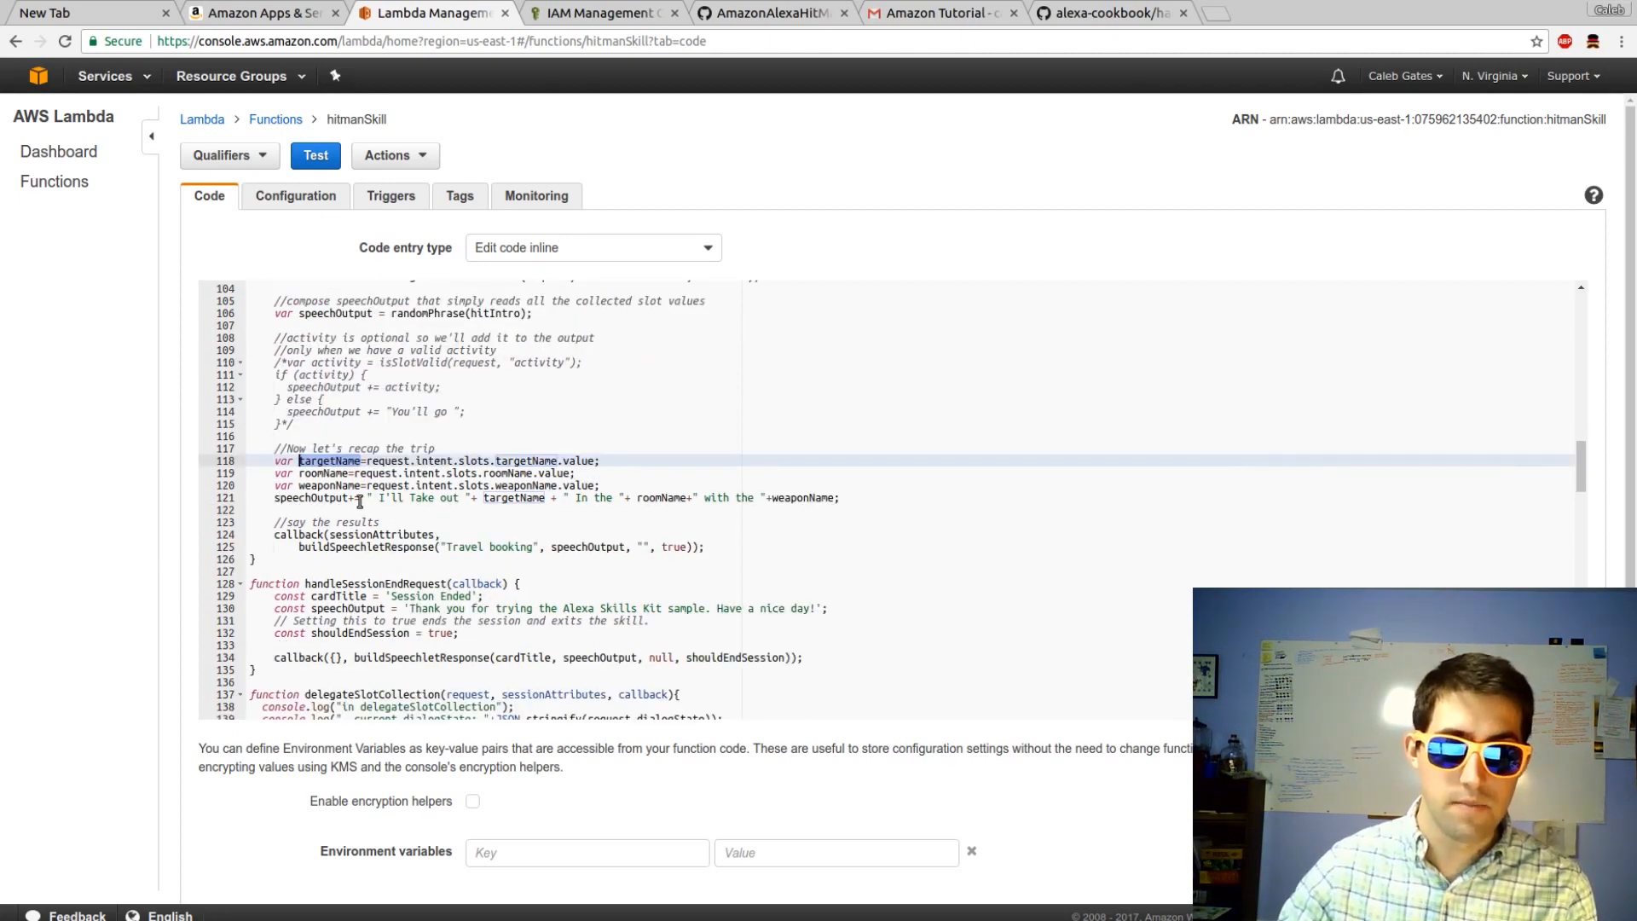
pyautogui.moveTo(508, 498)
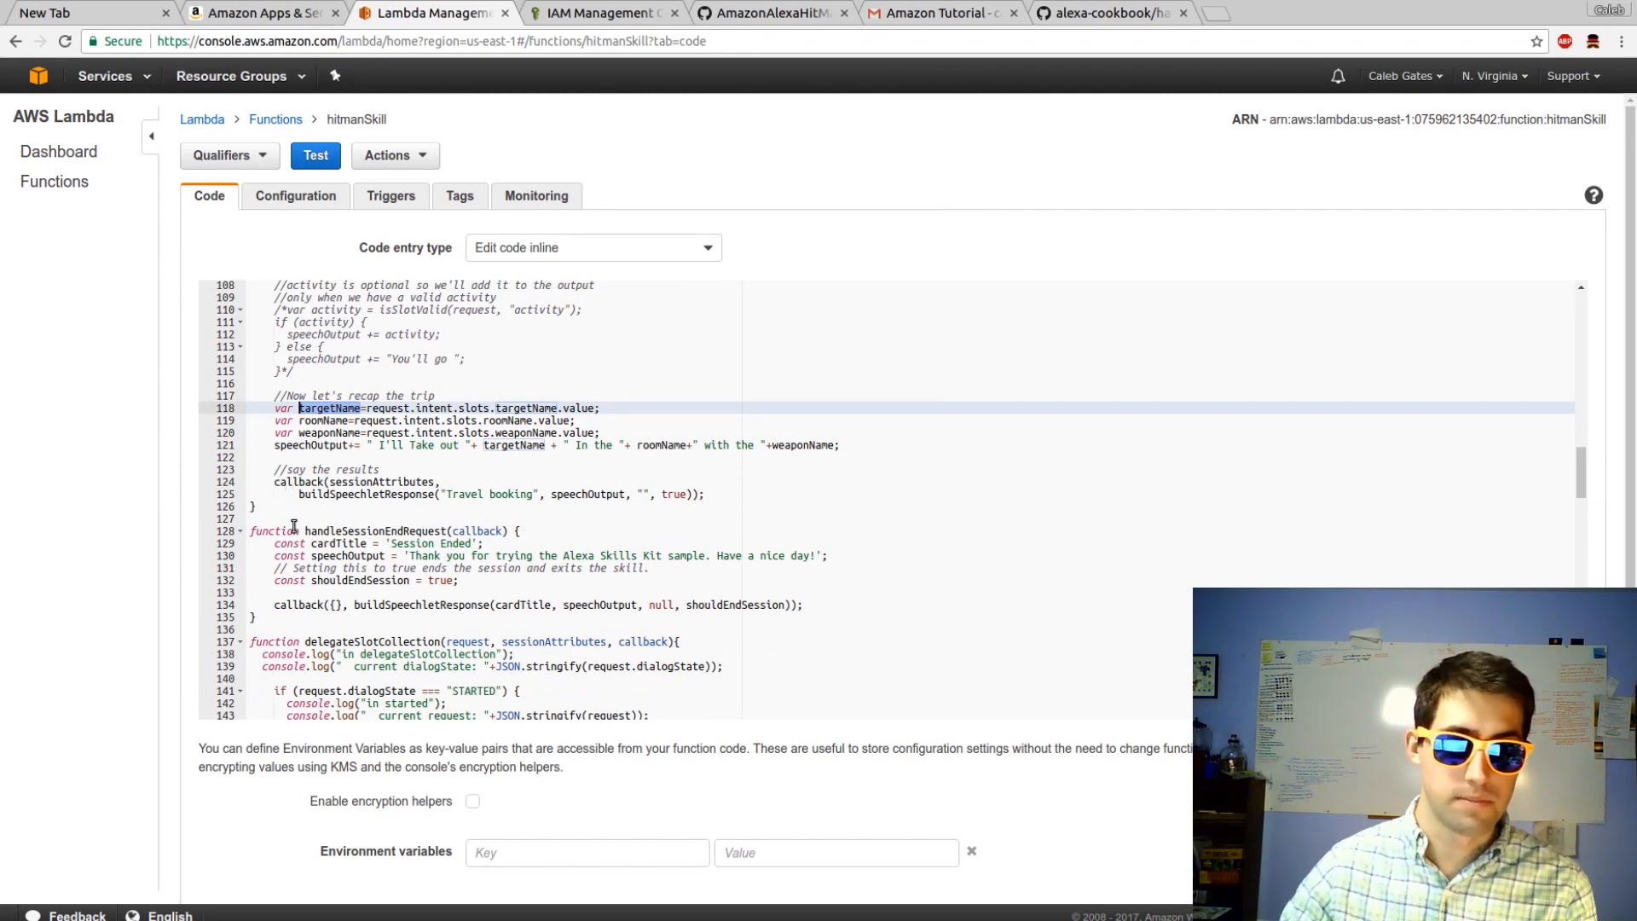
pyautogui.scroll(-3)
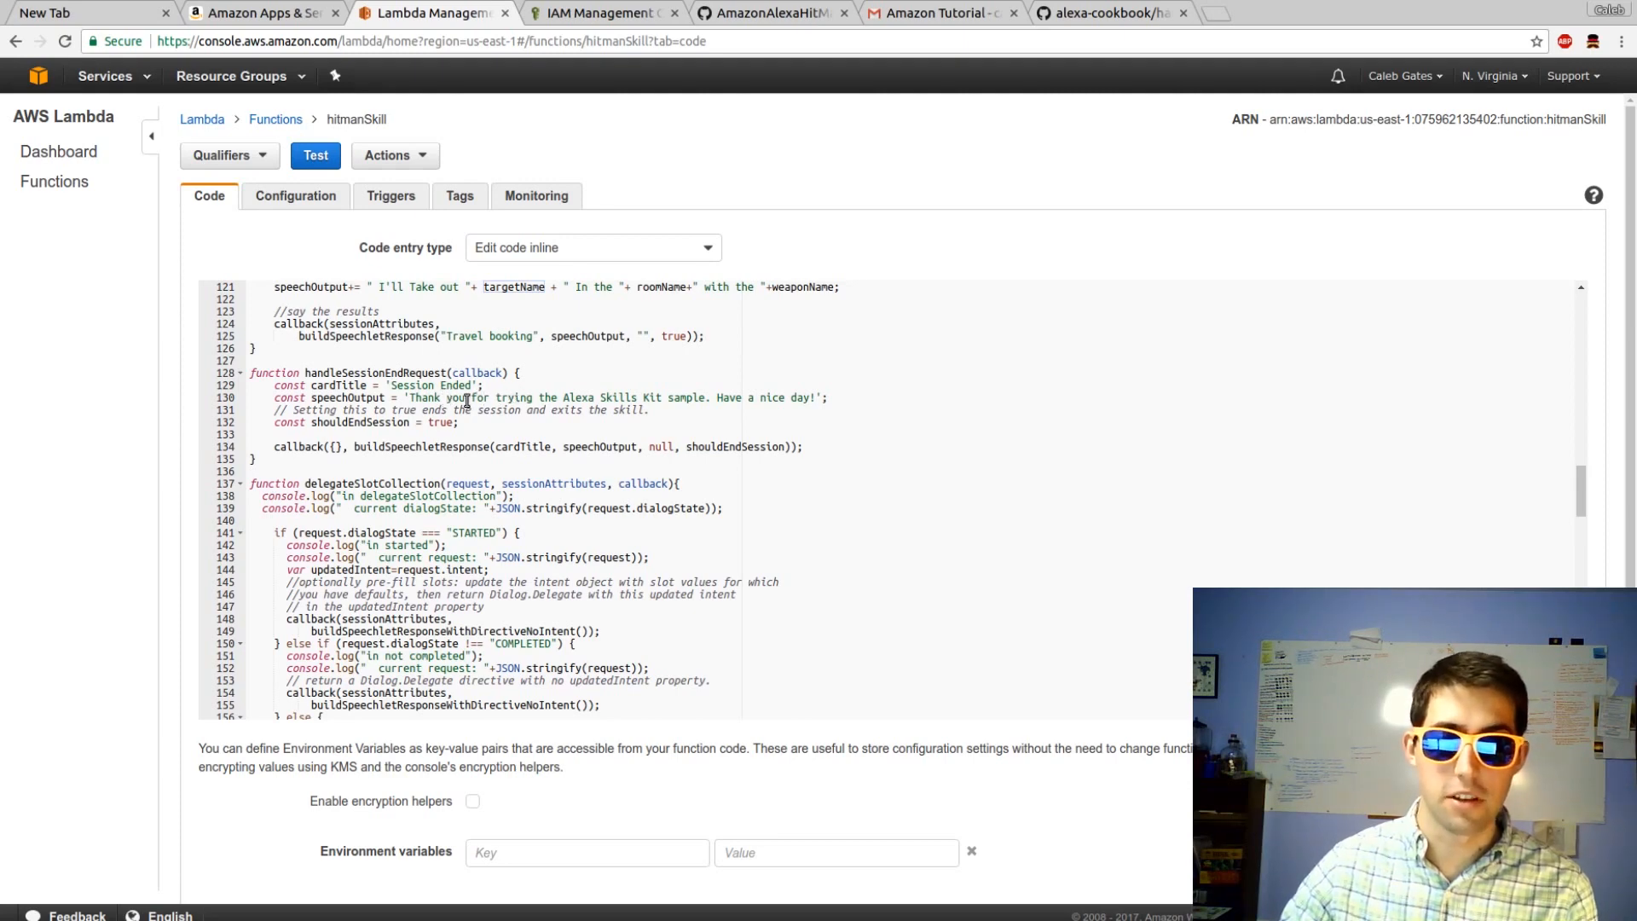
# Make the session-end speechOutput thank users for trying the hitman game.
pyautogui.write('hitman game')
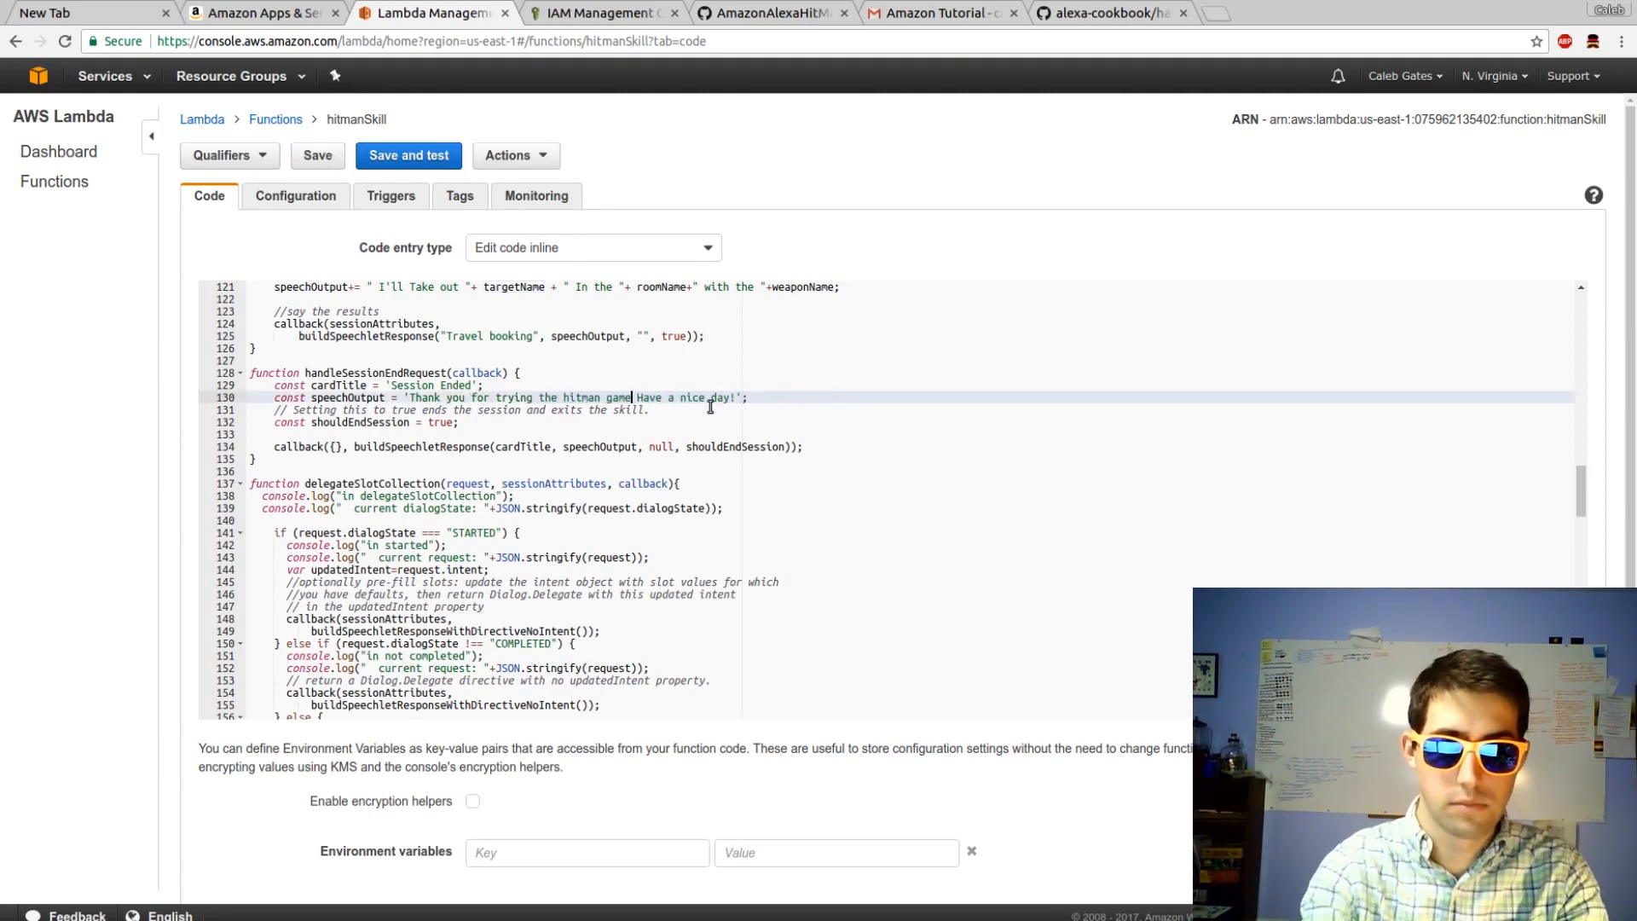
pyautogui.scroll(-3)
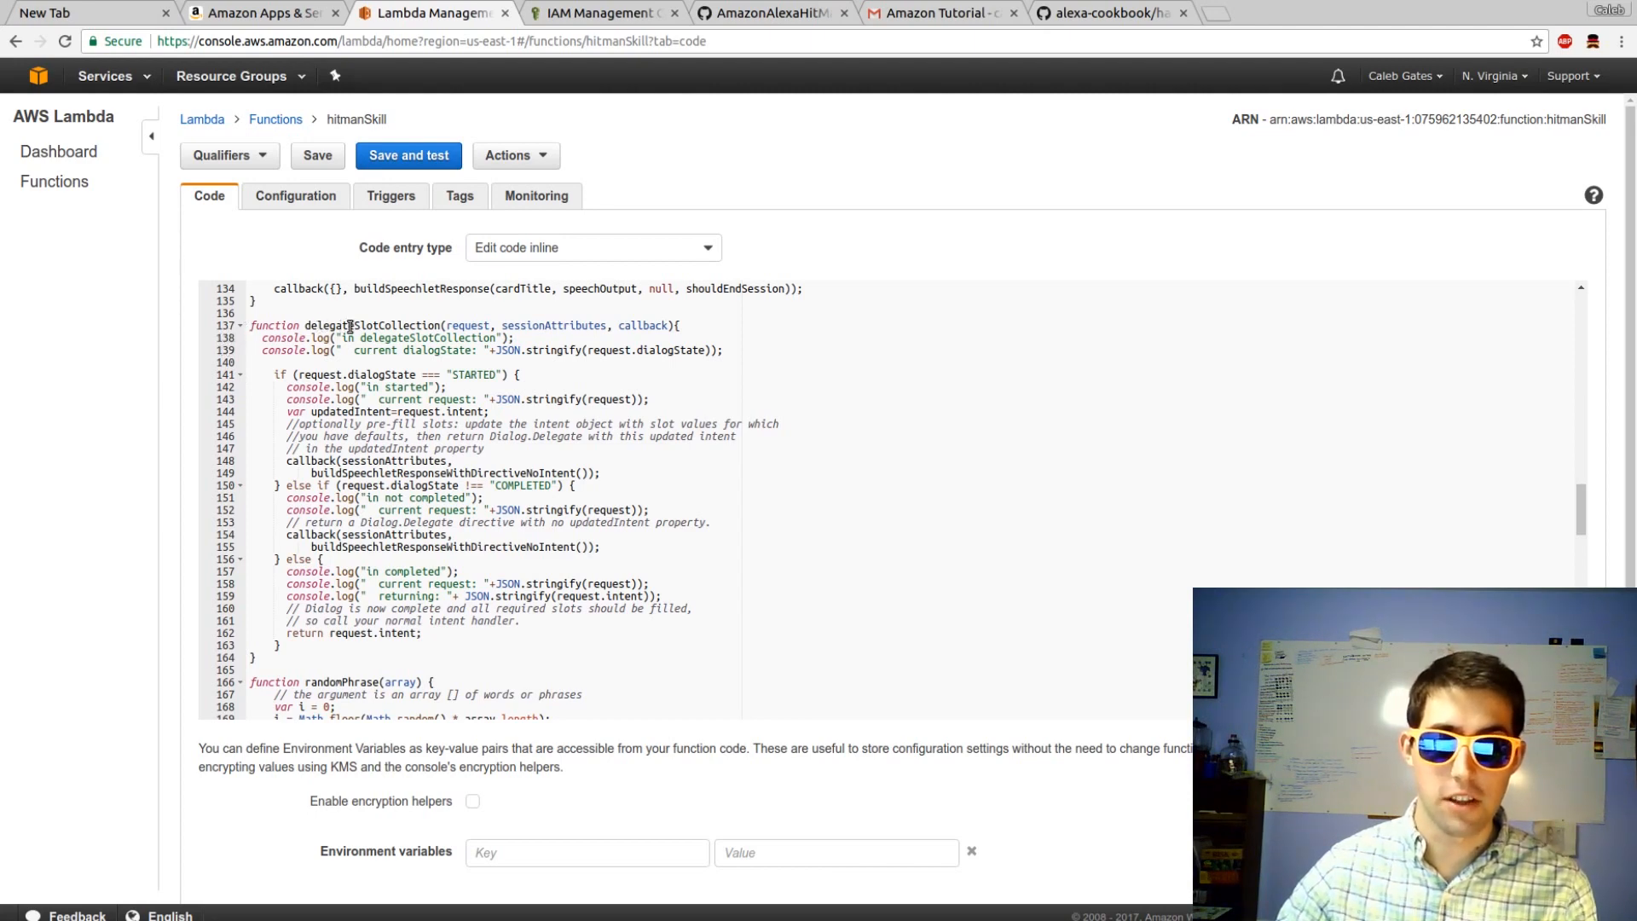
pyautogui.moveTo(364, 340)
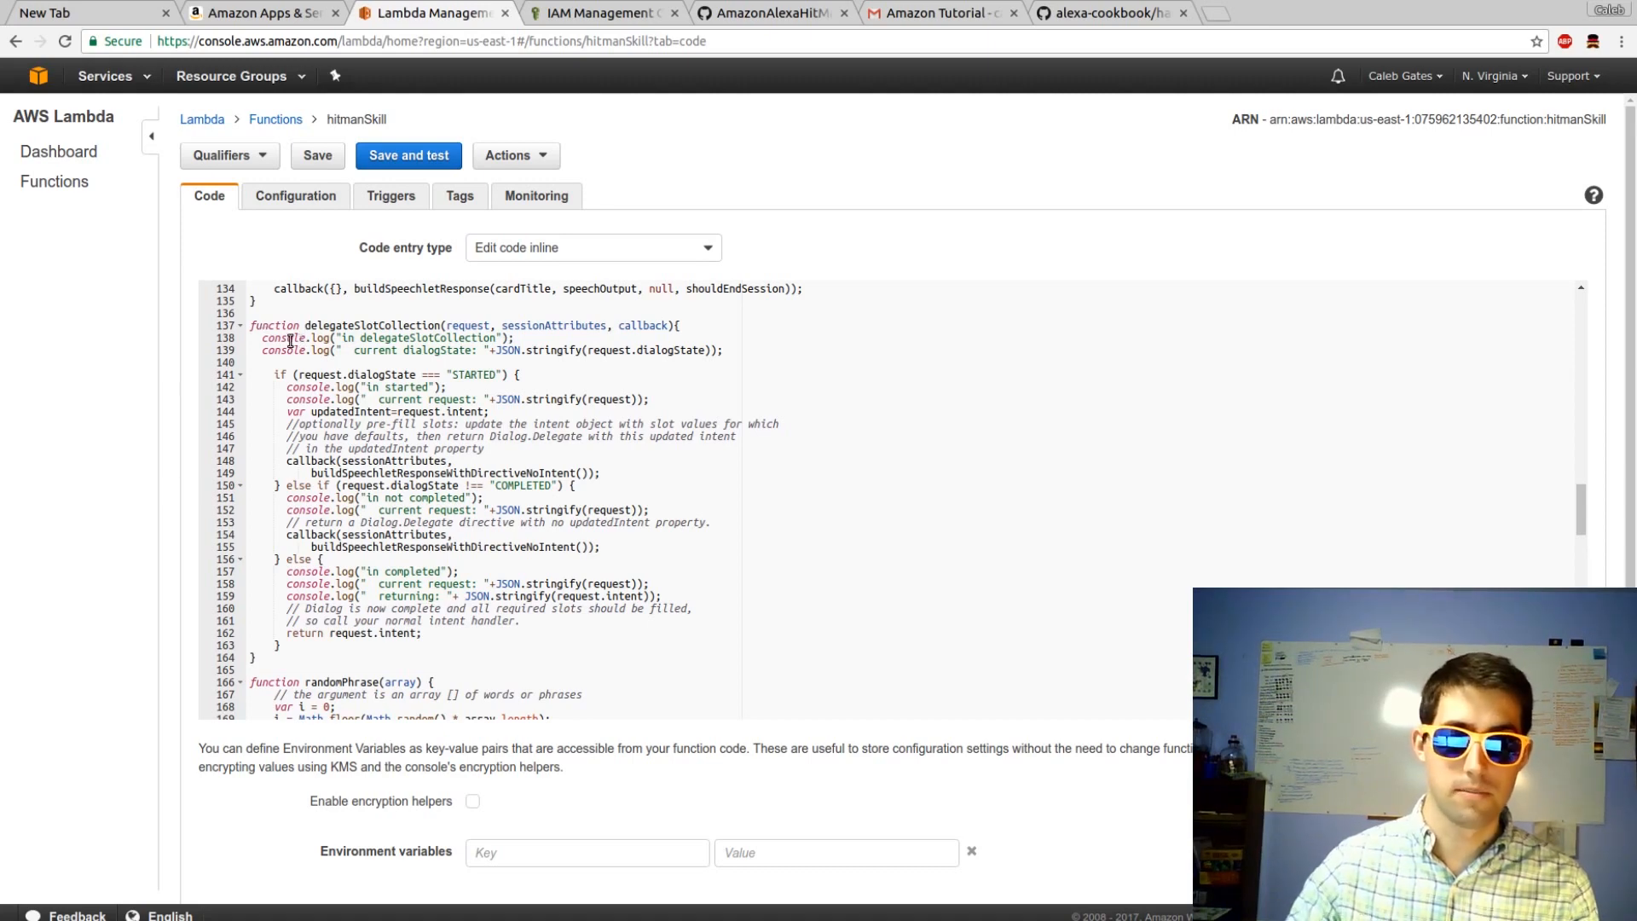
# Scroll through the code to the applicationId check in exports.handler.
pyautogui.scroll(-3)
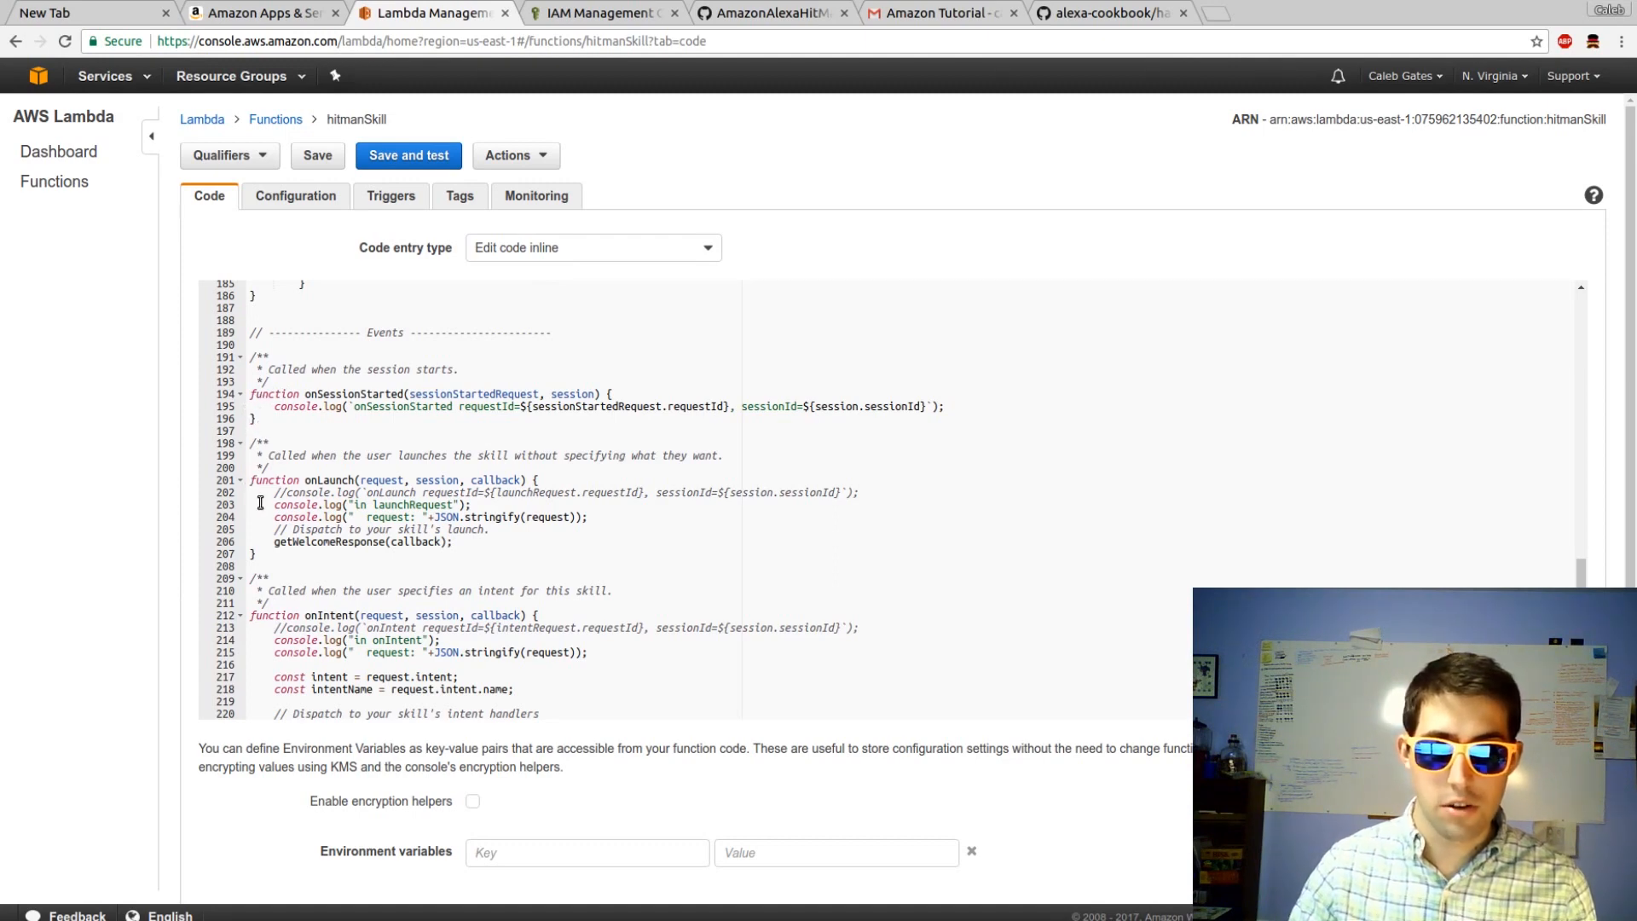
pyautogui.scroll(-3)
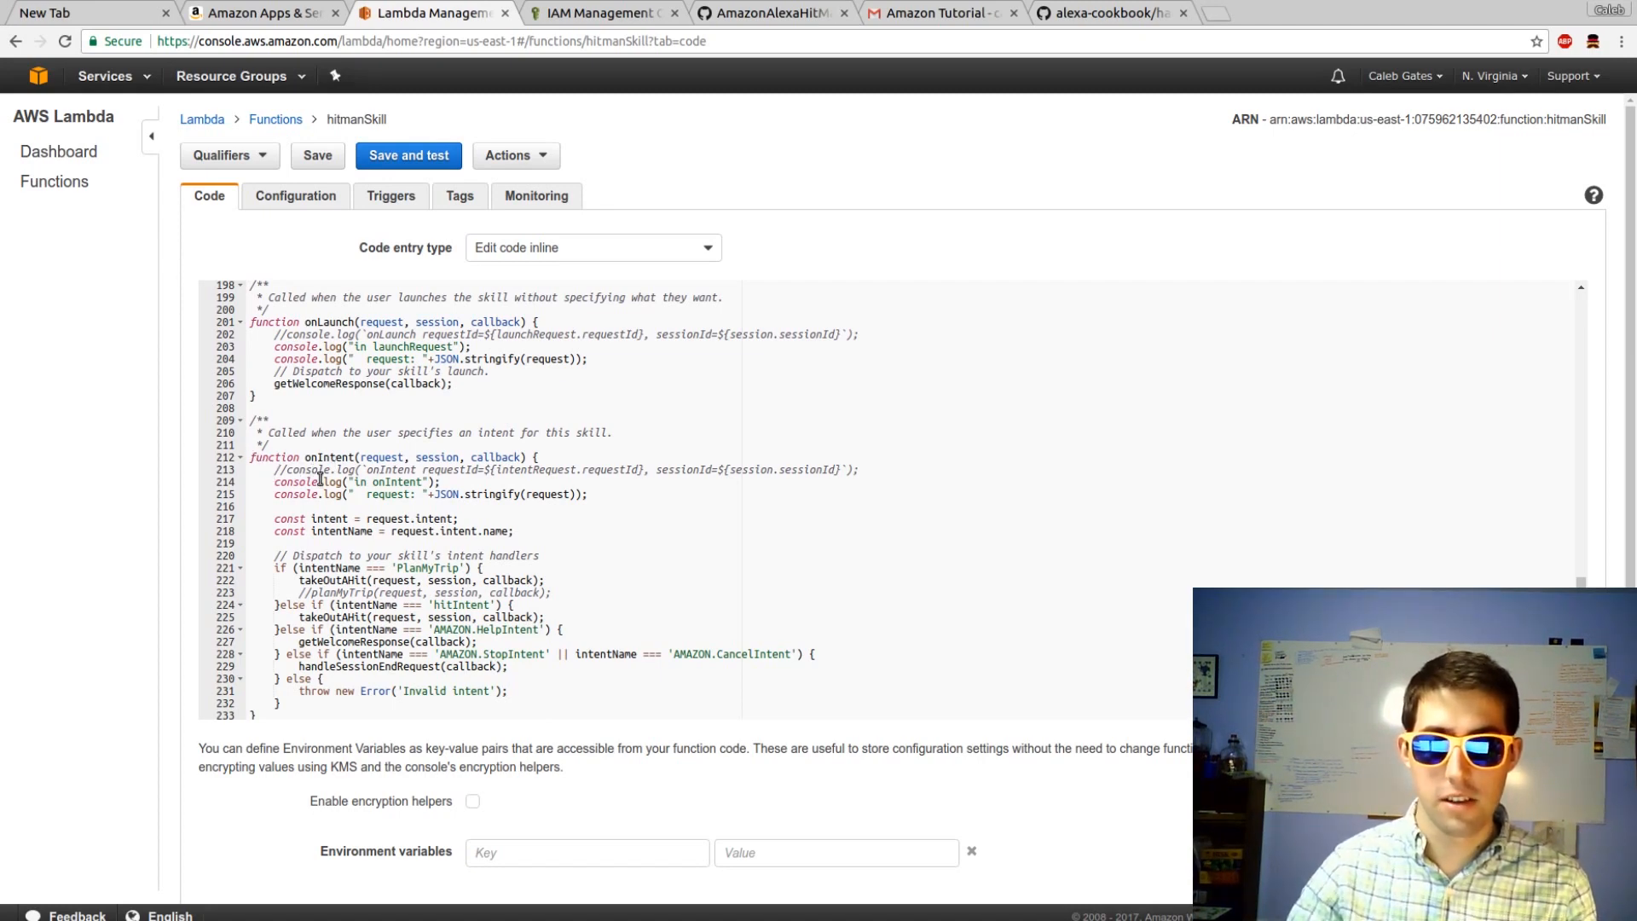
pyautogui.scroll(-3)
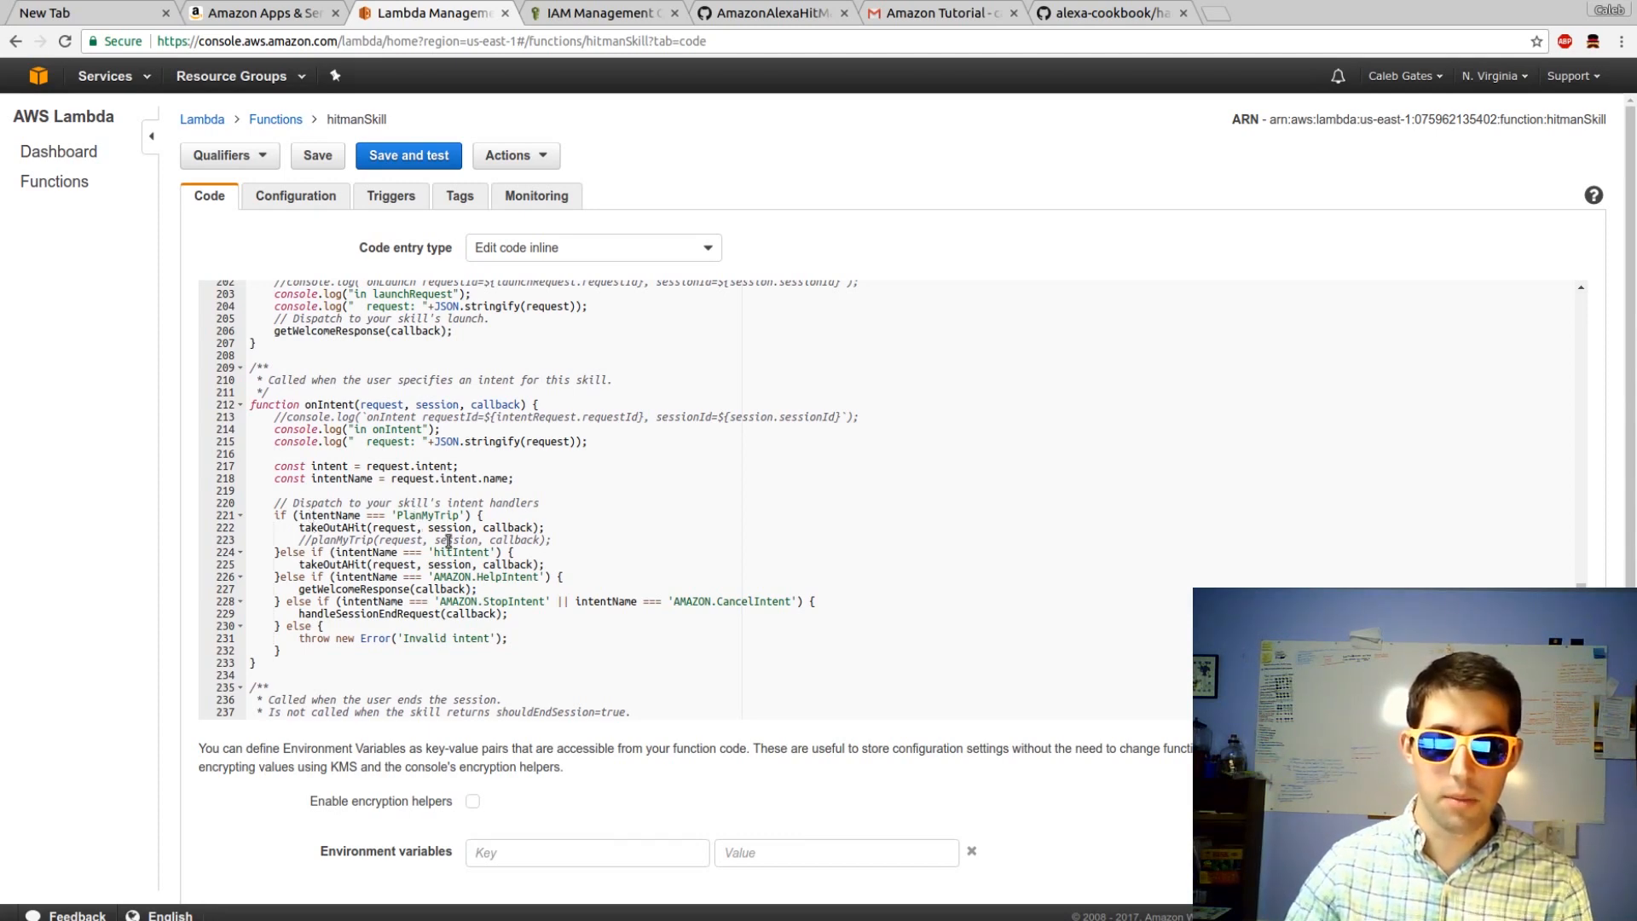
pyautogui.moveTo(304, 564)
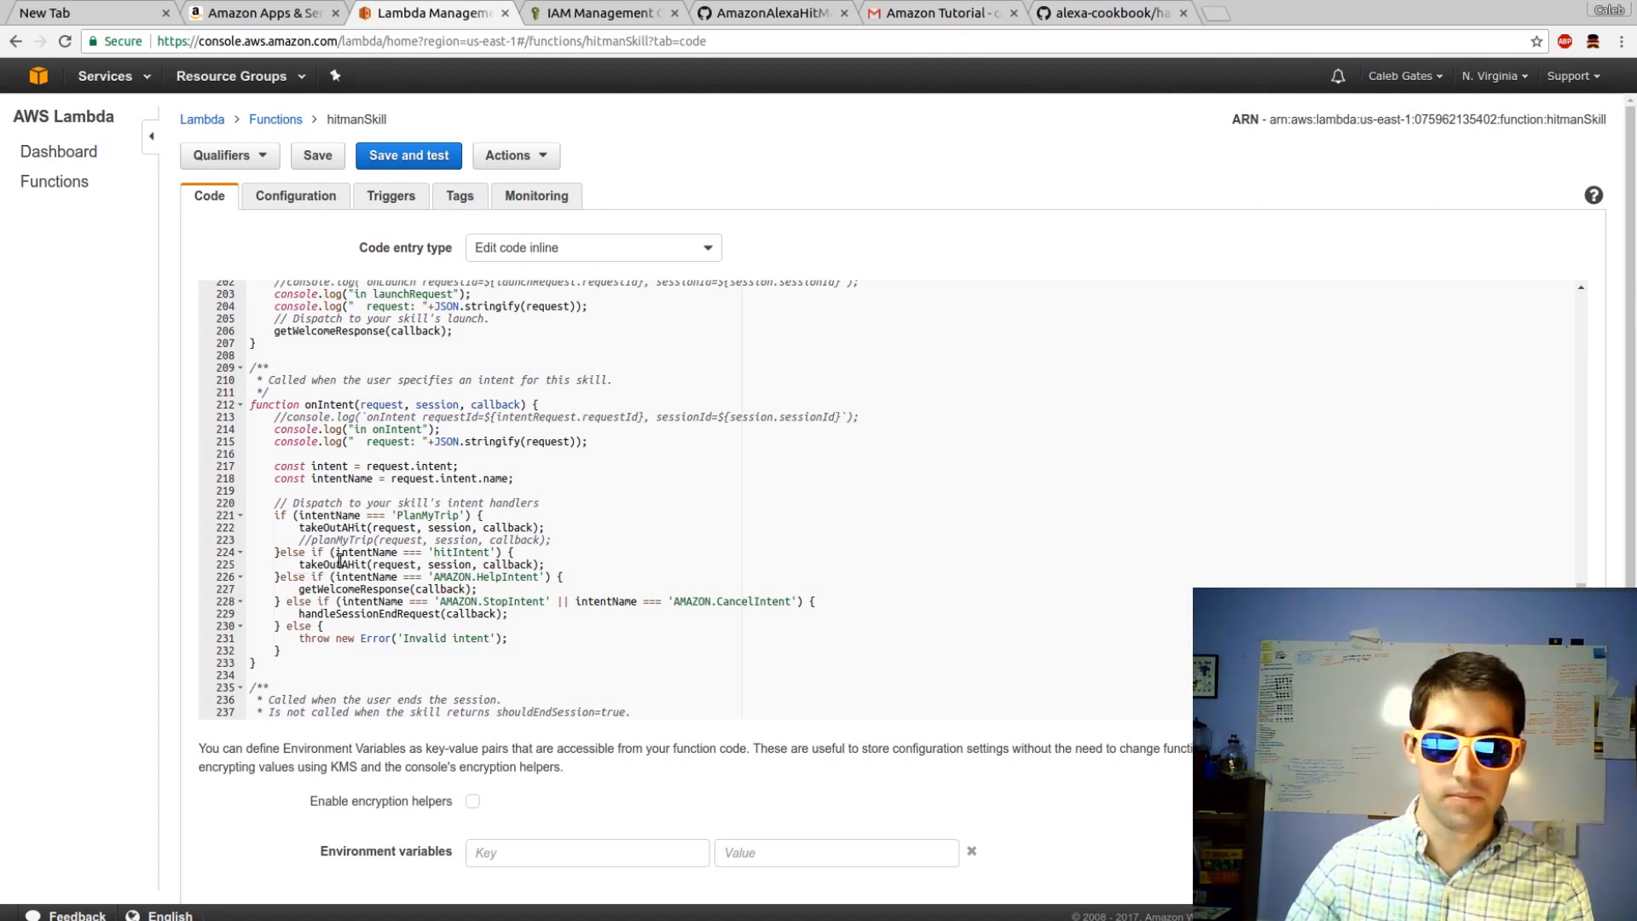
pyautogui.scroll(-3)
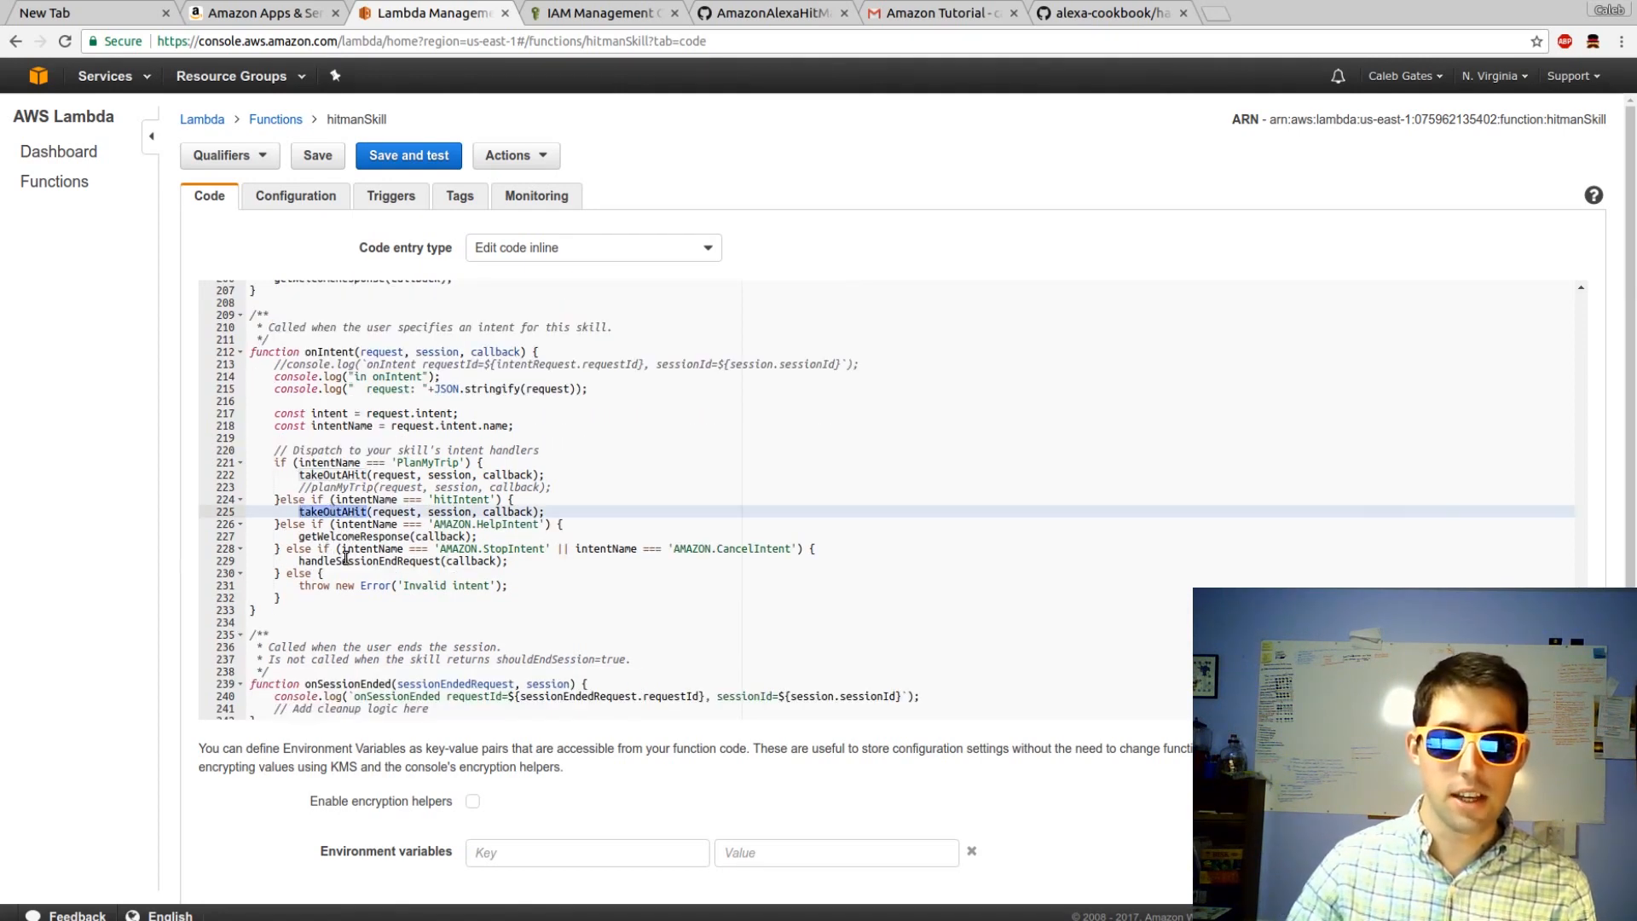
pyautogui.scroll(3)
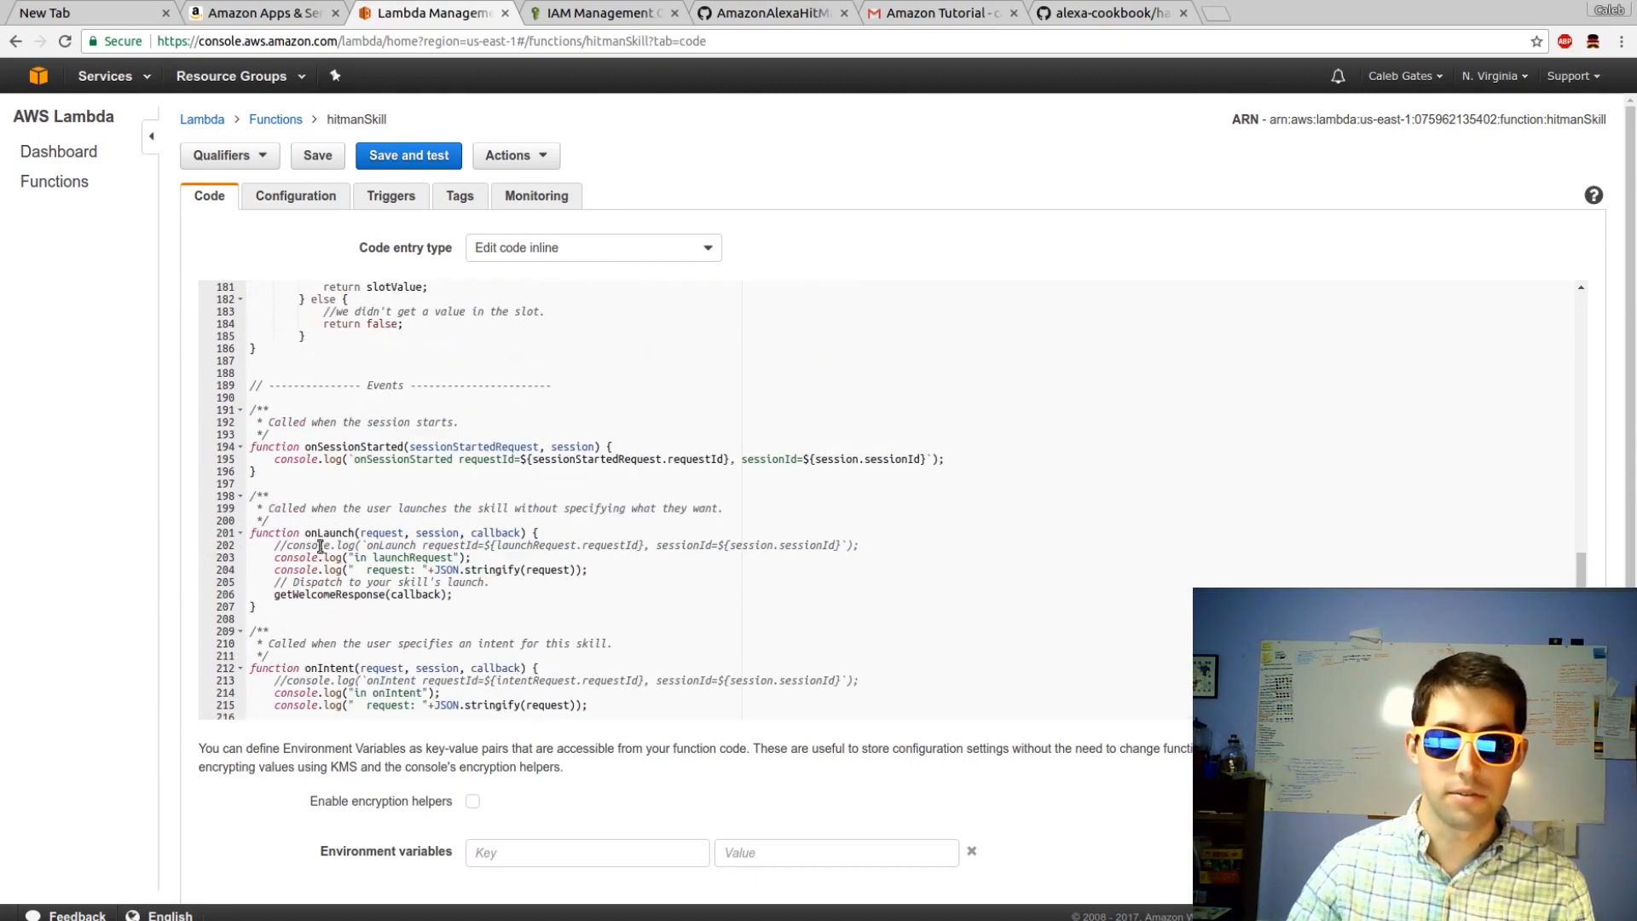
pyautogui.scroll(3)
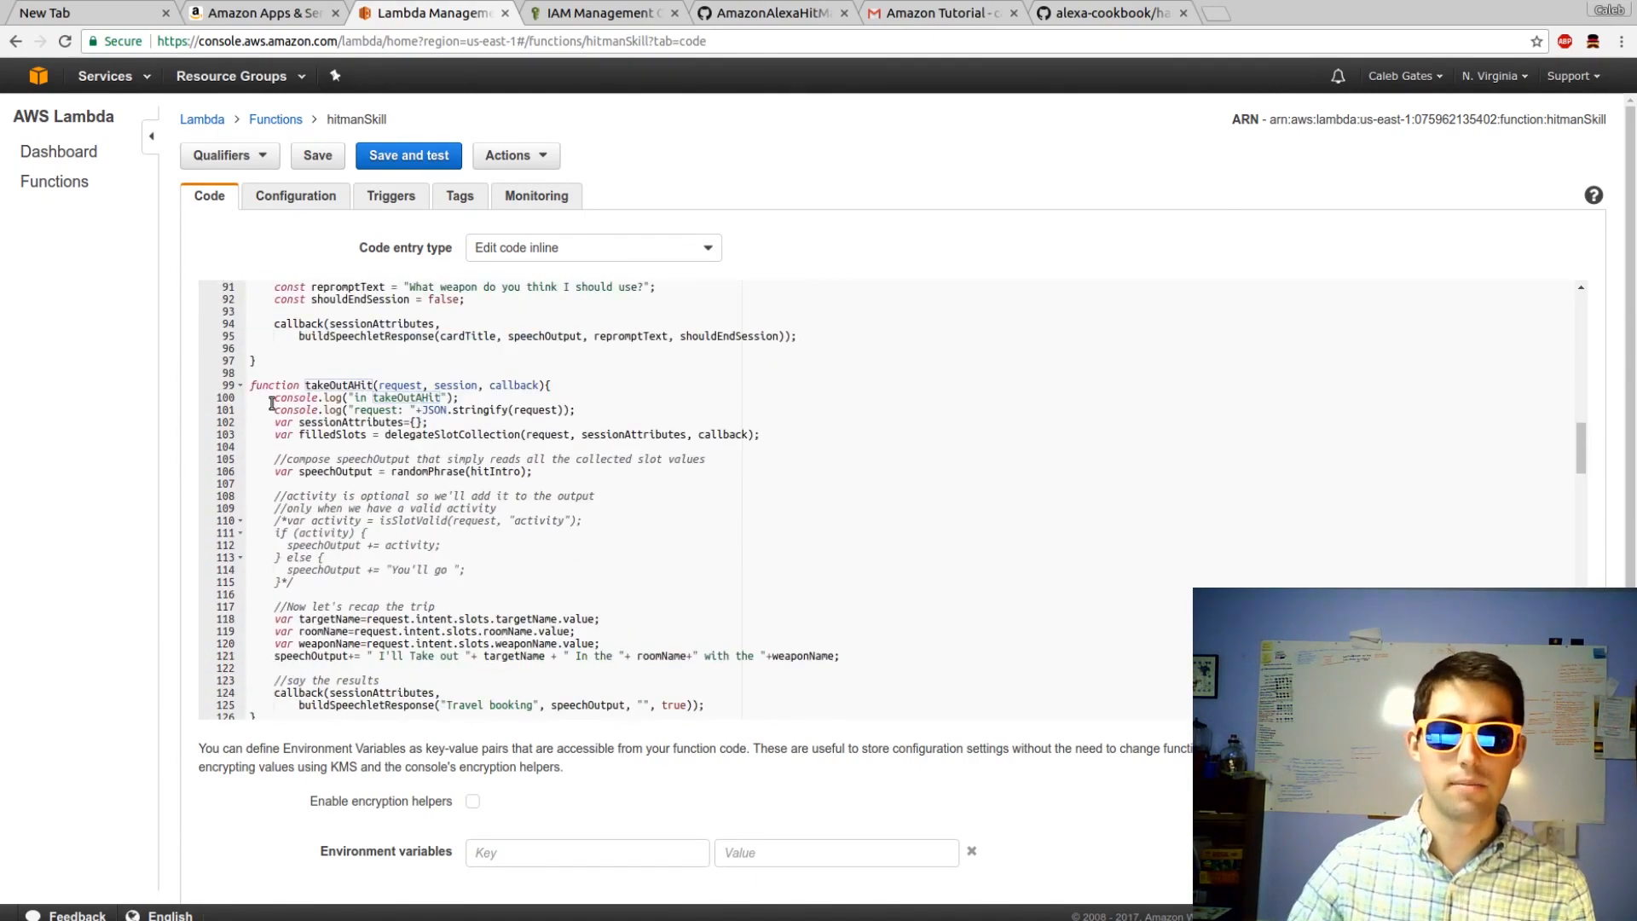
pyautogui.scroll(-3)
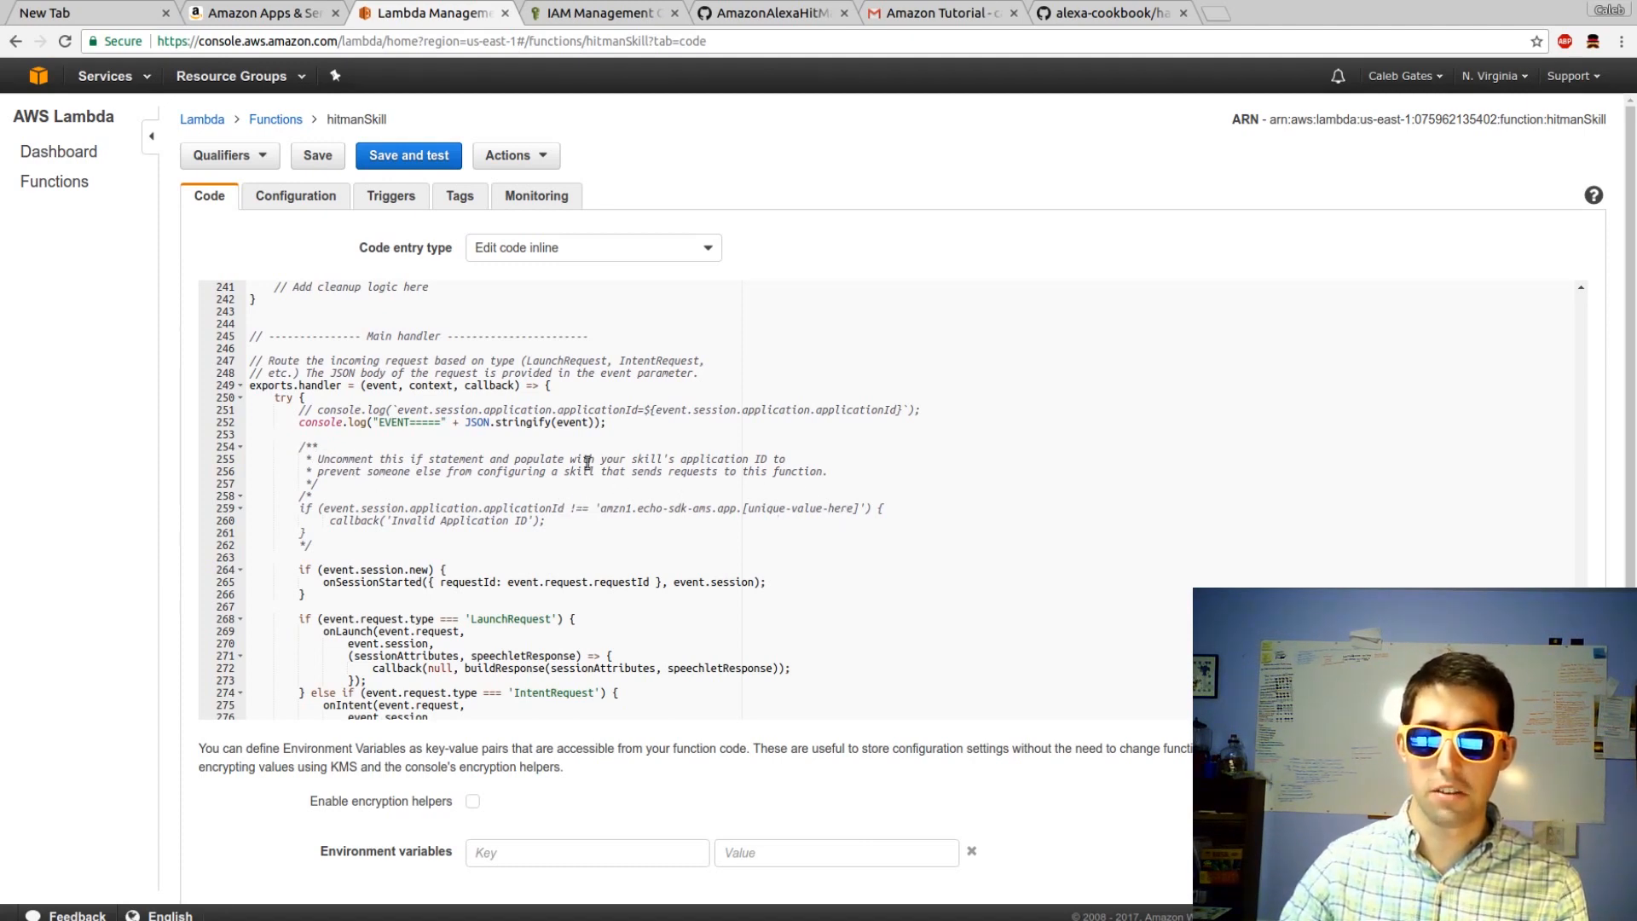
pyautogui.moveTo(1135, 101)
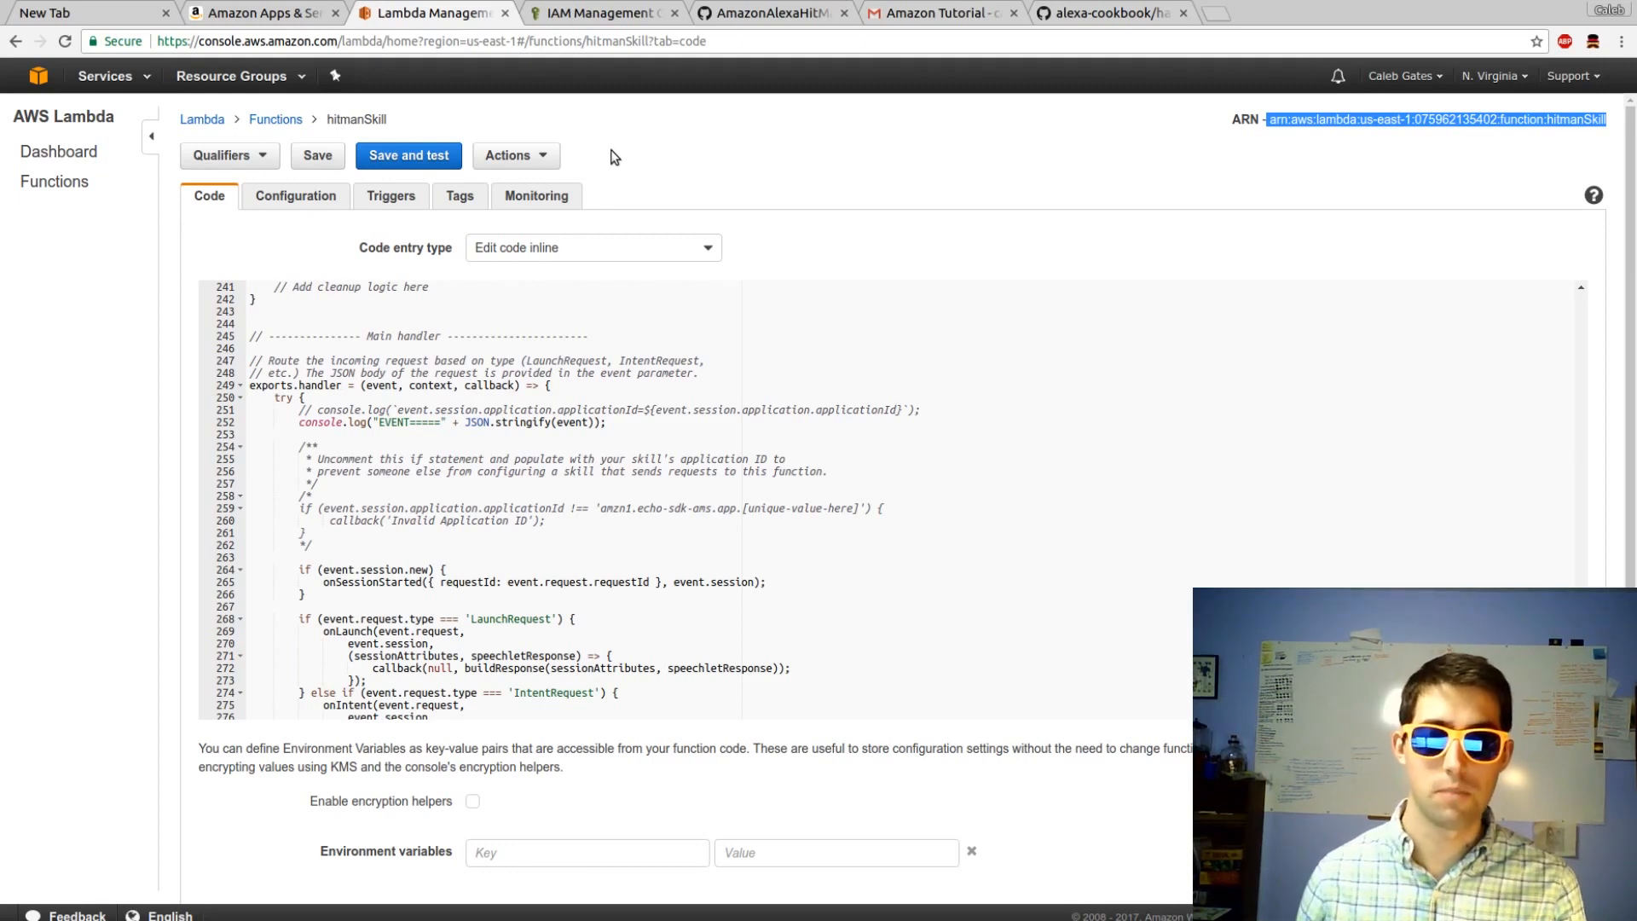
# Insert Hitman2's skill ID into the applicationId check and run a test.
pyautogui.click(264, 12)
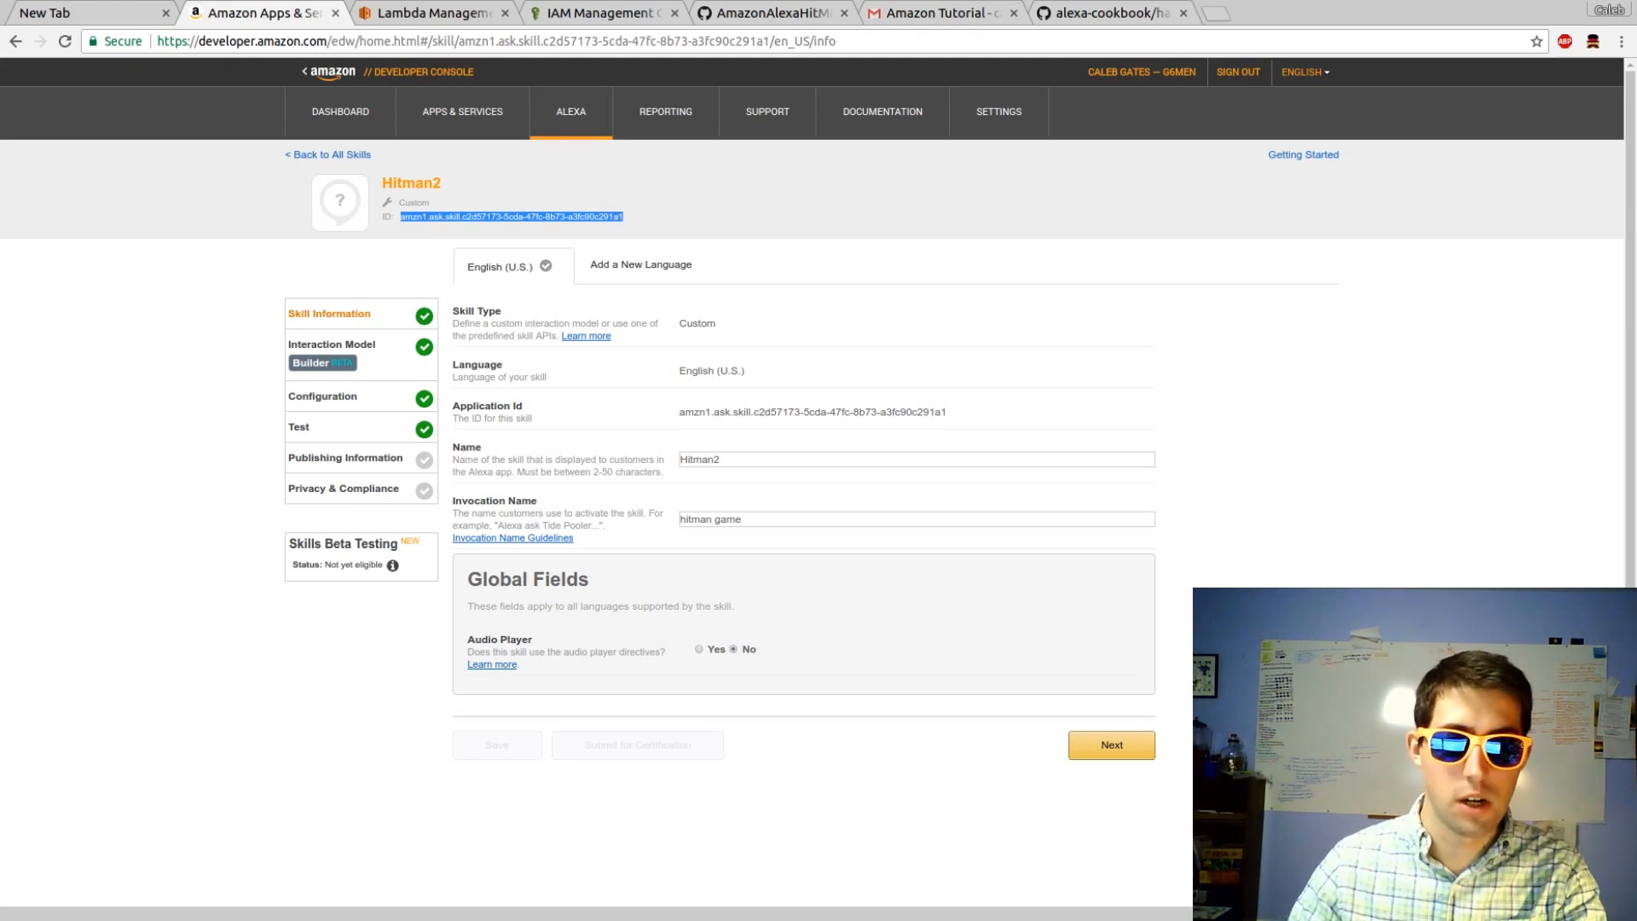
pyautogui.click(432, 13)
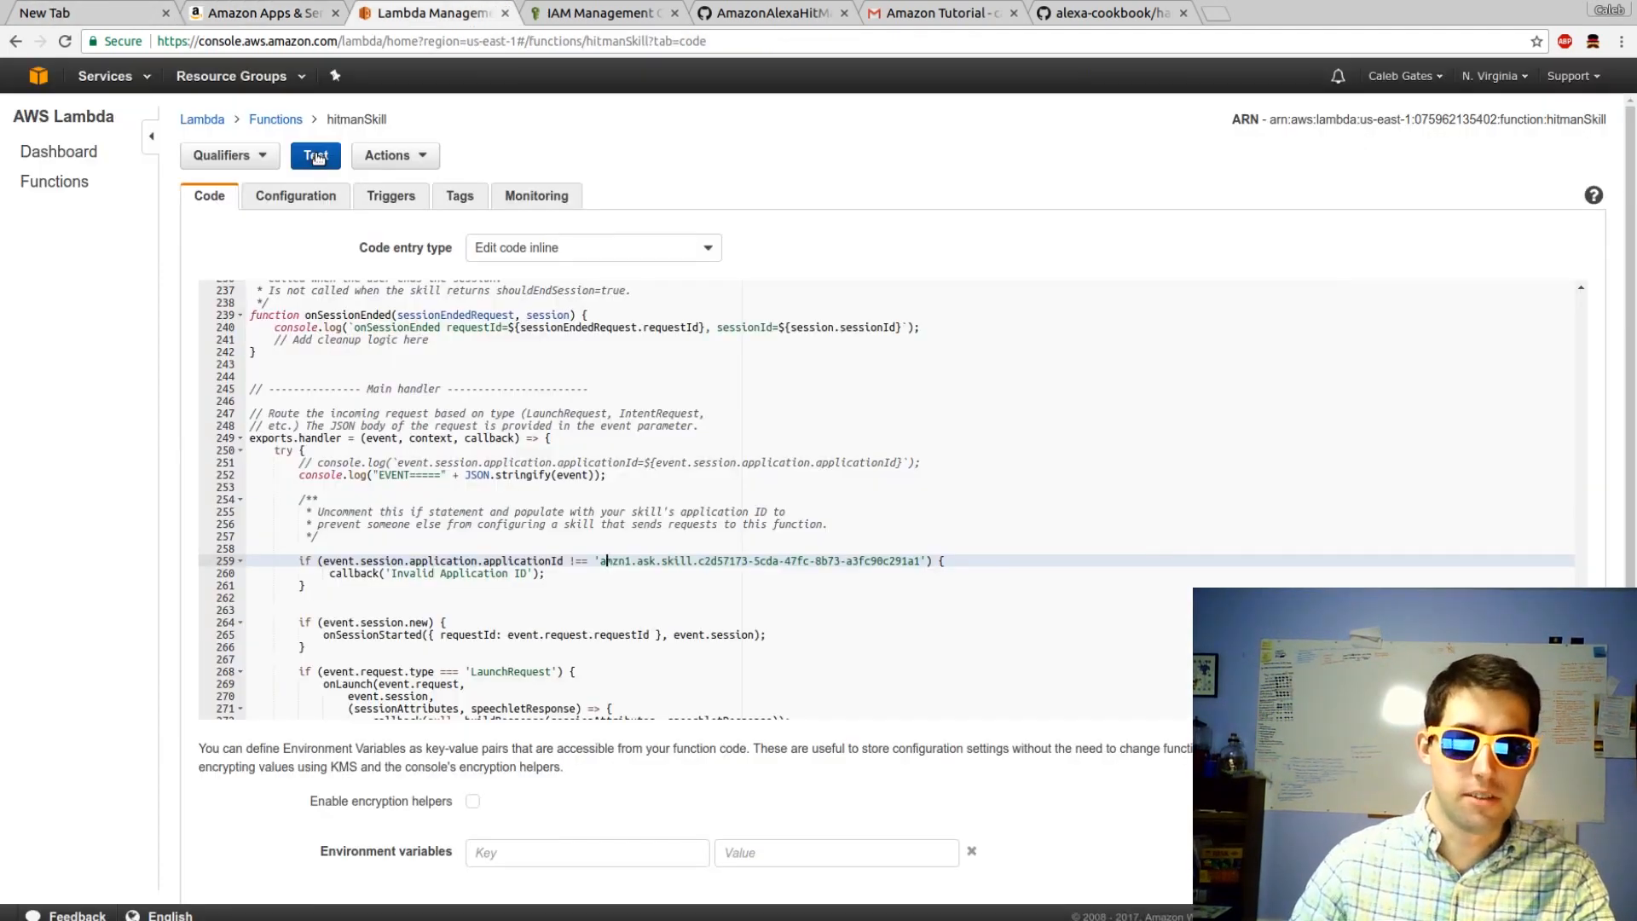
pyautogui.click(316, 154)
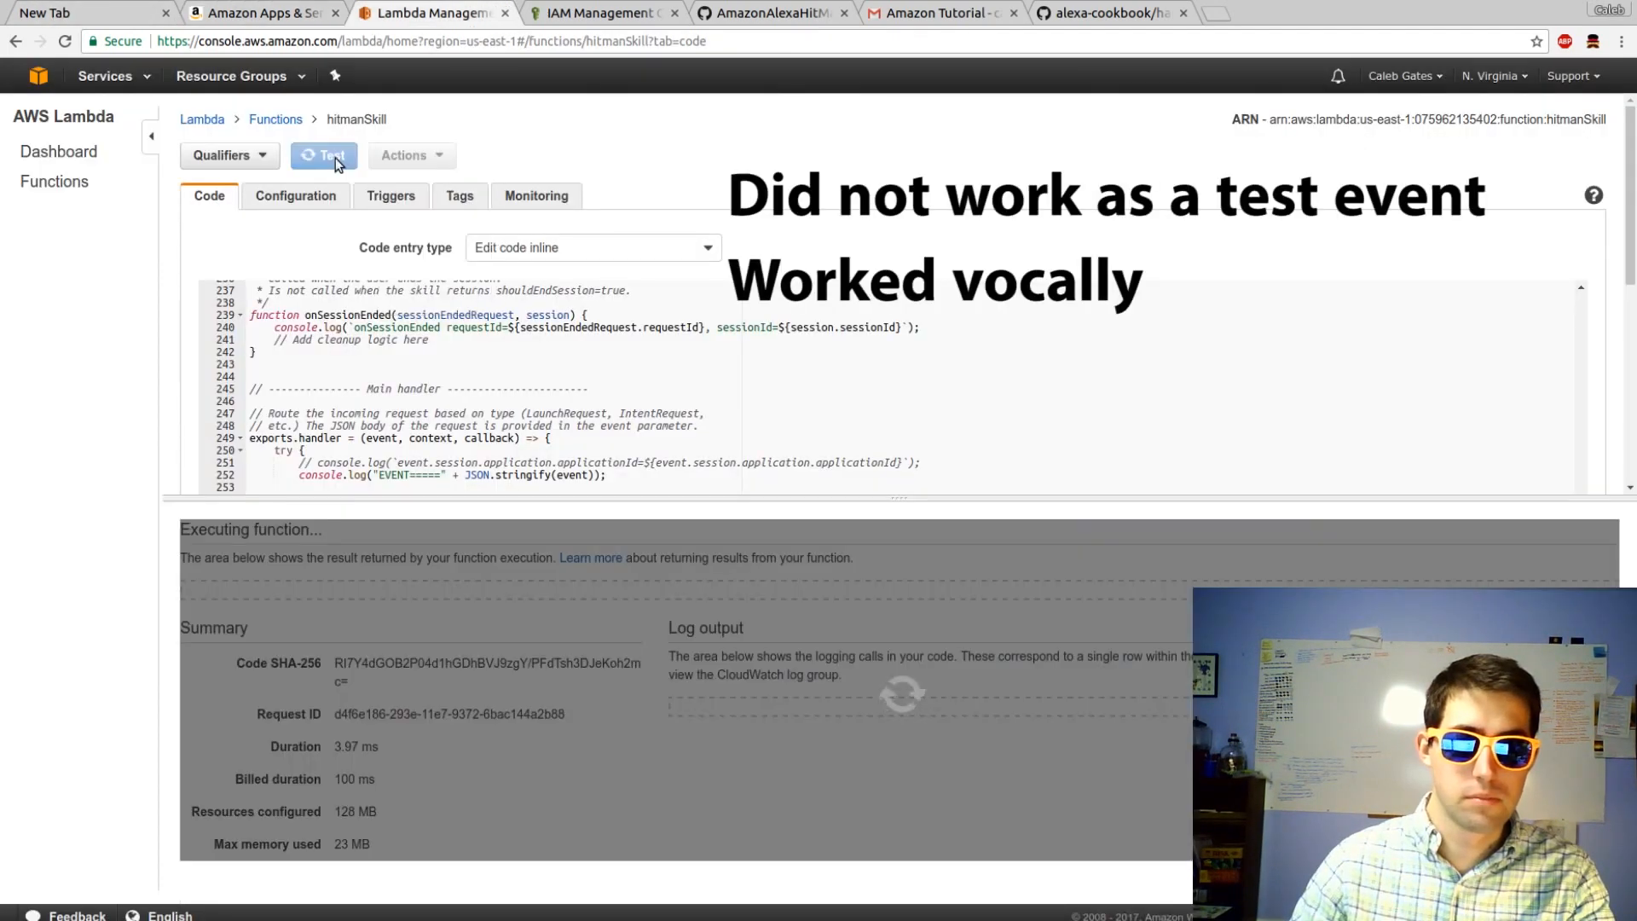
# Confirm 'Execution result: succeeded', then scroll back toward the top of the code.
pyautogui.click(315, 154)
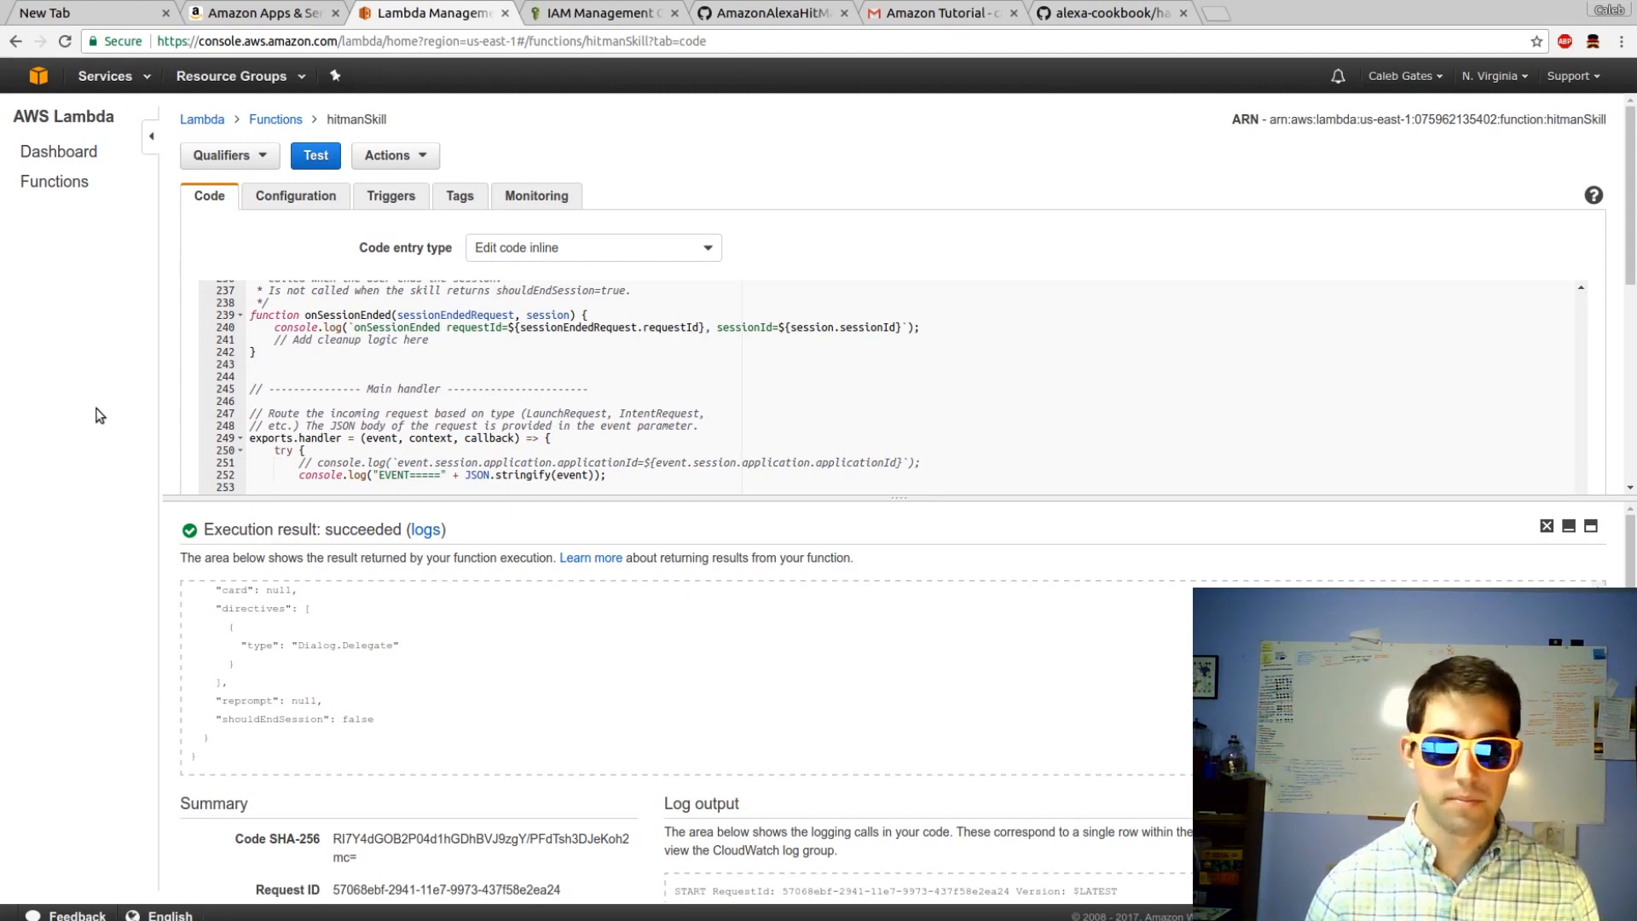
pyautogui.scroll(3)
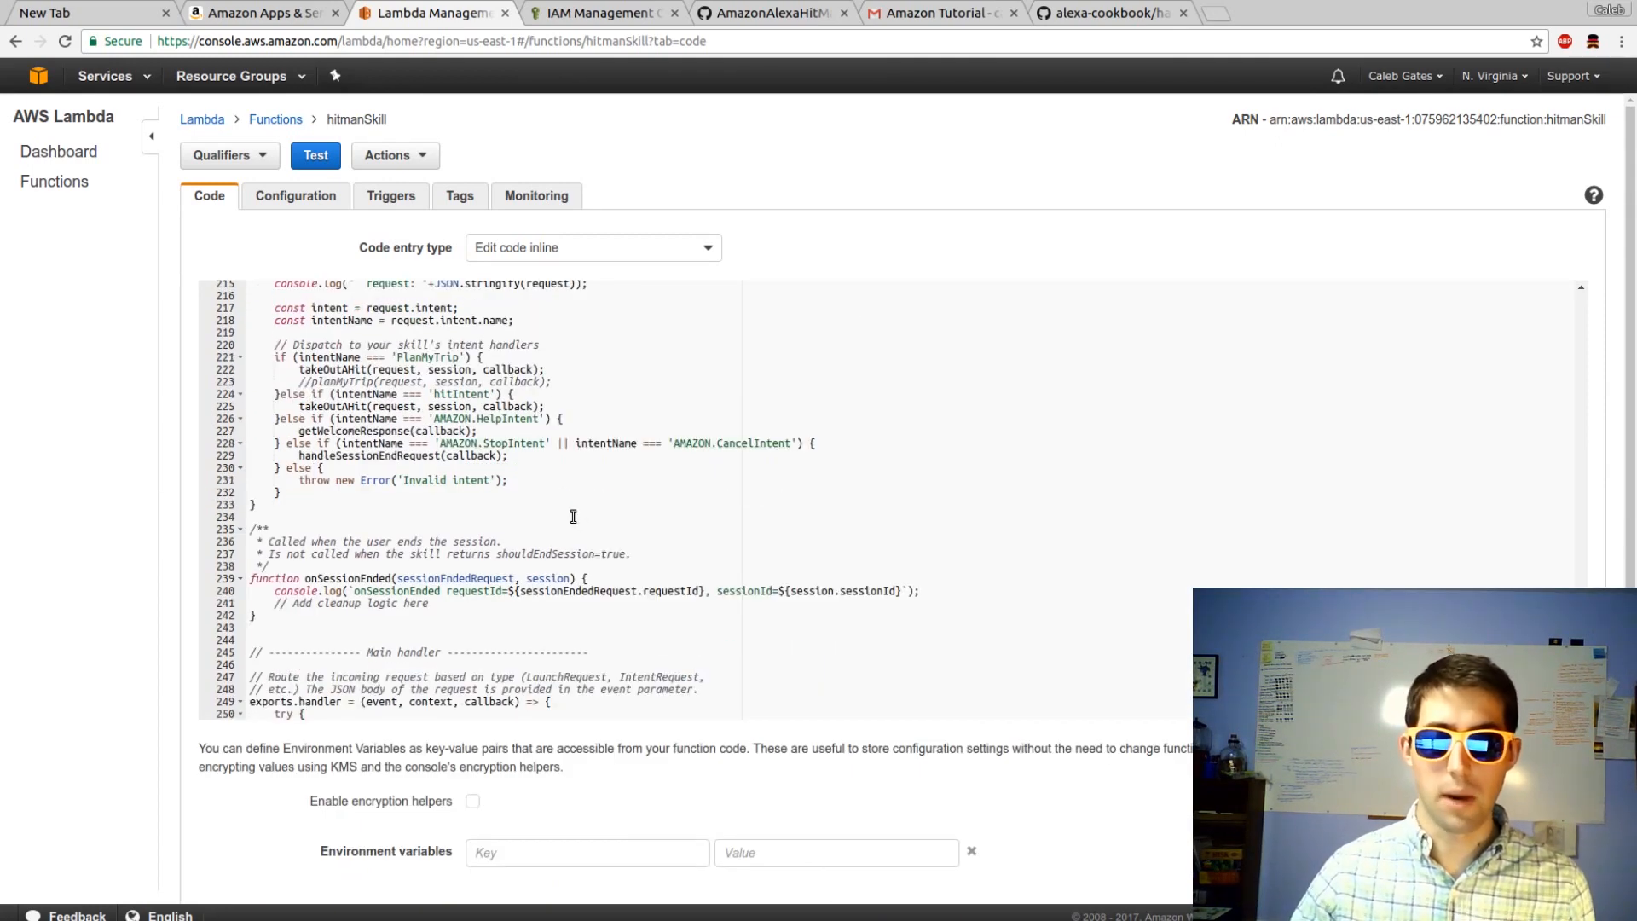
pyautogui.scroll(3)
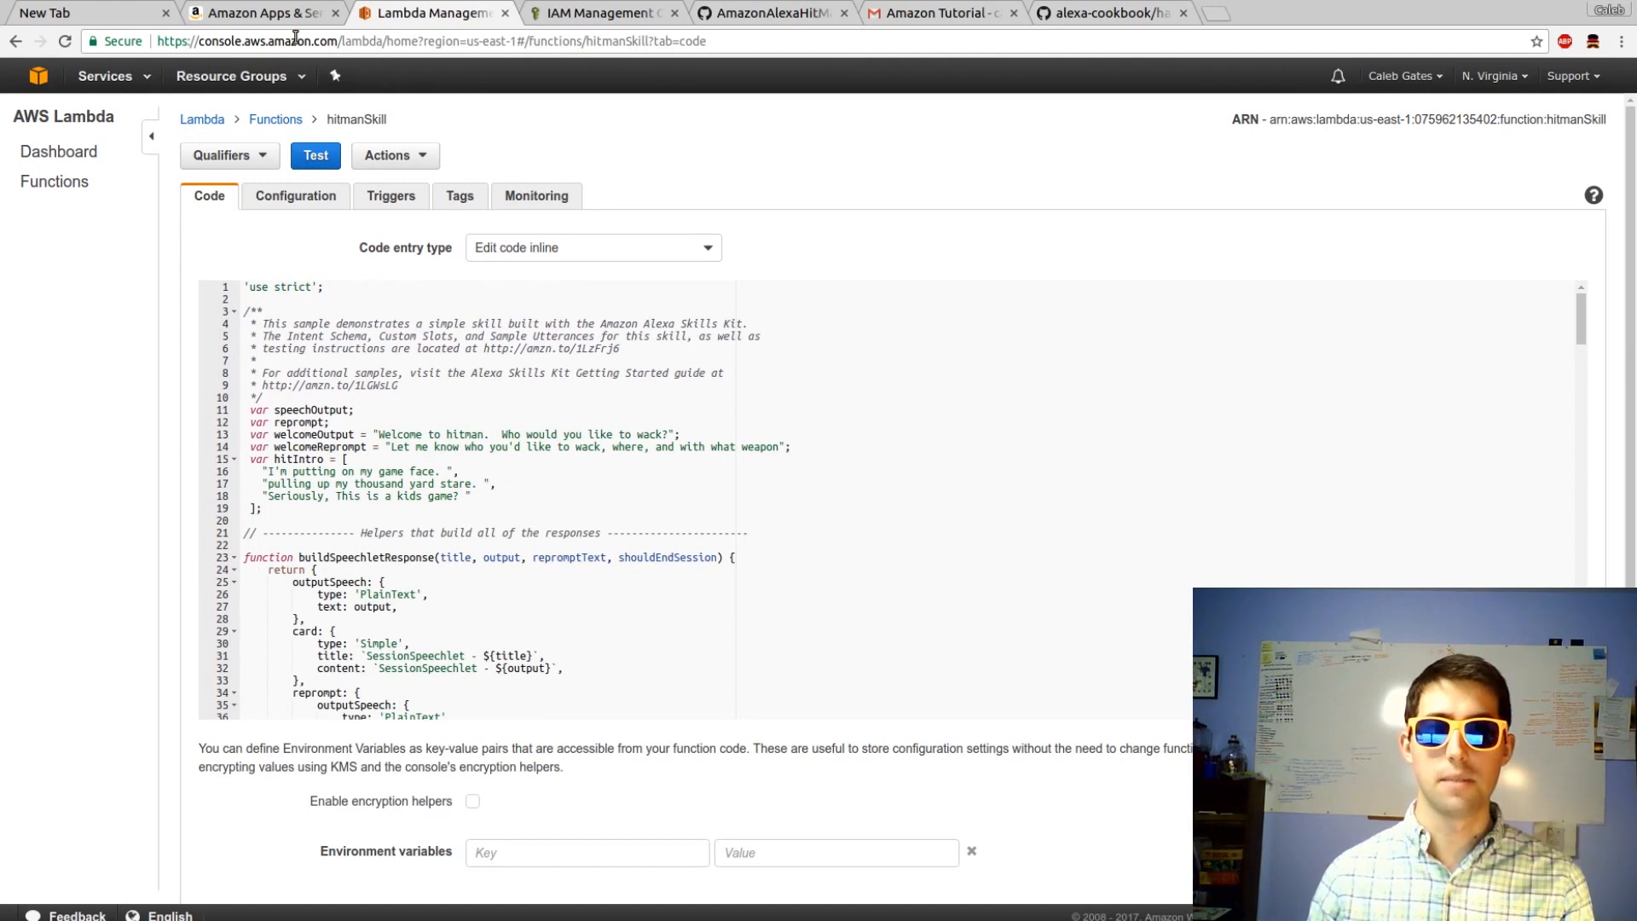